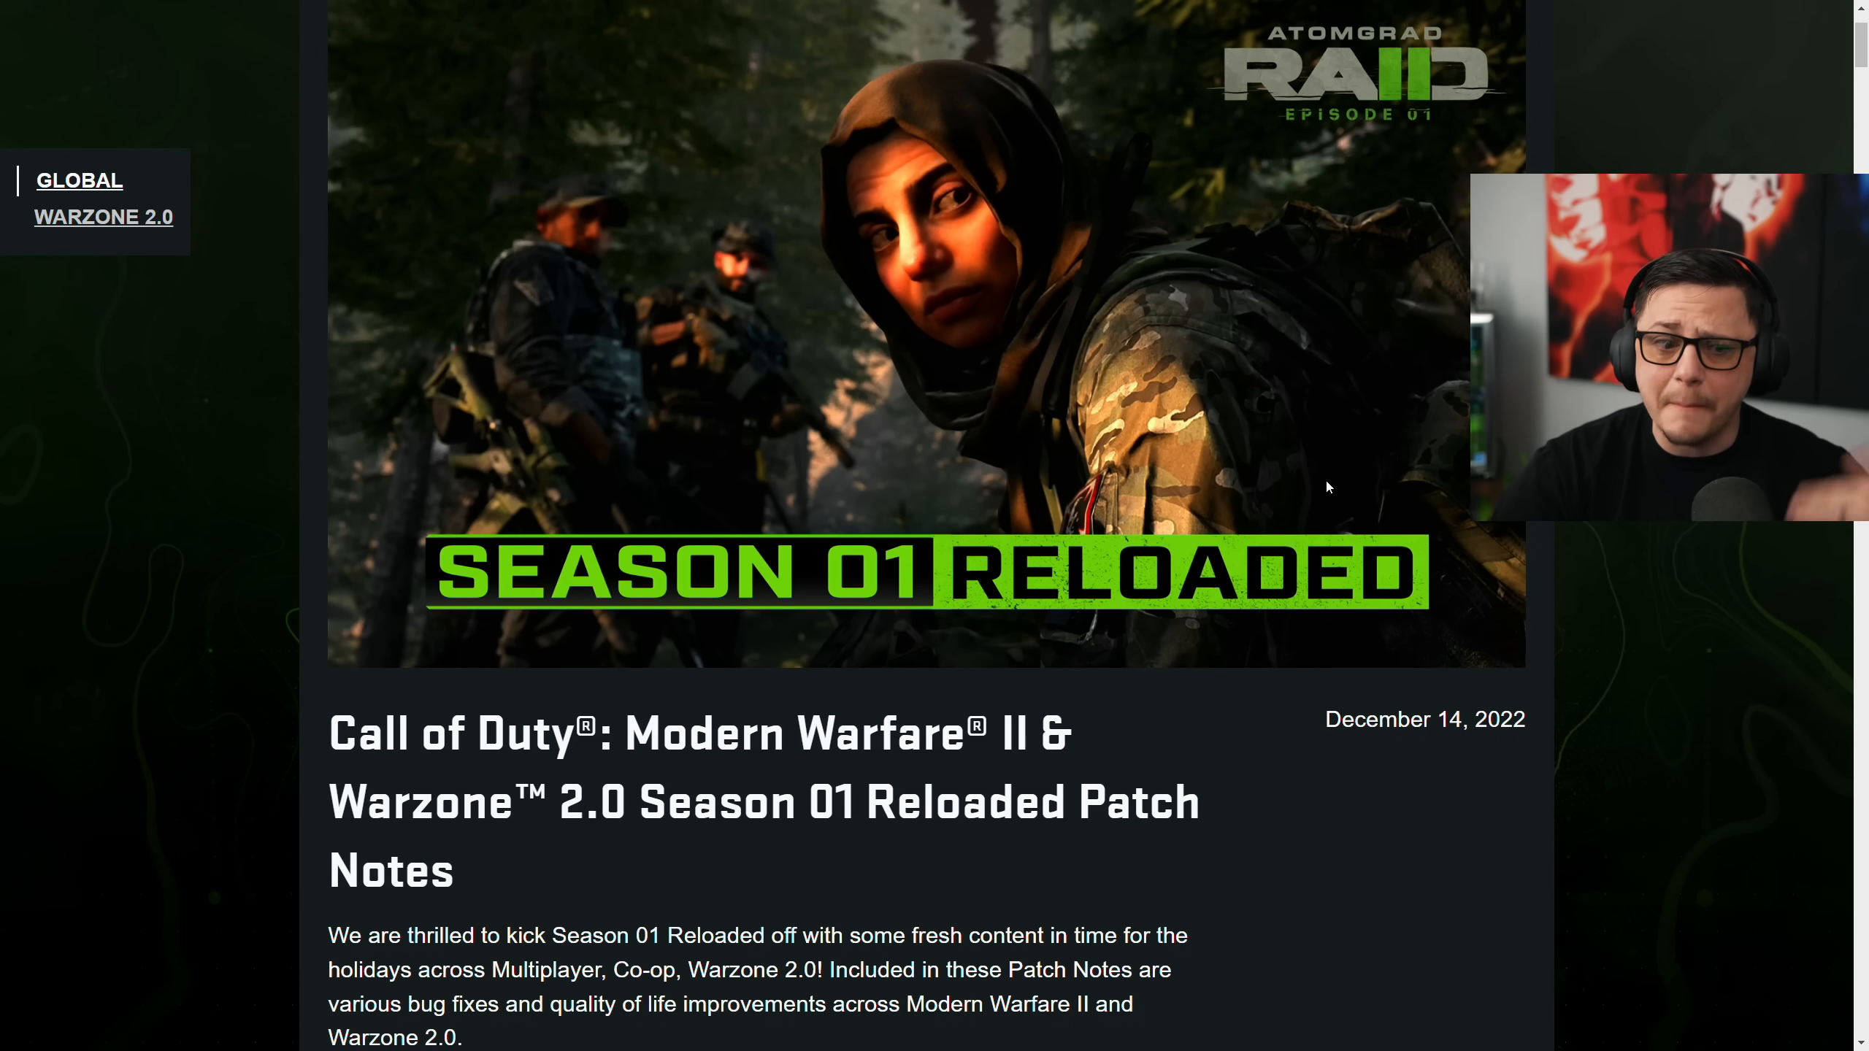
Scroll the patch notes from the introduction through Modes, Social, Showcases, Channels and Groups to Weapons
{"action": "scroll", "scroll_direction": "down", "scroll_amount": 3}
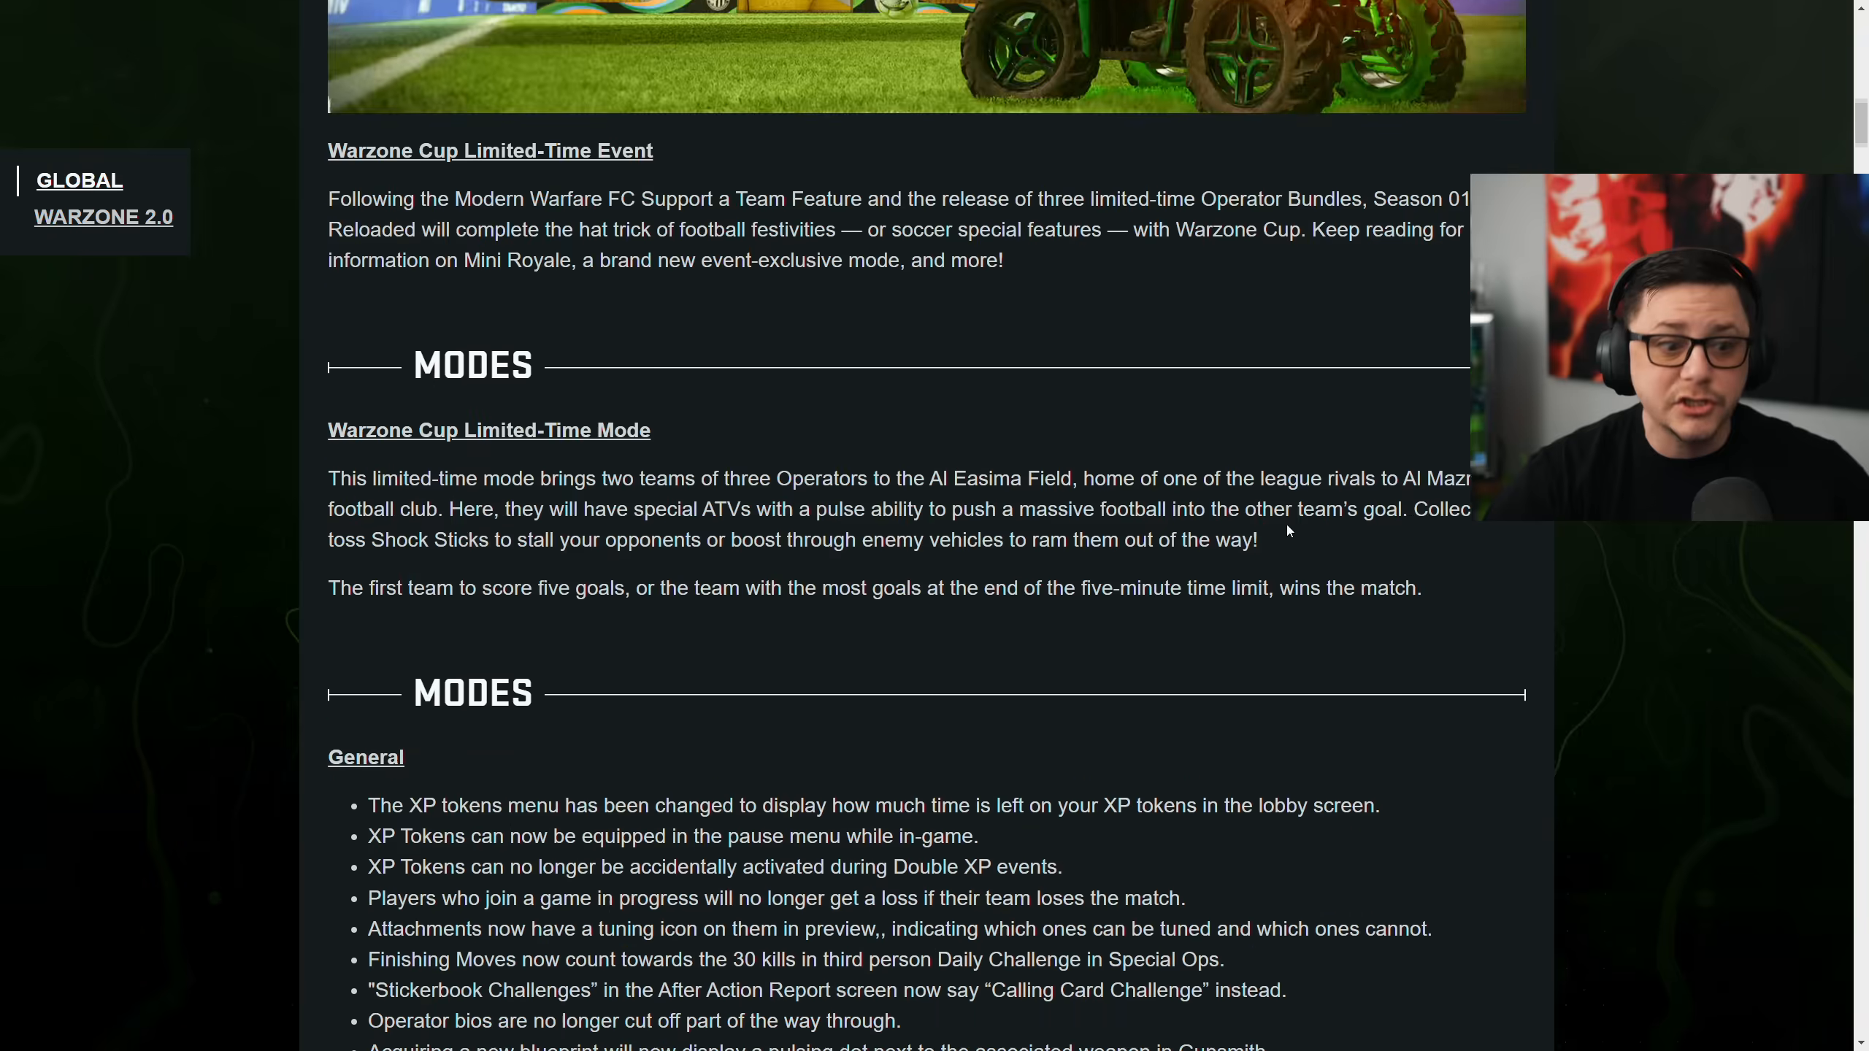
{"action": "scroll", "scroll_direction": "down", "scroll_amount": 3}
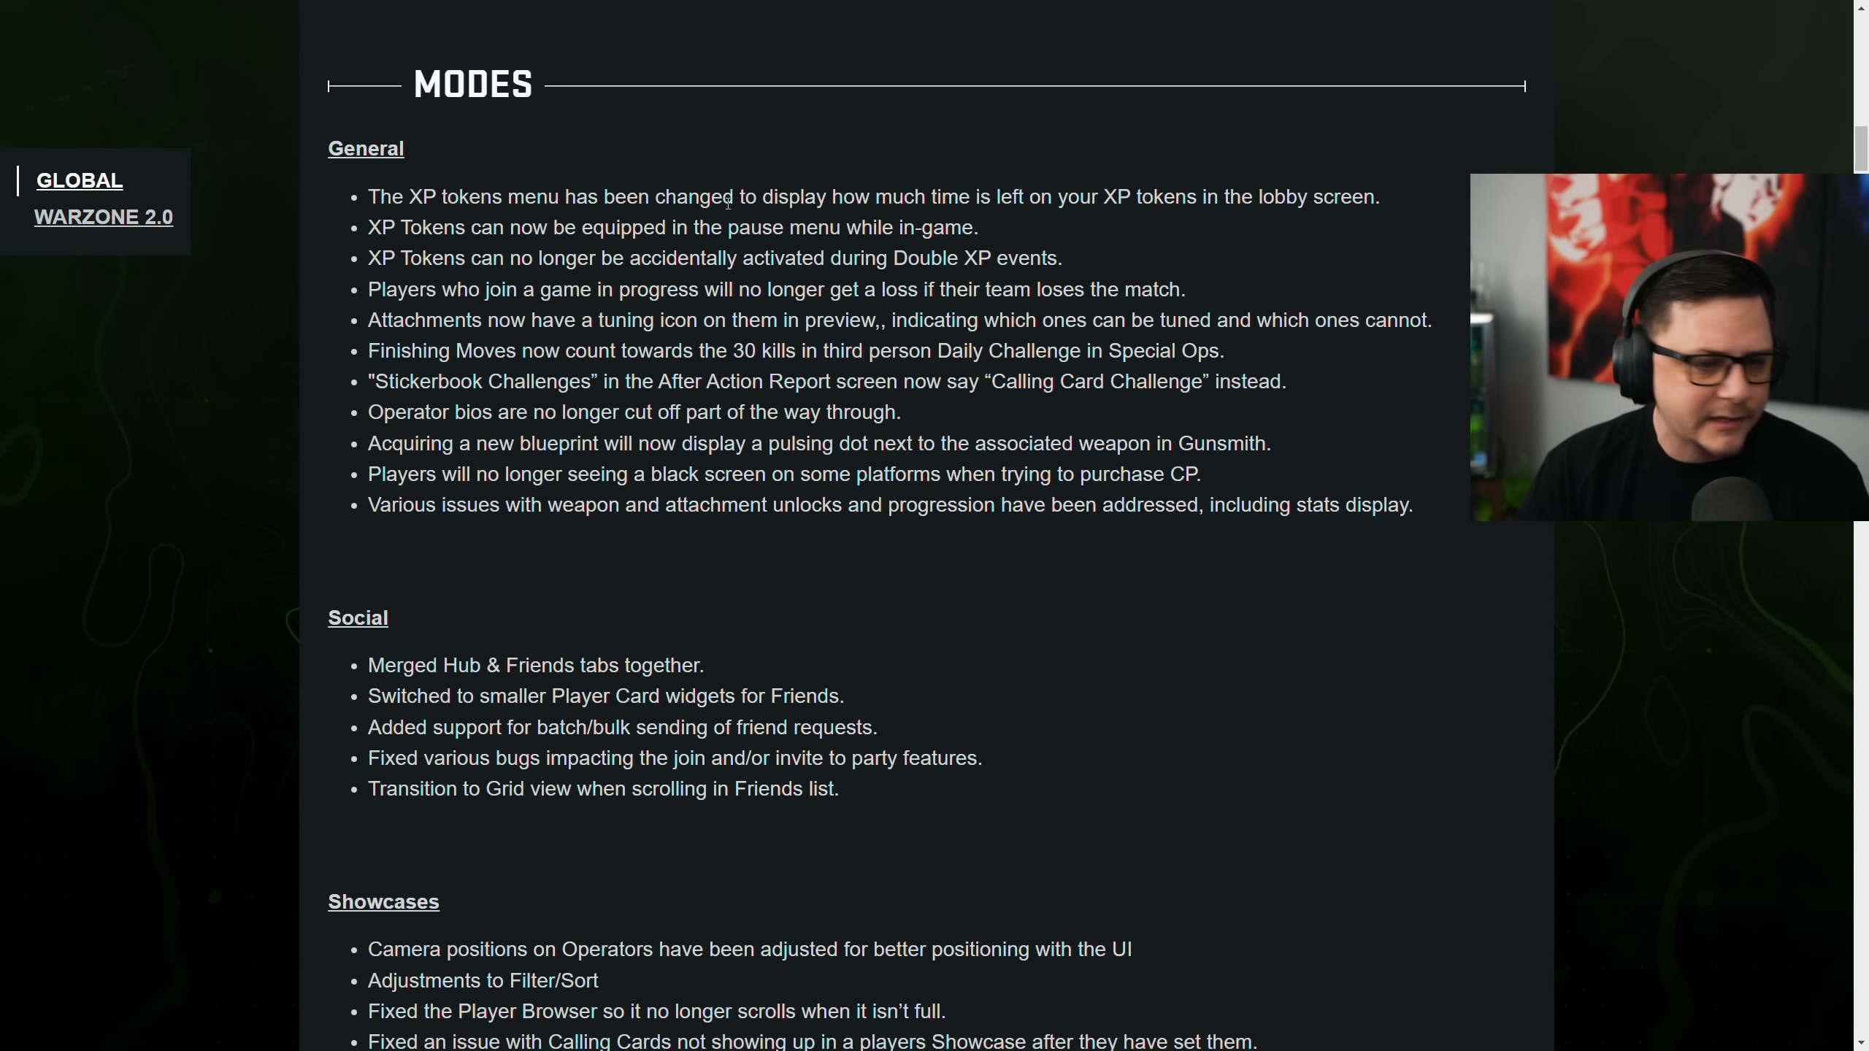
{"action": "mouse_move", "coordinate": [929, 175]}
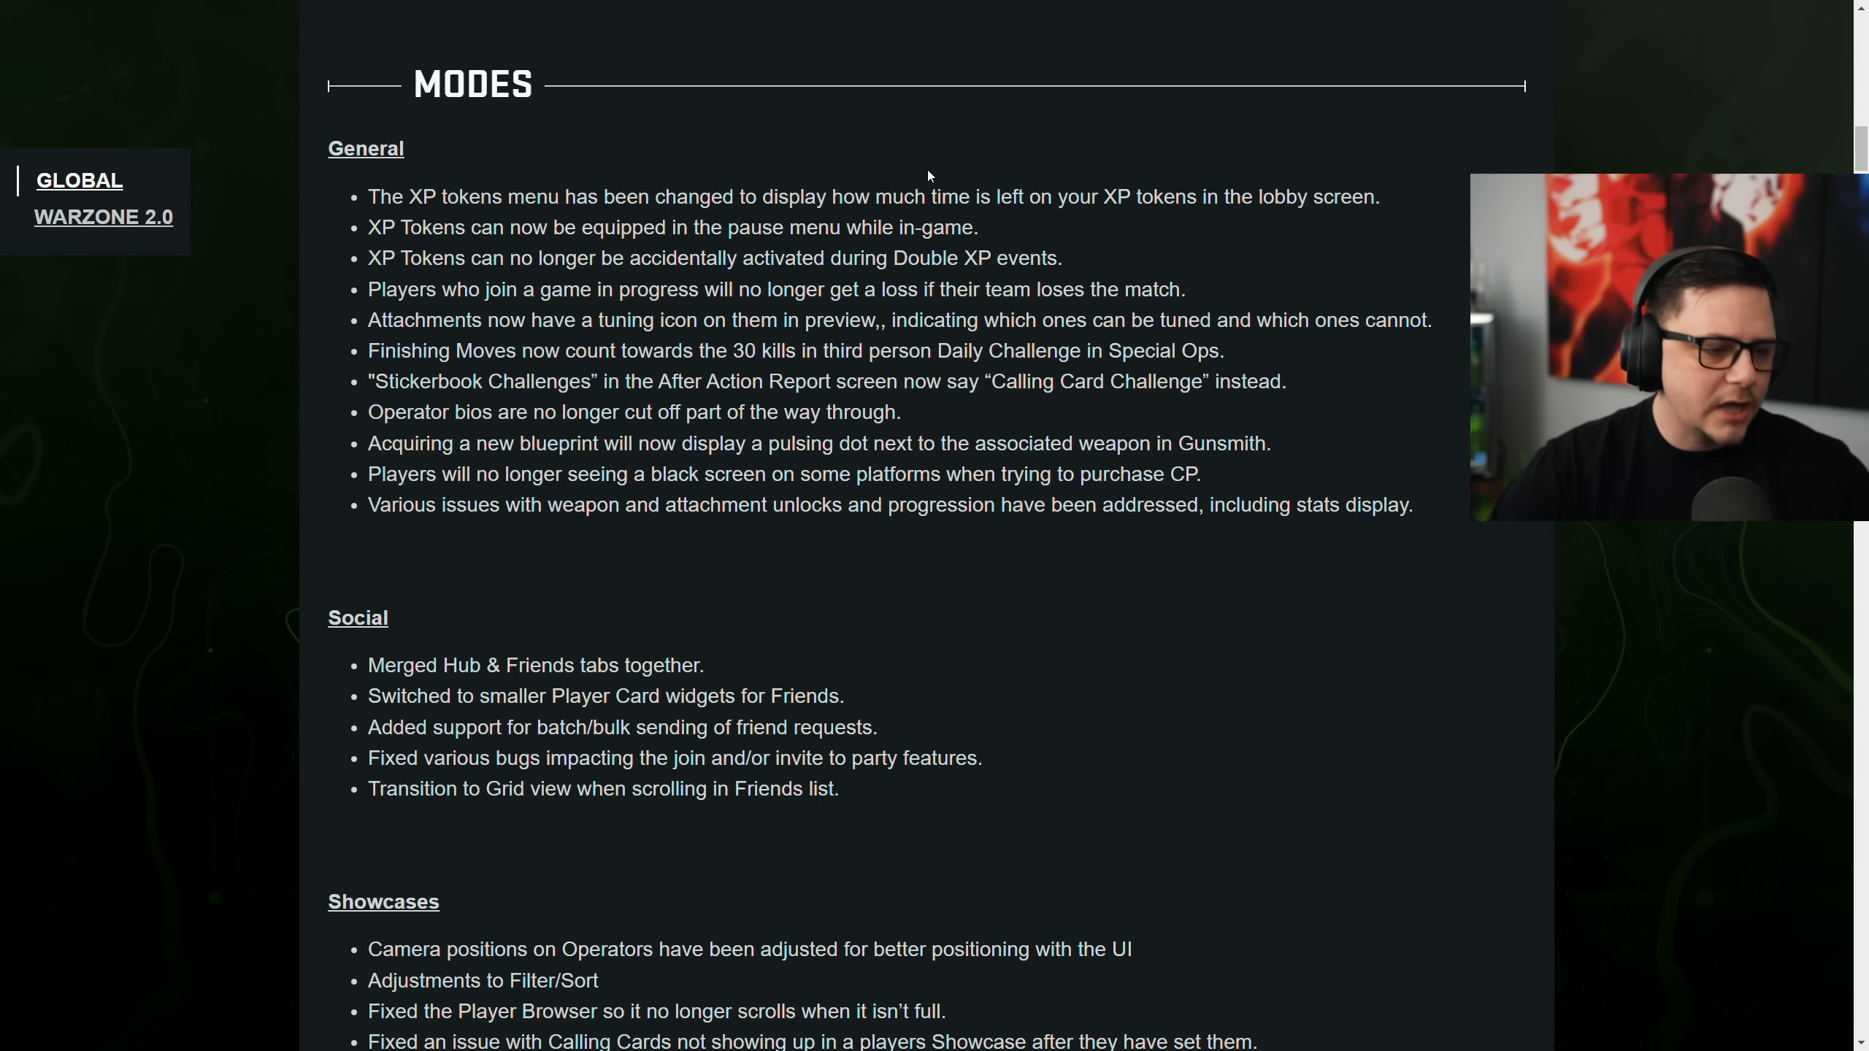
{"action": "scroll", "scroll_direction": "down", "scroll_amount": 3}
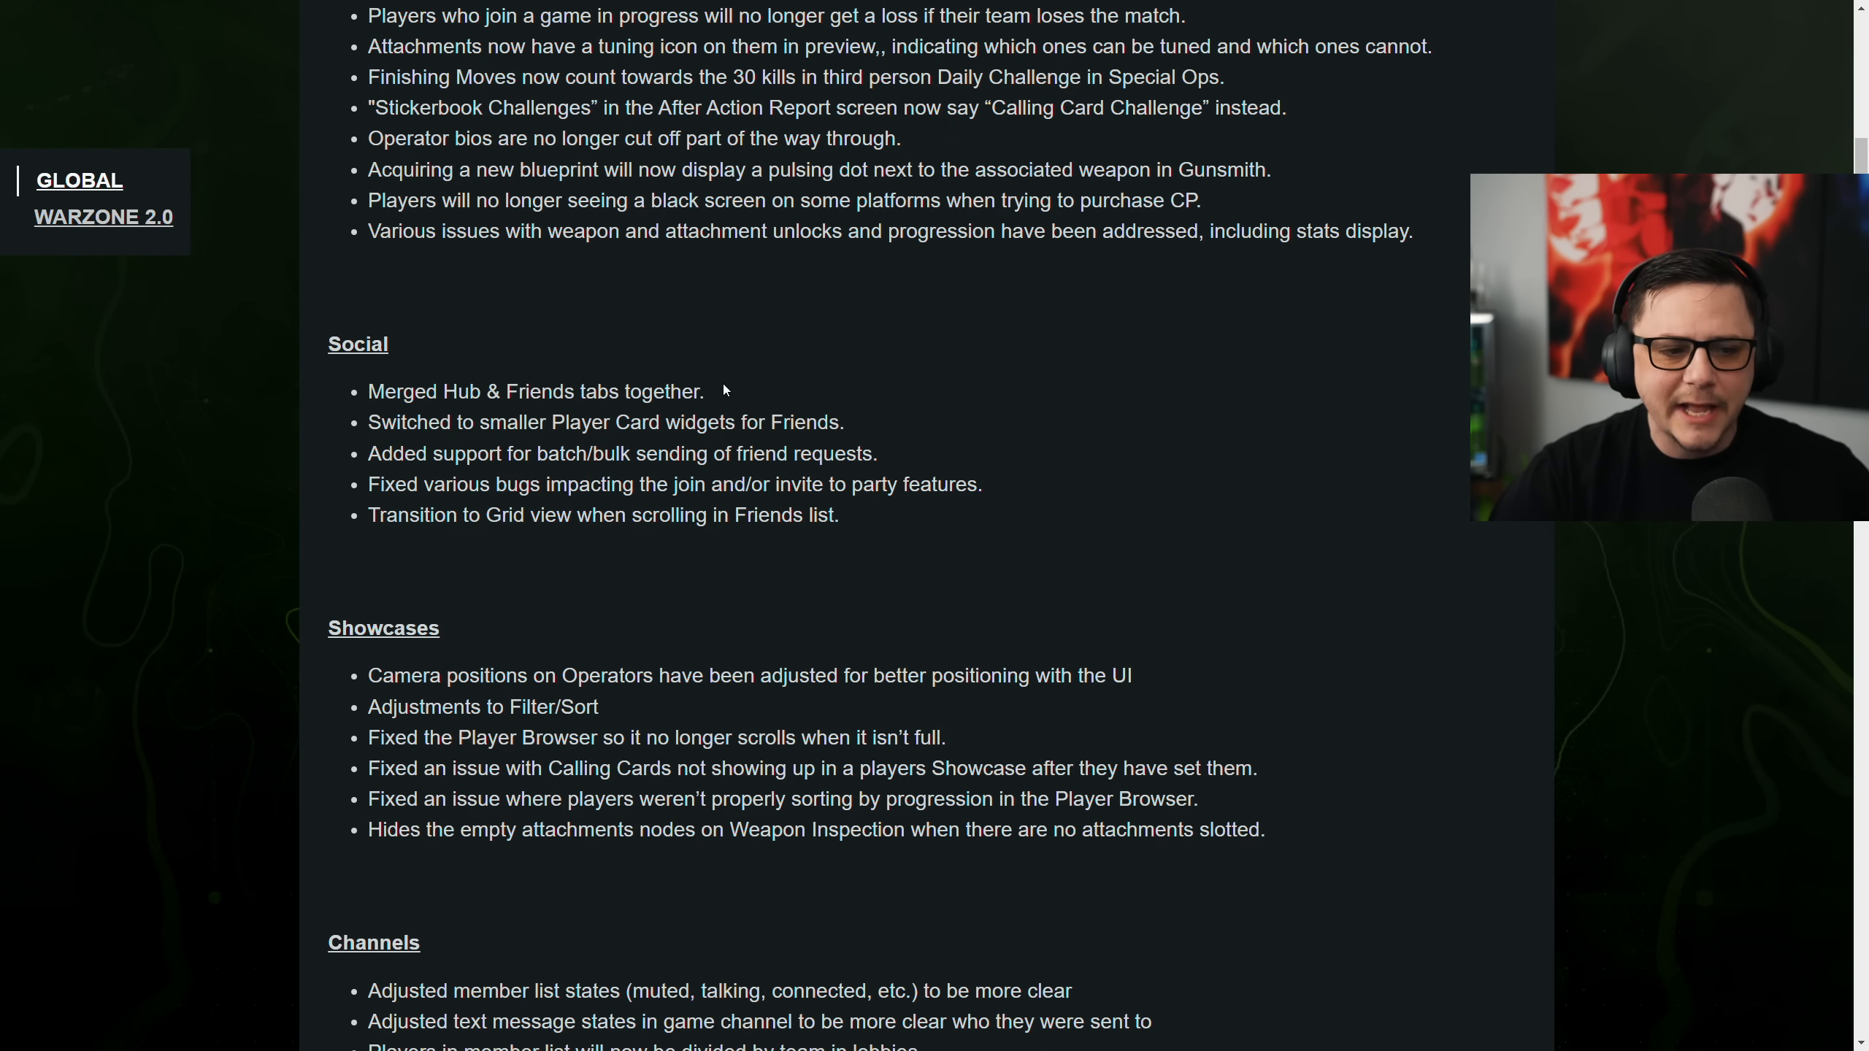
{"action": "scroll", "scroll_direction": "down", "scroll_amount": 3}
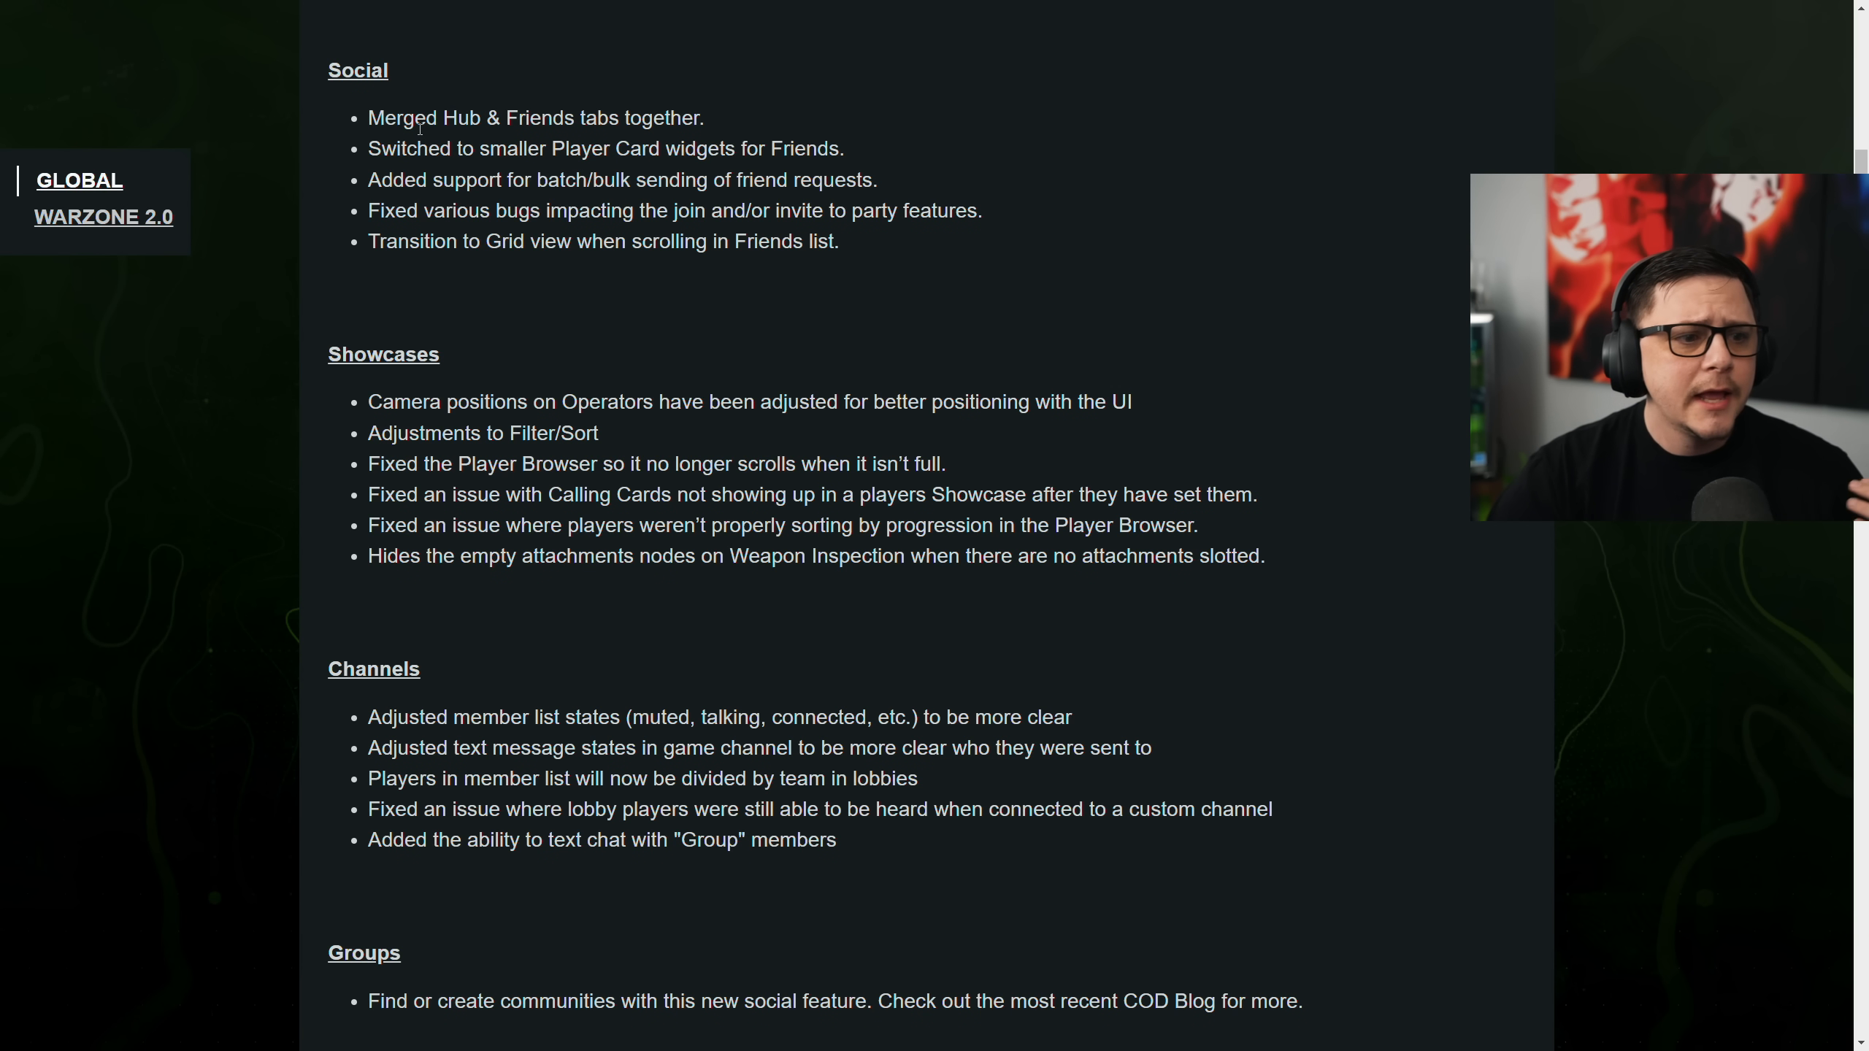
{"action": "scroll", "scroll_direction": "down", "scroll_amount": 3}
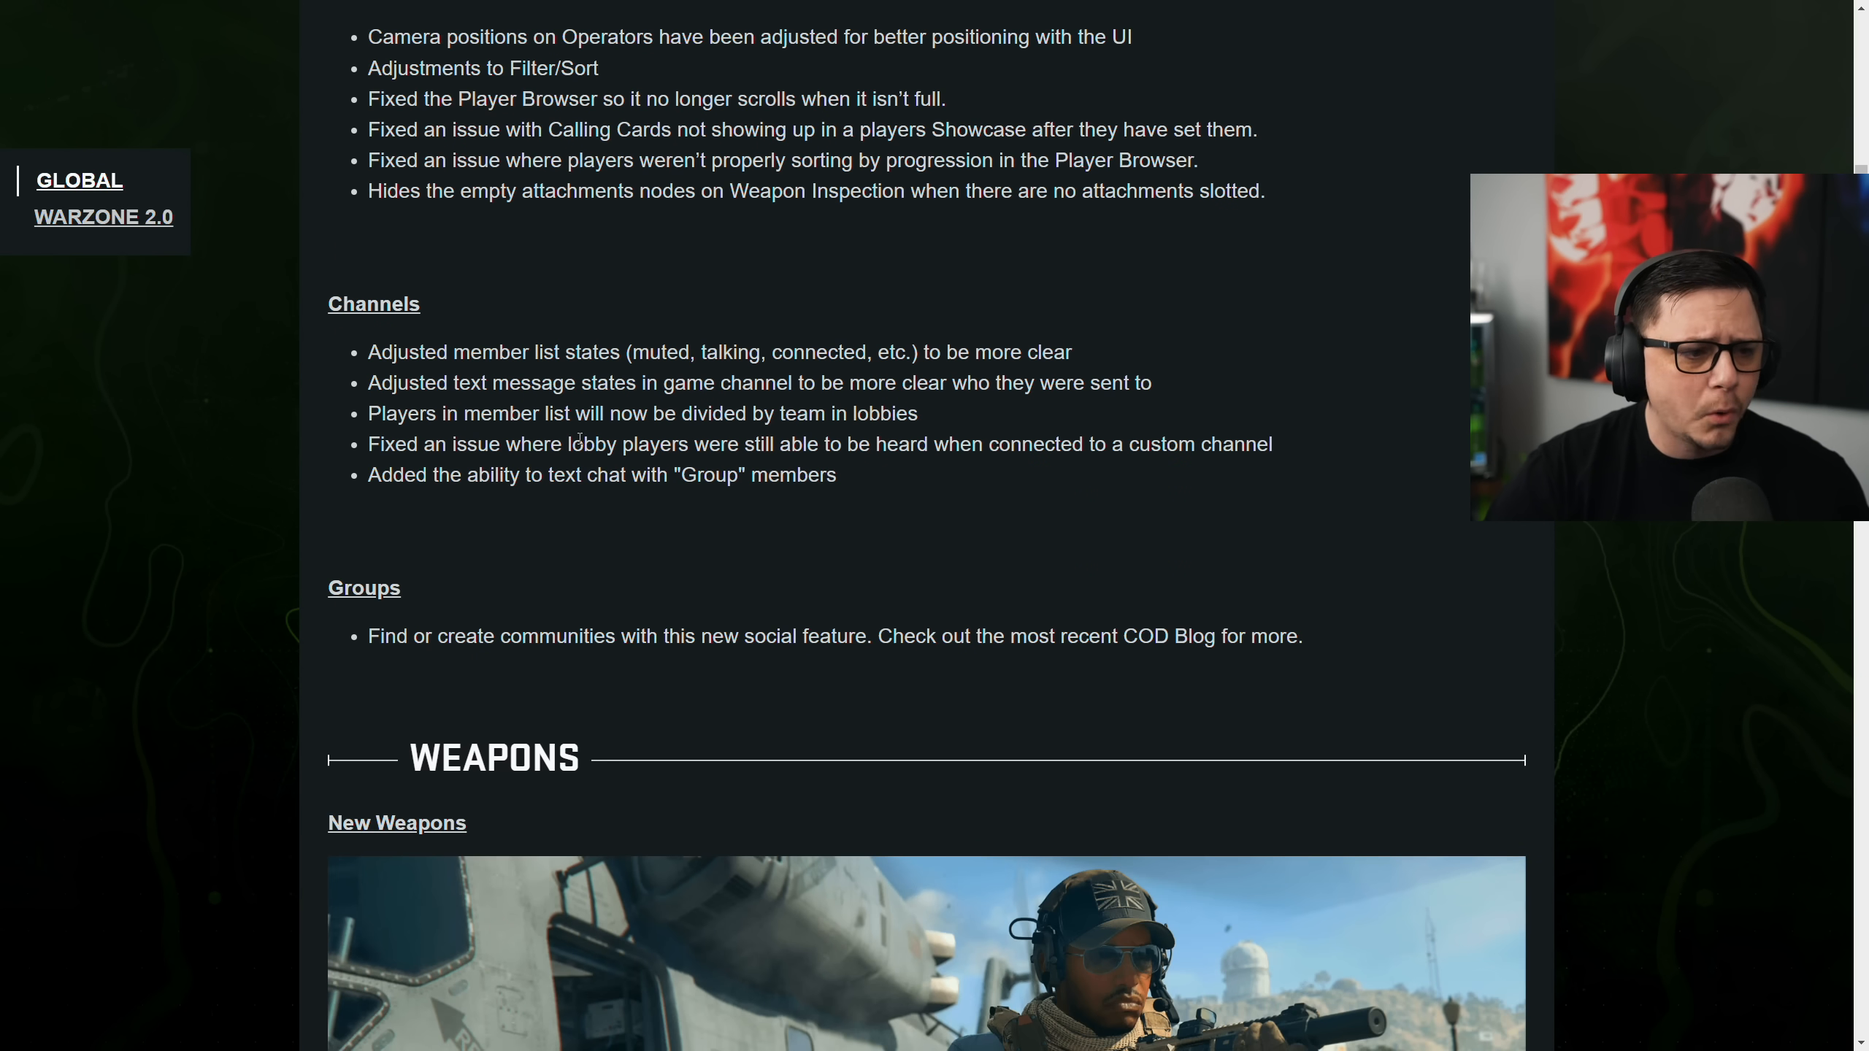
Highlight the Akimbo P890, X12, Basilisk and .50 GS armored damage reduction line, then clear it
{"action": "scroll", "scroll_direction": "down", "scroll_amount": 3}
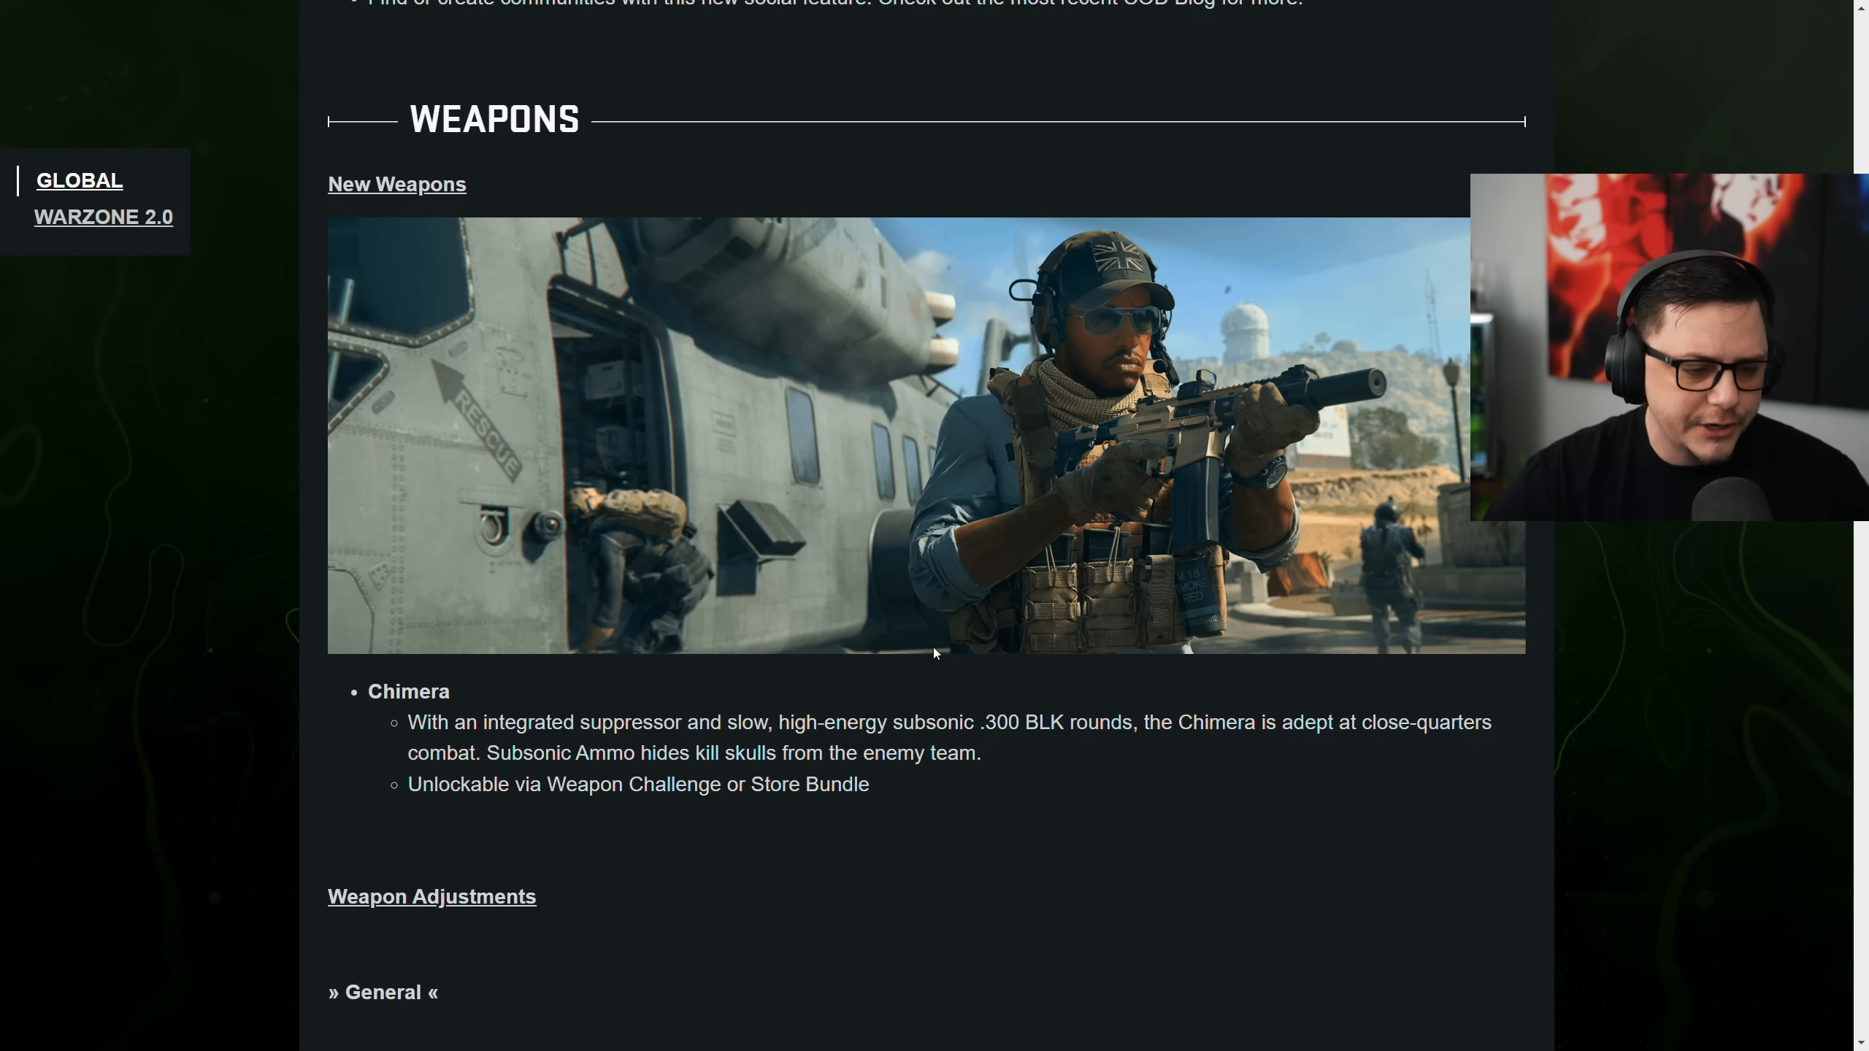
{"action": "scroll", "scroll_direction": "down", "scroll_amount": 3}
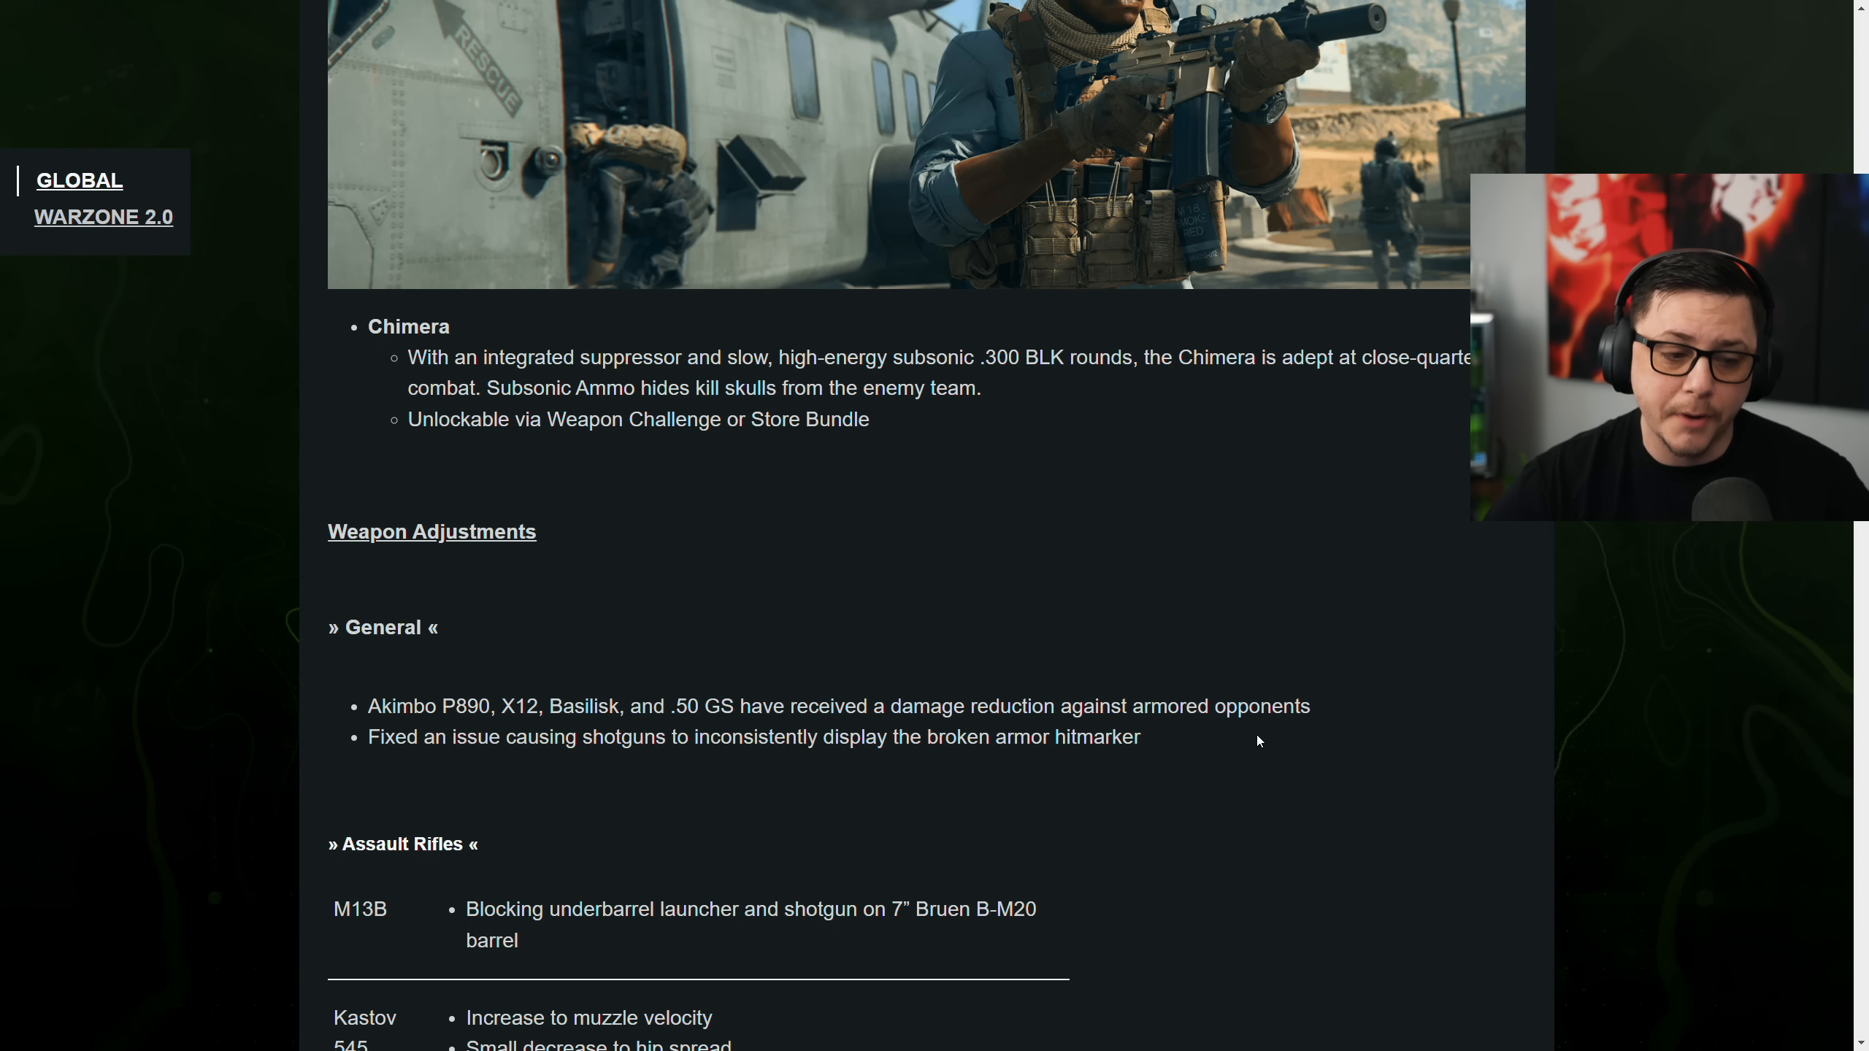
{"action": "triple_click", "coordinate": [834, 705]}
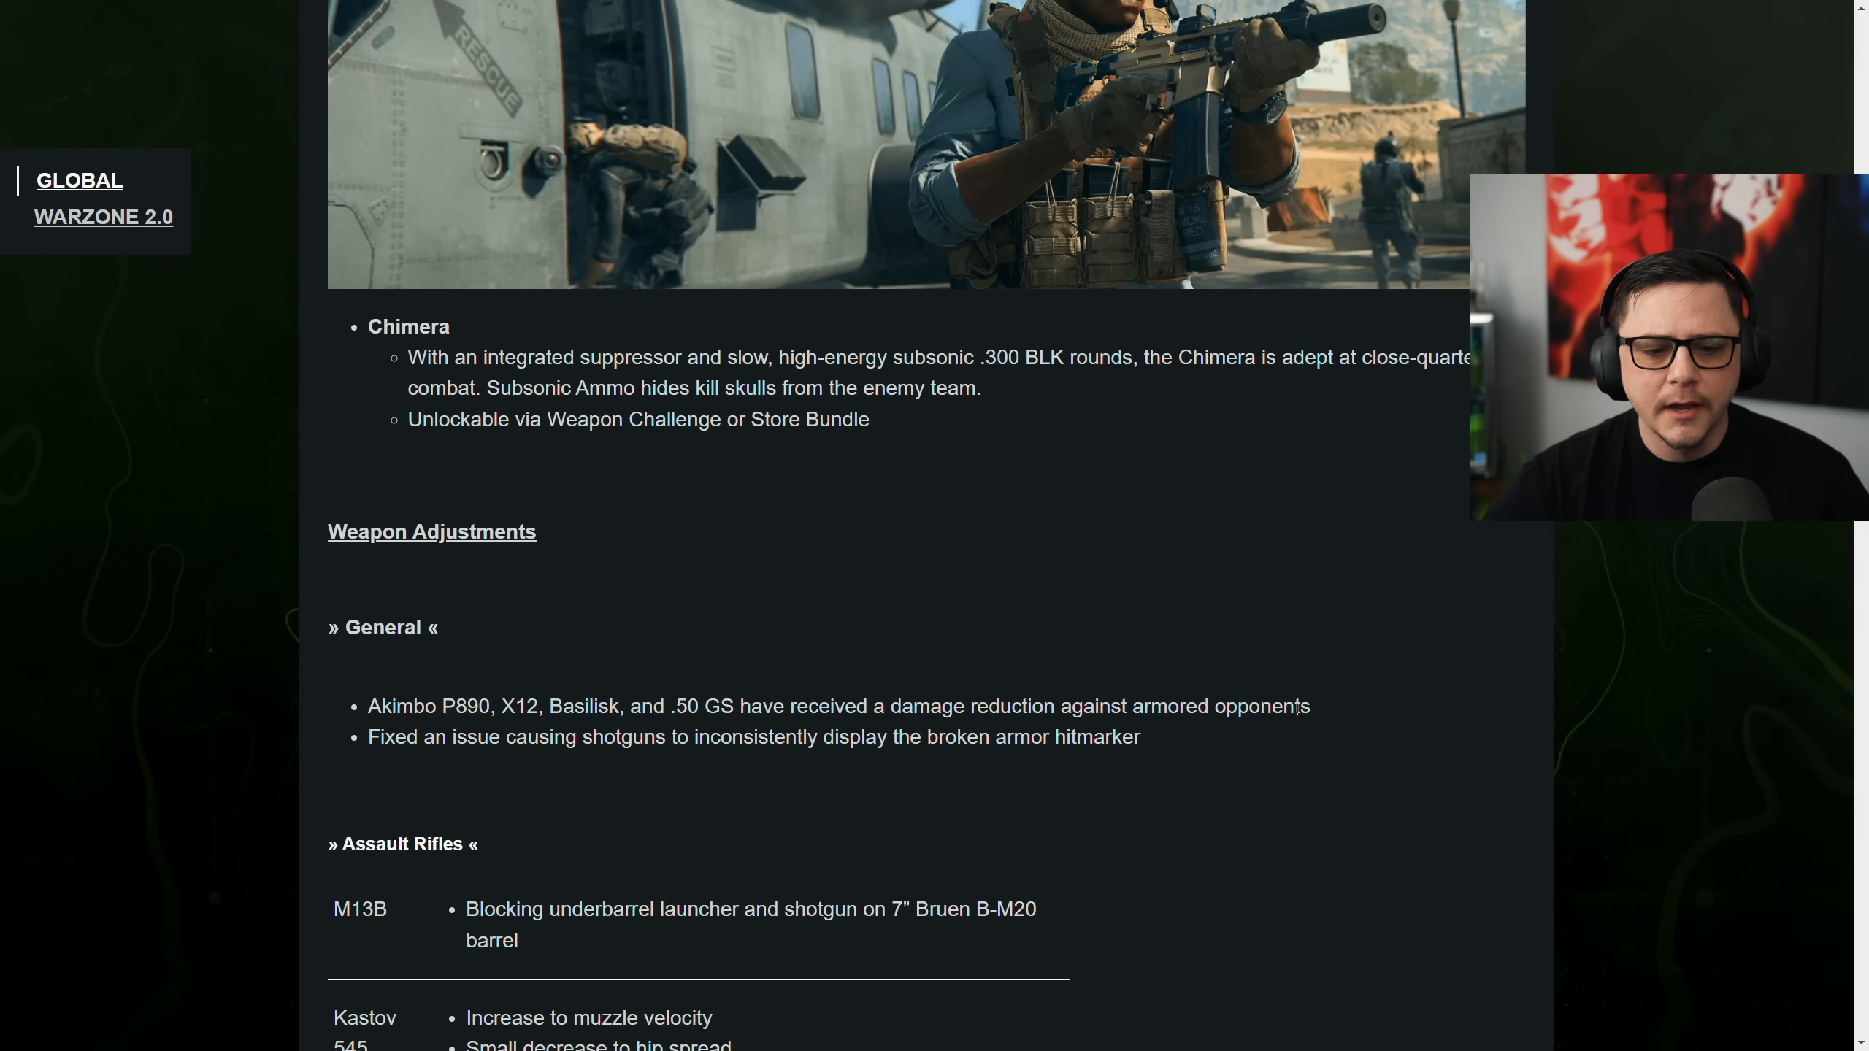
{"action": "left_click_drag", "start_coordinate": [399, 706], "coordinate": [1308, 705]}
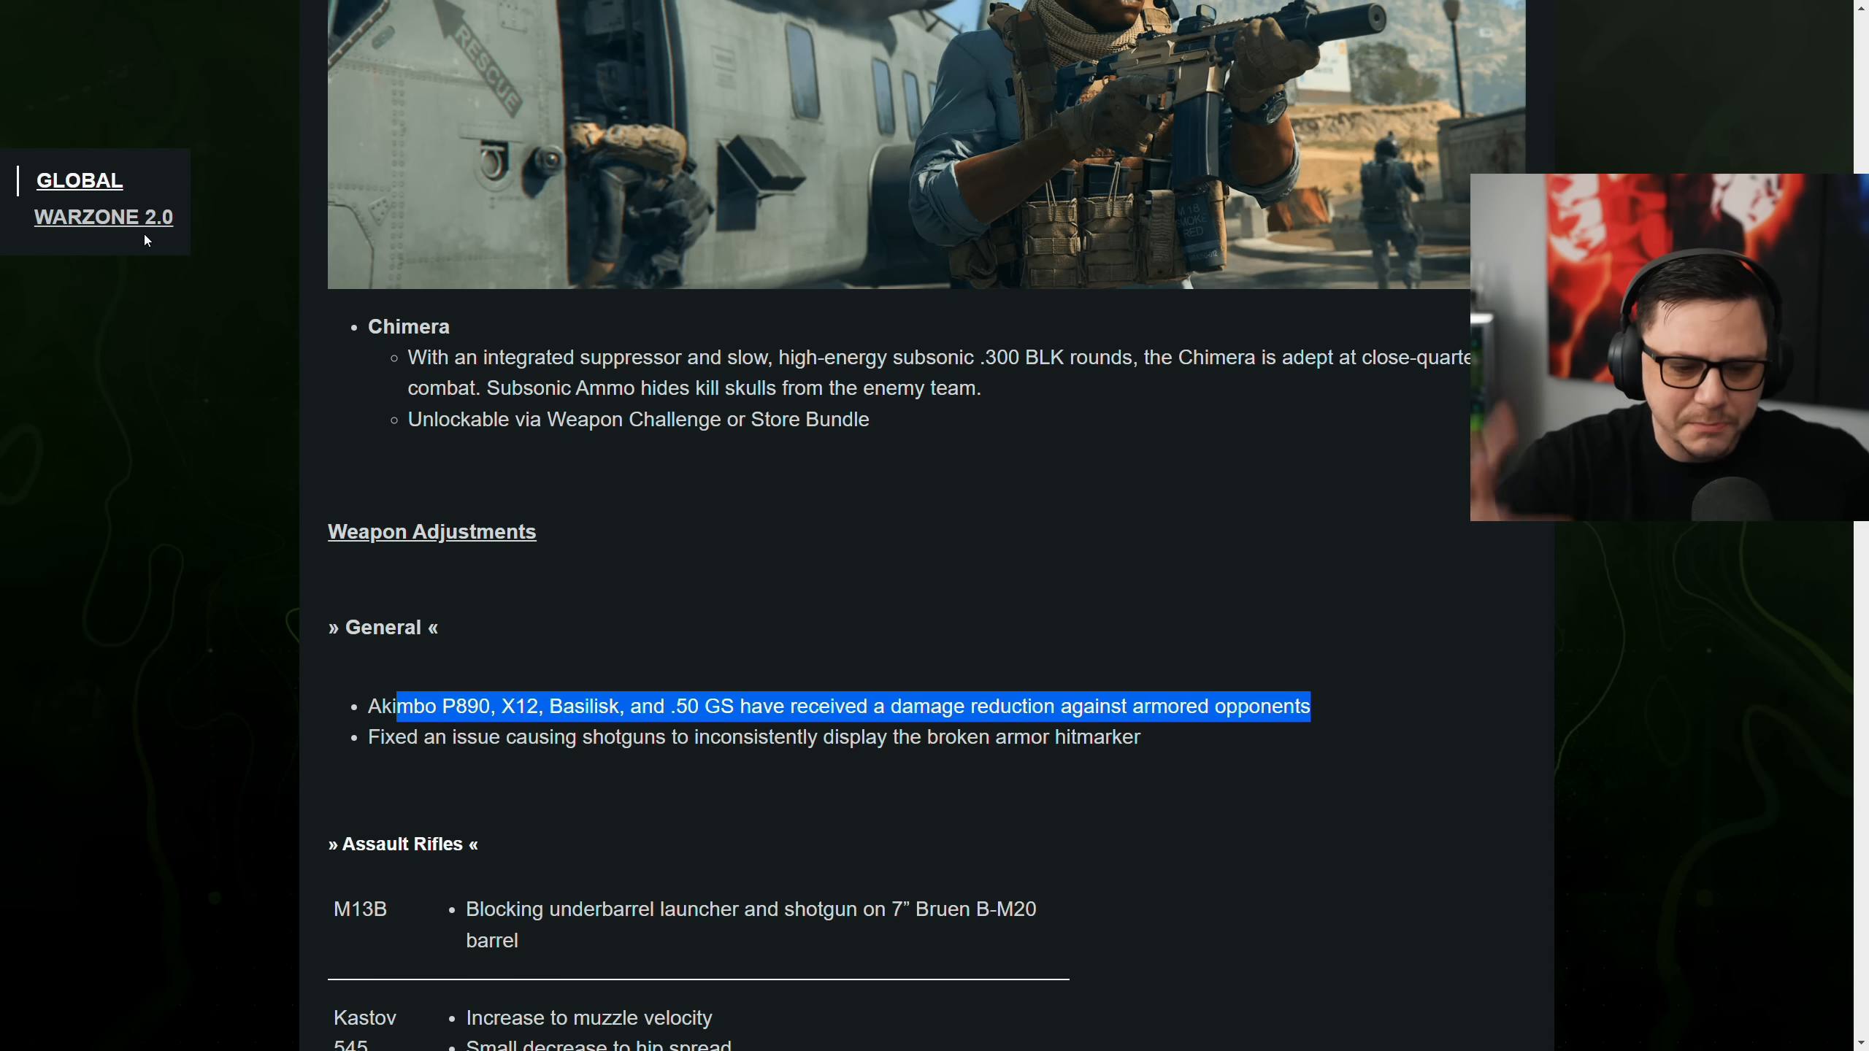
{"action": "mouse_move", "coordinate": [685, 766]}
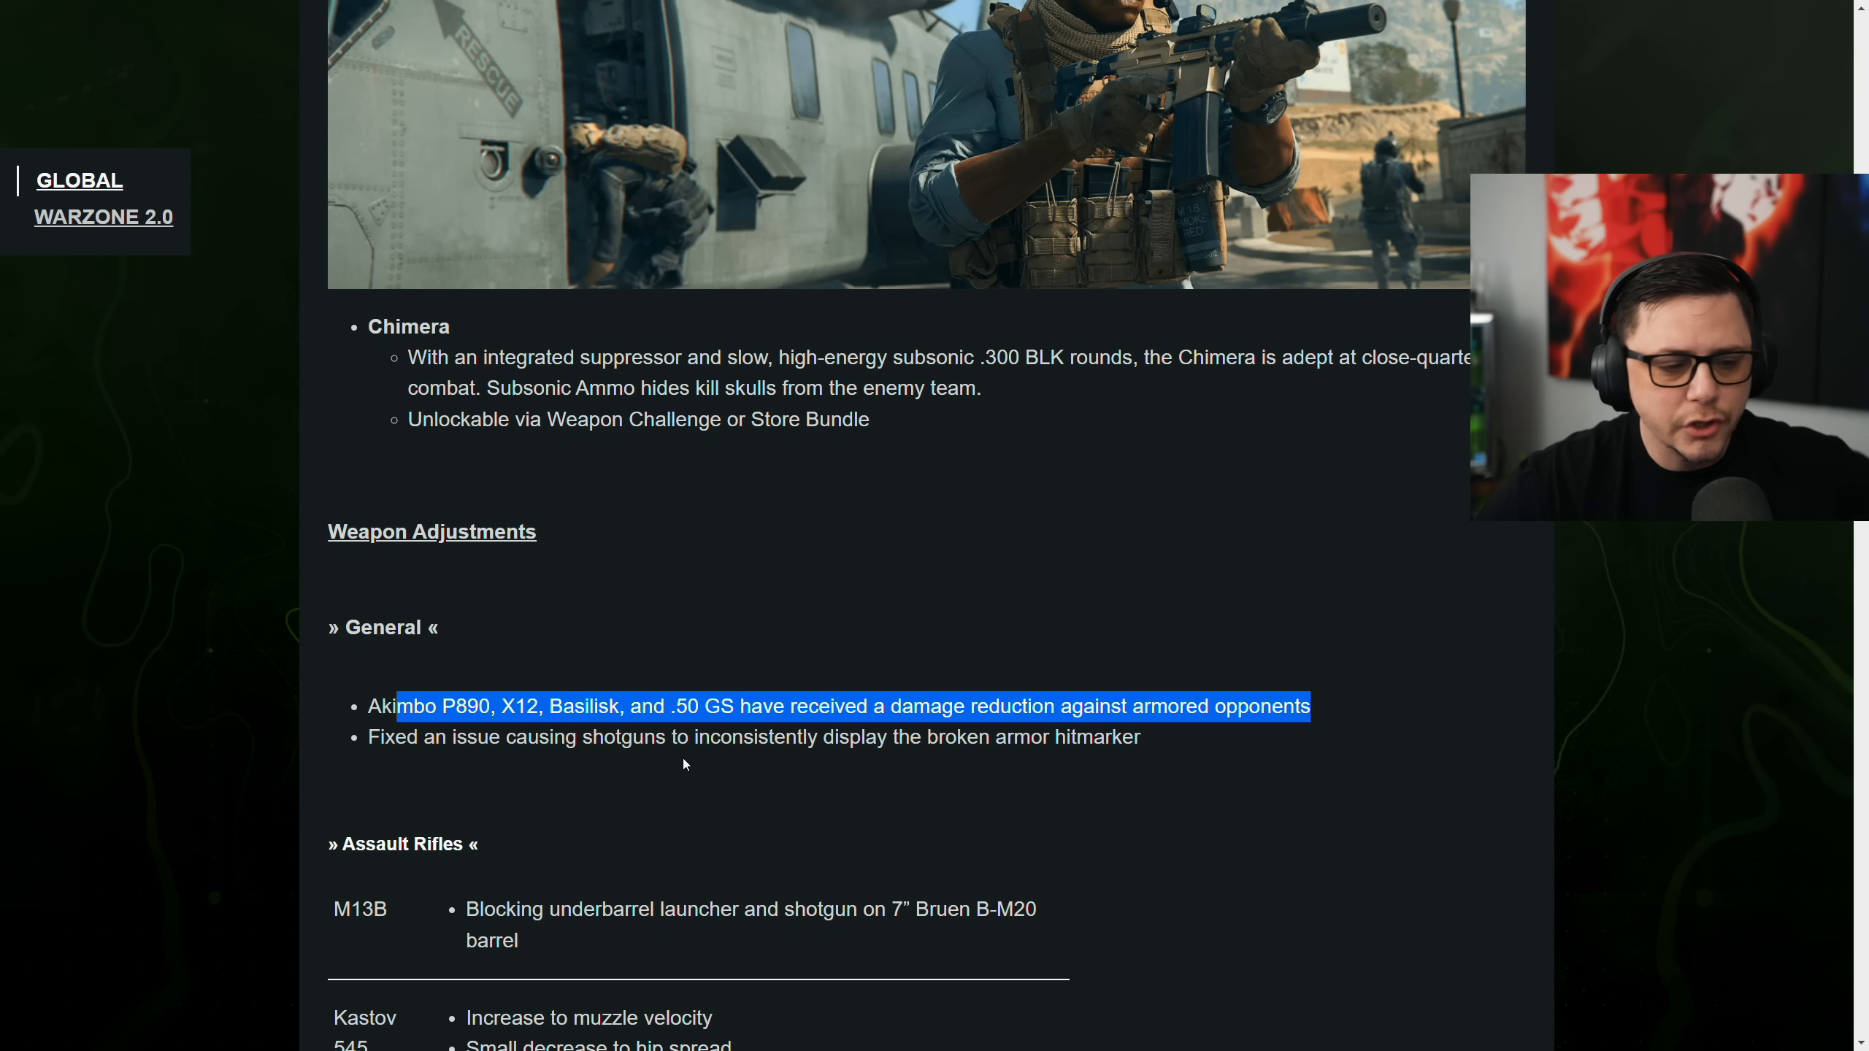
{"action": "left_click", "coordinate": [688, 762]}
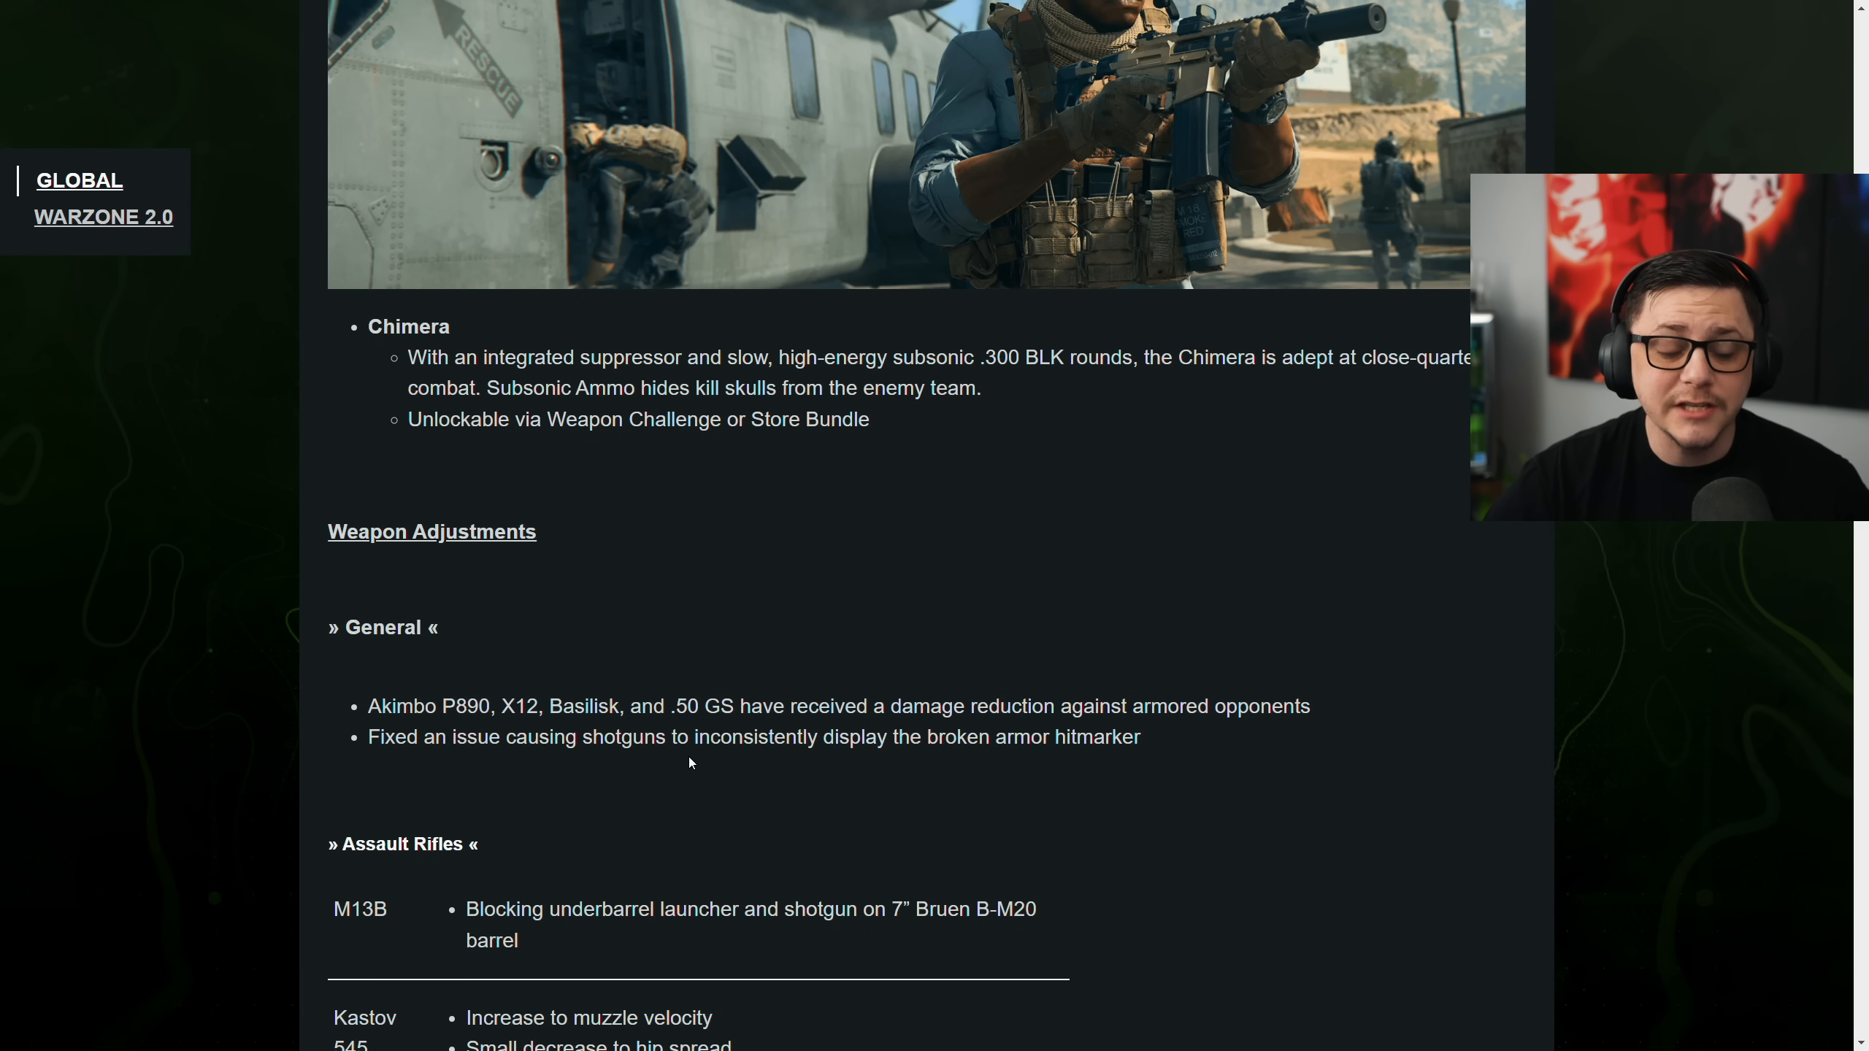
{"action": "mouse_move", "coordinate": [914, 775]}
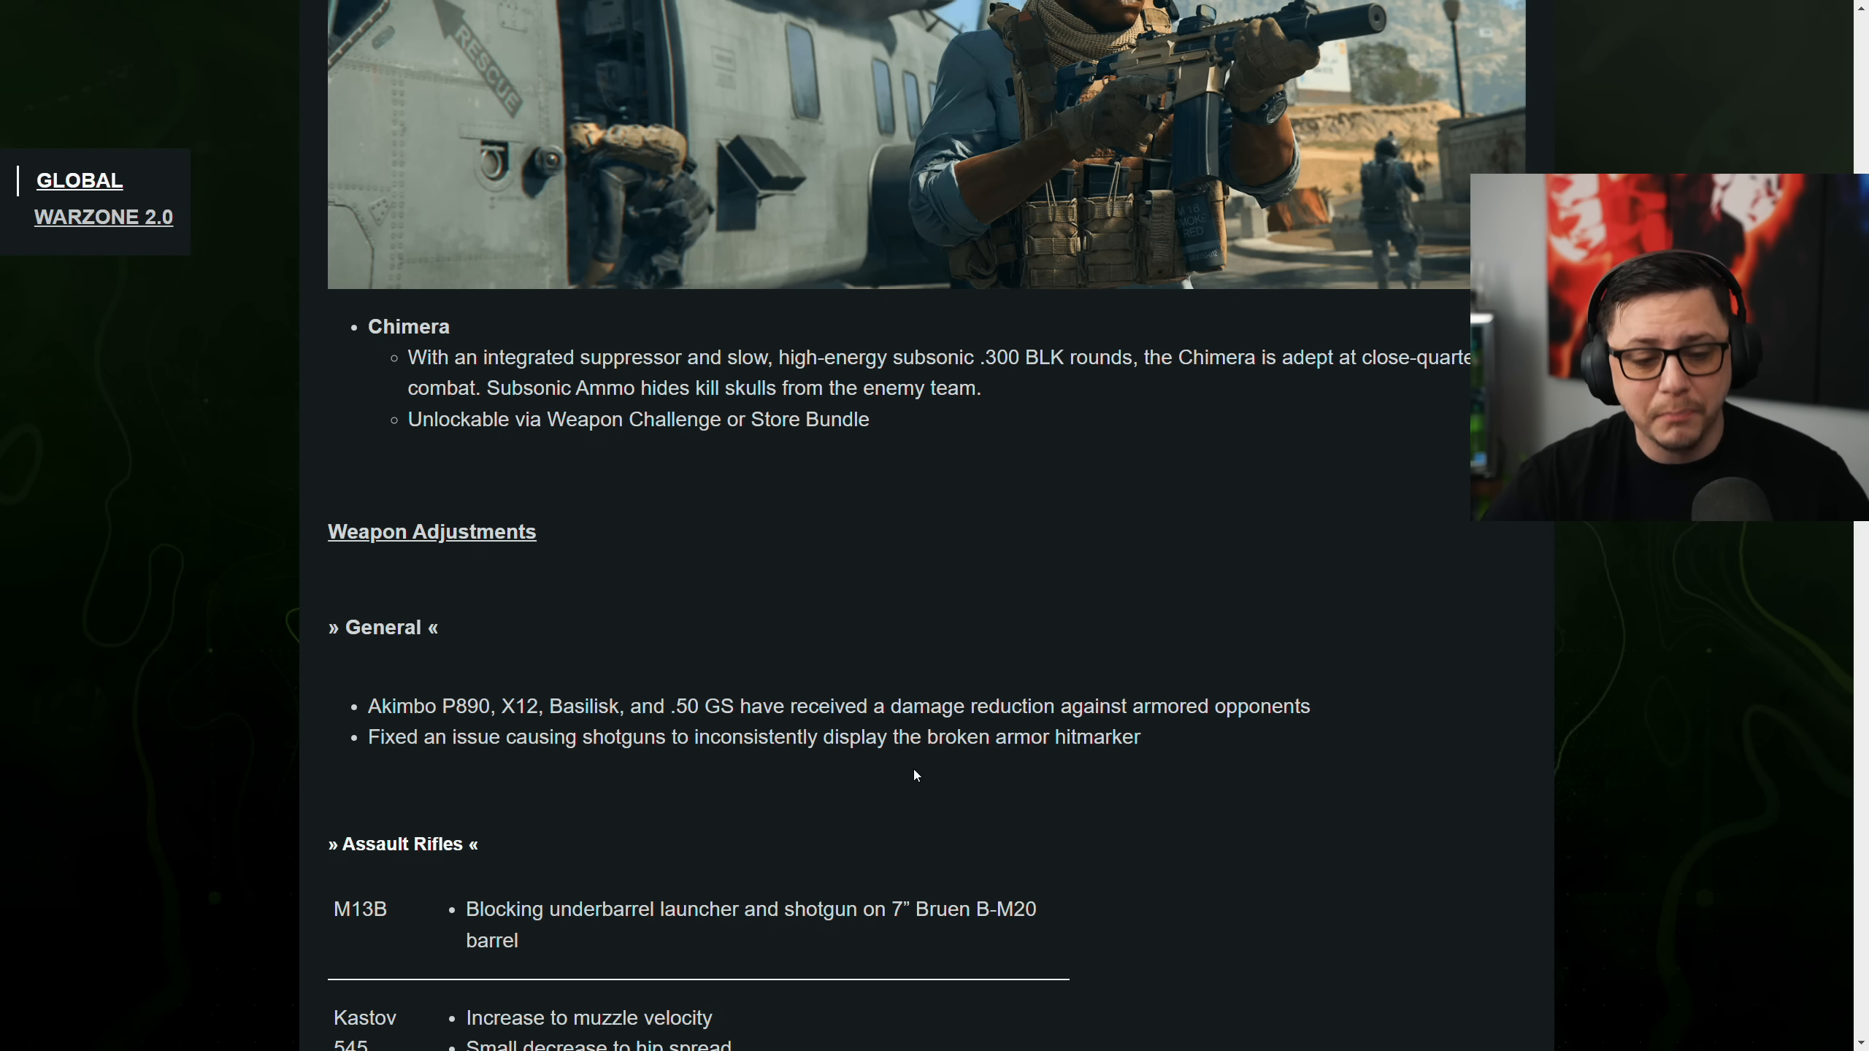
Highlight the Kastov 545 buff list, clear it, and read on through Submachine Guns to Handguns
{"action": "scroll", "scroll_direction": "down", "scroll_amount": 3}
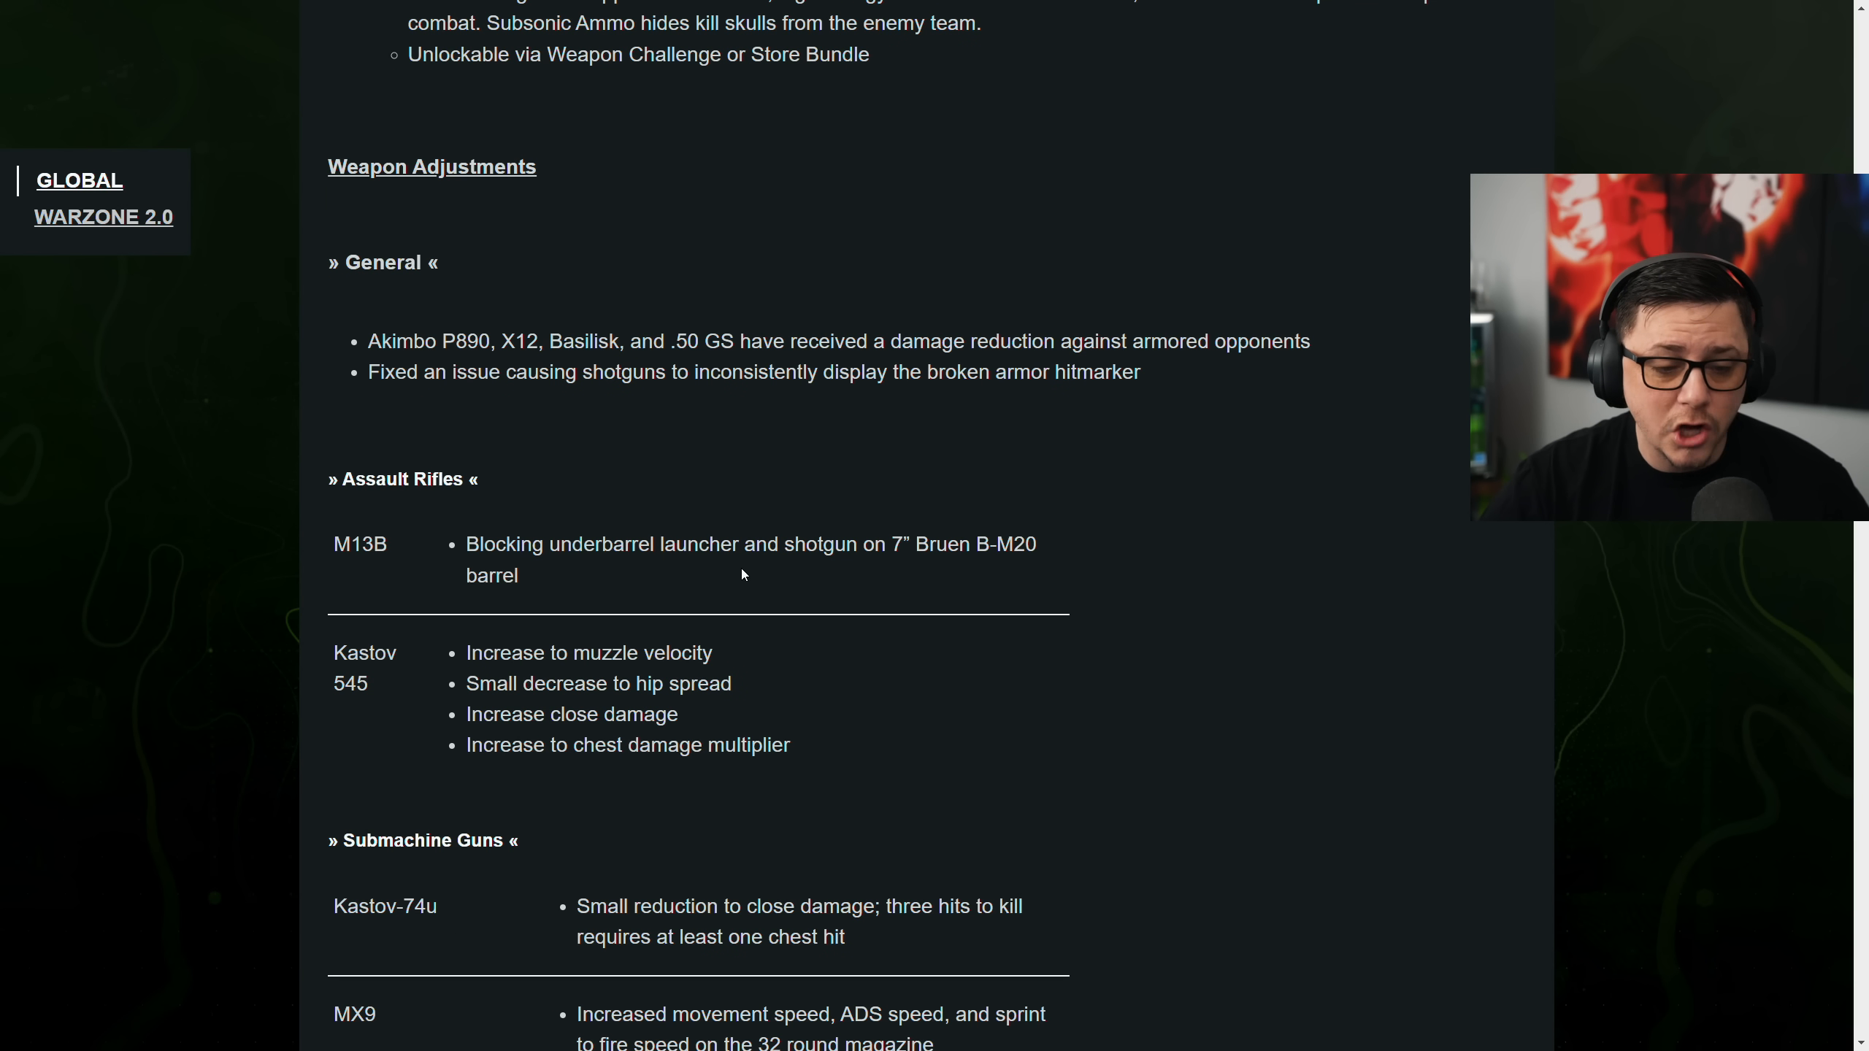
{"action": "mouse_move", "coordinate": [977, 574]}
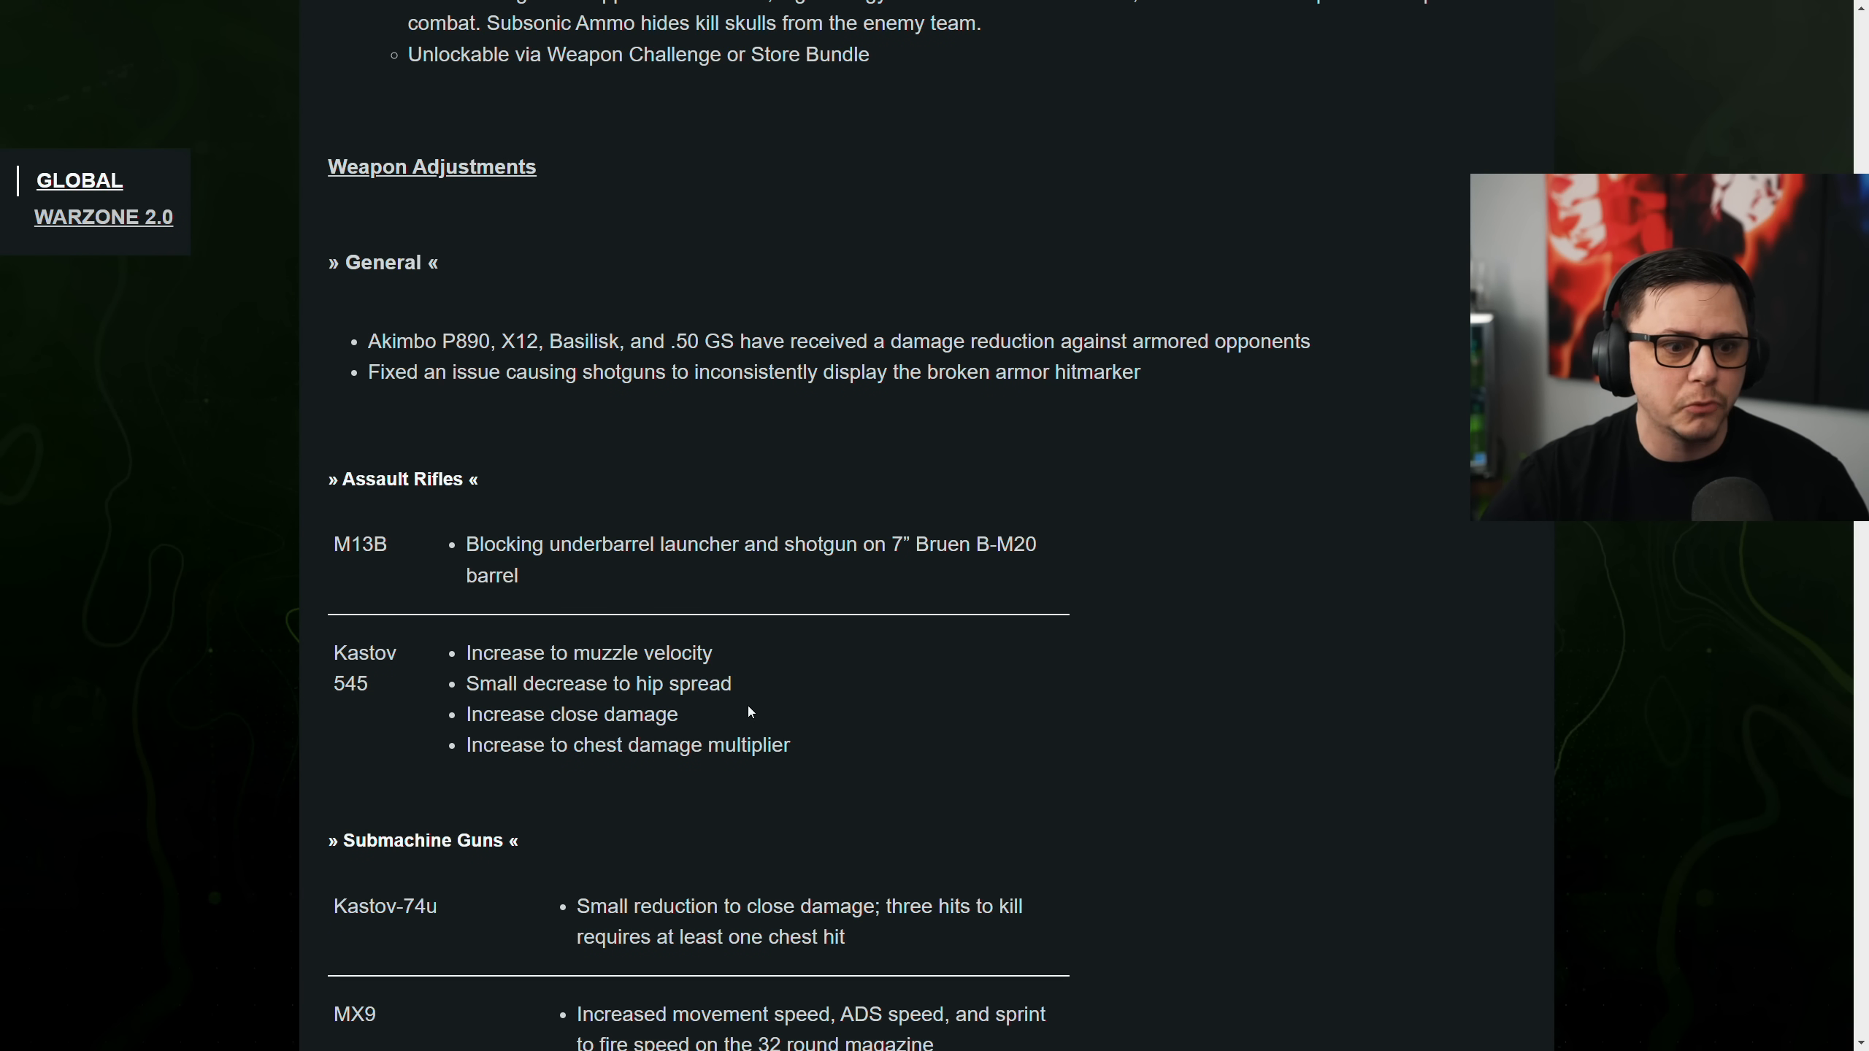
{"action": "left_click_drag", "start_coordinate": [352, 684], "coordinate": [787, 744]}
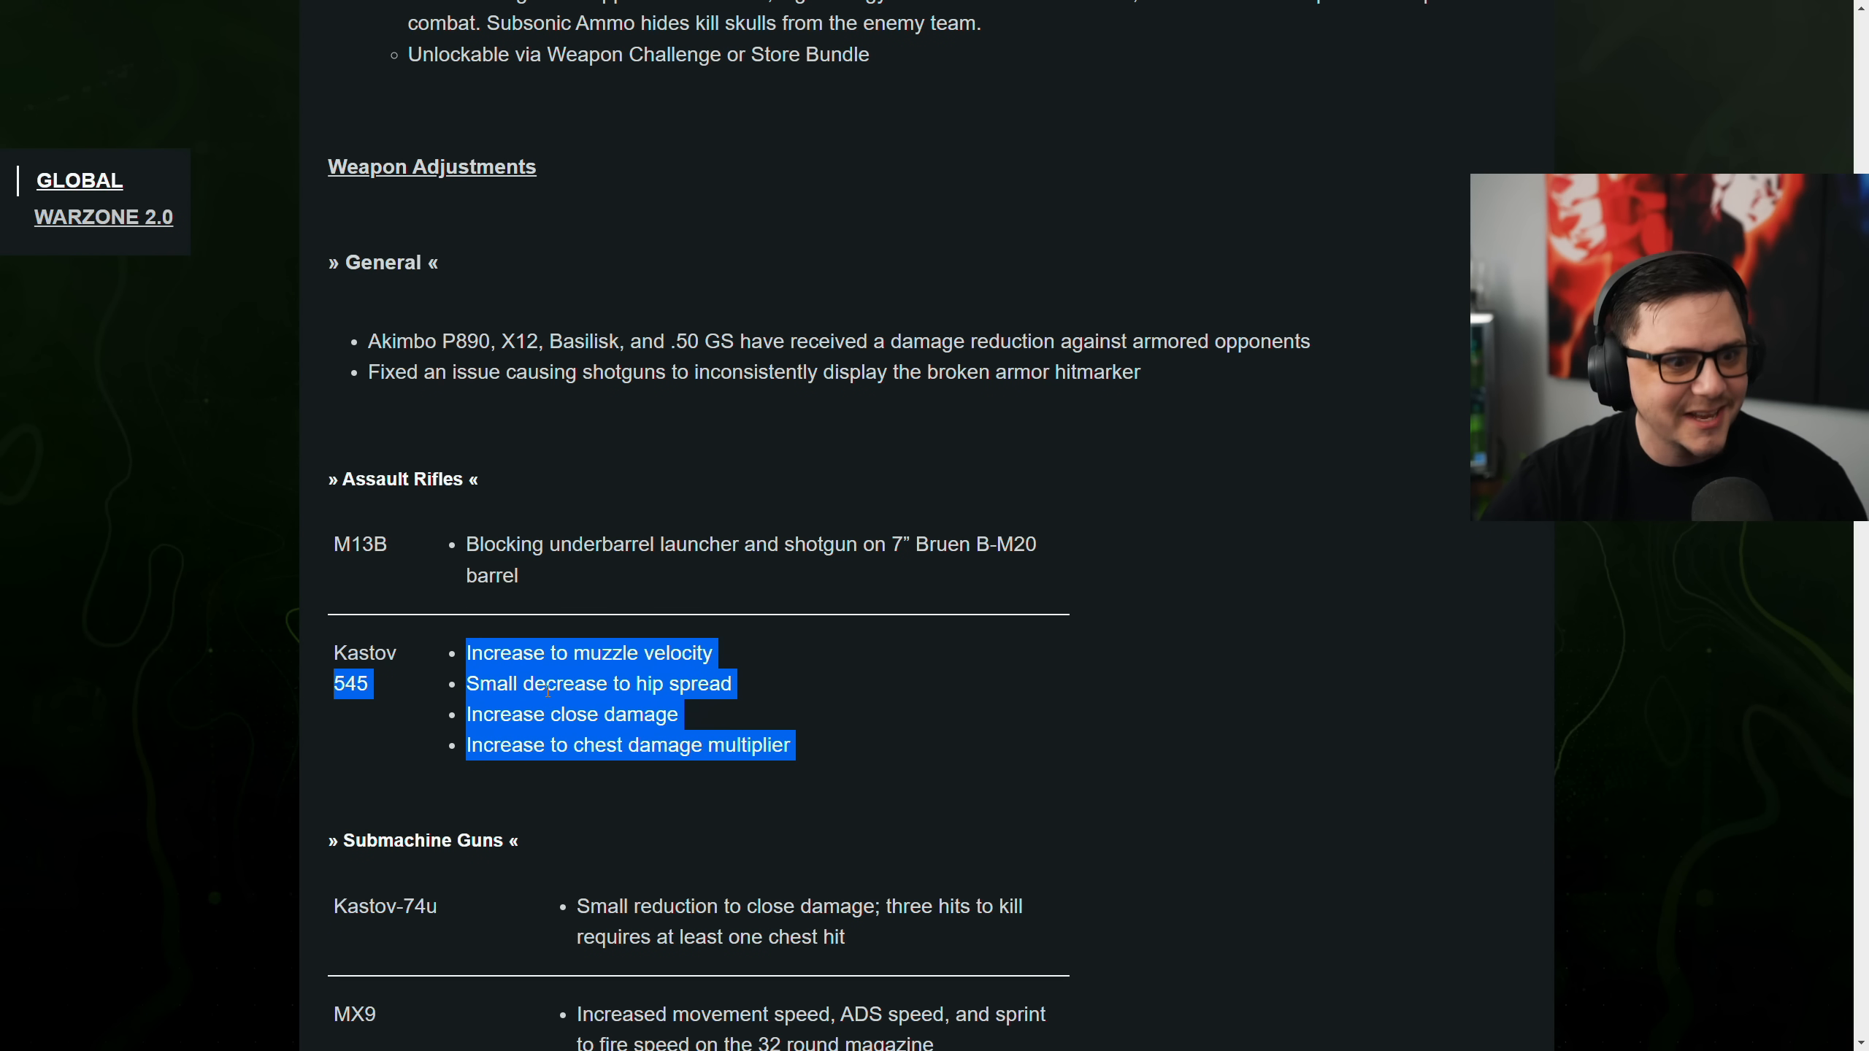
{"action": "left_click", "coordinate": [596, 683]}
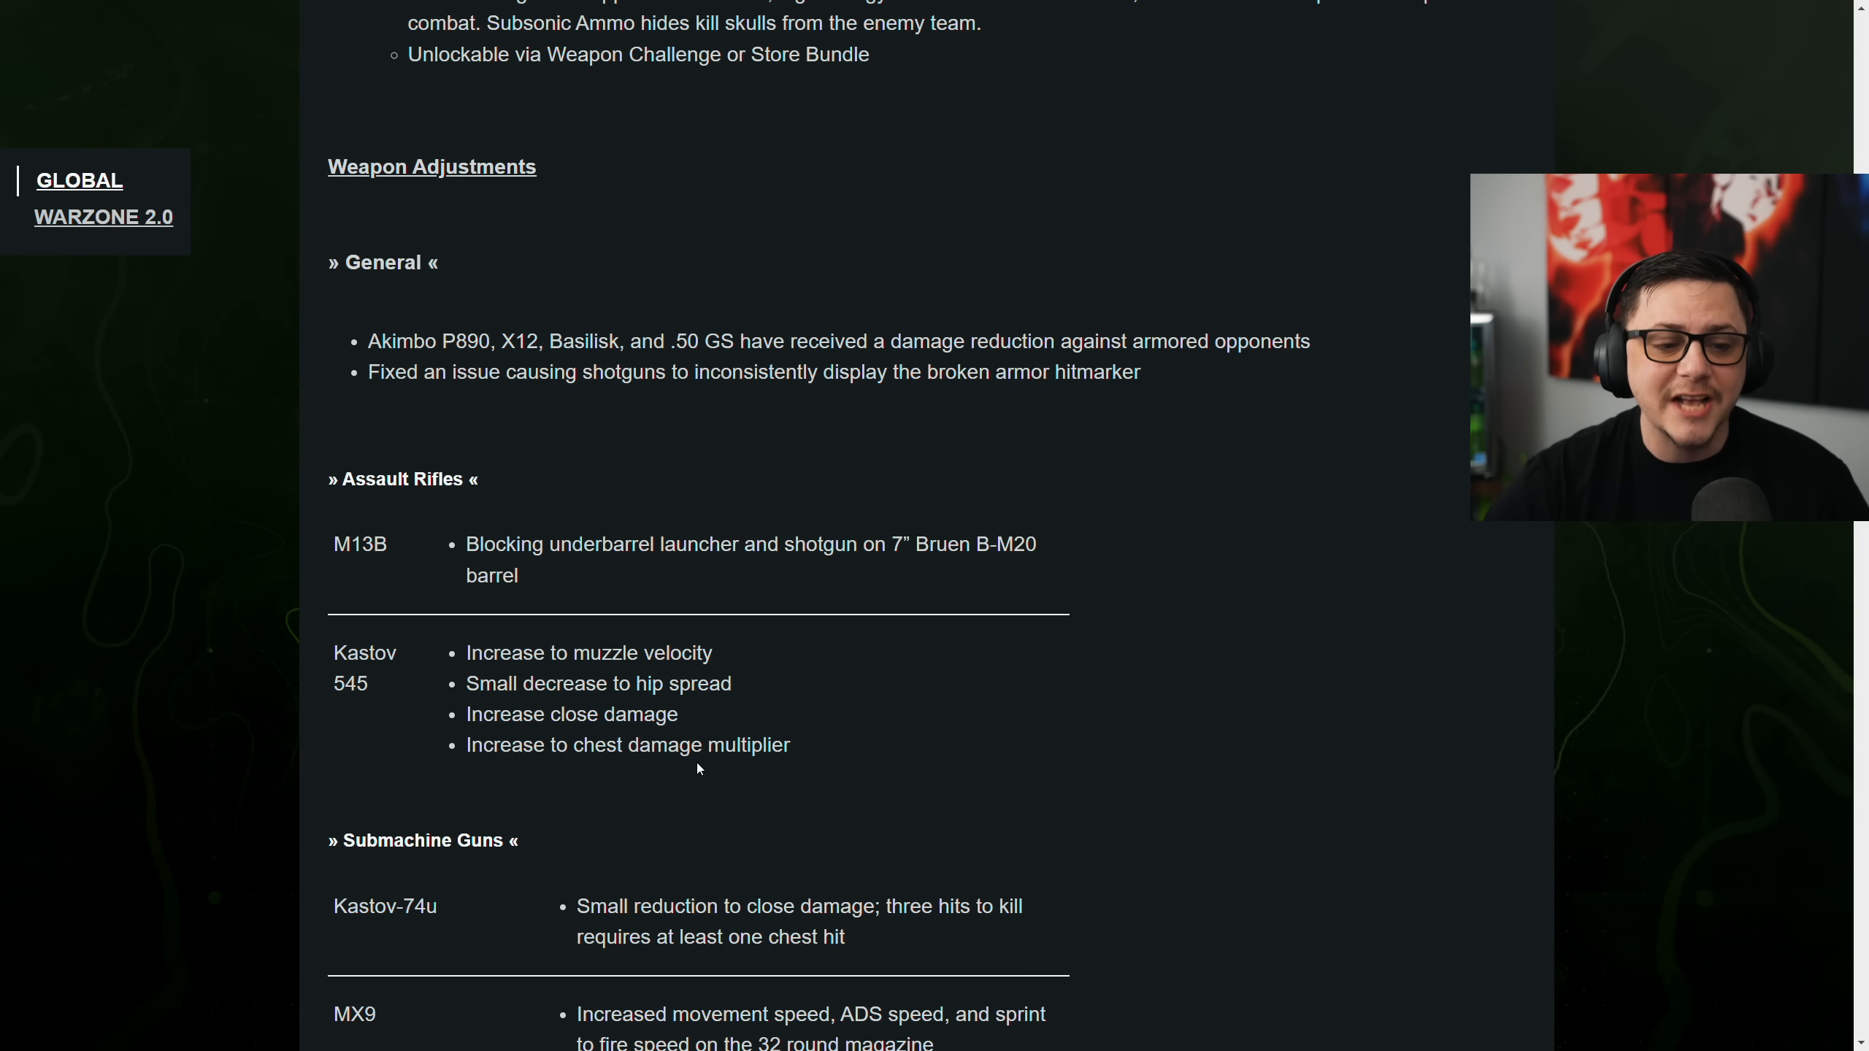
{"action": "scroll", "scroll_direction": "down", "scroll_amount": 3}
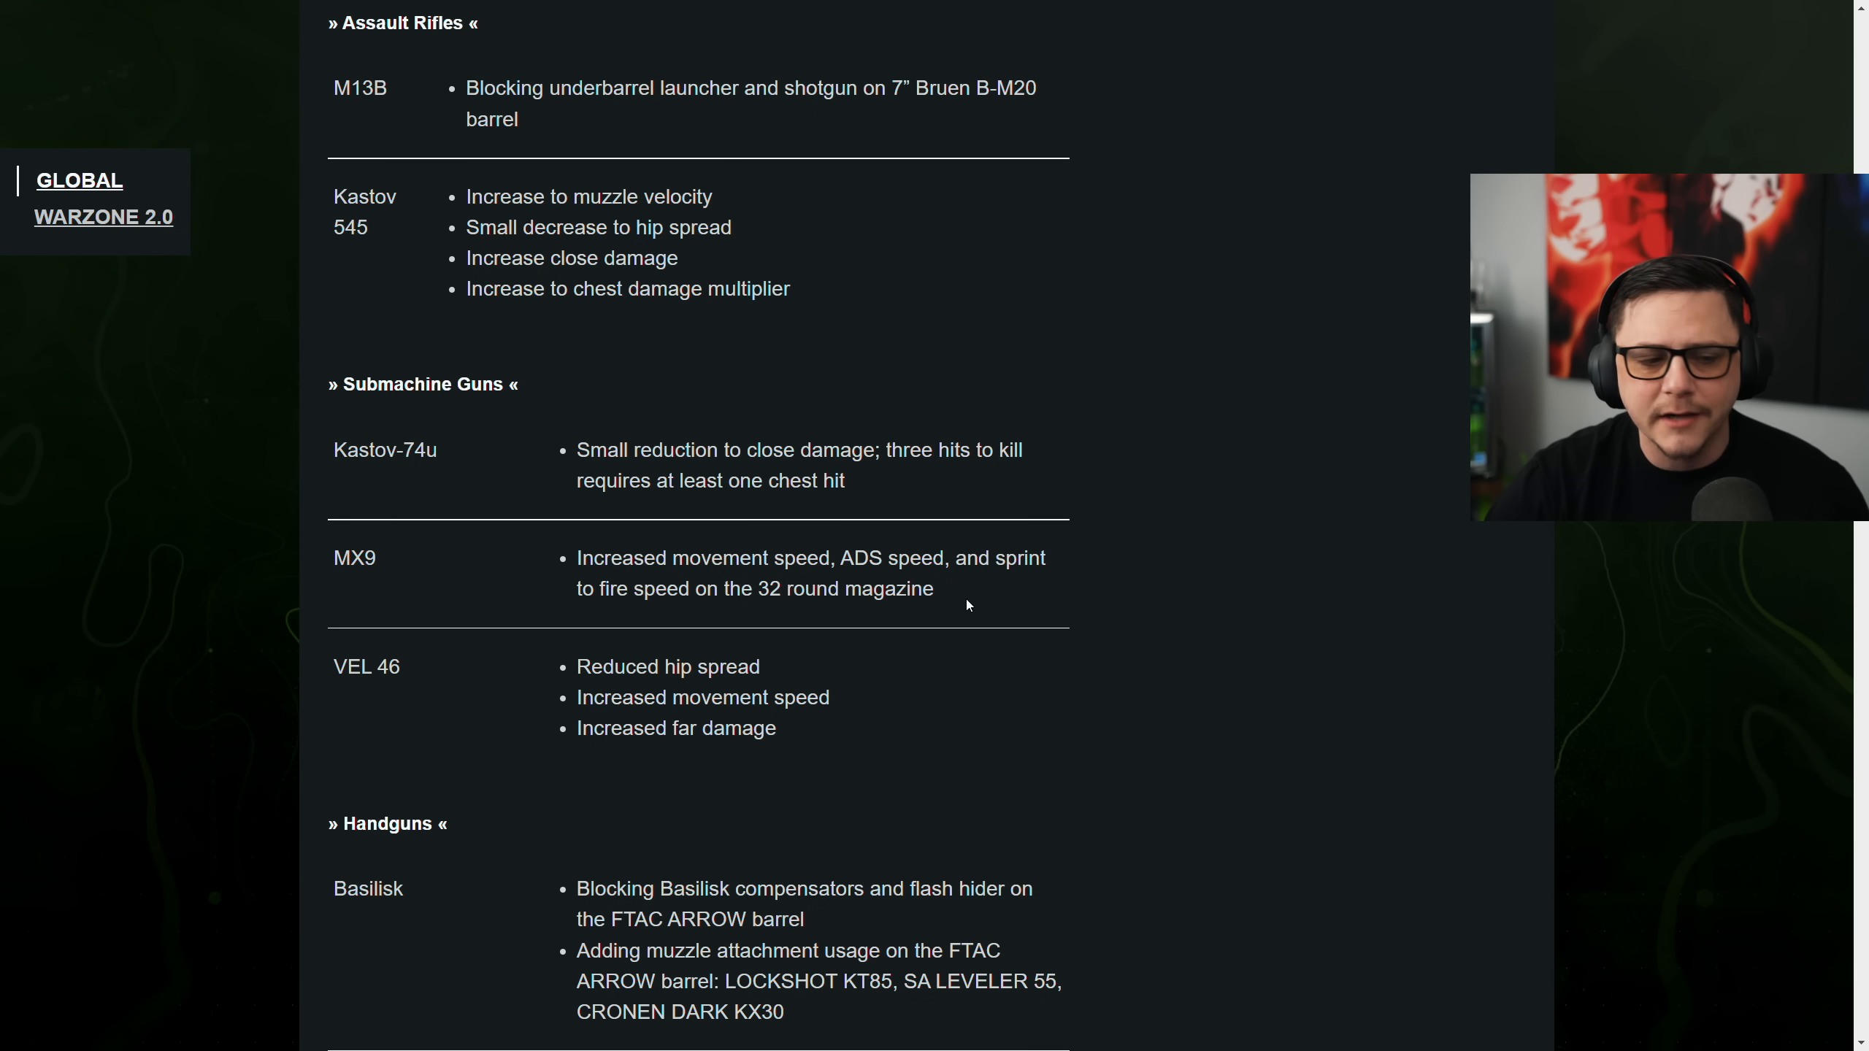
{"action": "mouse_move", "coordinate": [669, 717]}
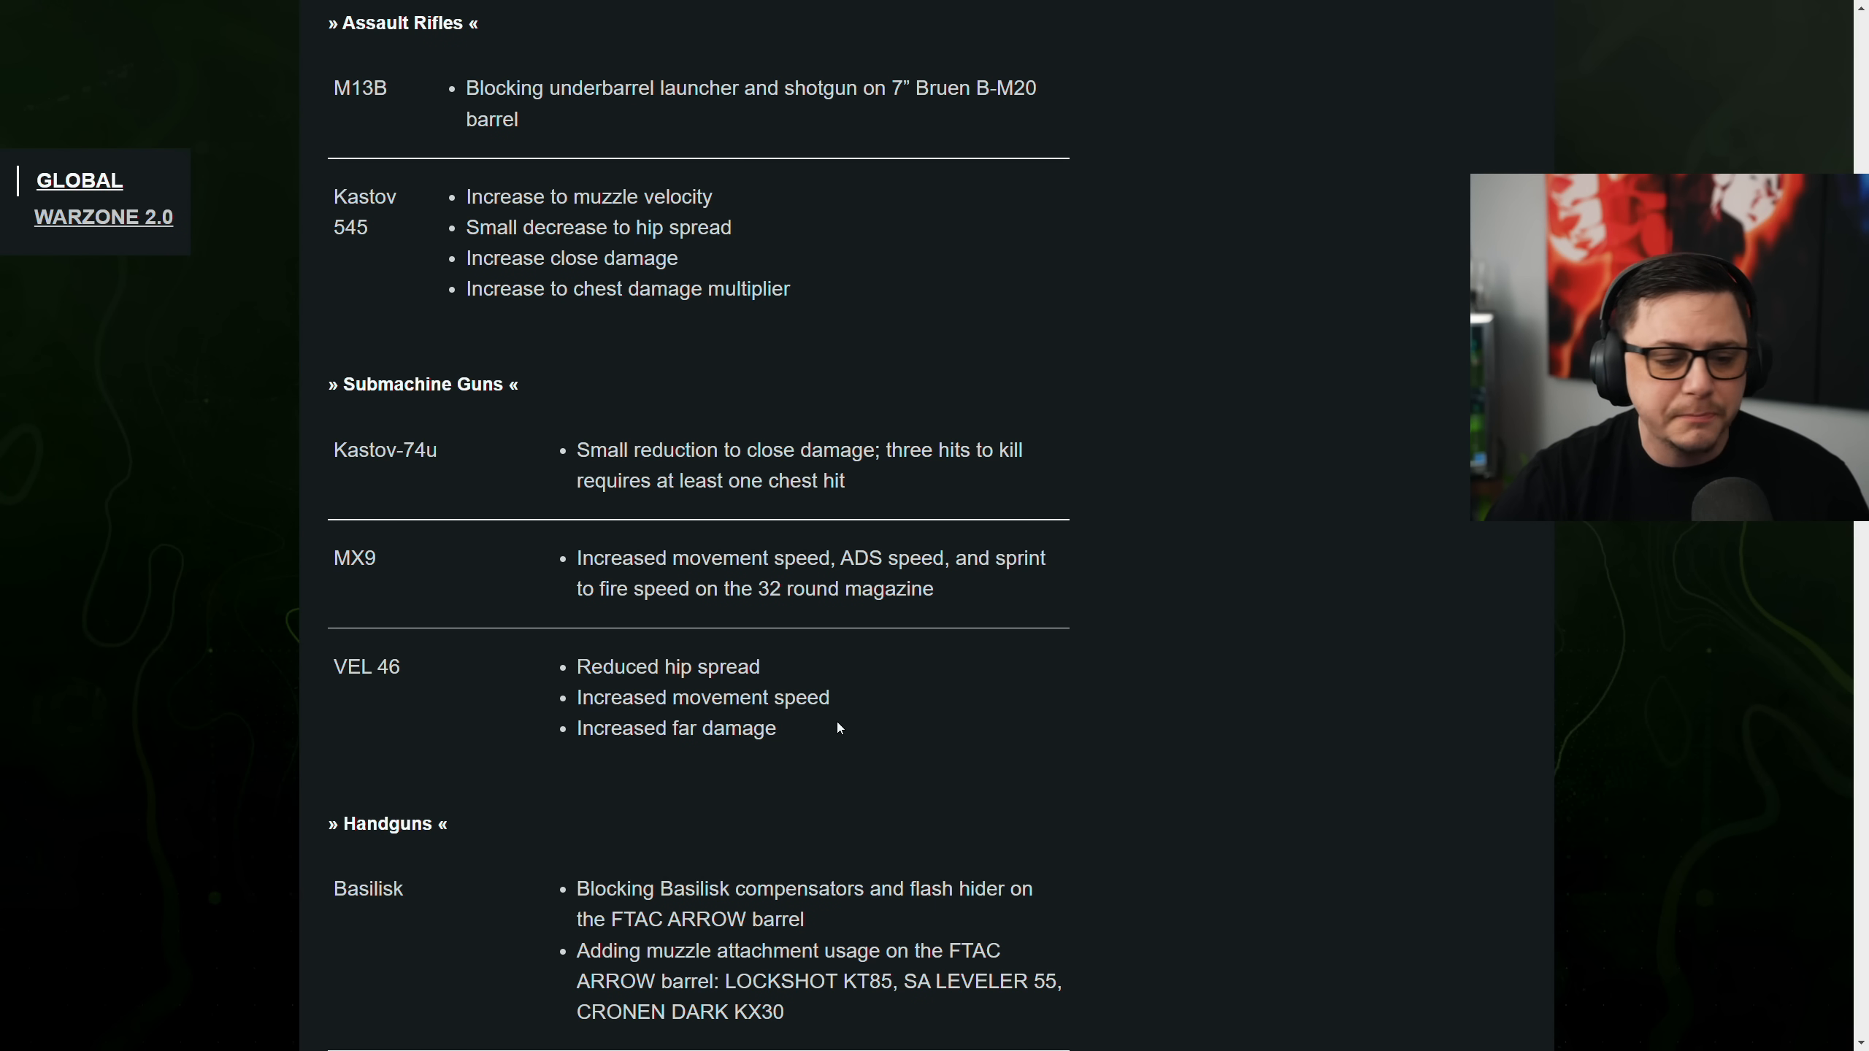
{"action": "mouse_move", "coordinate": [691, 750]}
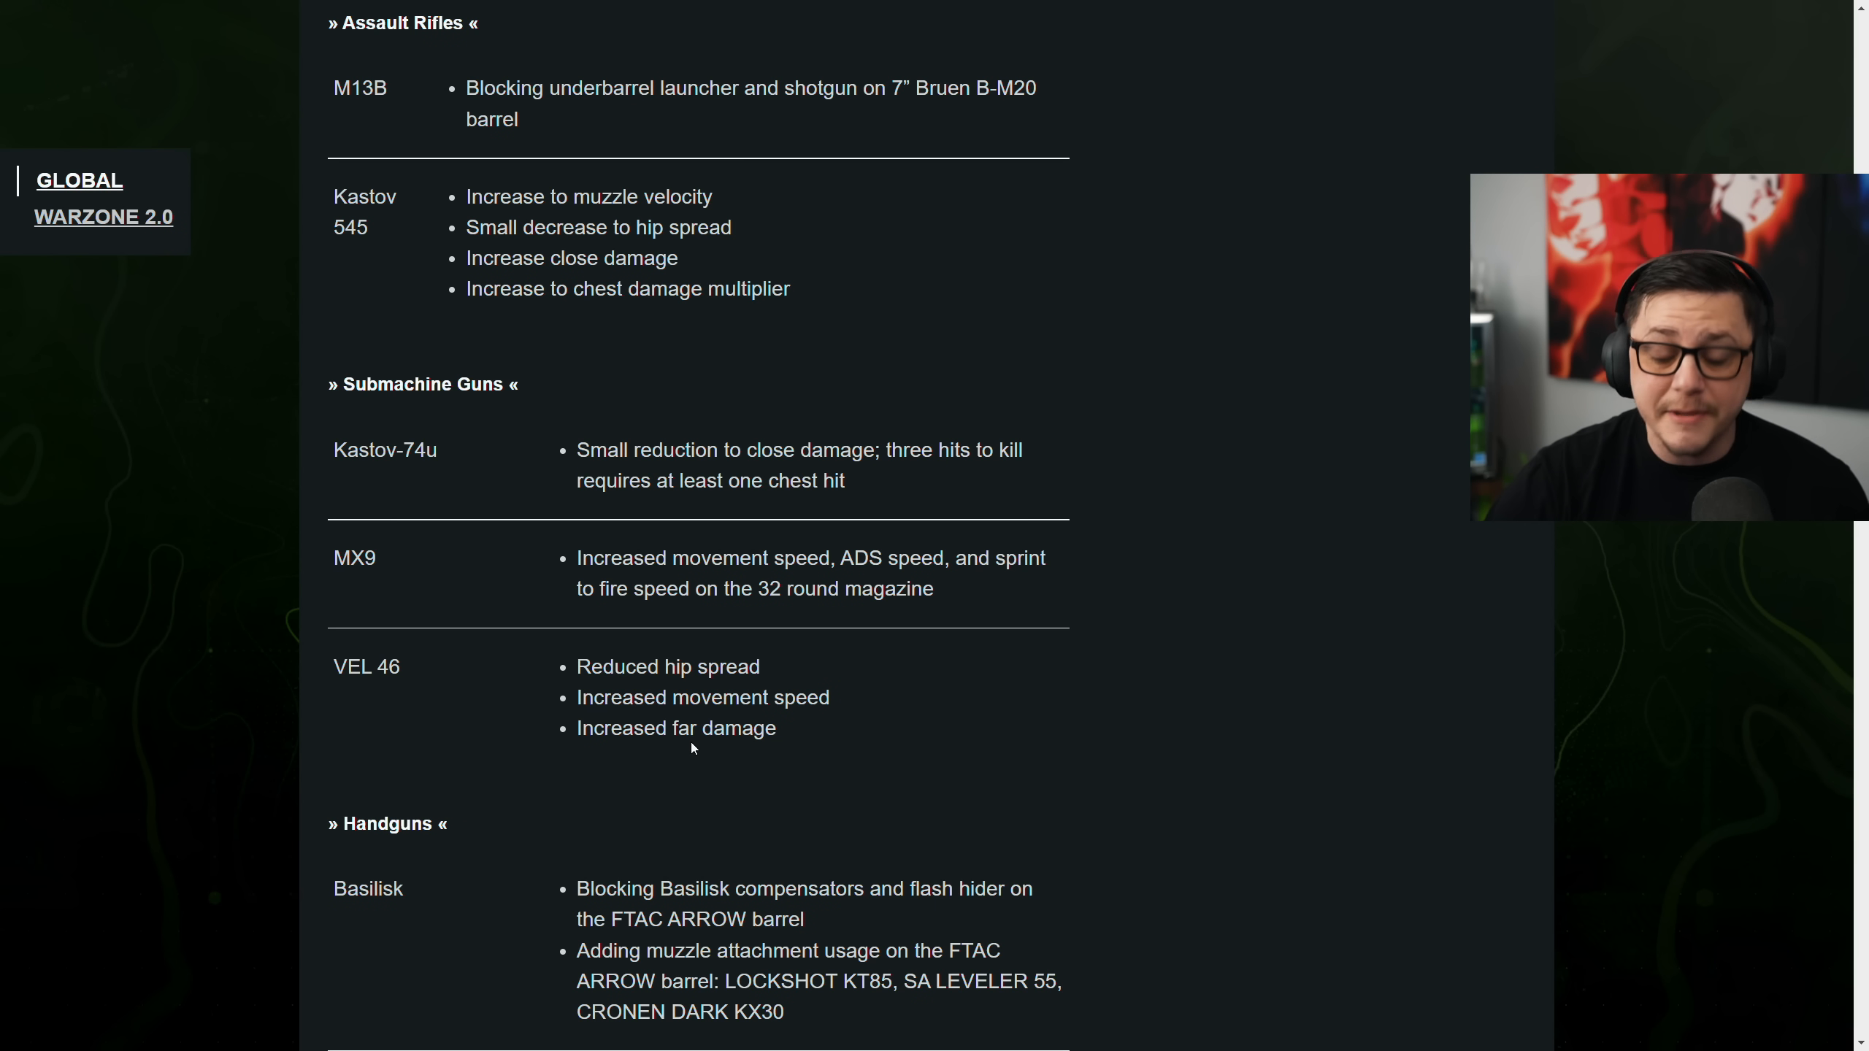
Read through Handguns, Shotguns, Melee and Launchers and highlight the Expedite 12 guard category list
{"action": "scroll", "scroll_direction": "down", "scroll_amount": 3}
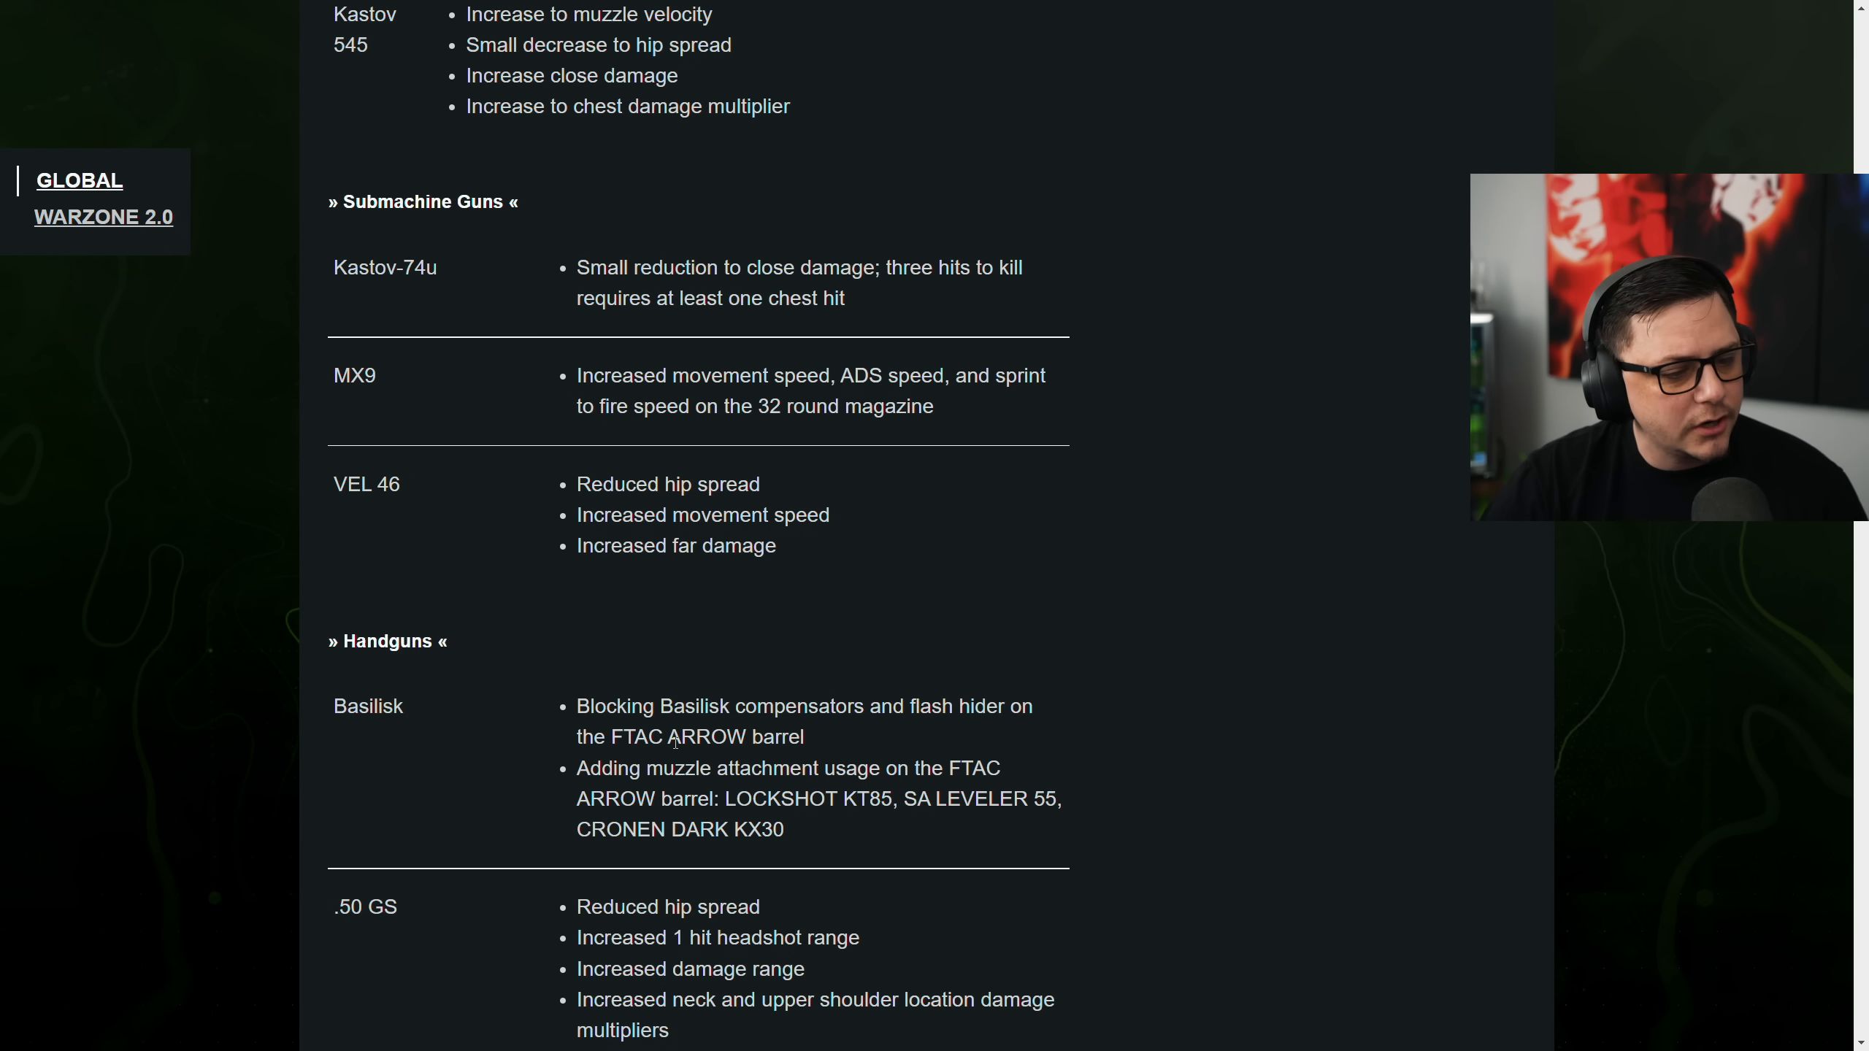
{"action": "scroll", "scroll_direction": "down", "scroll_amount": 3}
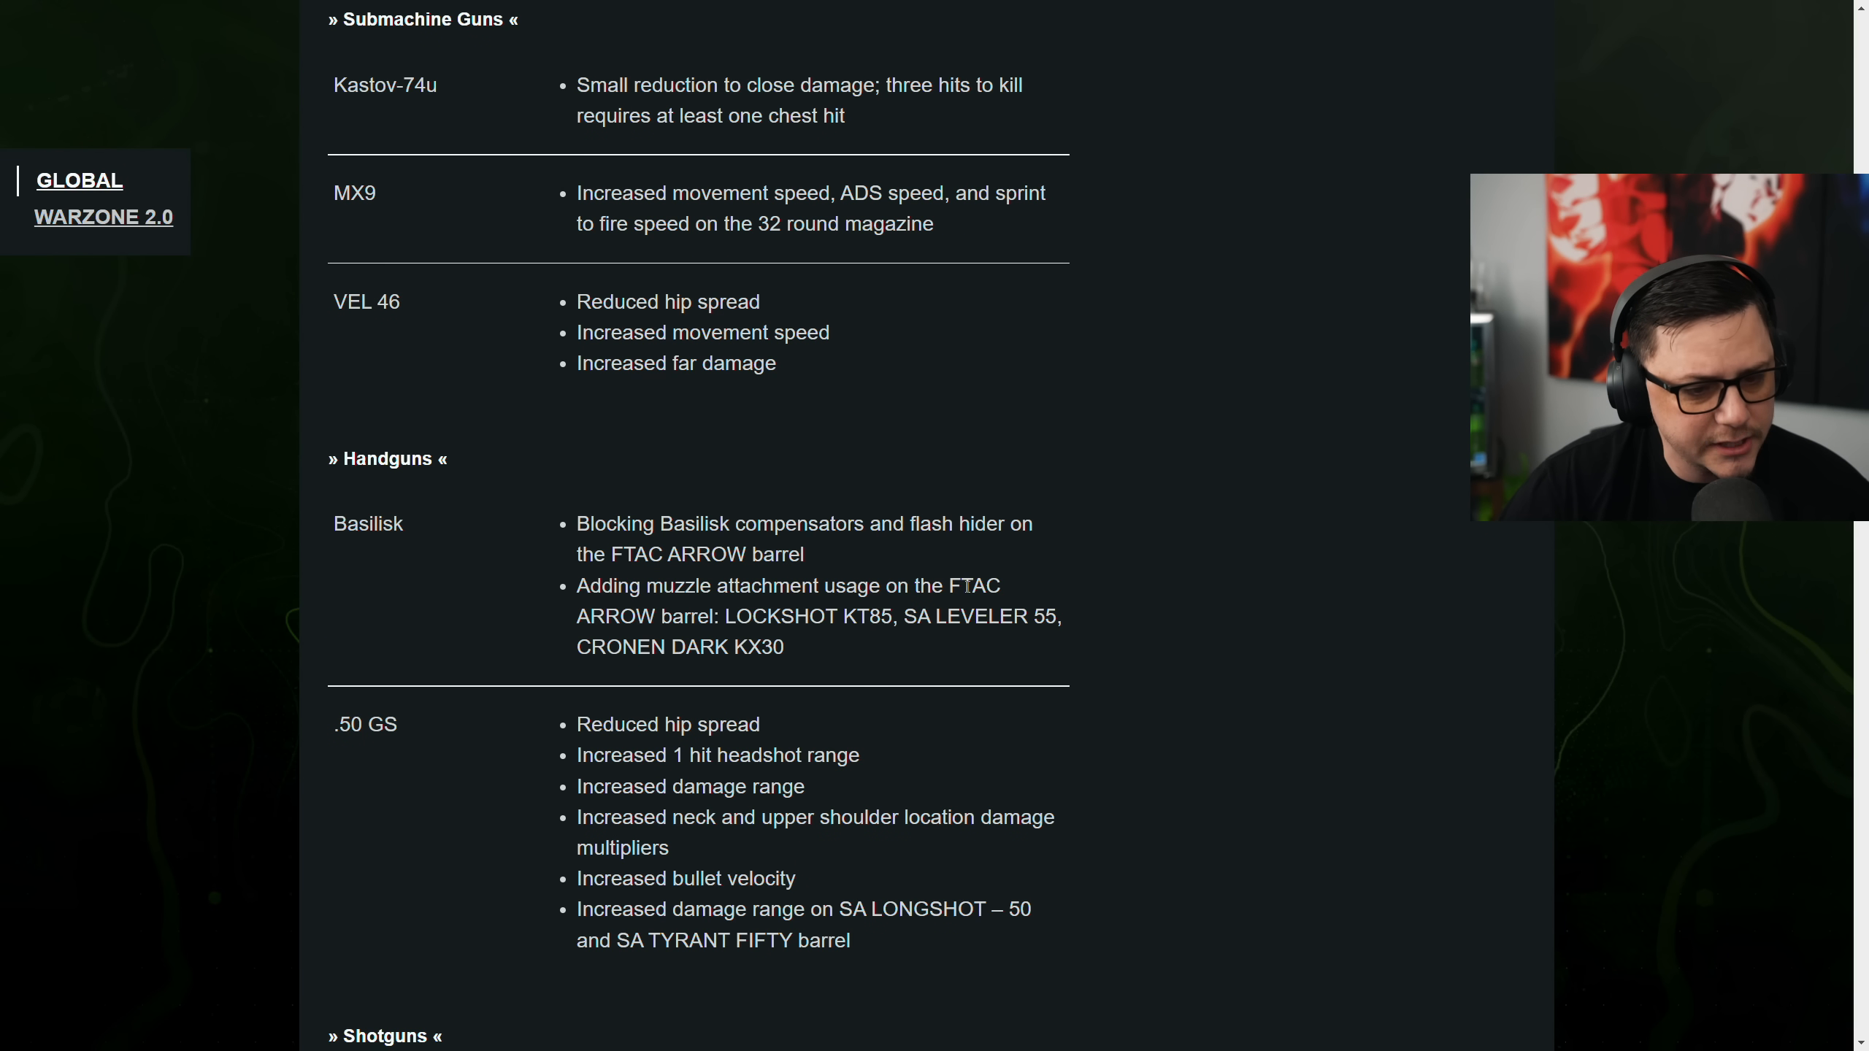
{"action": "scroll", "scroll_direction": "down", "scroll_amount": 3}
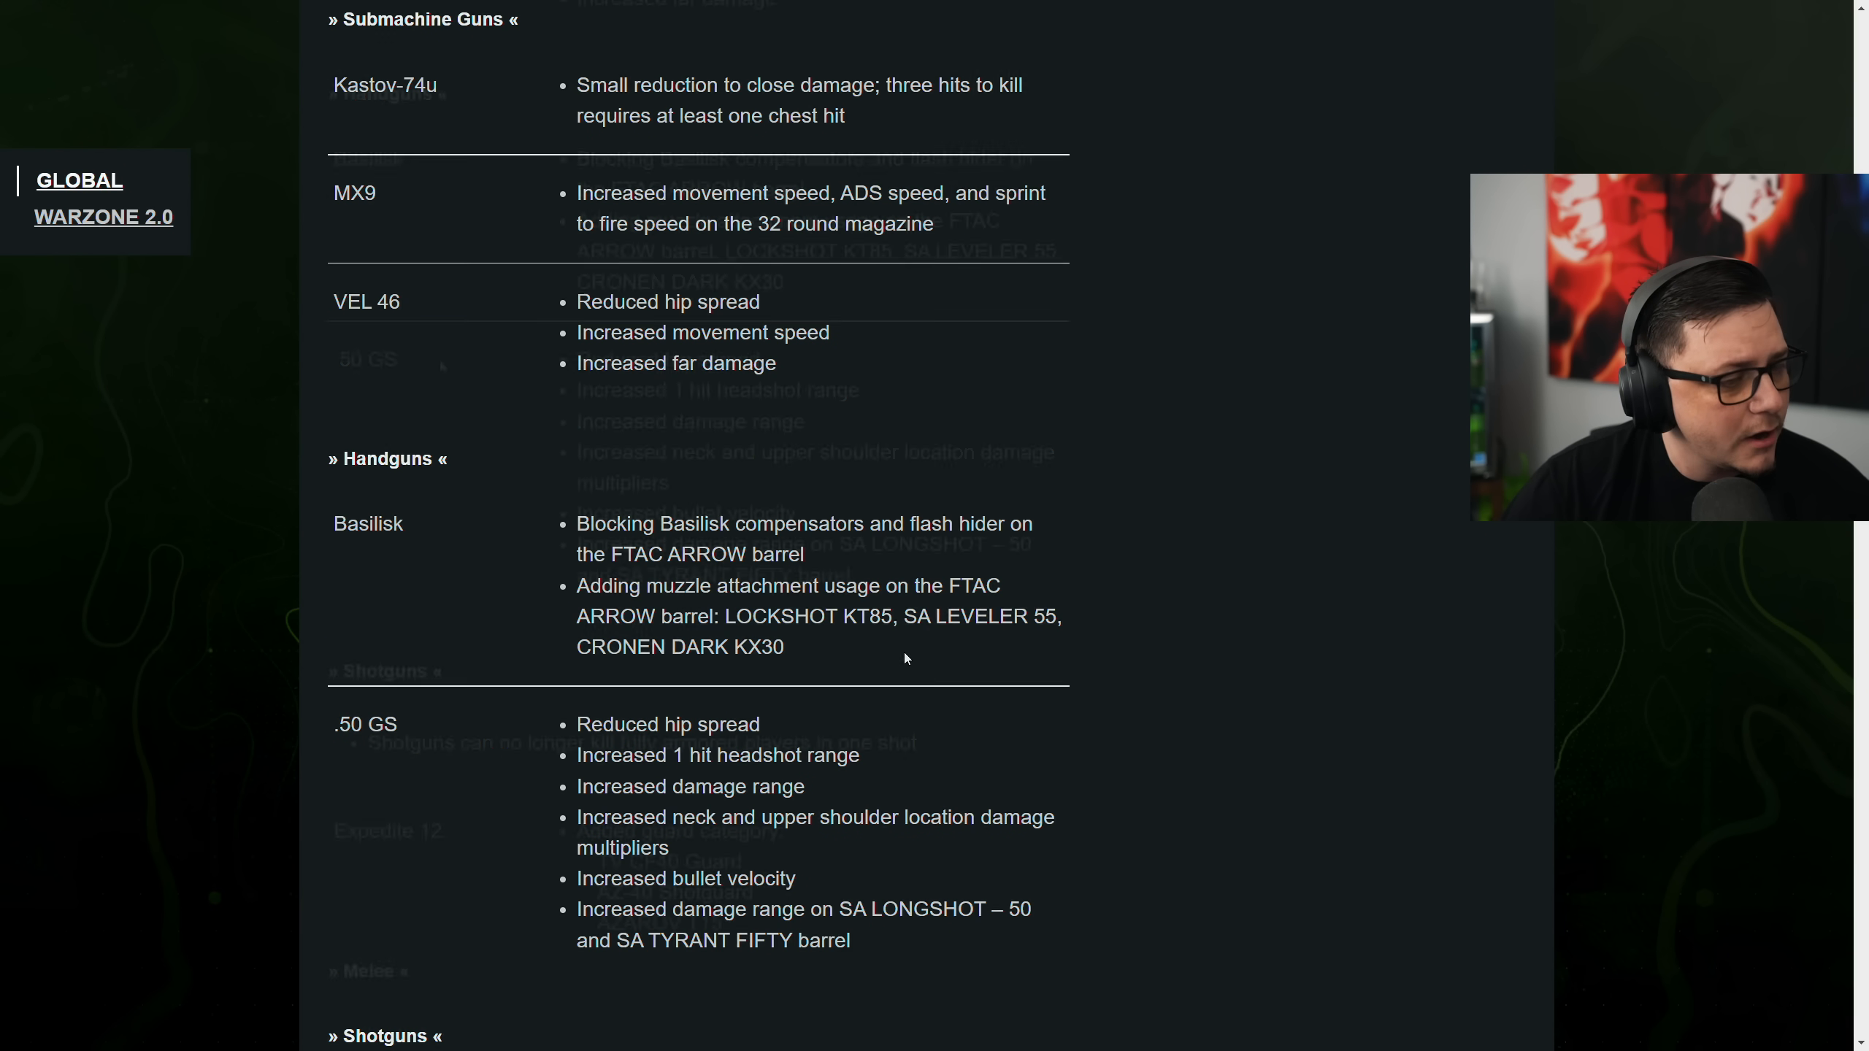
{"action": "scroll", "scroll_direction": "down", "scroll_amount": 3}
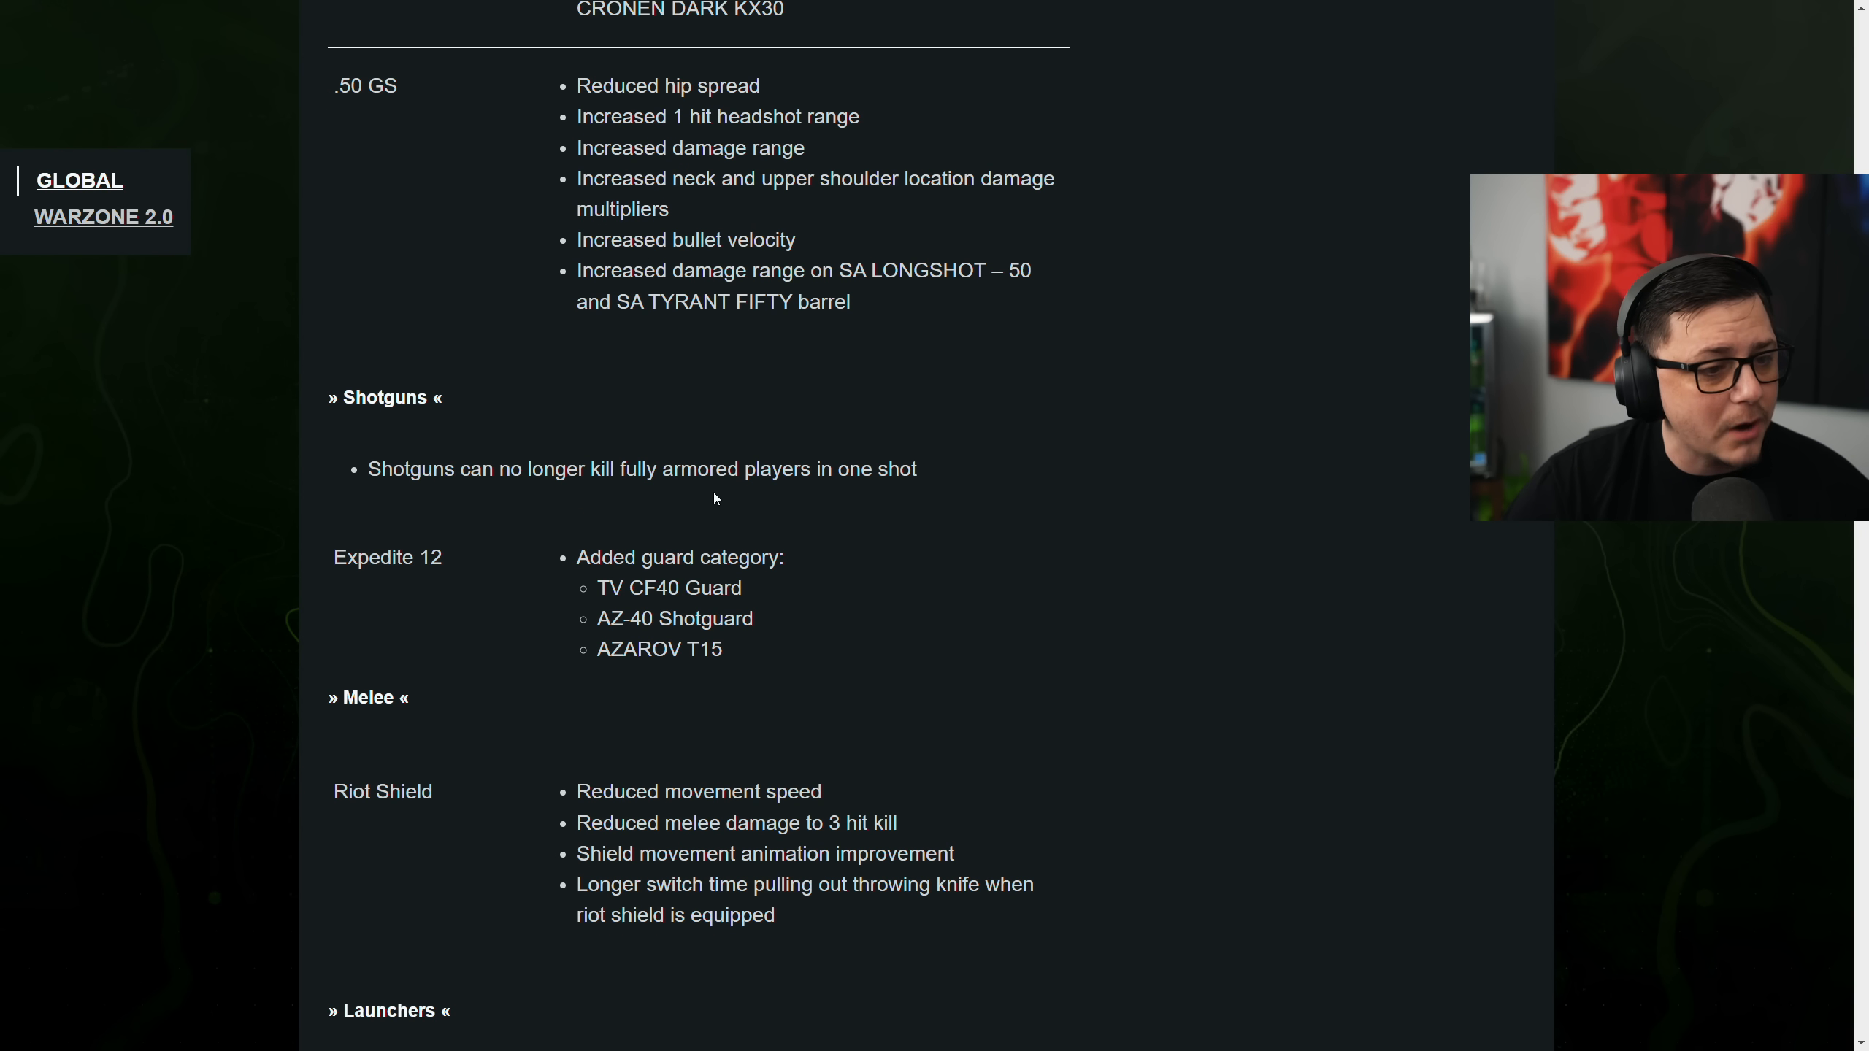
{"action": "scroll", "scroll_direction": "down", "scroll_amount": 3}
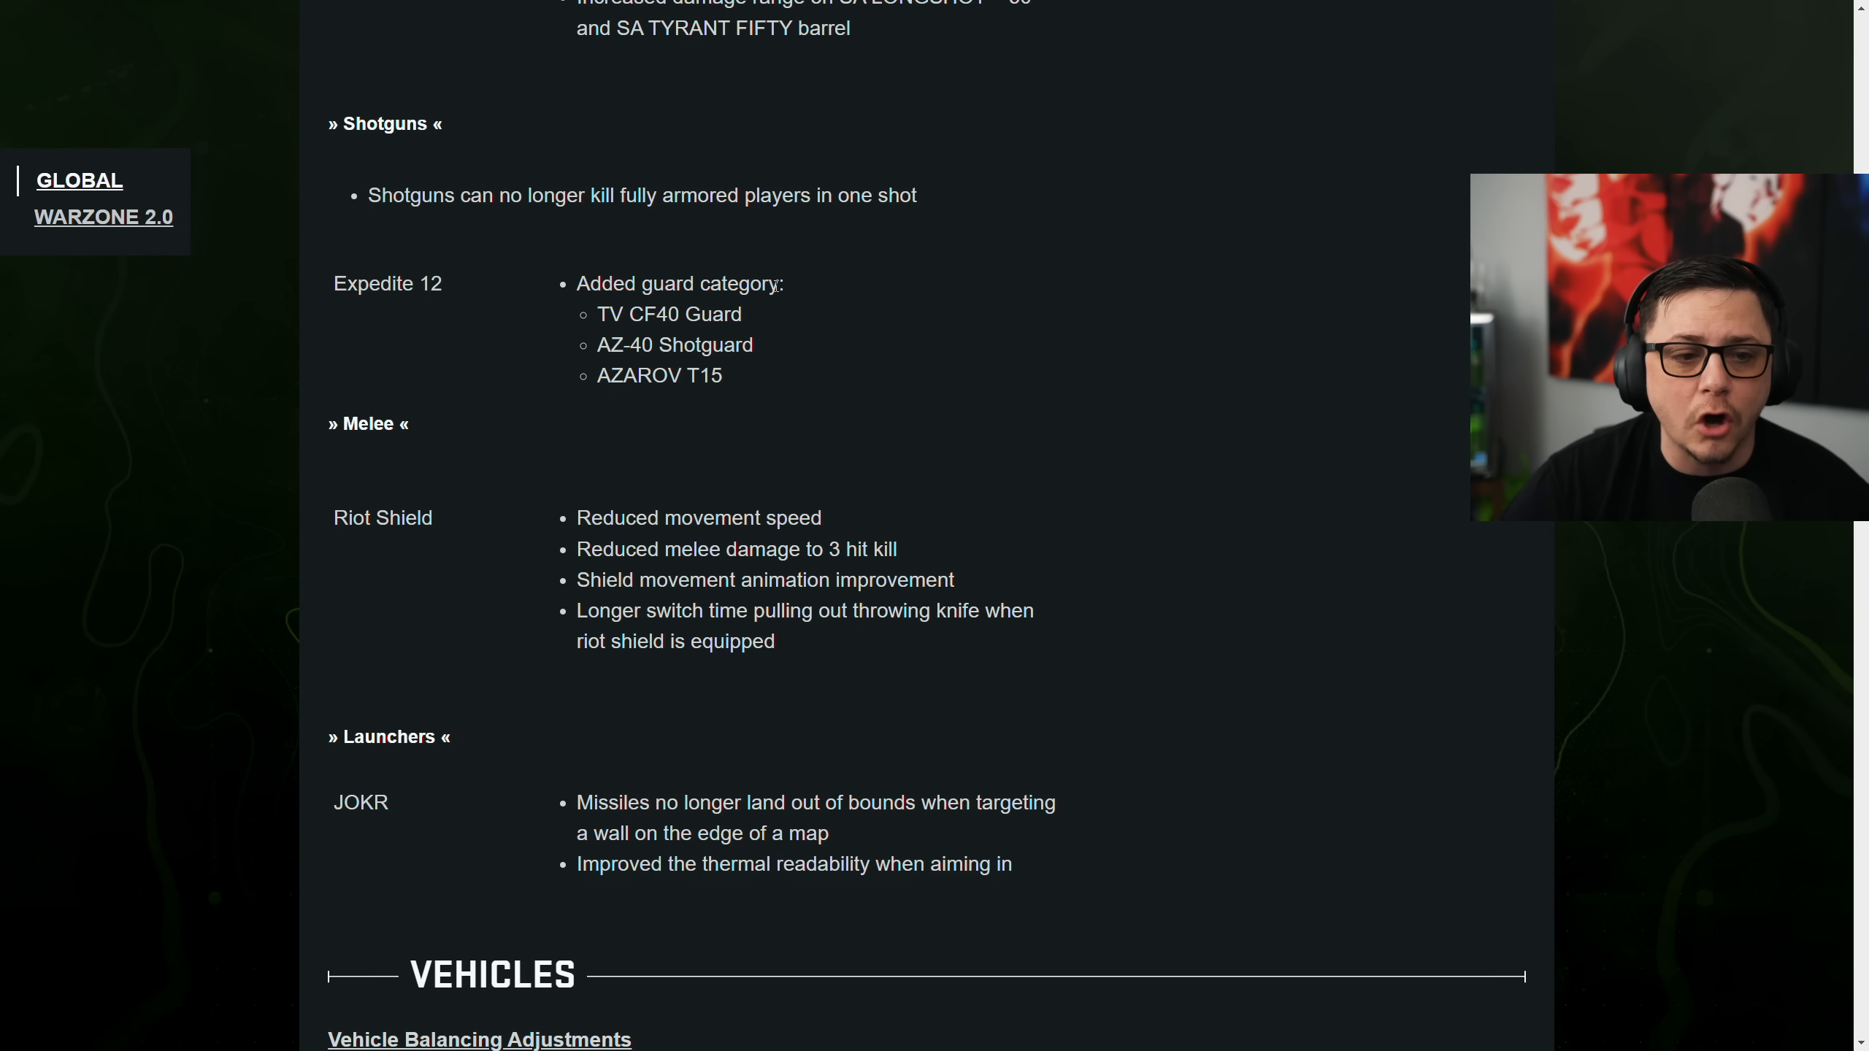
{"action": "left_click_drag", "start_coordinate": [578, 283], "coordinate": [706, 376]}
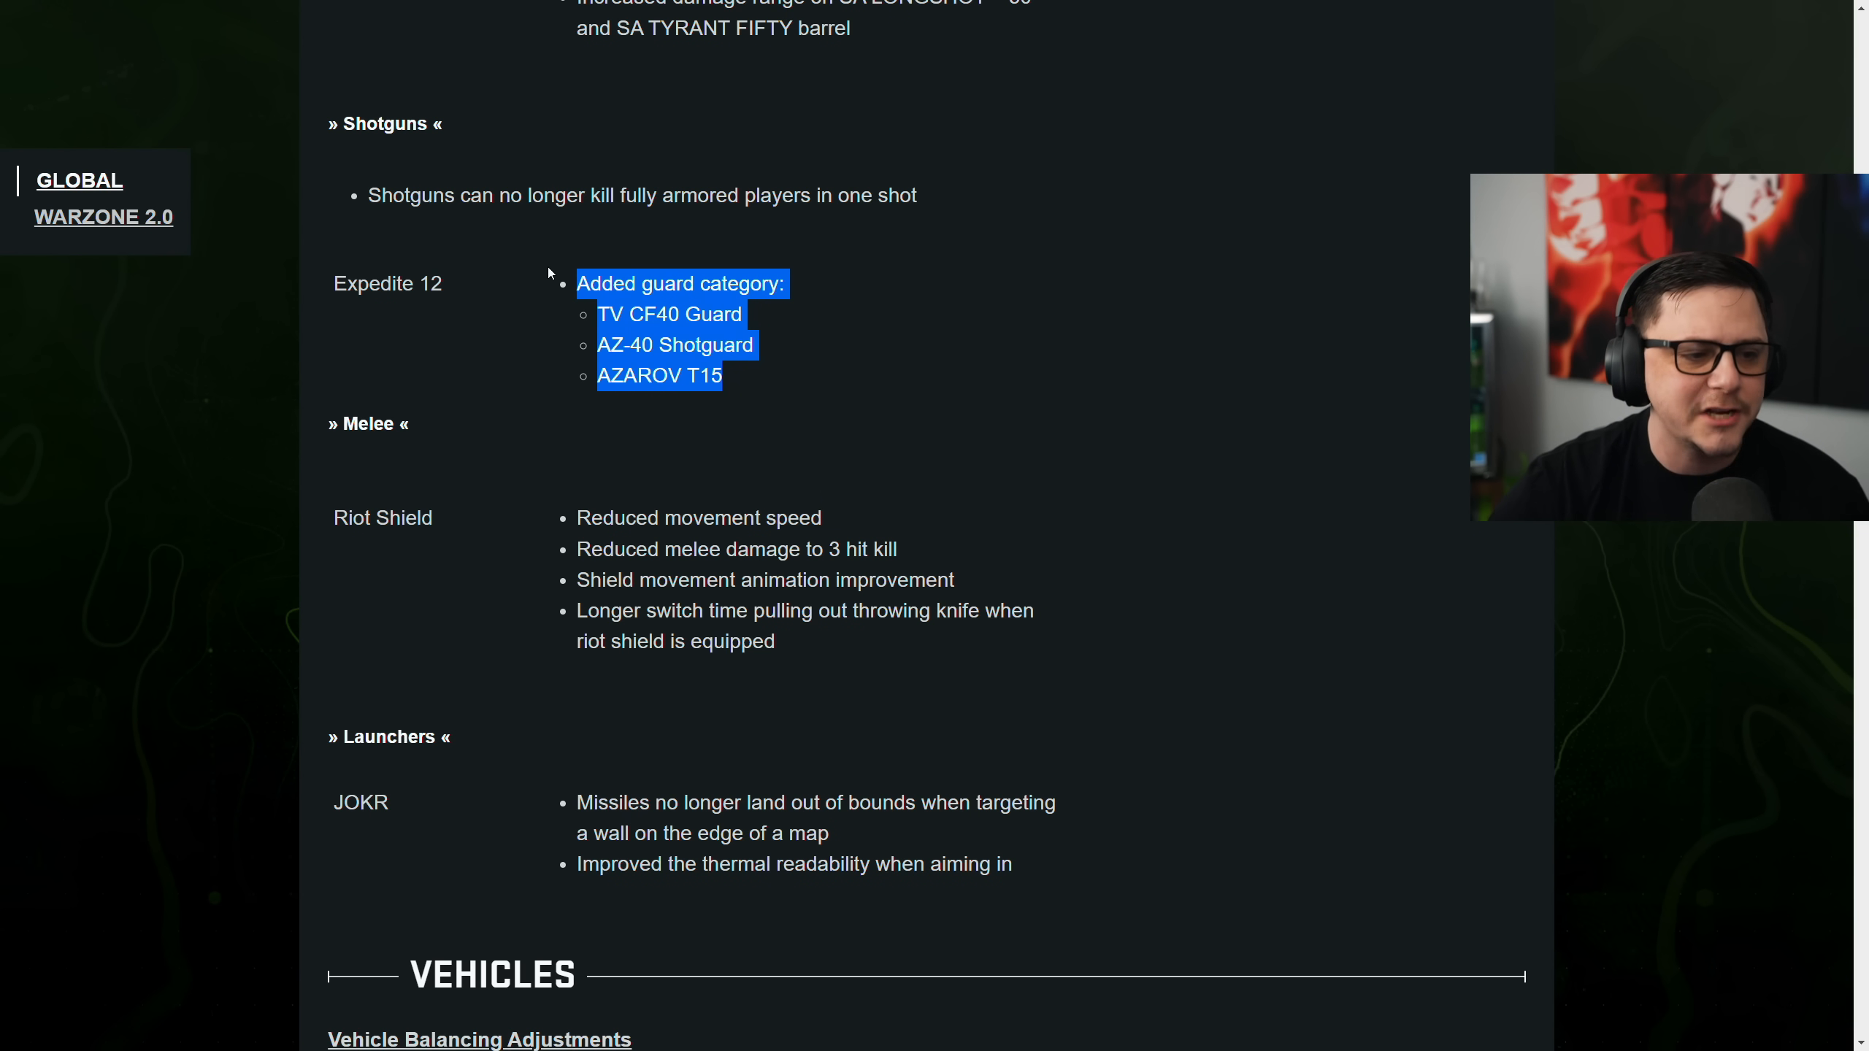
{"action": "mouse_move", "coordinate": [882, 482]}
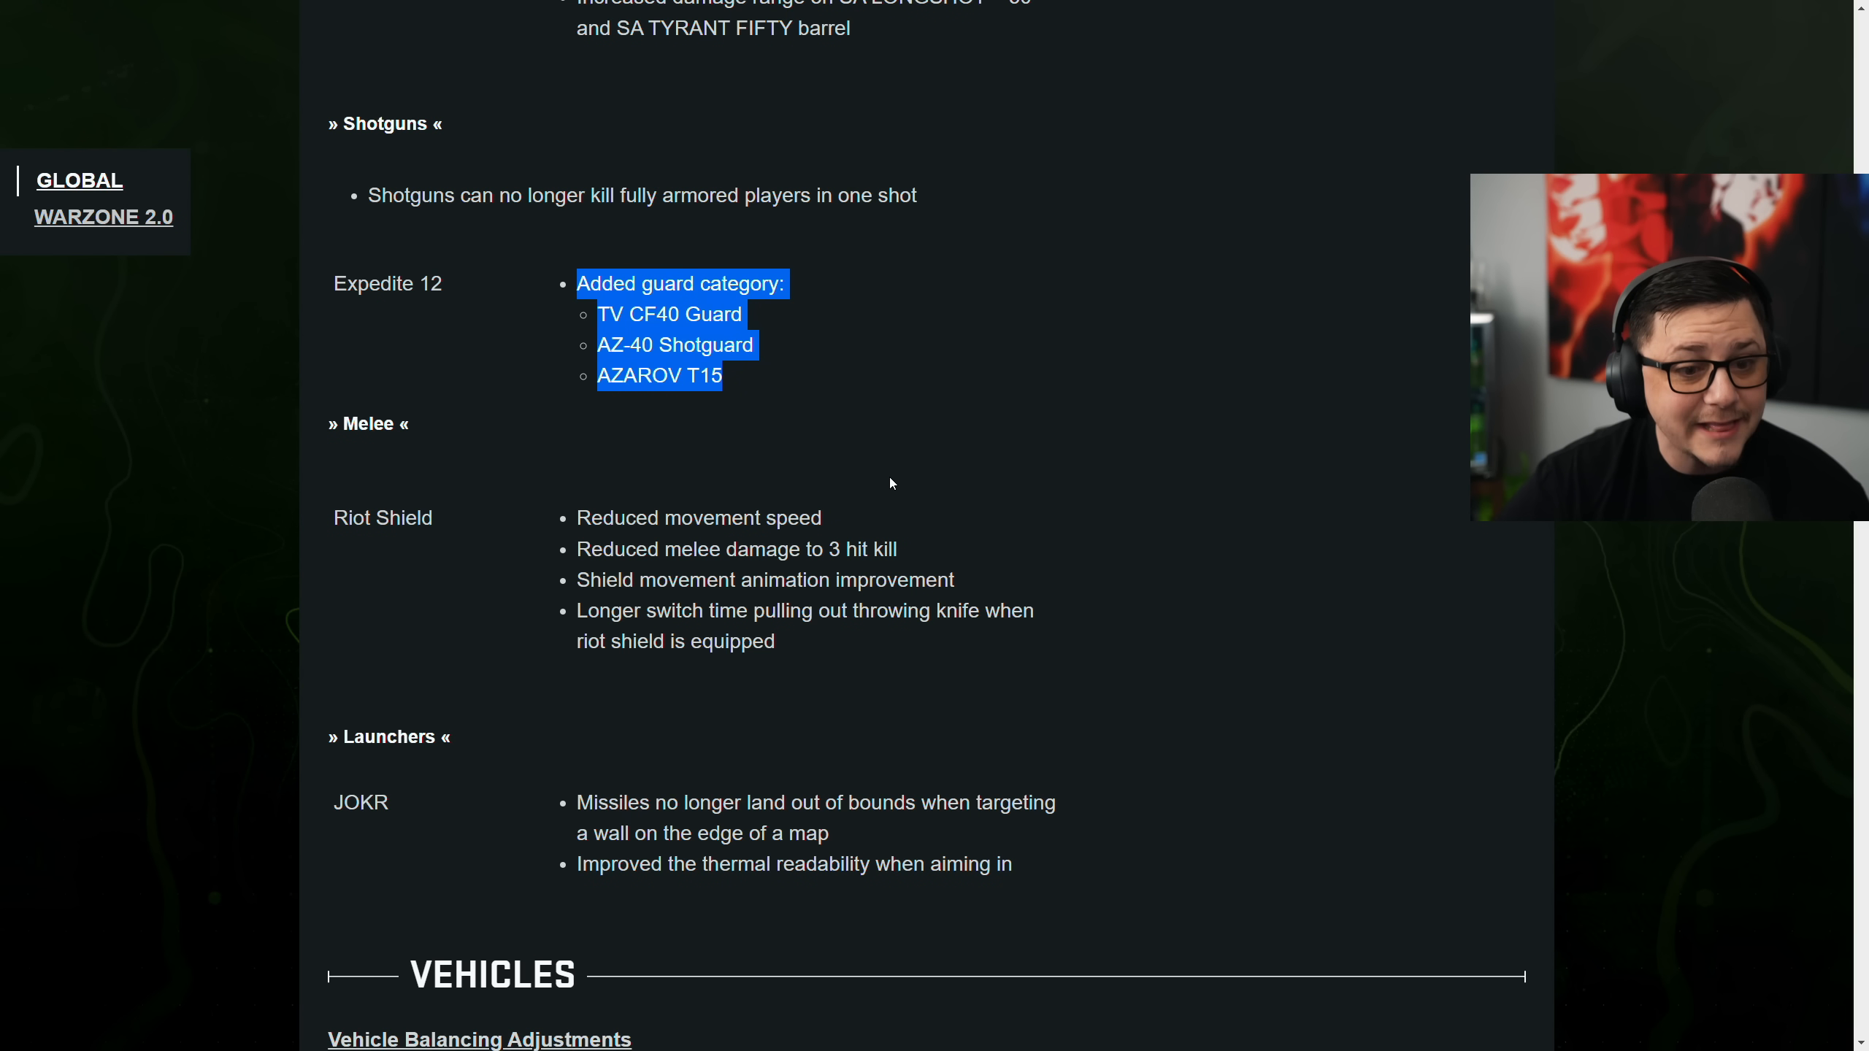
{"action": "mouse_move", "coordinate": [844, 663]}
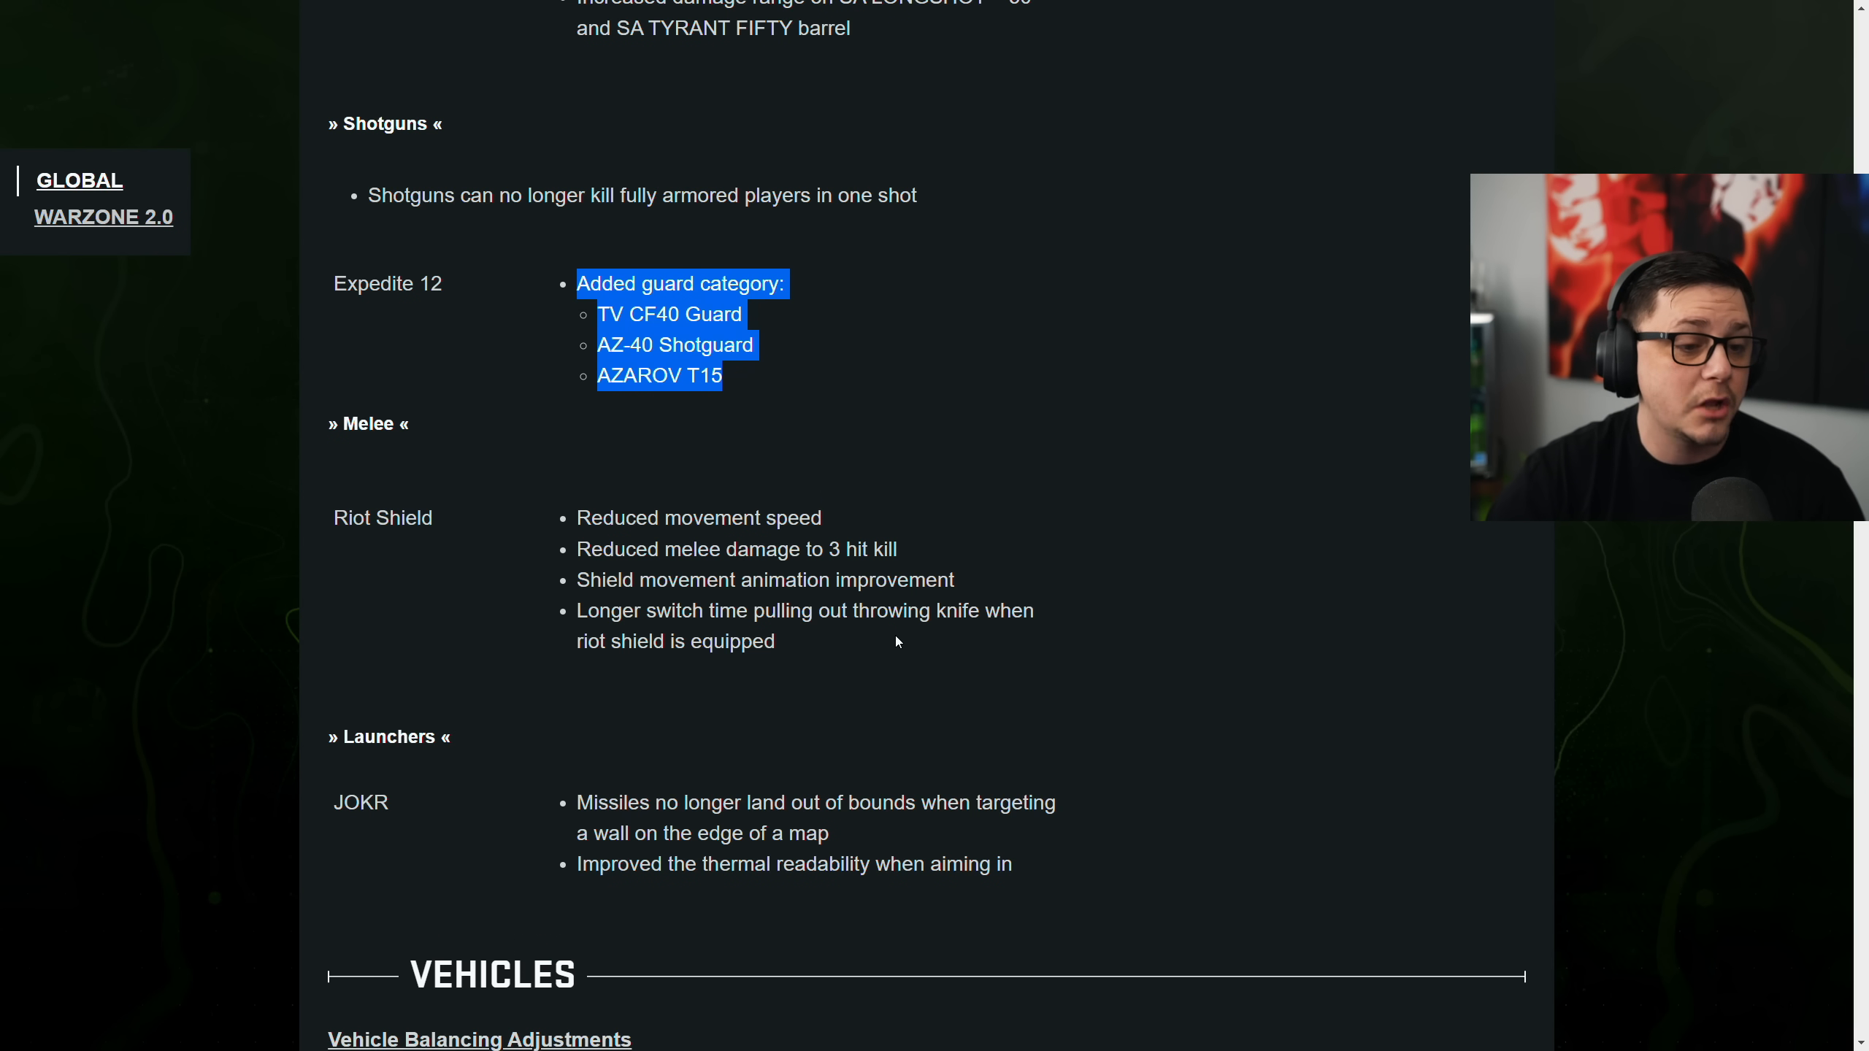
Read the Vehicles balancing and Other notes, briefly selecting a line, down to Killstreaks
{"action": "scroll", "scroll_direction": "down", "scroll_amount": 3}
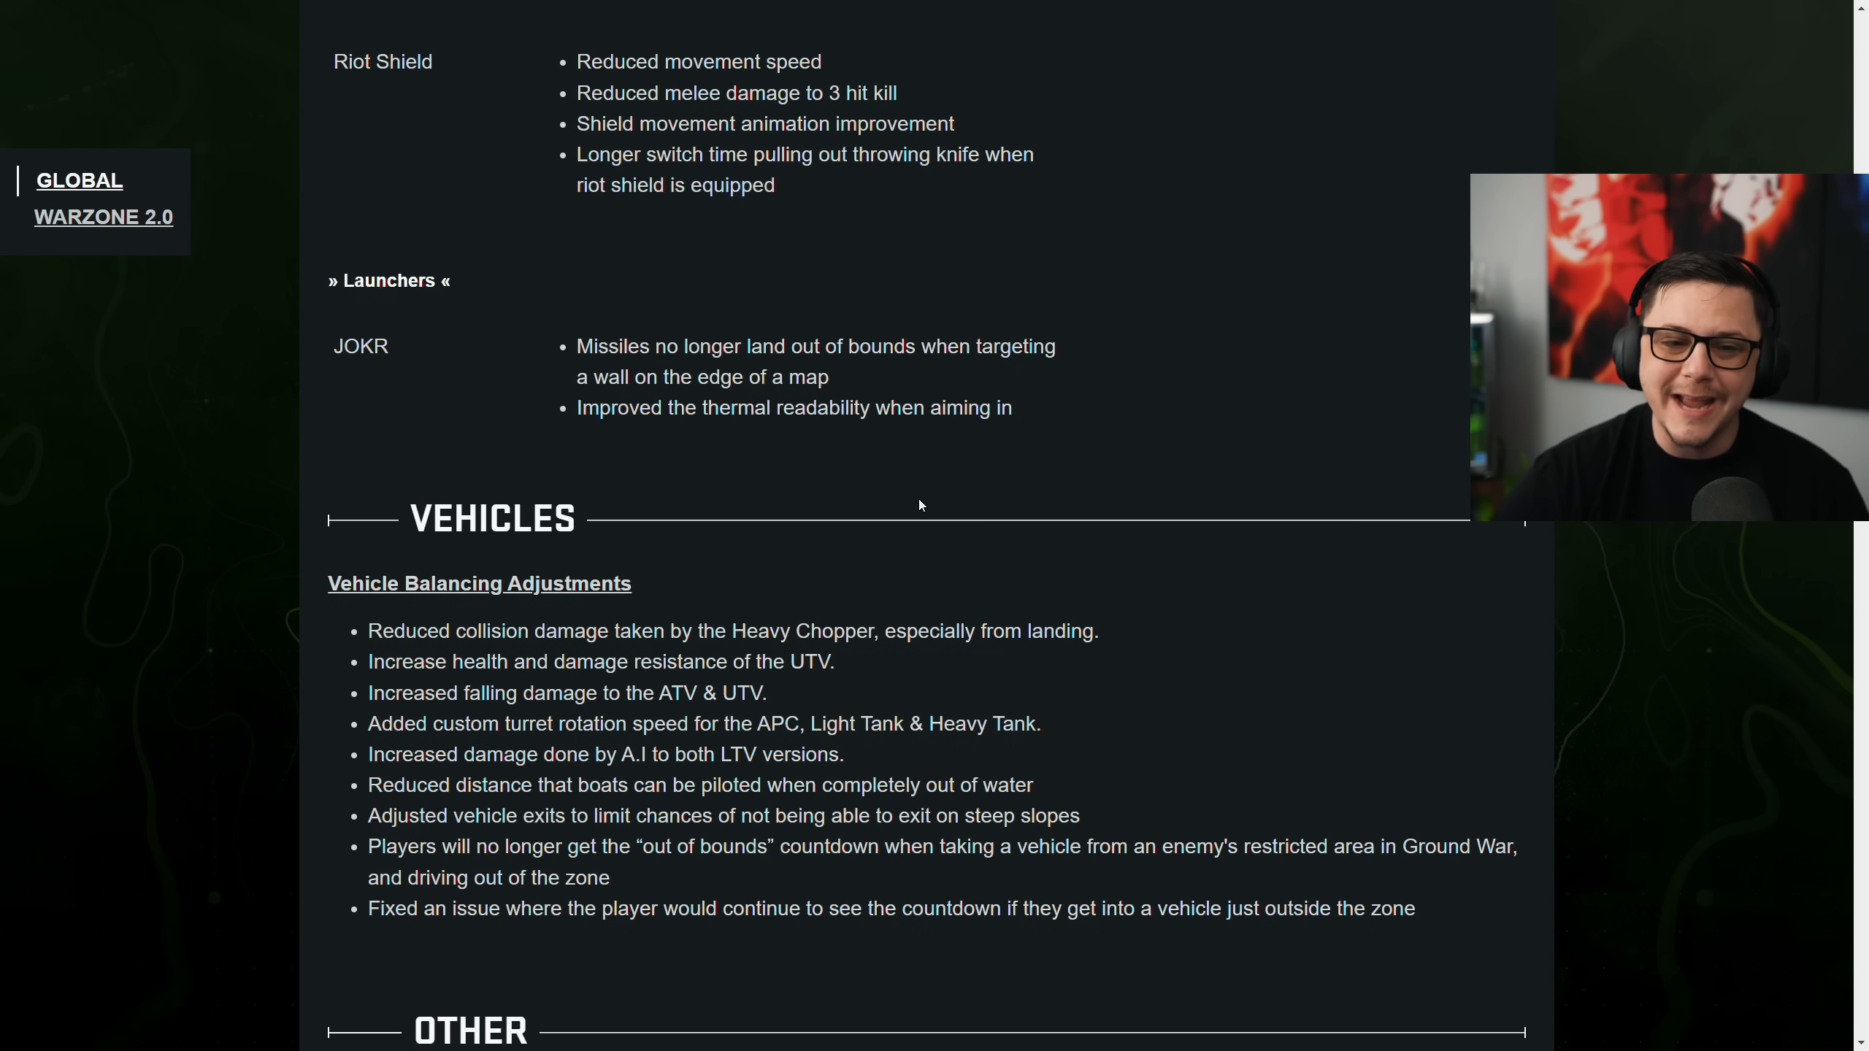
{"action": "mouse_move", "coordinate": [871, 523]}
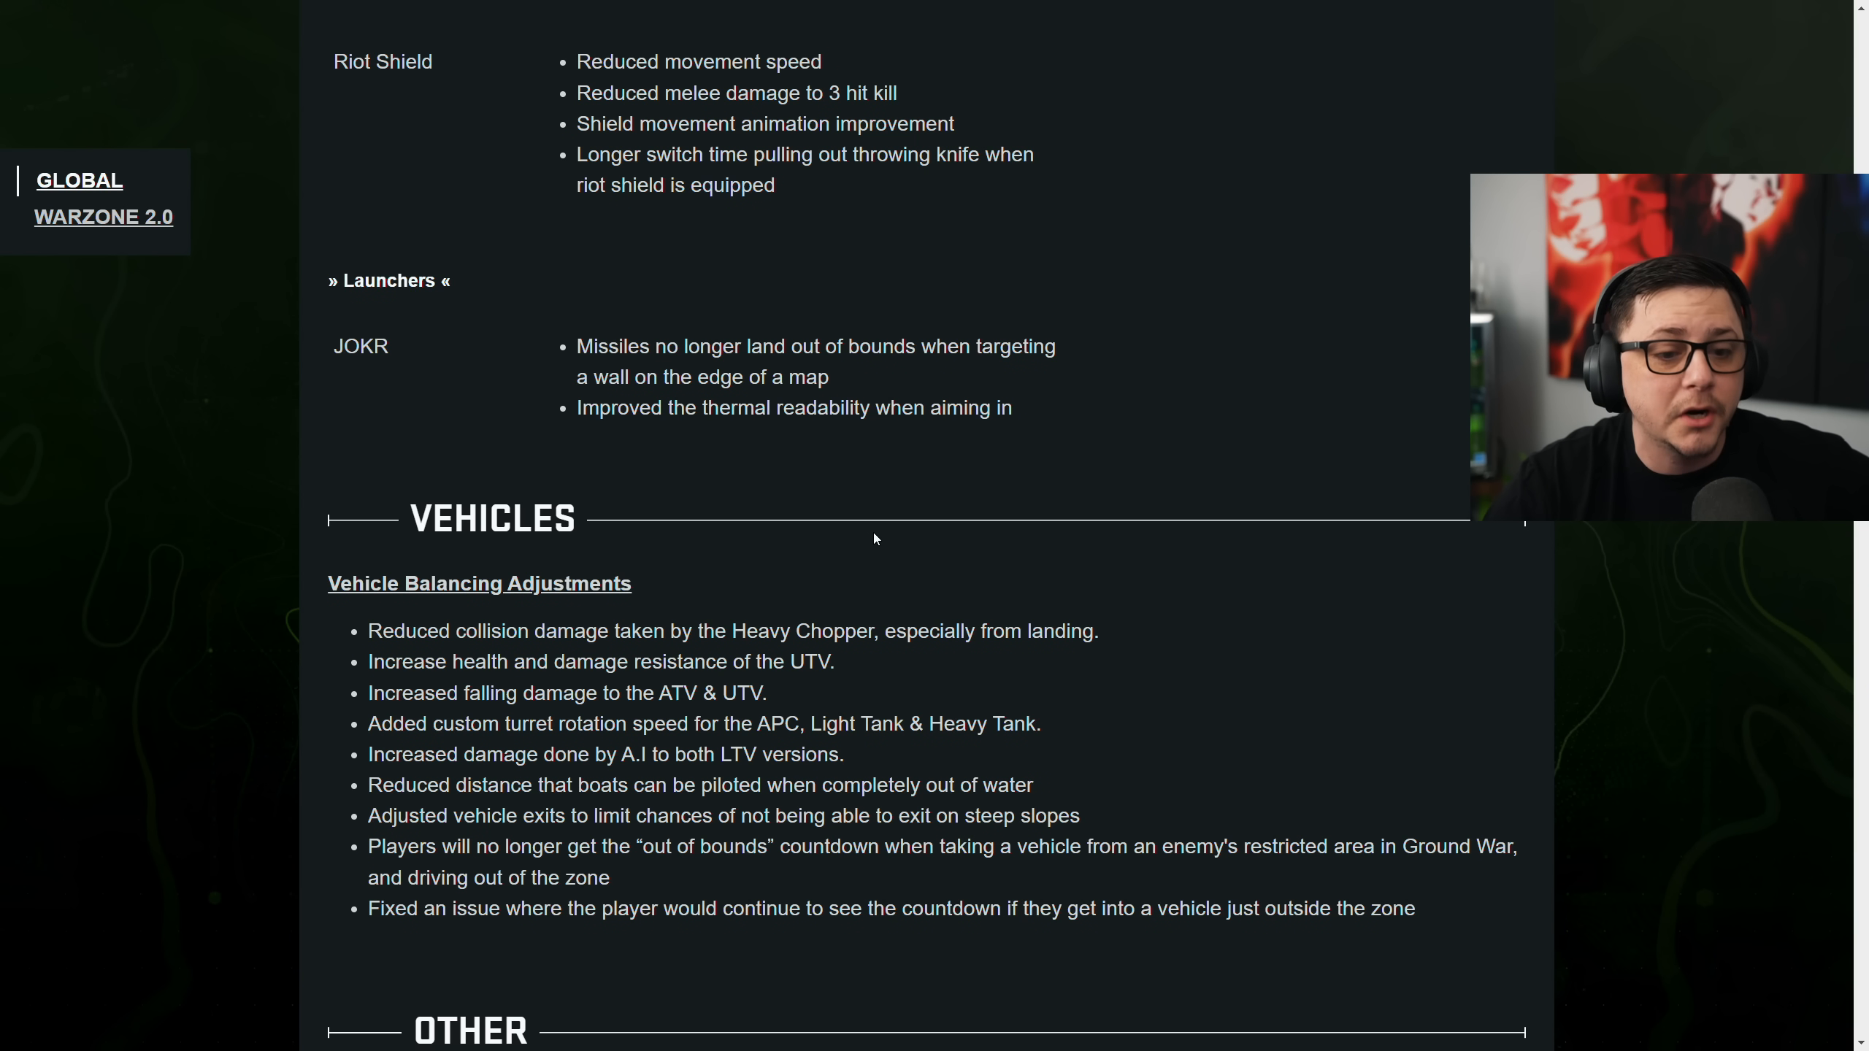
{"action": "left_click_drag", "start_coordinate": [370, 582], "coordinate": [1099, 631]}
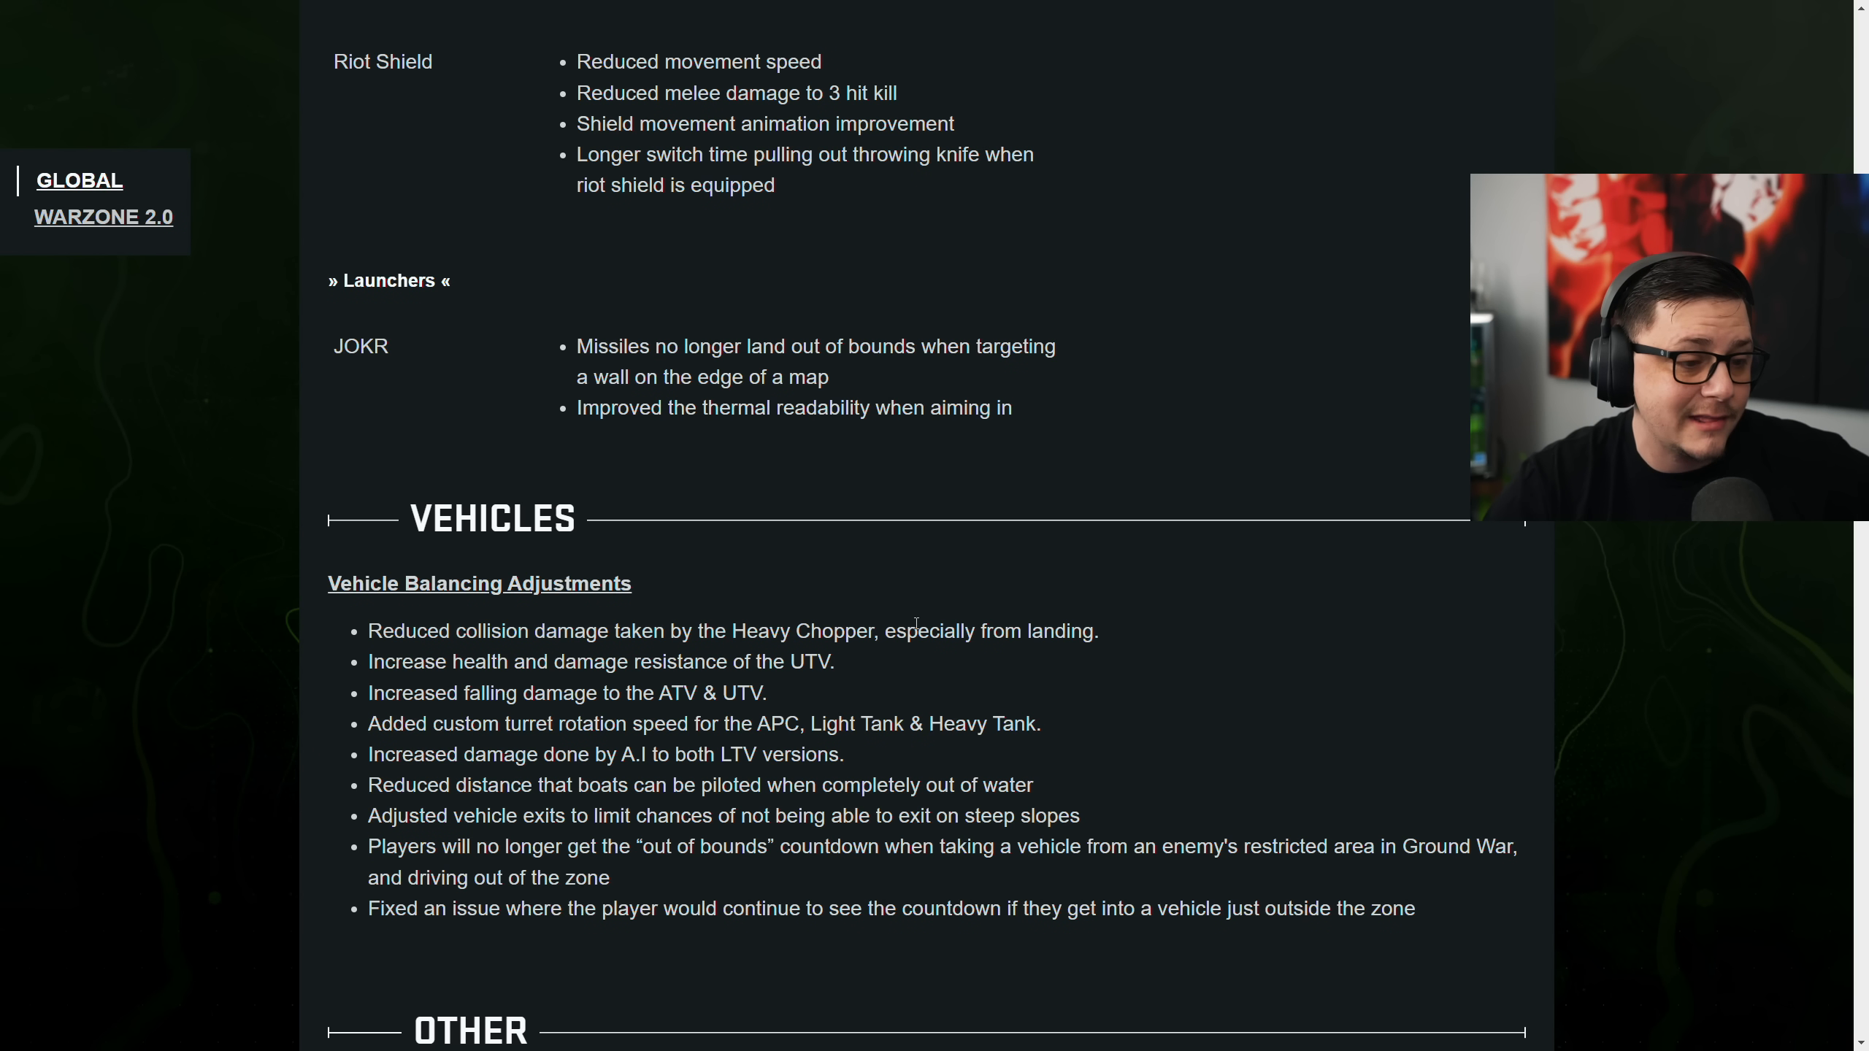
{"action": "scroll", "scroll_direction": "down", "scroll_amount": 3}
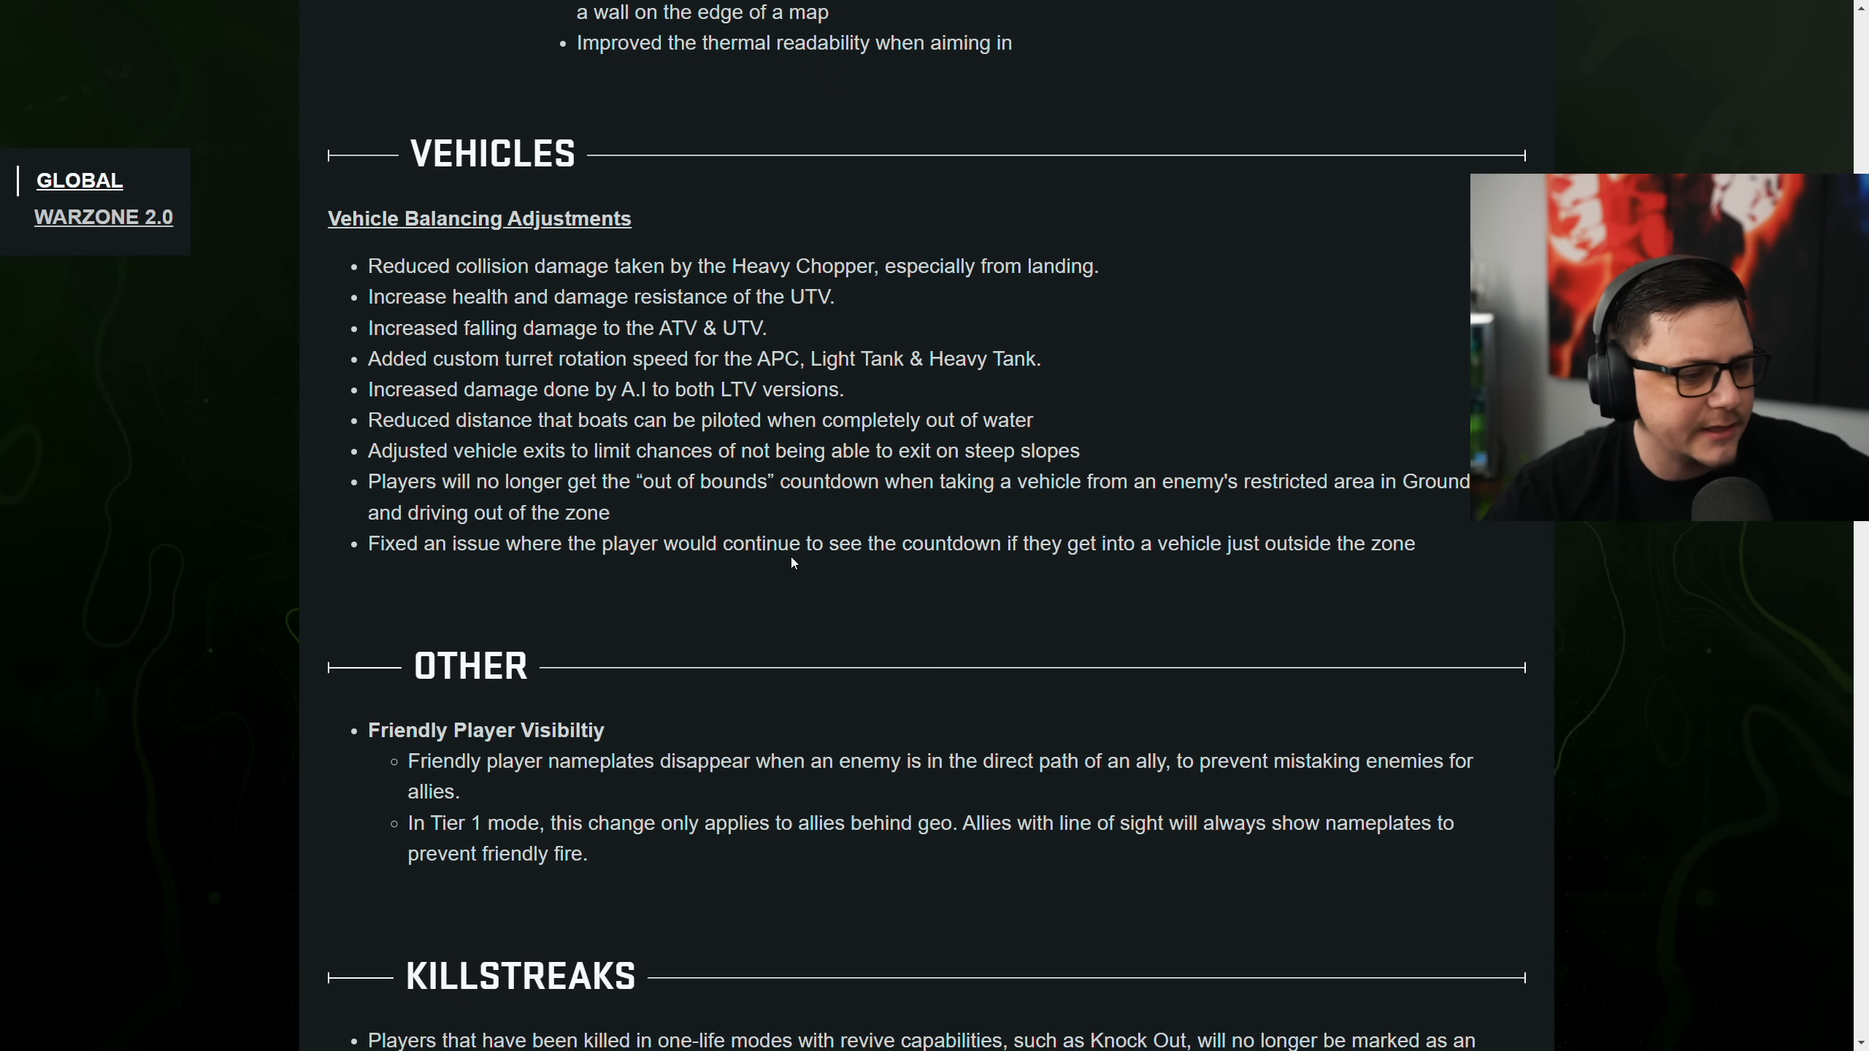
{"action": "scroll", "scroll_direction": "down", "scroll_amount": 3}
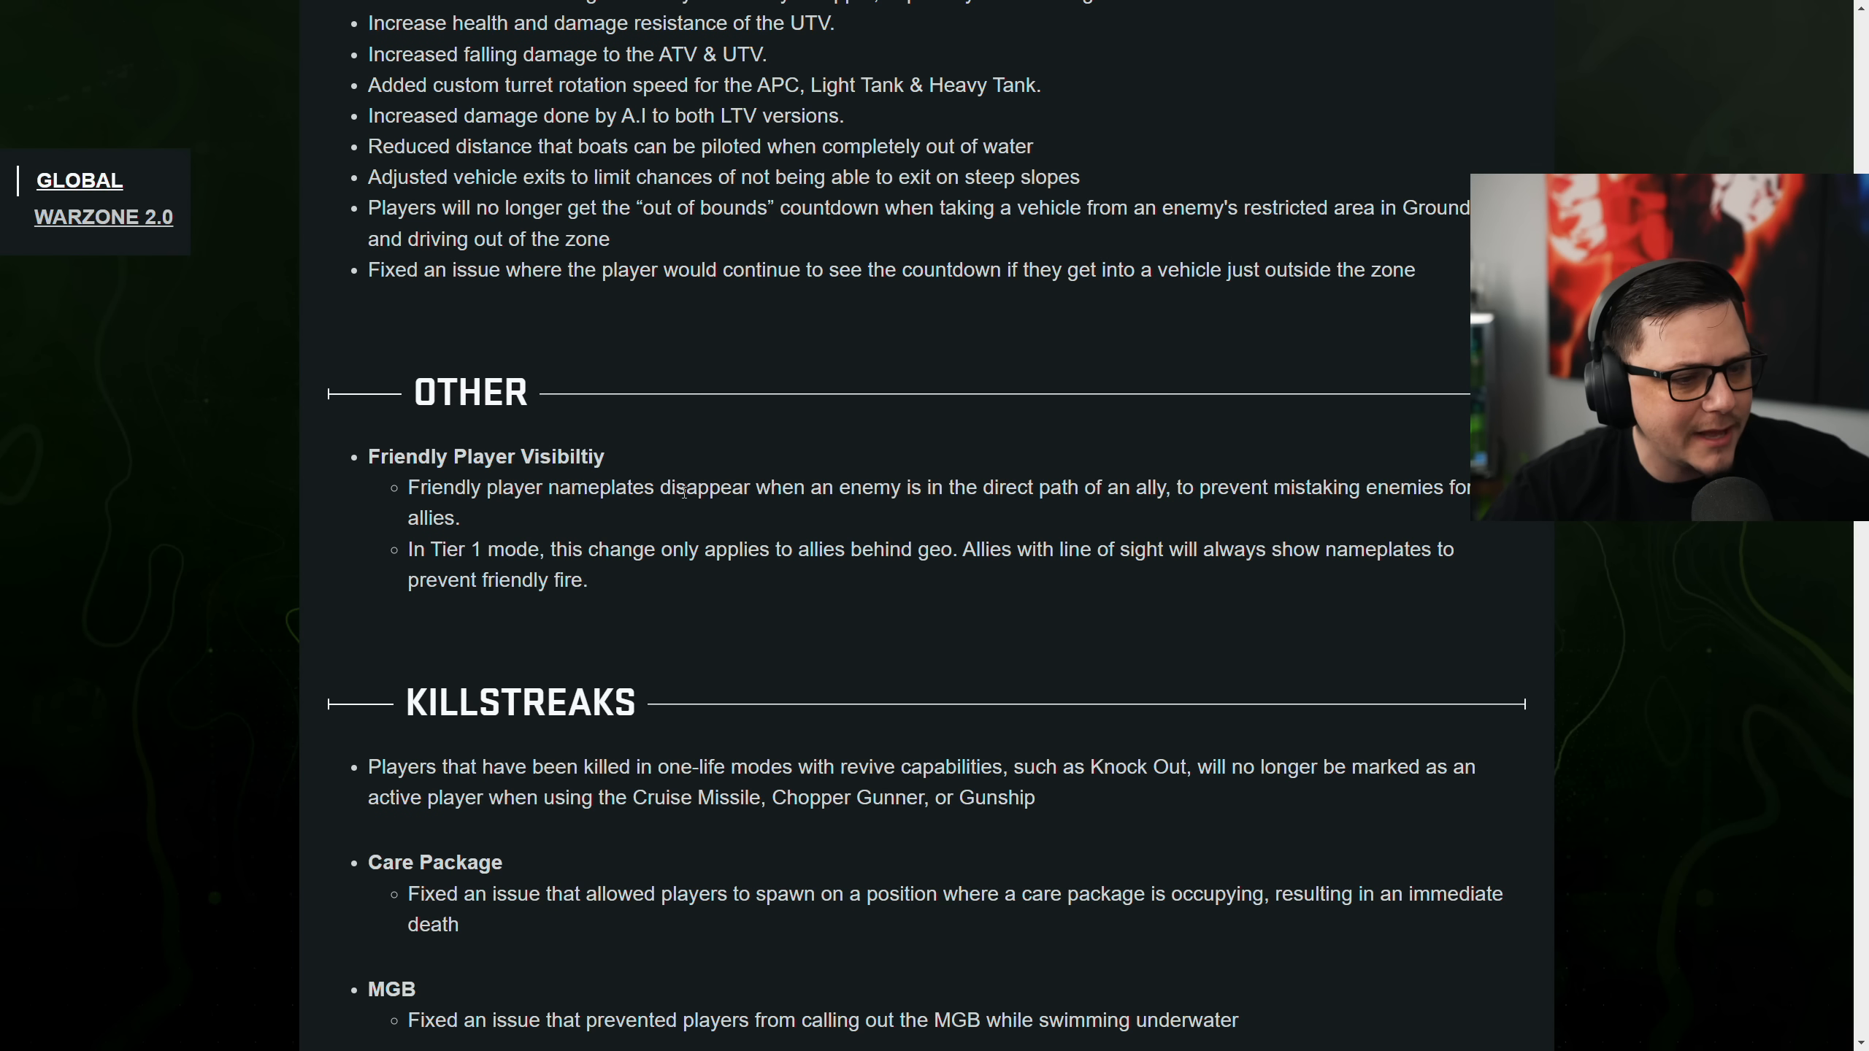
{"action": "mouse_move", "coordinate": [1111, 510]}
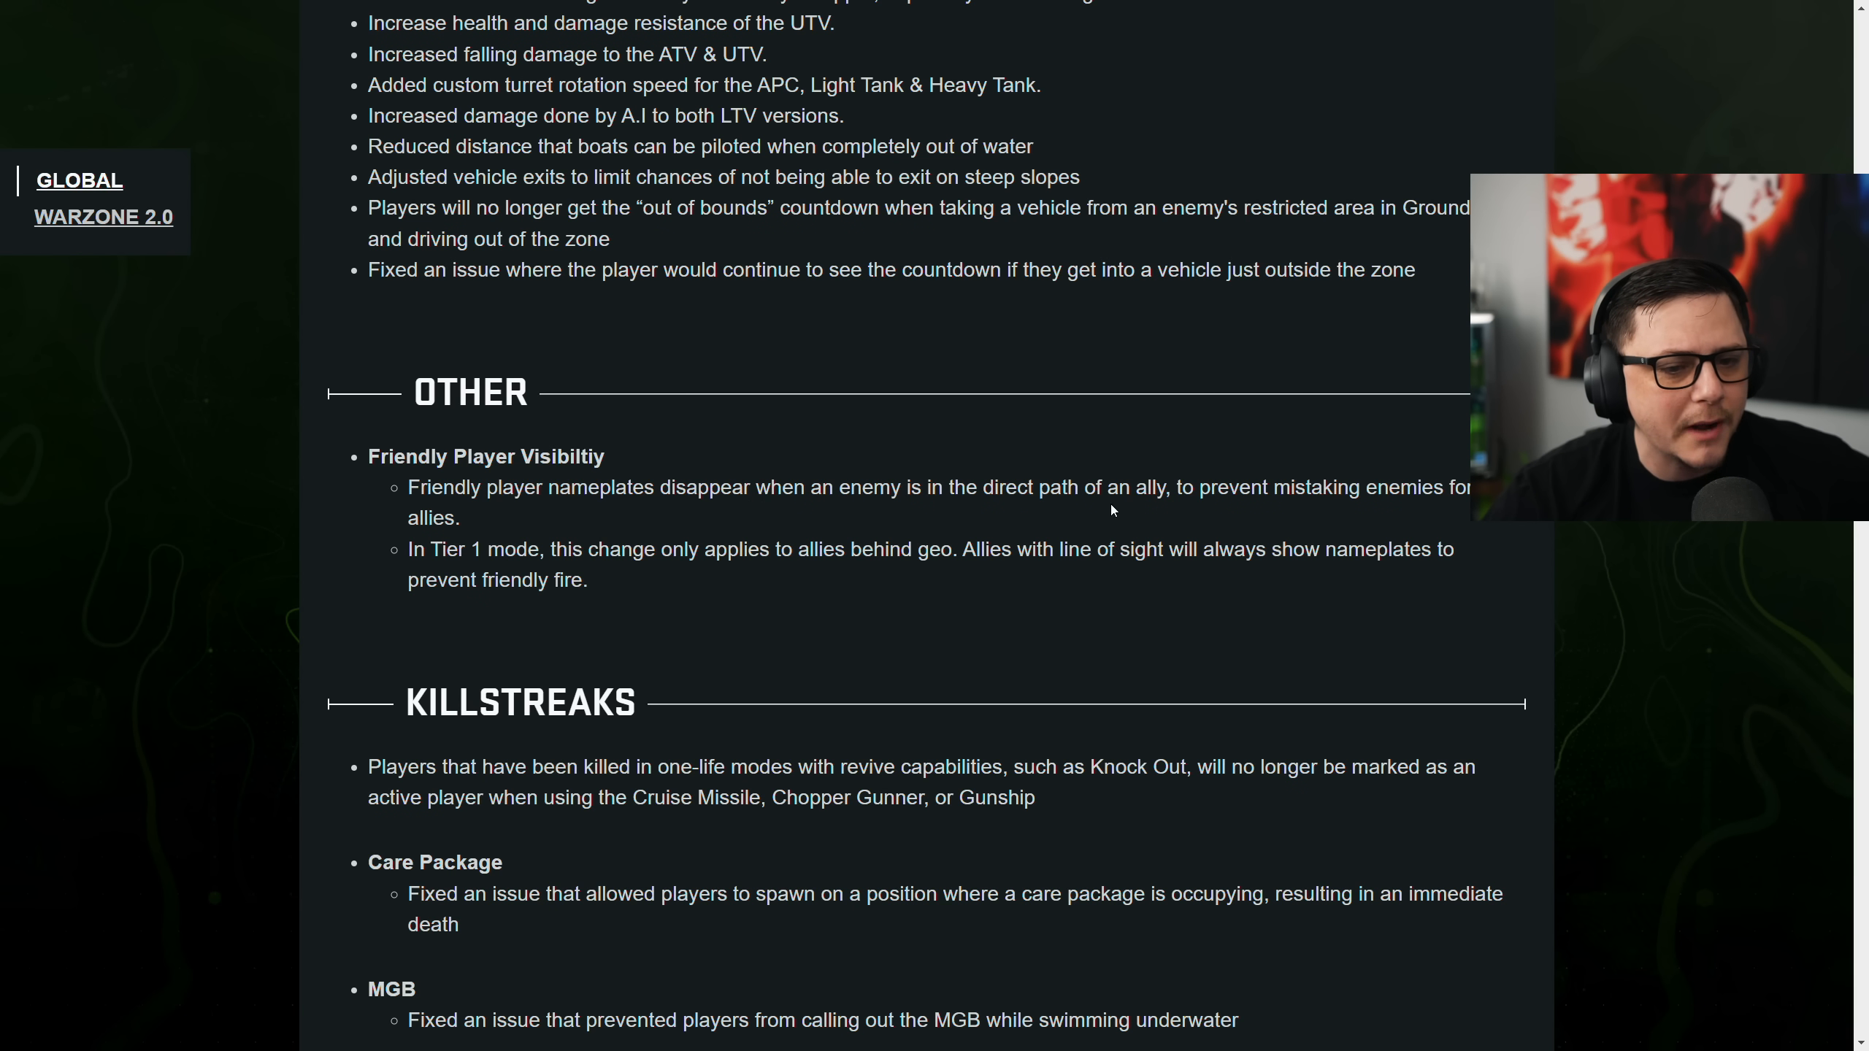
{"action": "mouse_move", "coordinate": [1168, 507]}
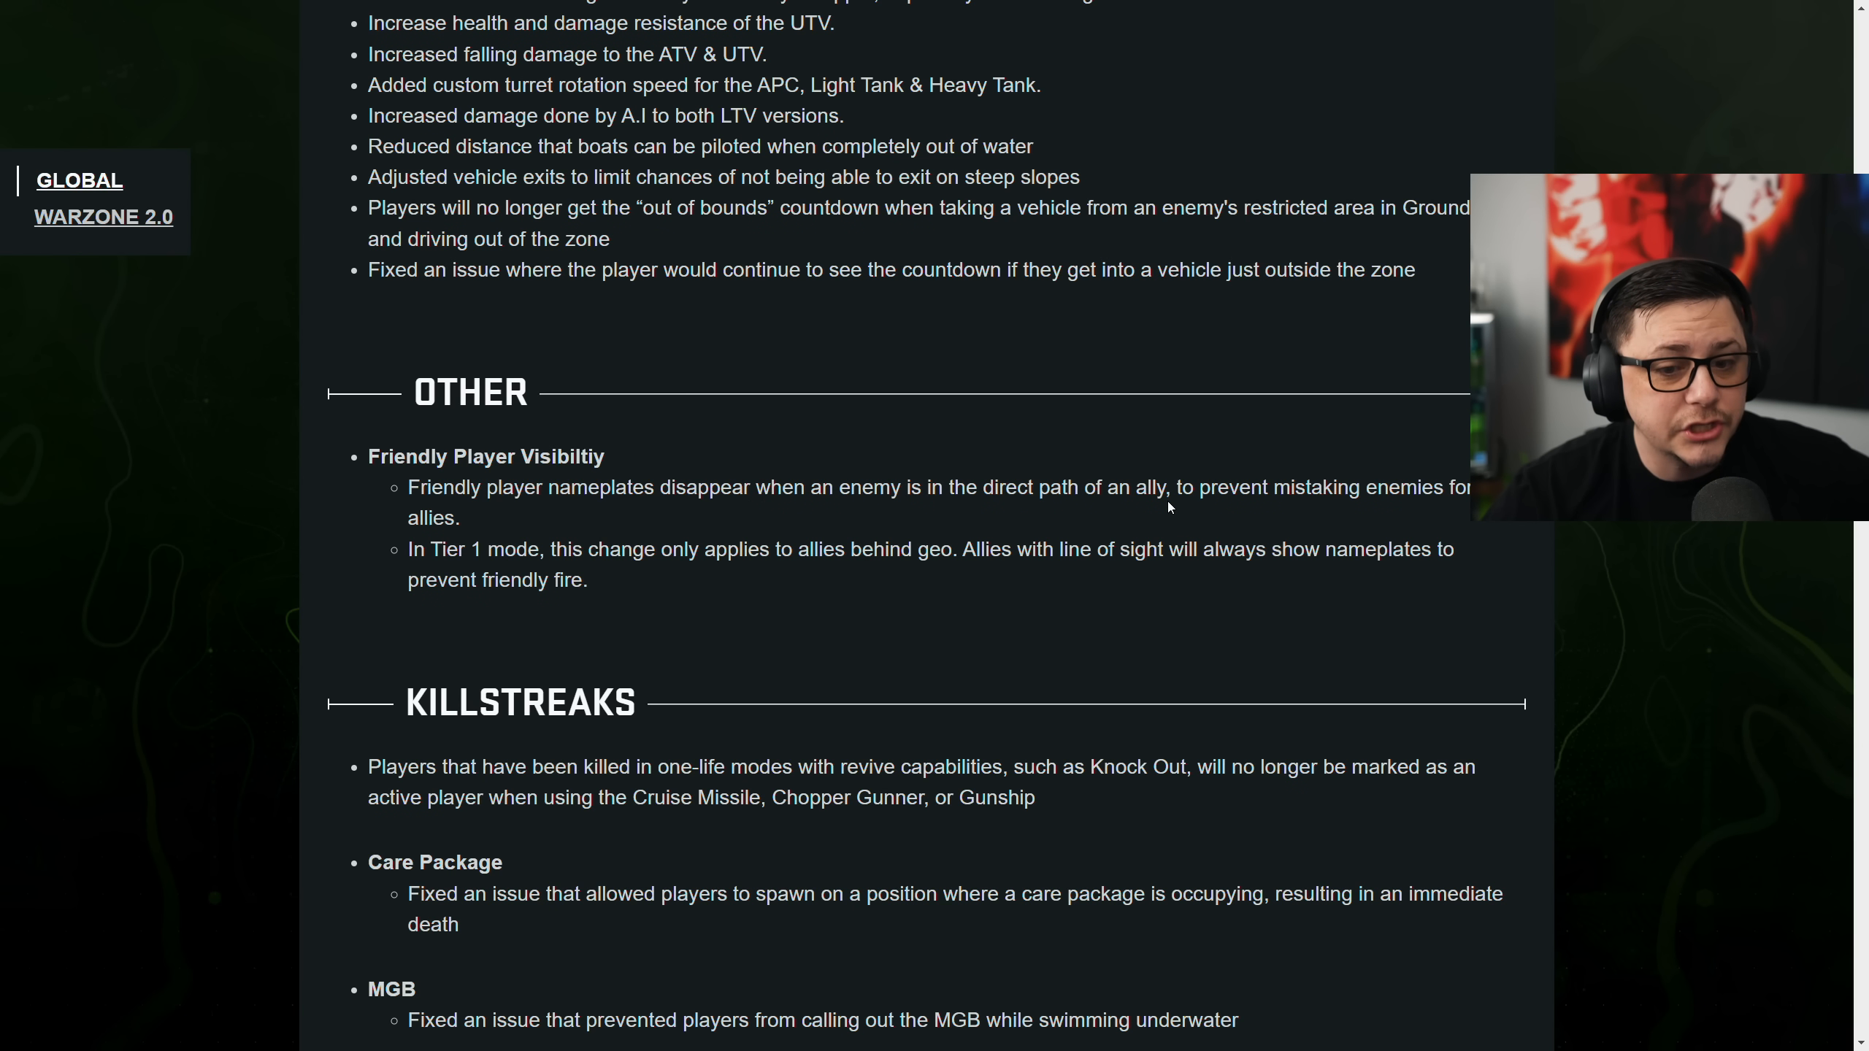
{"action": "mouse_move", "coordinate": [908, 505]}
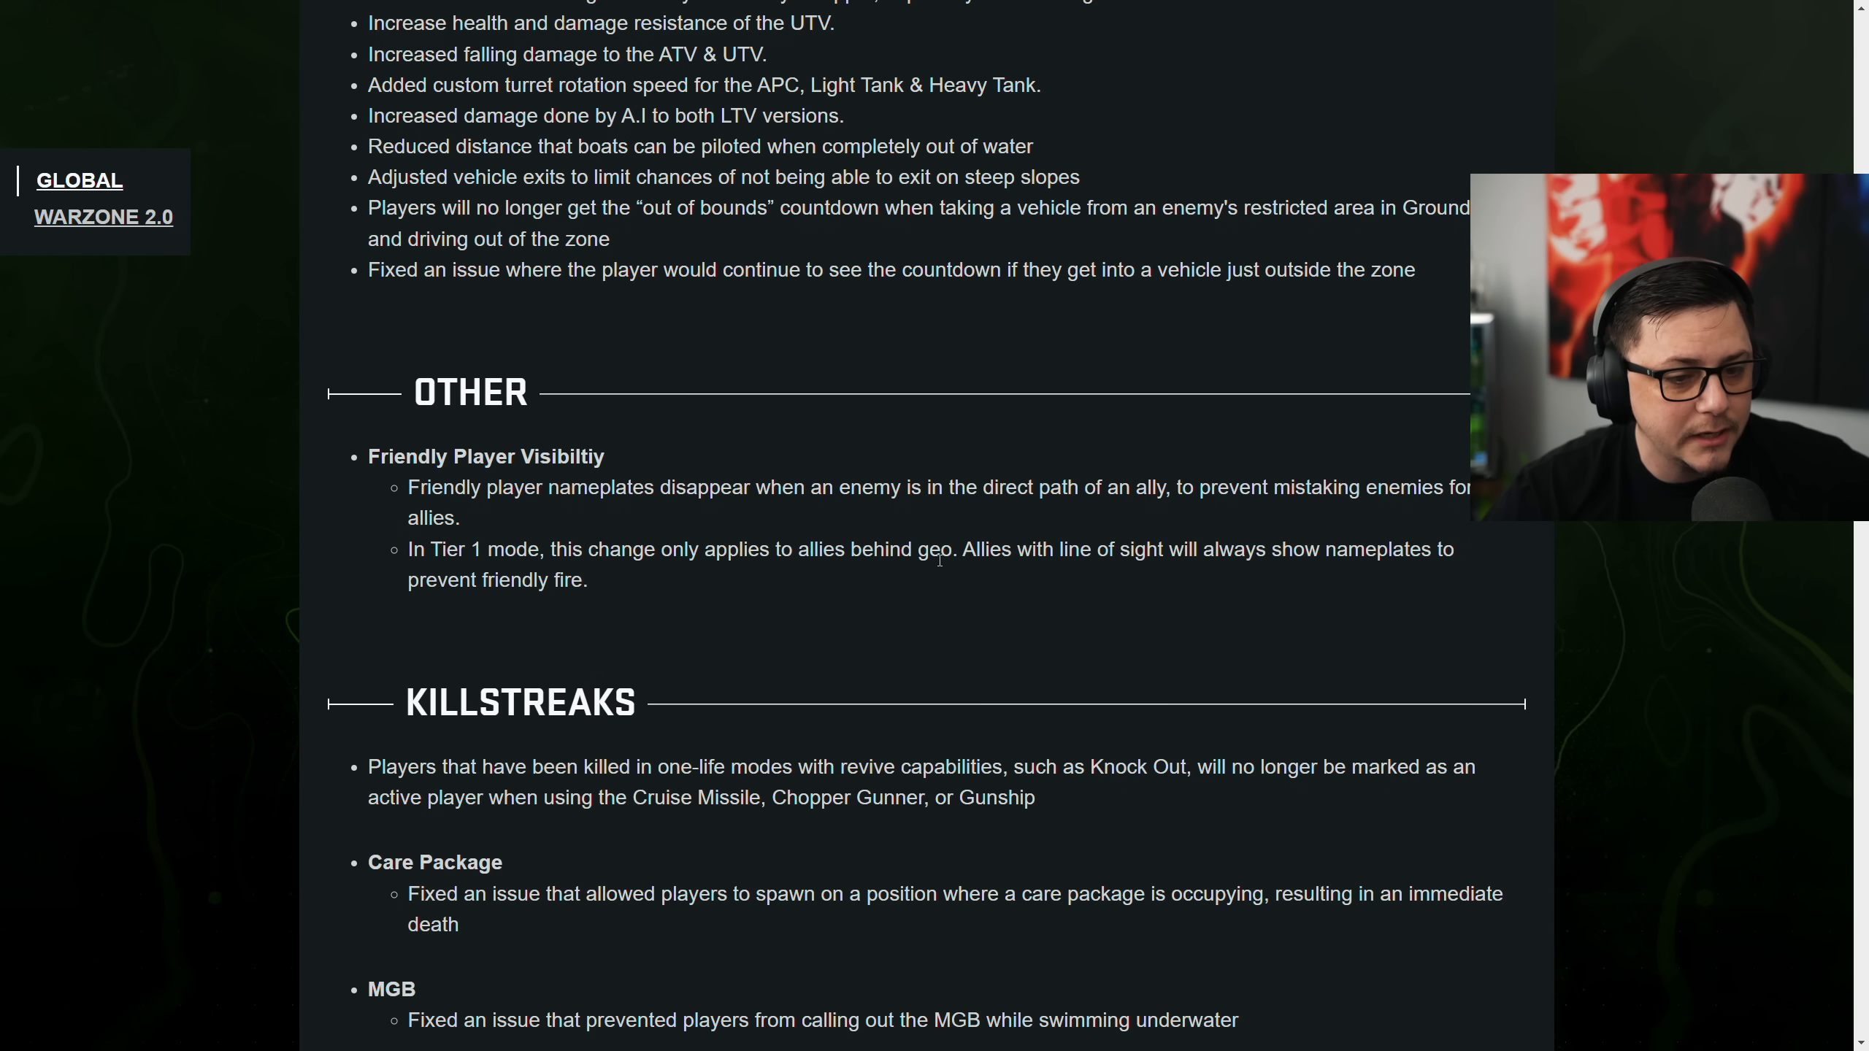
{"action": "mouse_move", "coordinate": [1093, 570]}
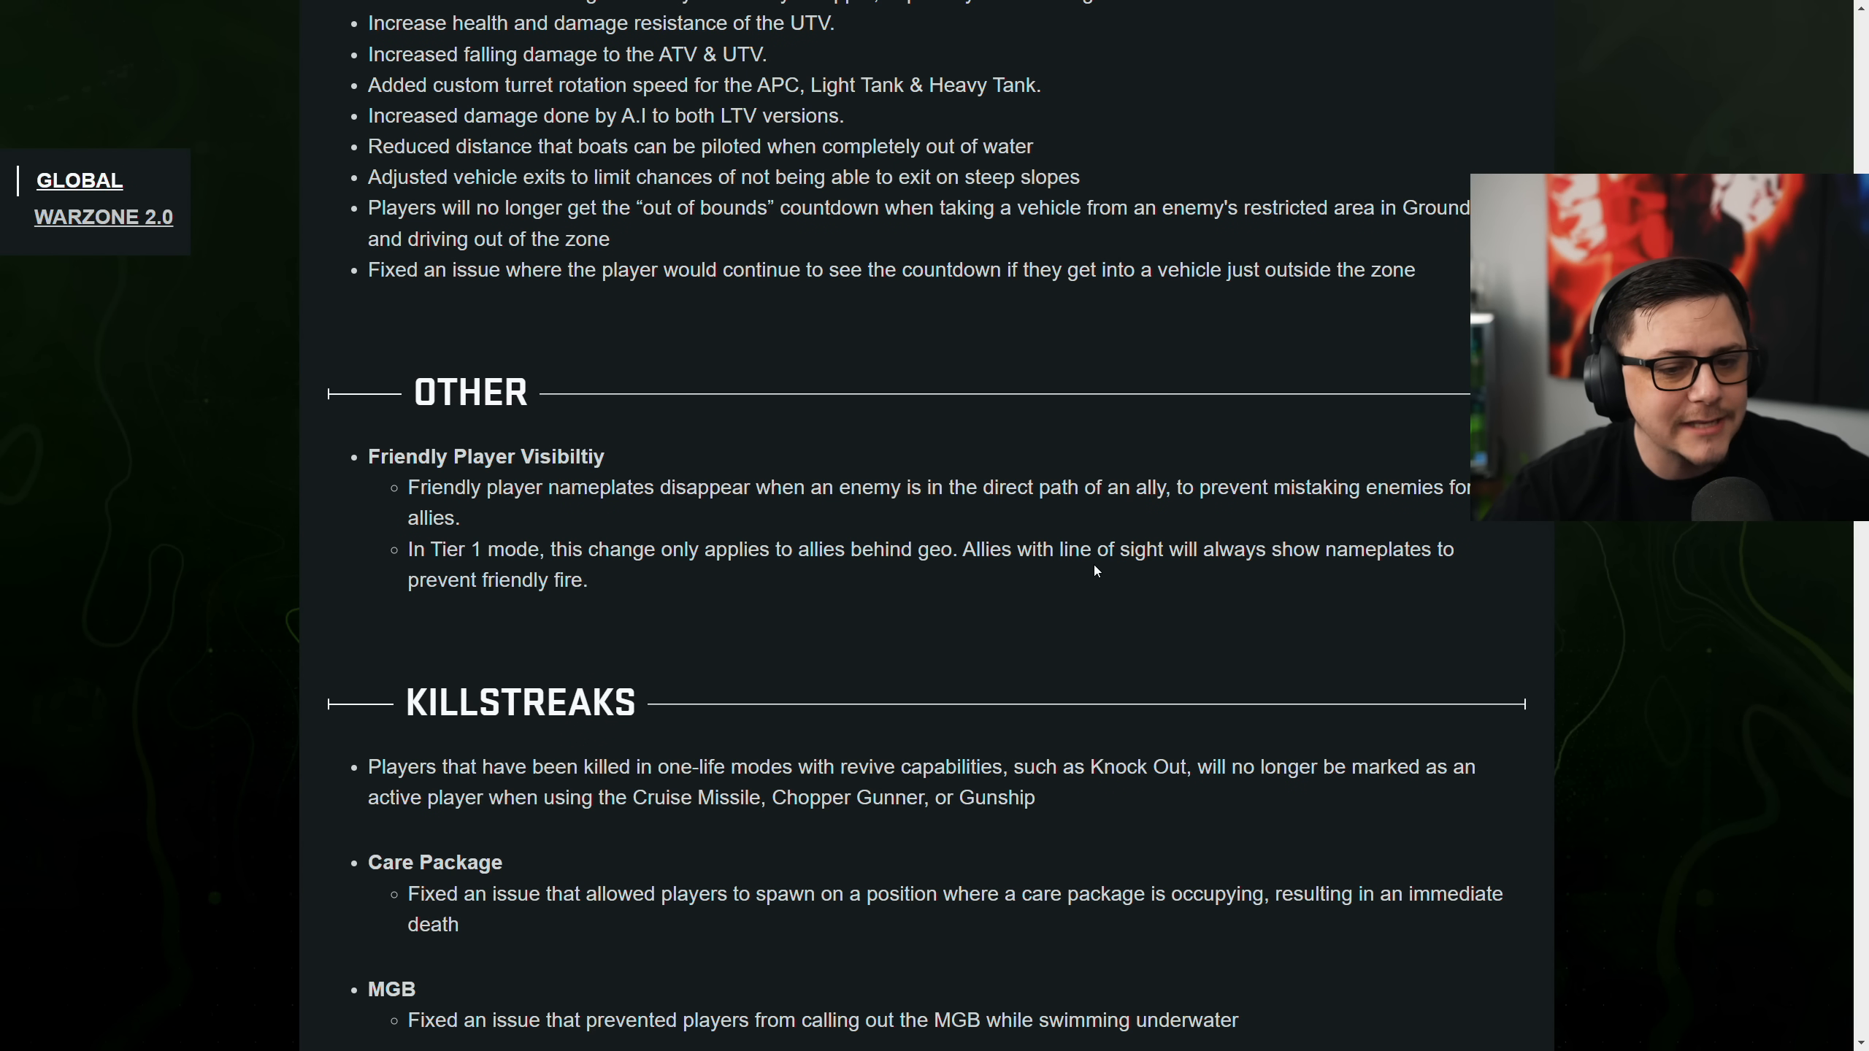
{"action": "scroll", "scroll_direction": "down", "scroll_amount": 3}
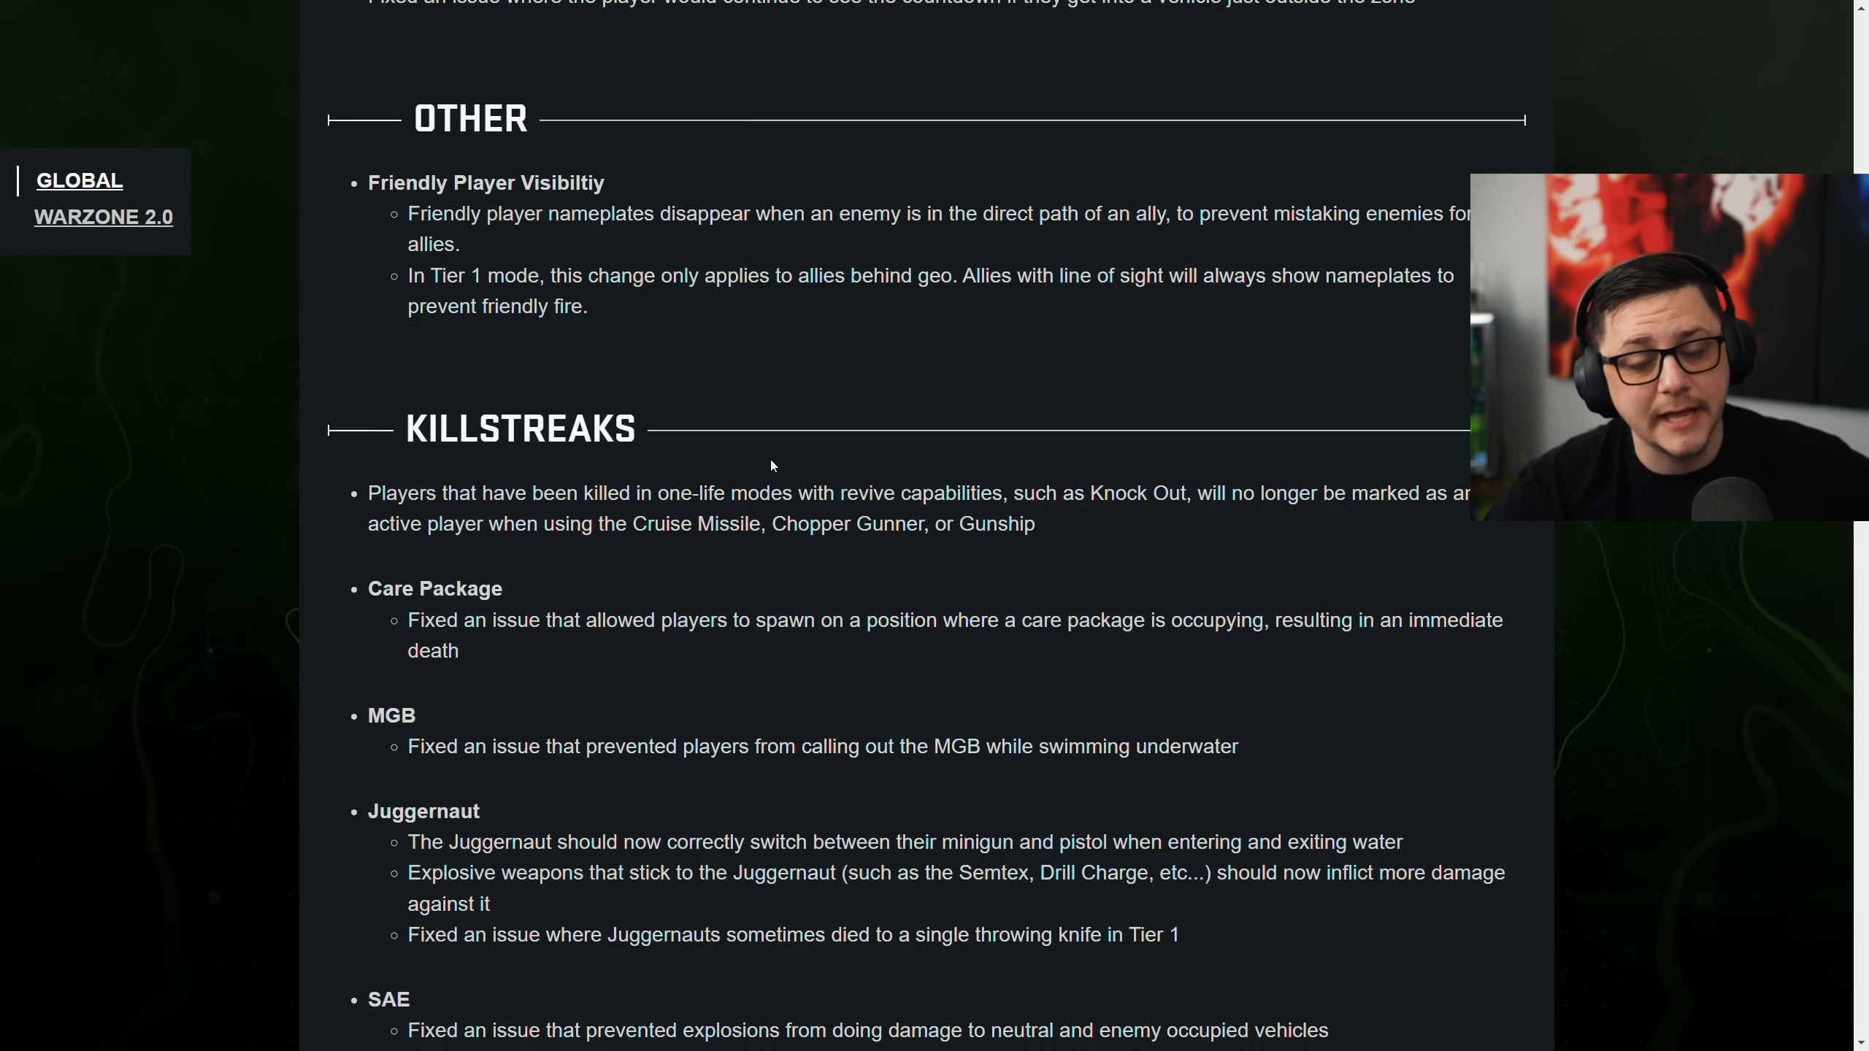
{"action": "mouse_move", "coordinate": [783, 483]}
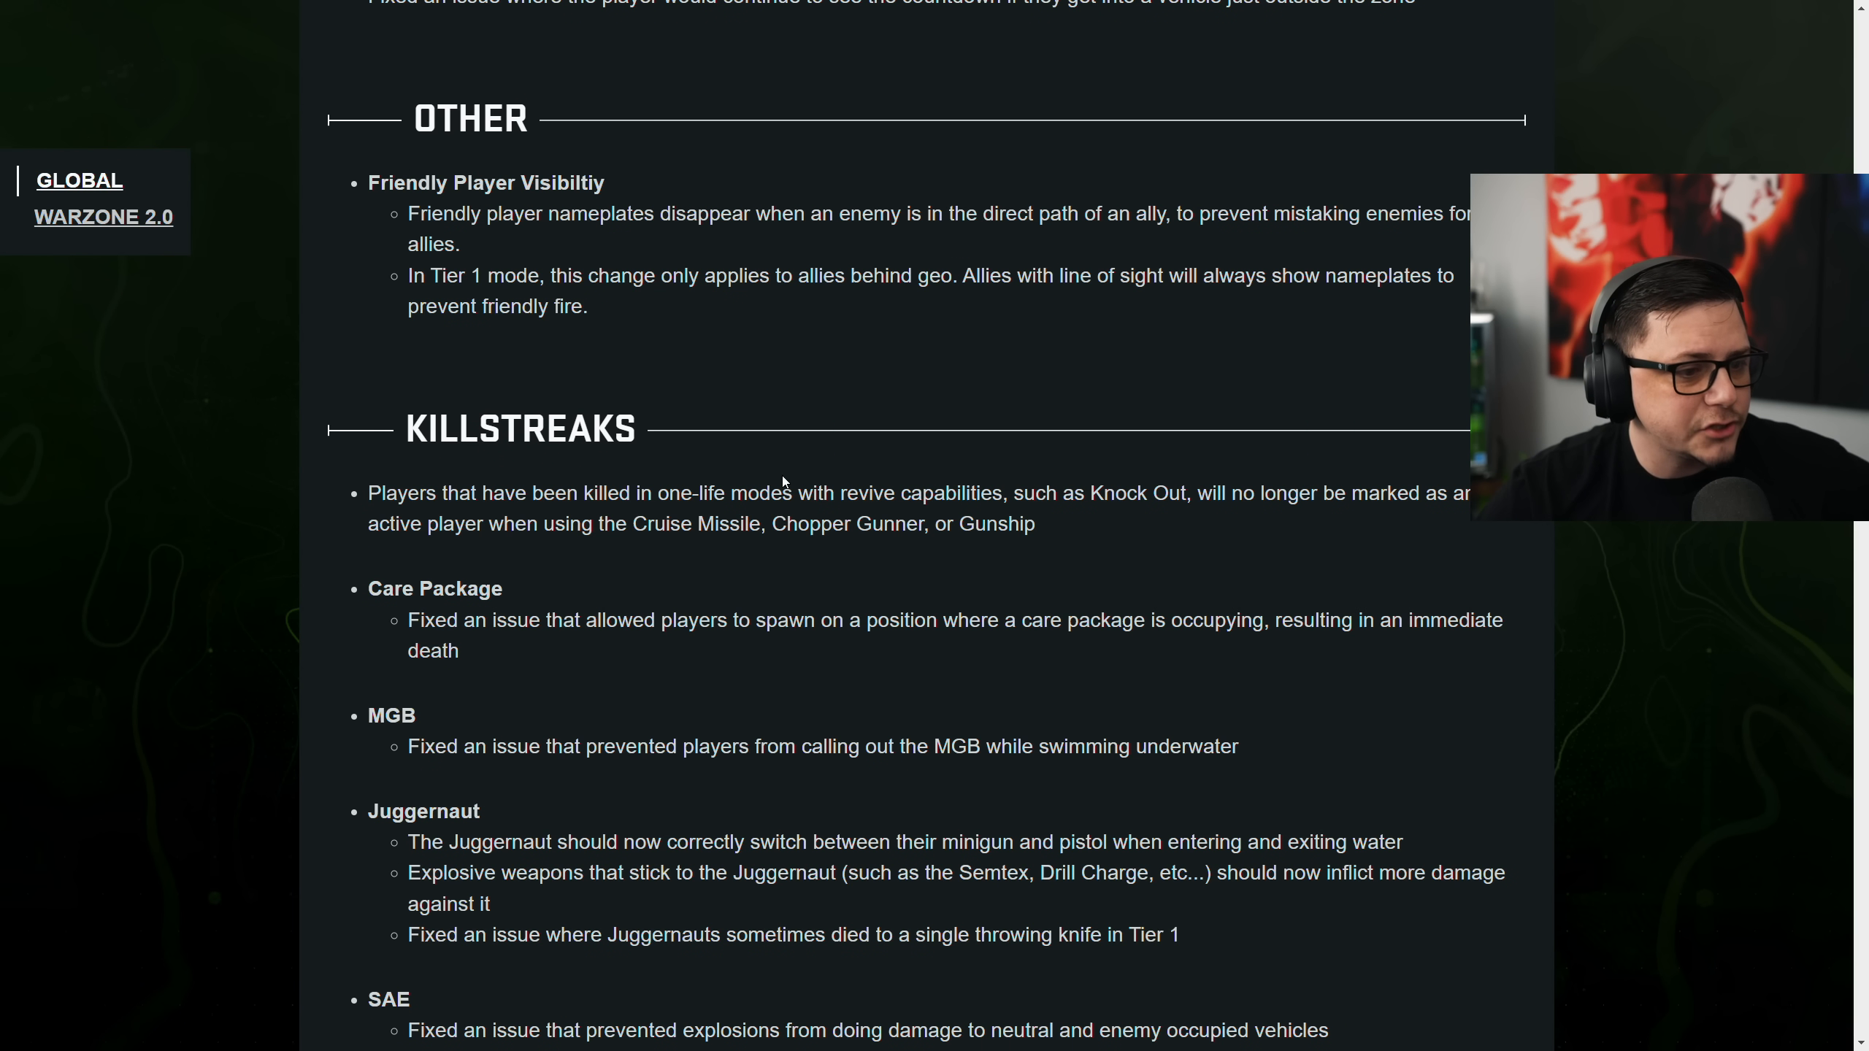
Highlight the Field Upgrades note that Portable Radars now stick to vehicles
{"action": "scroll", "scroll_direction": "down", "scroll_amount": 3}
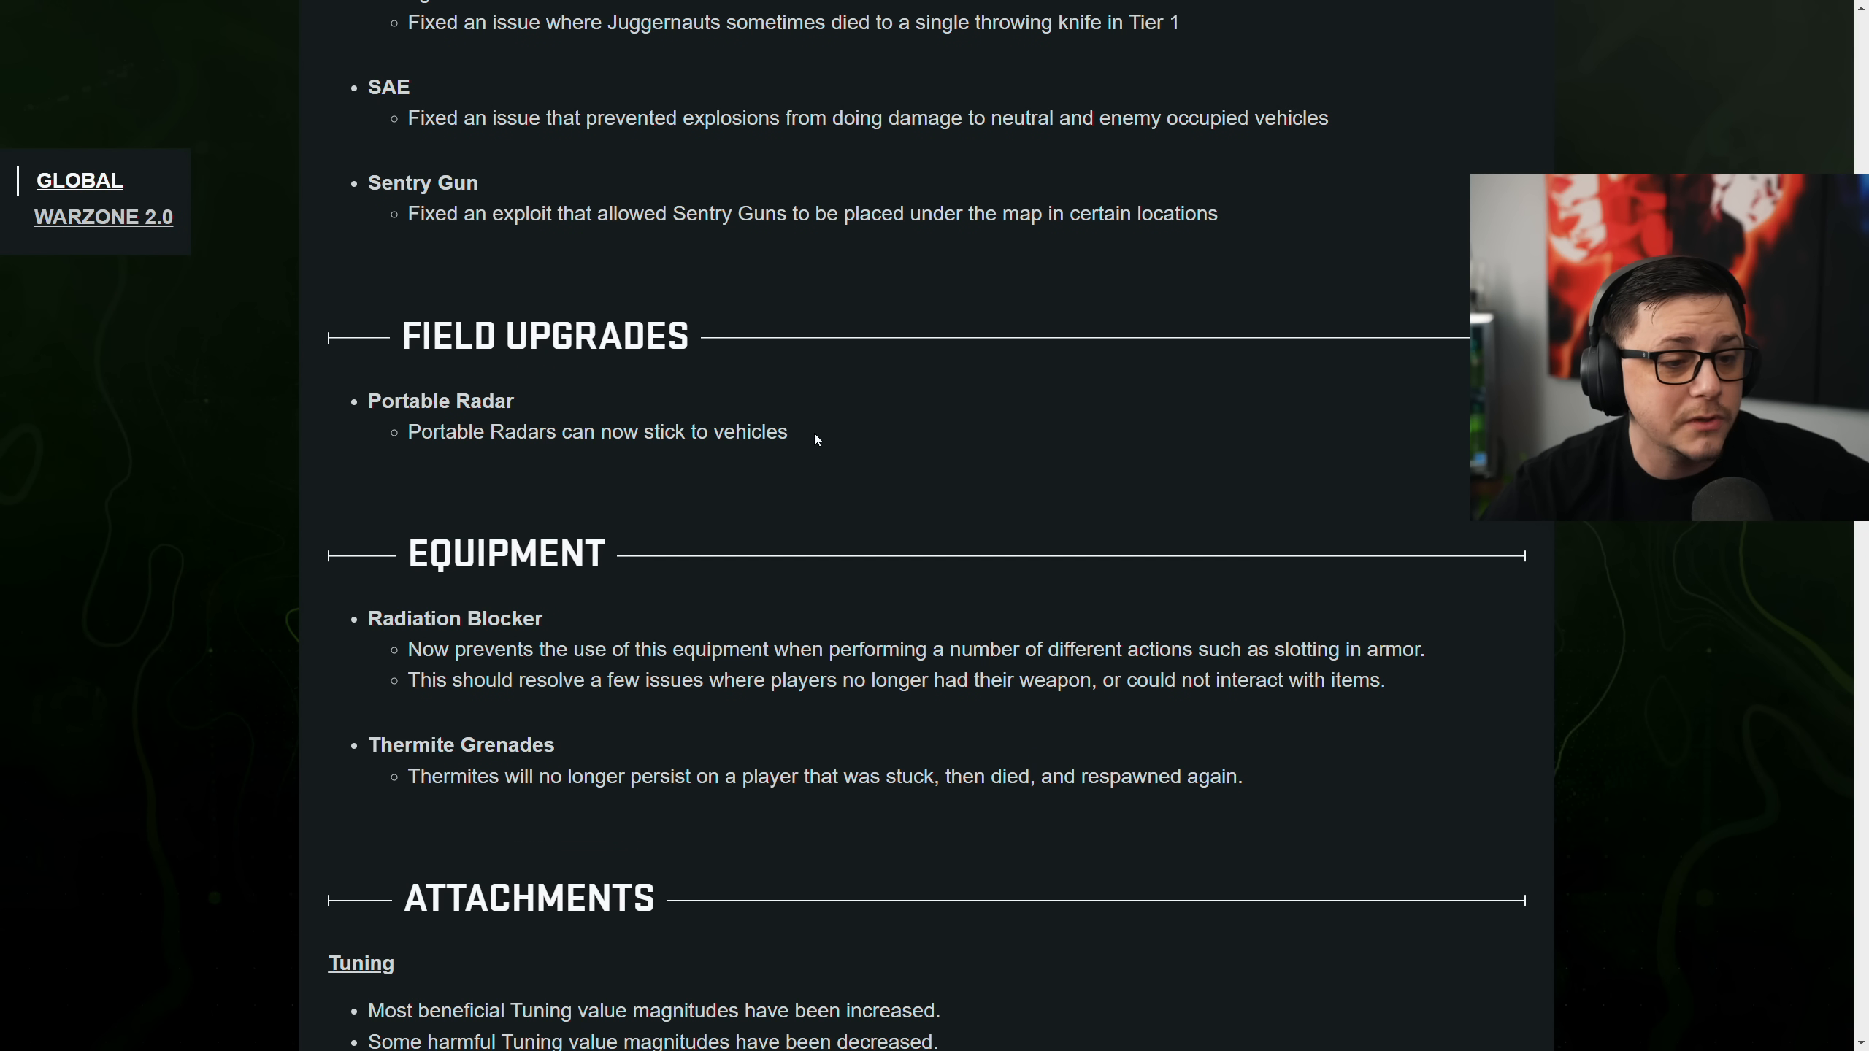
{"action": "left_click_drag", "start_coordinate": [406, 432], "coordinate": [787, 432]}
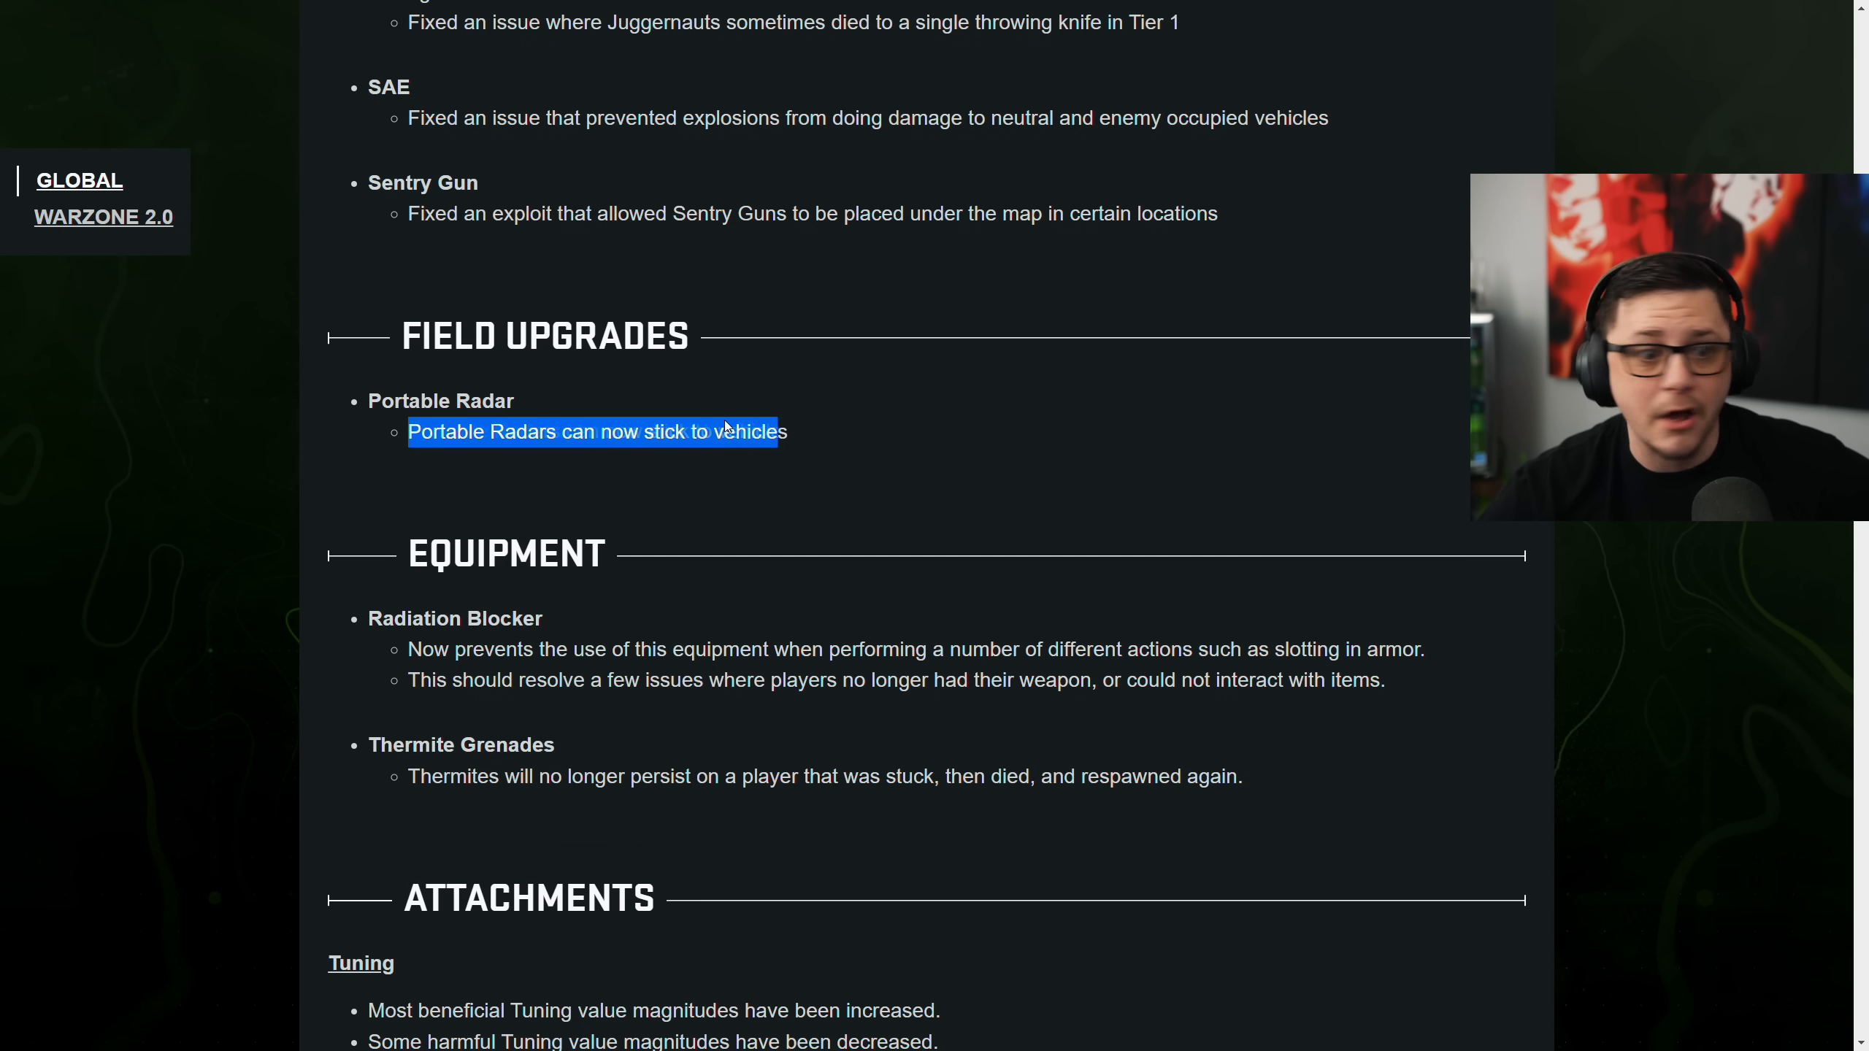
{"action": "scroll", "scroll_direction": "down", "scroll_amount": 3}
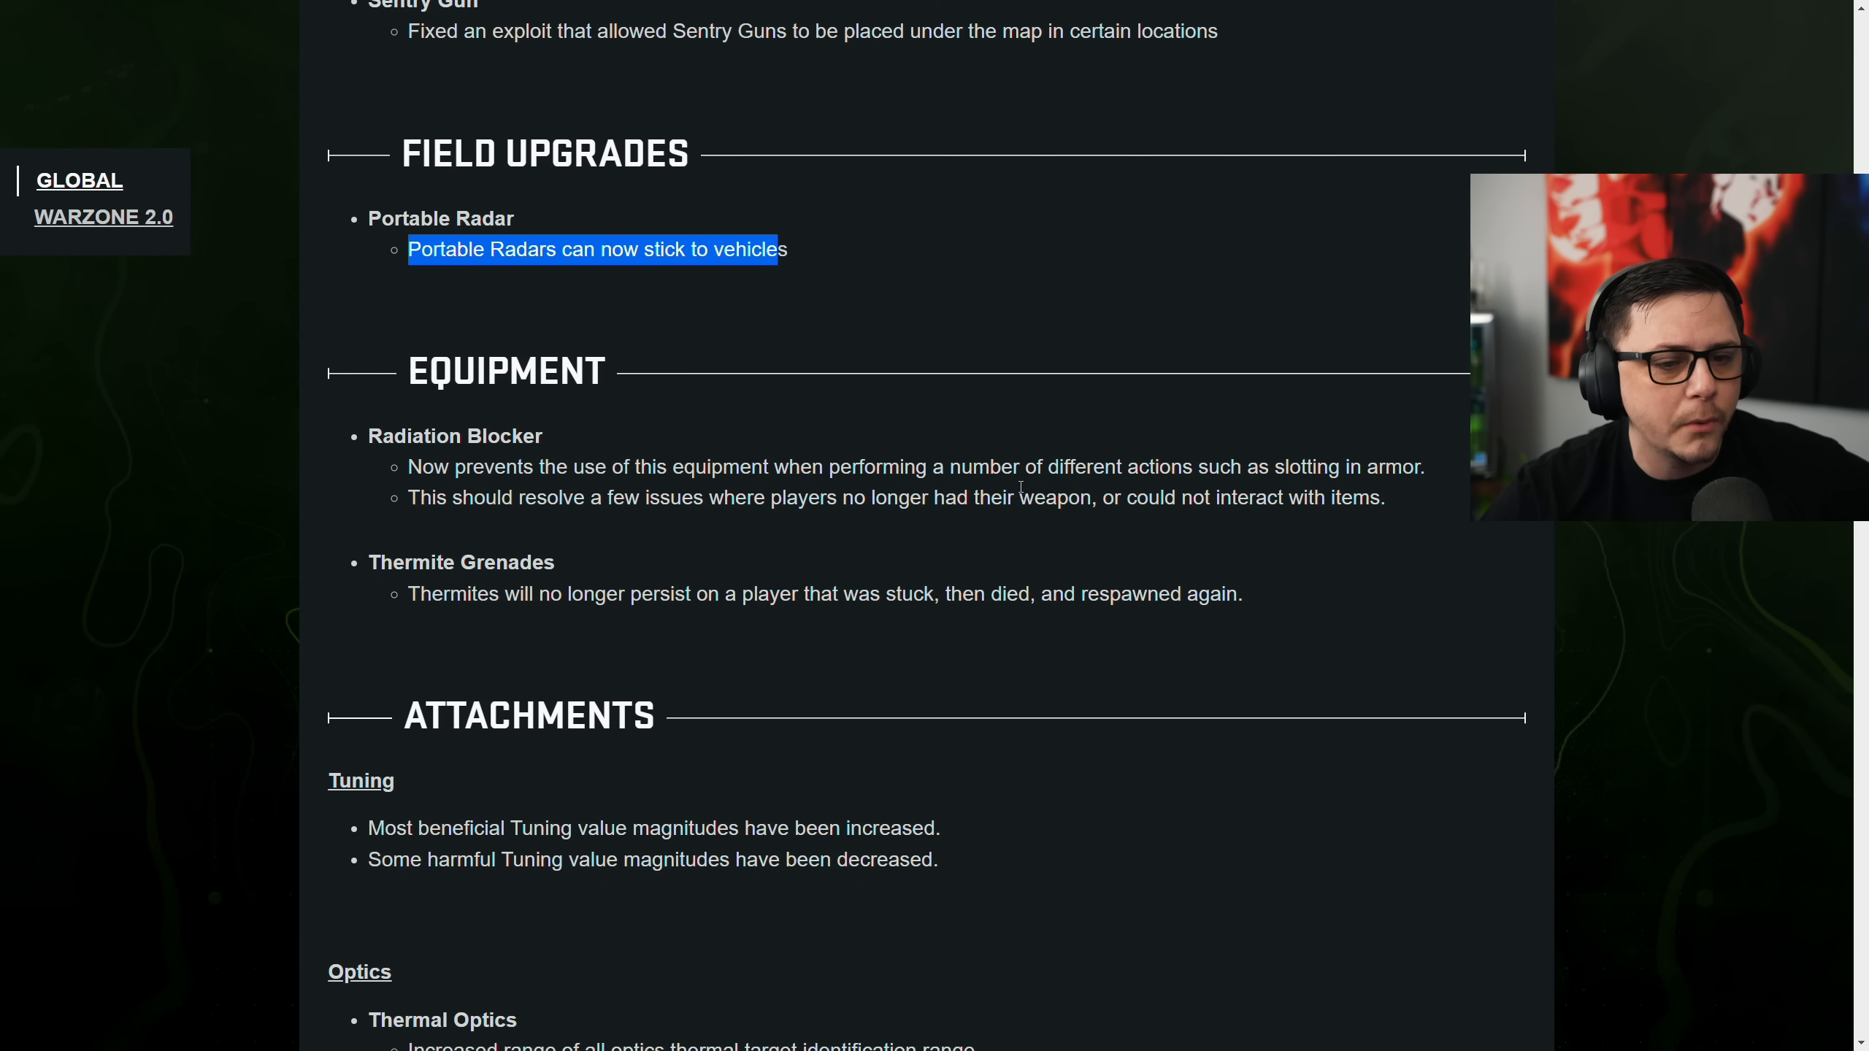
{"action": "mouse_move", "coordinate": [1400, 501]}
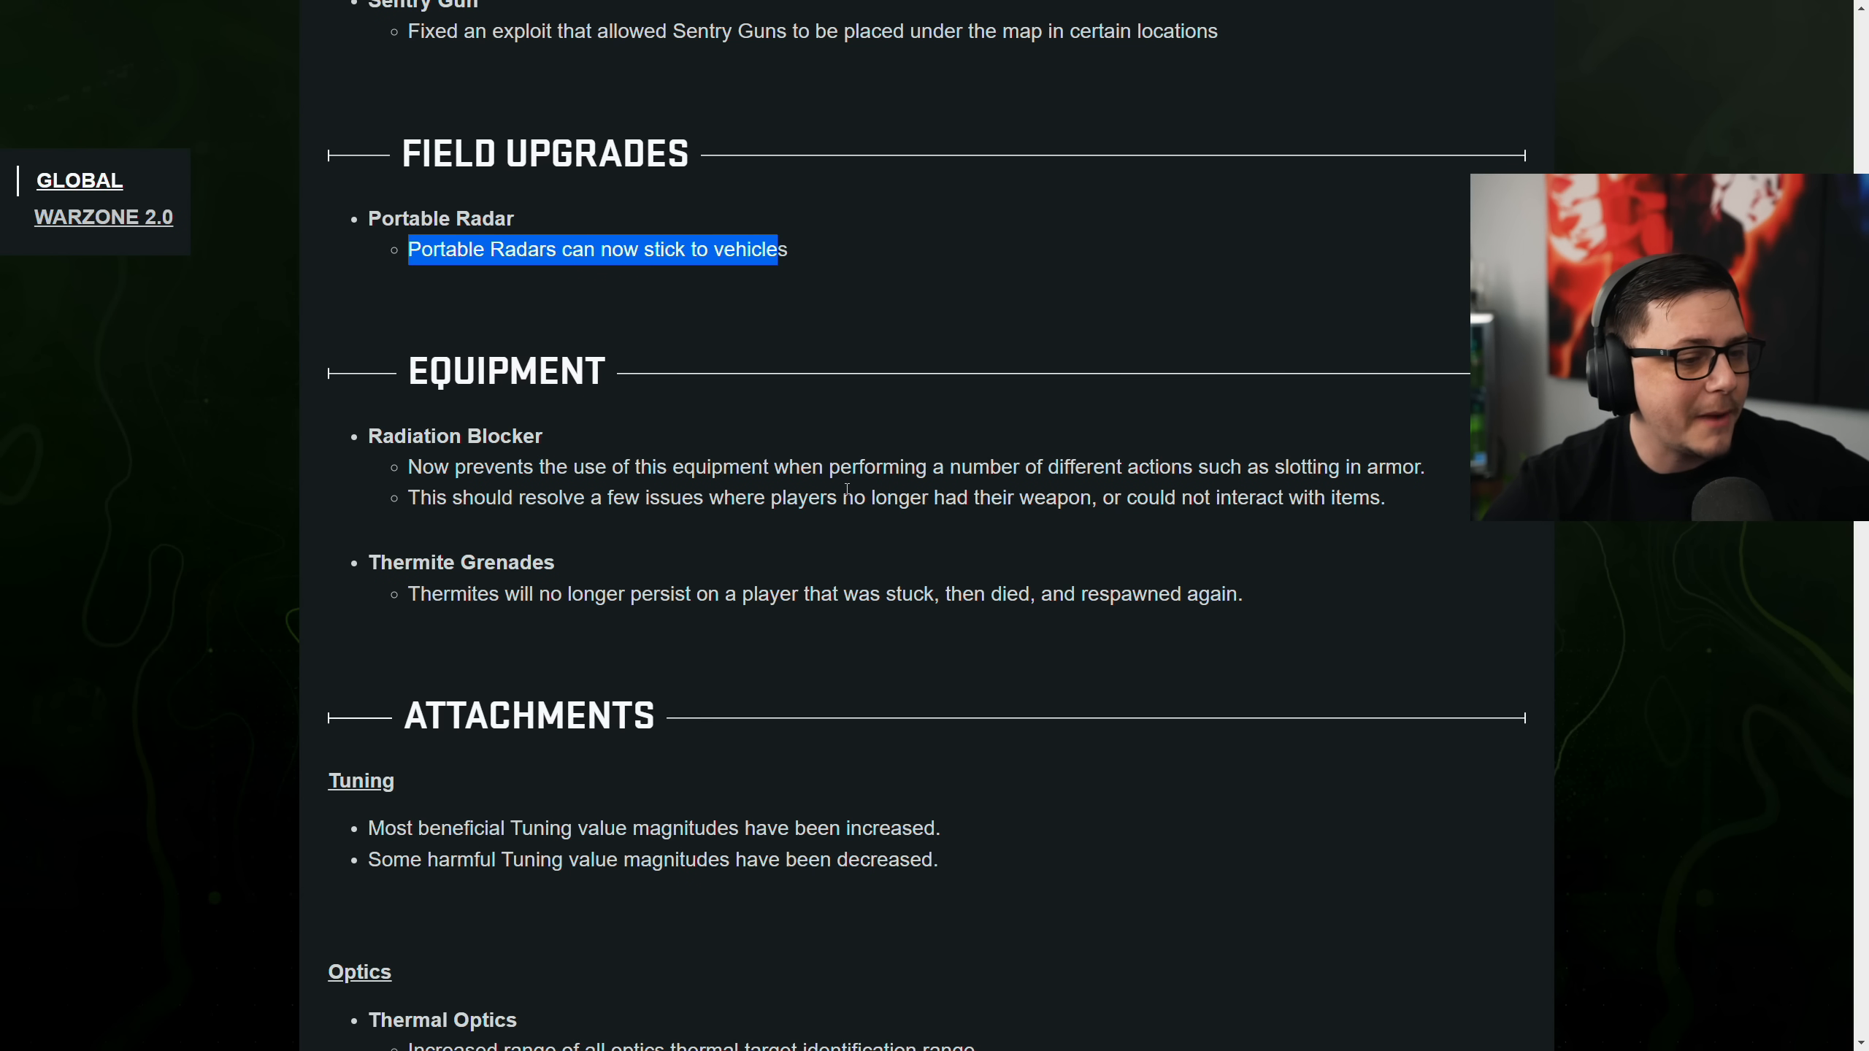
{"action": "mouse_move", "coordinate": [882, 474]}
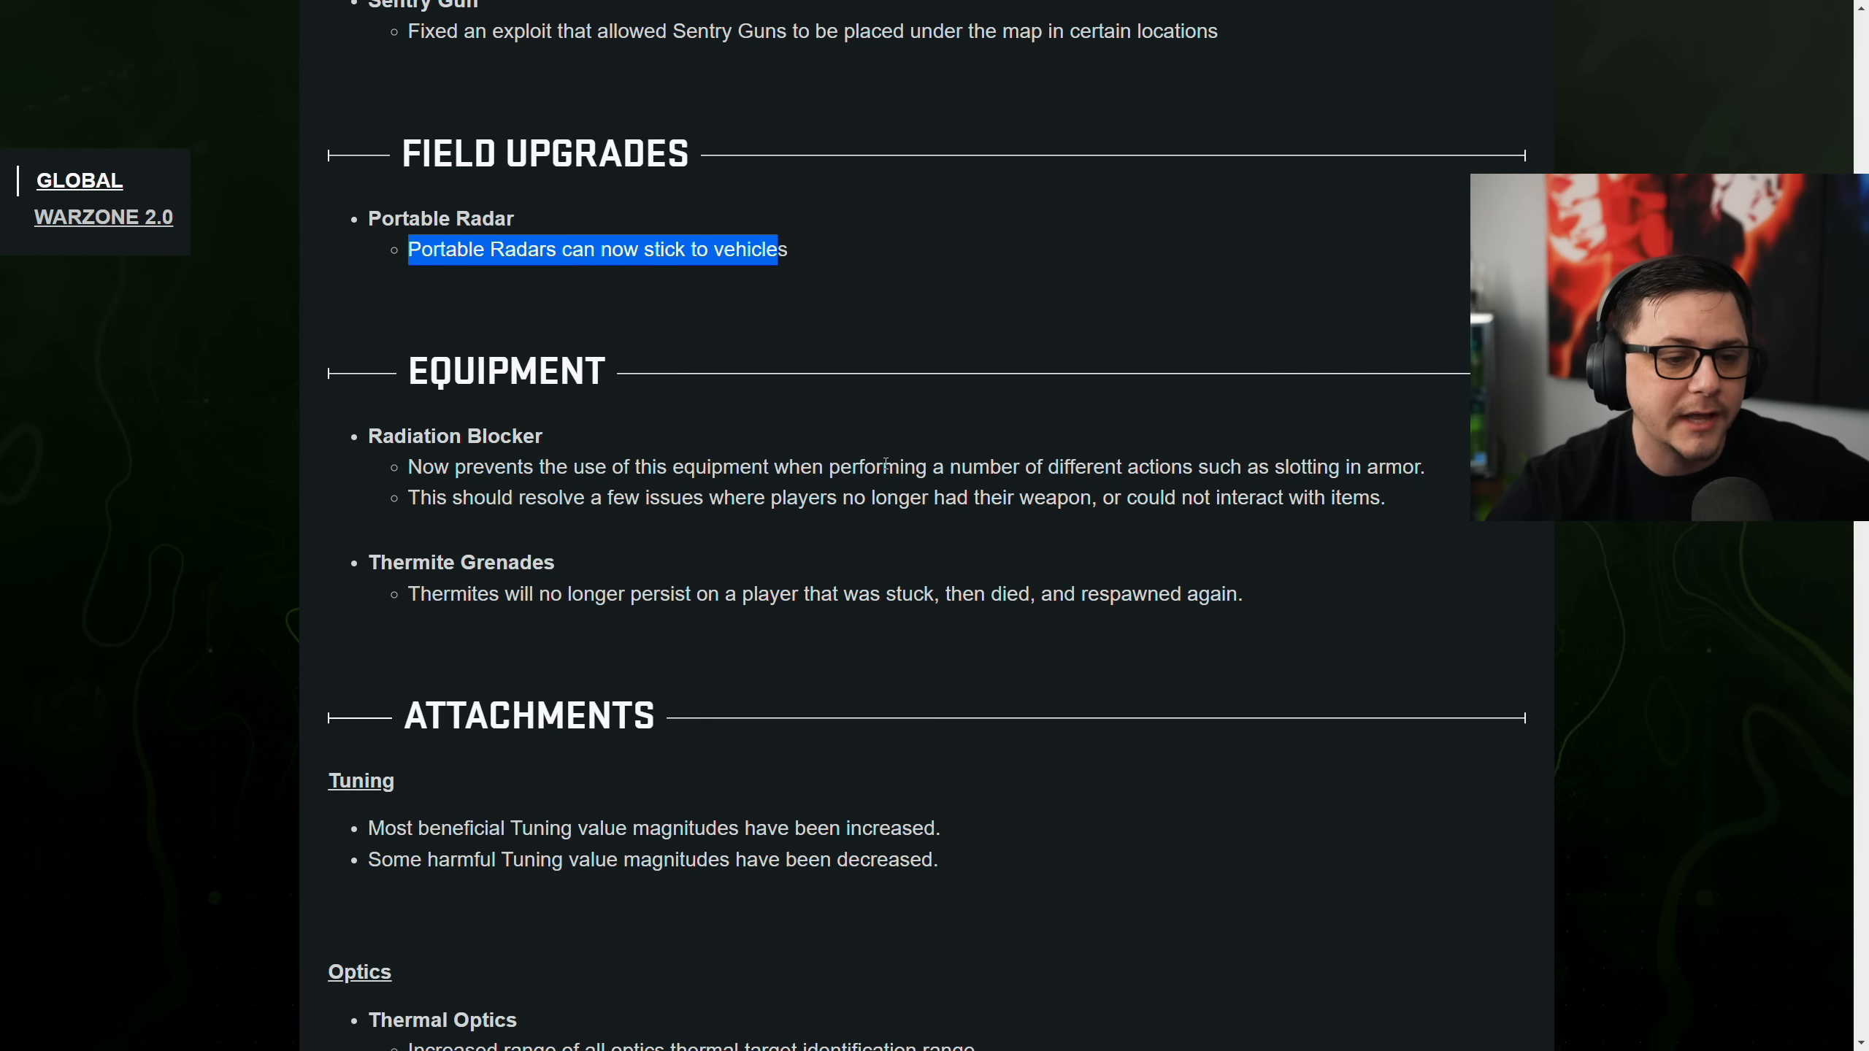
Highlight both Attachments Tuning magnitude notes and read through Thermal Optics to Bug Fixes
{"action": "scroll", "scroll_direction": "down", "scroll_amount": 3}
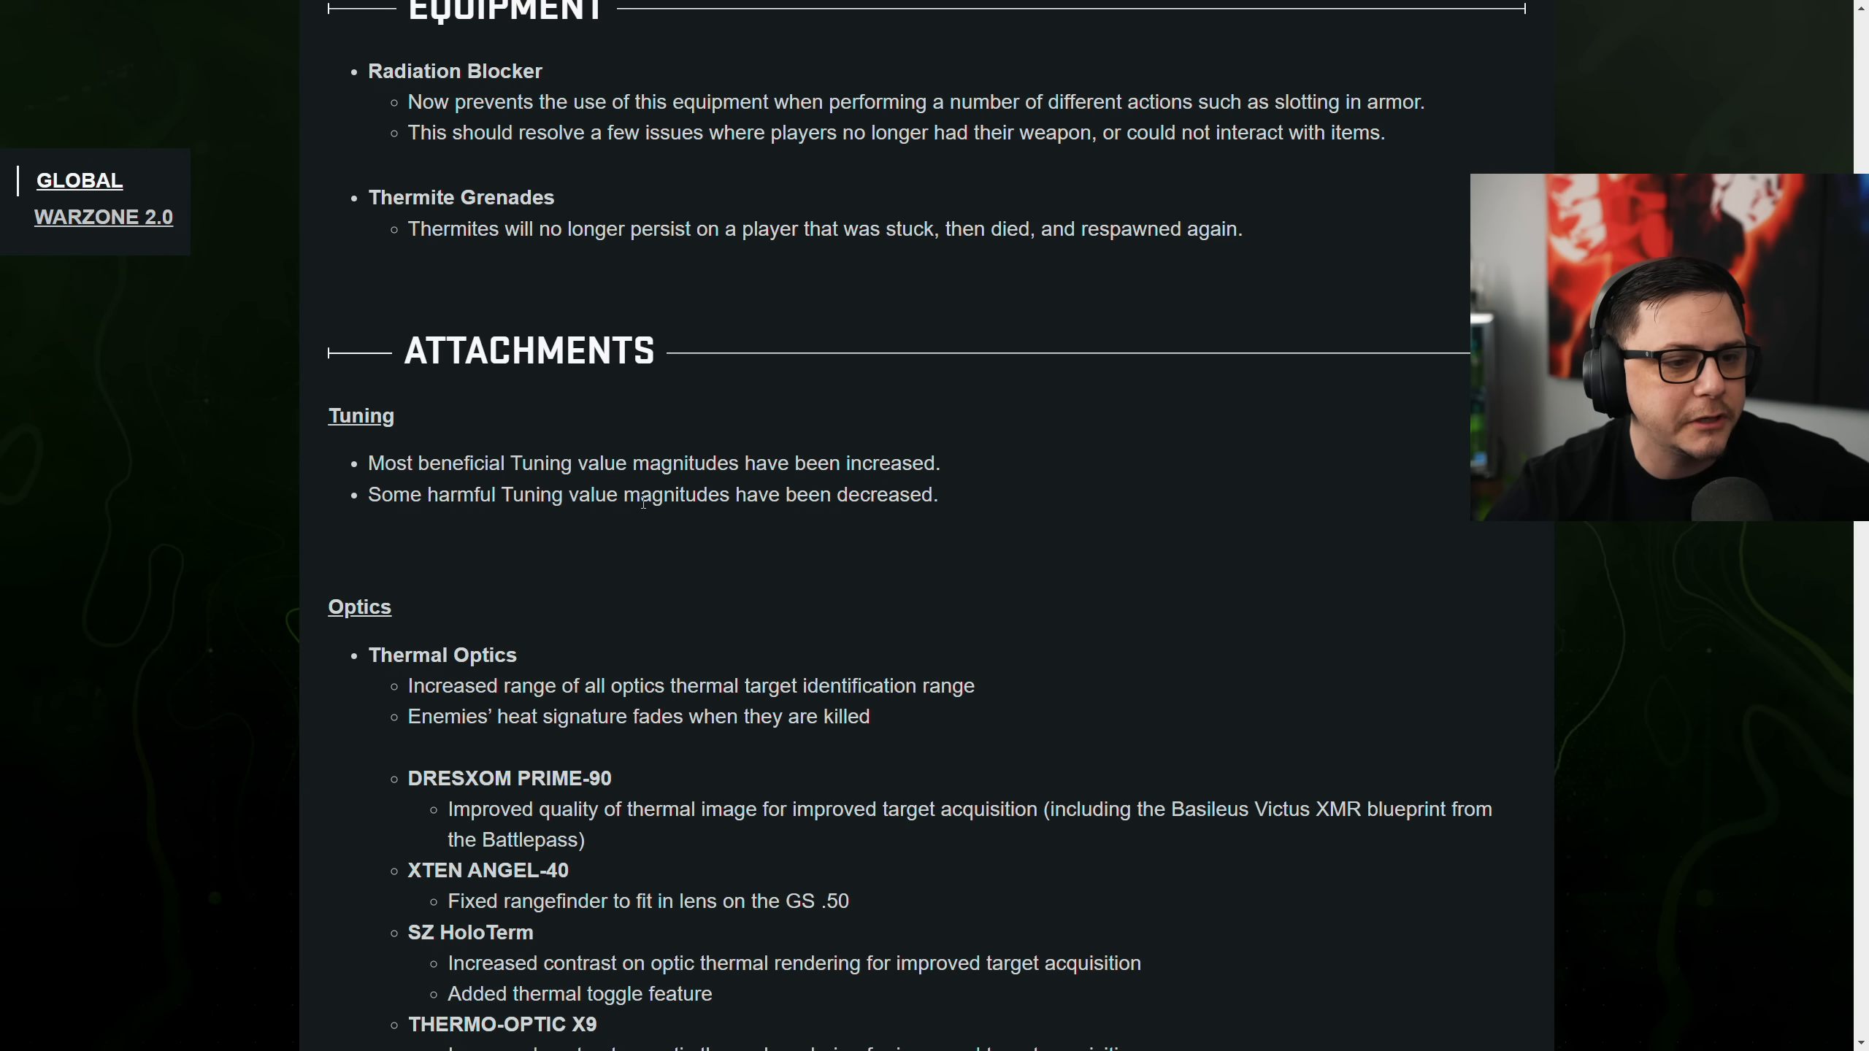
{"action": "left_click_drag", "start_coordinate": [368, 495], "coordinate": [938, 495]}
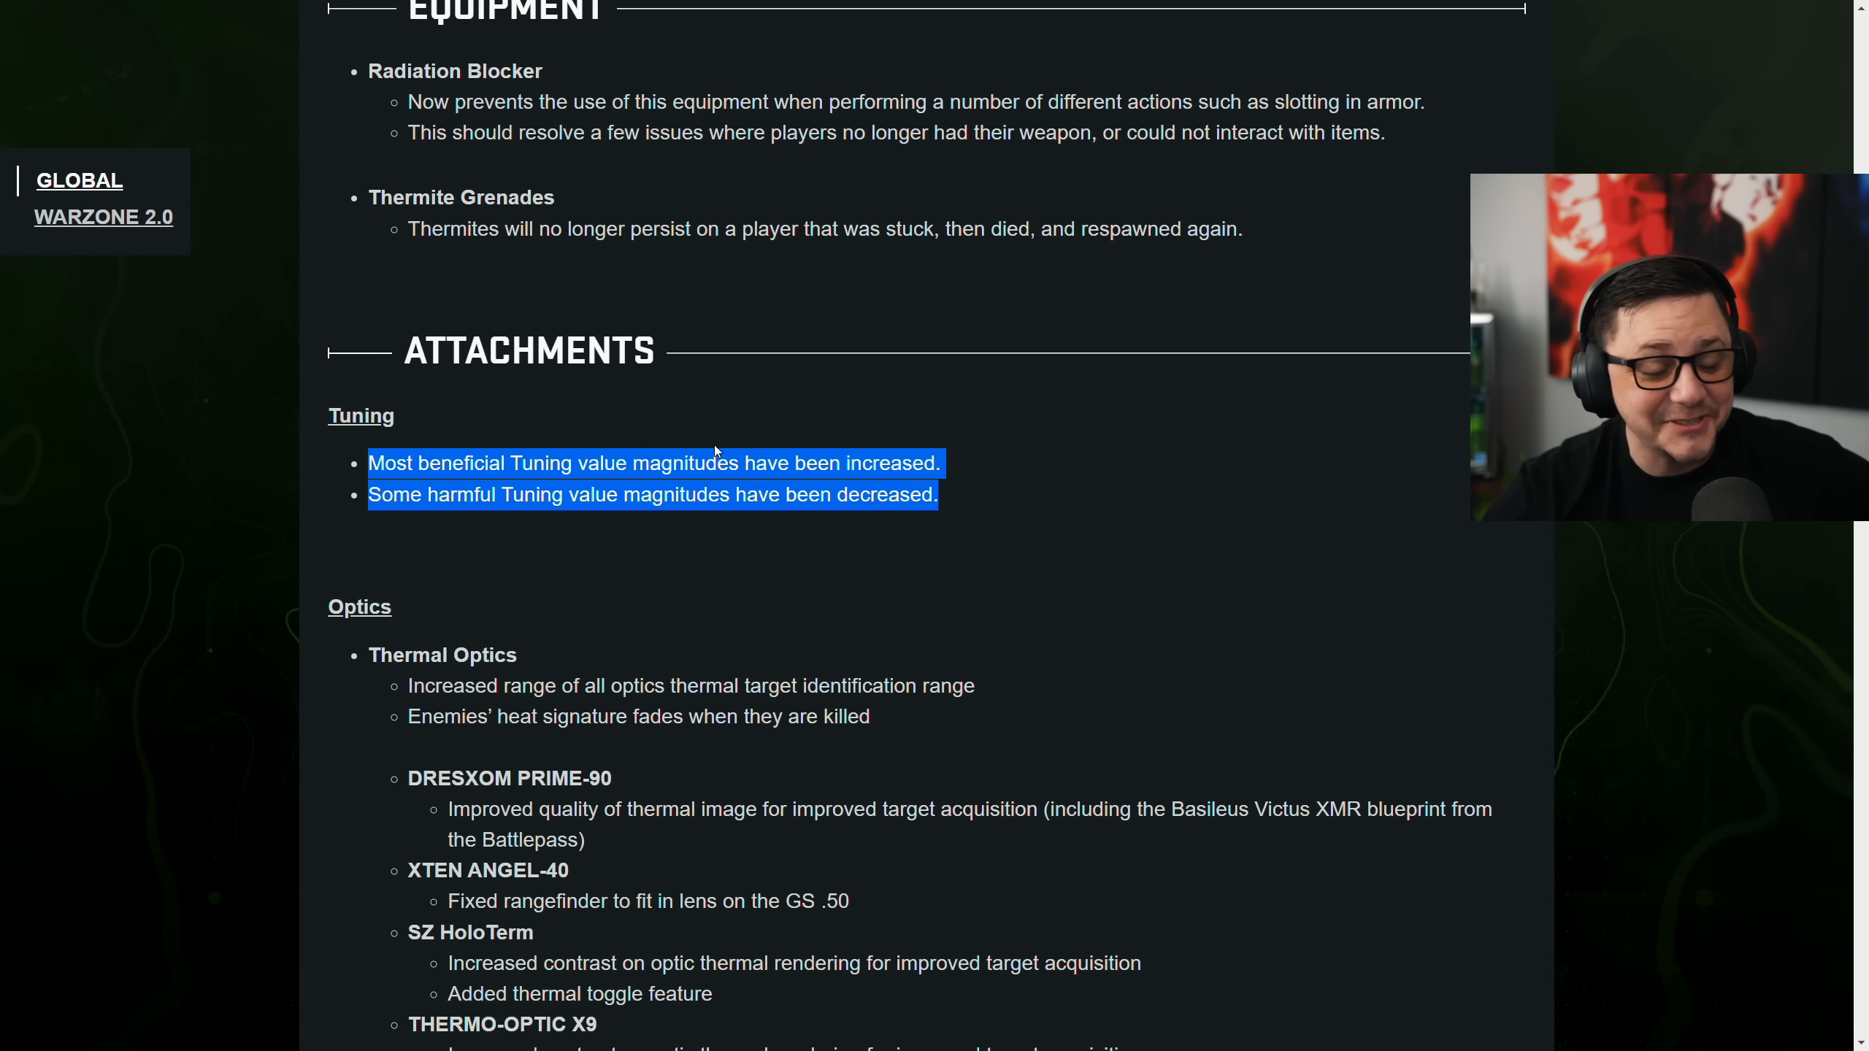
{"action": "scroll", "scroll_direction": "down", "scroll_amount": 3}
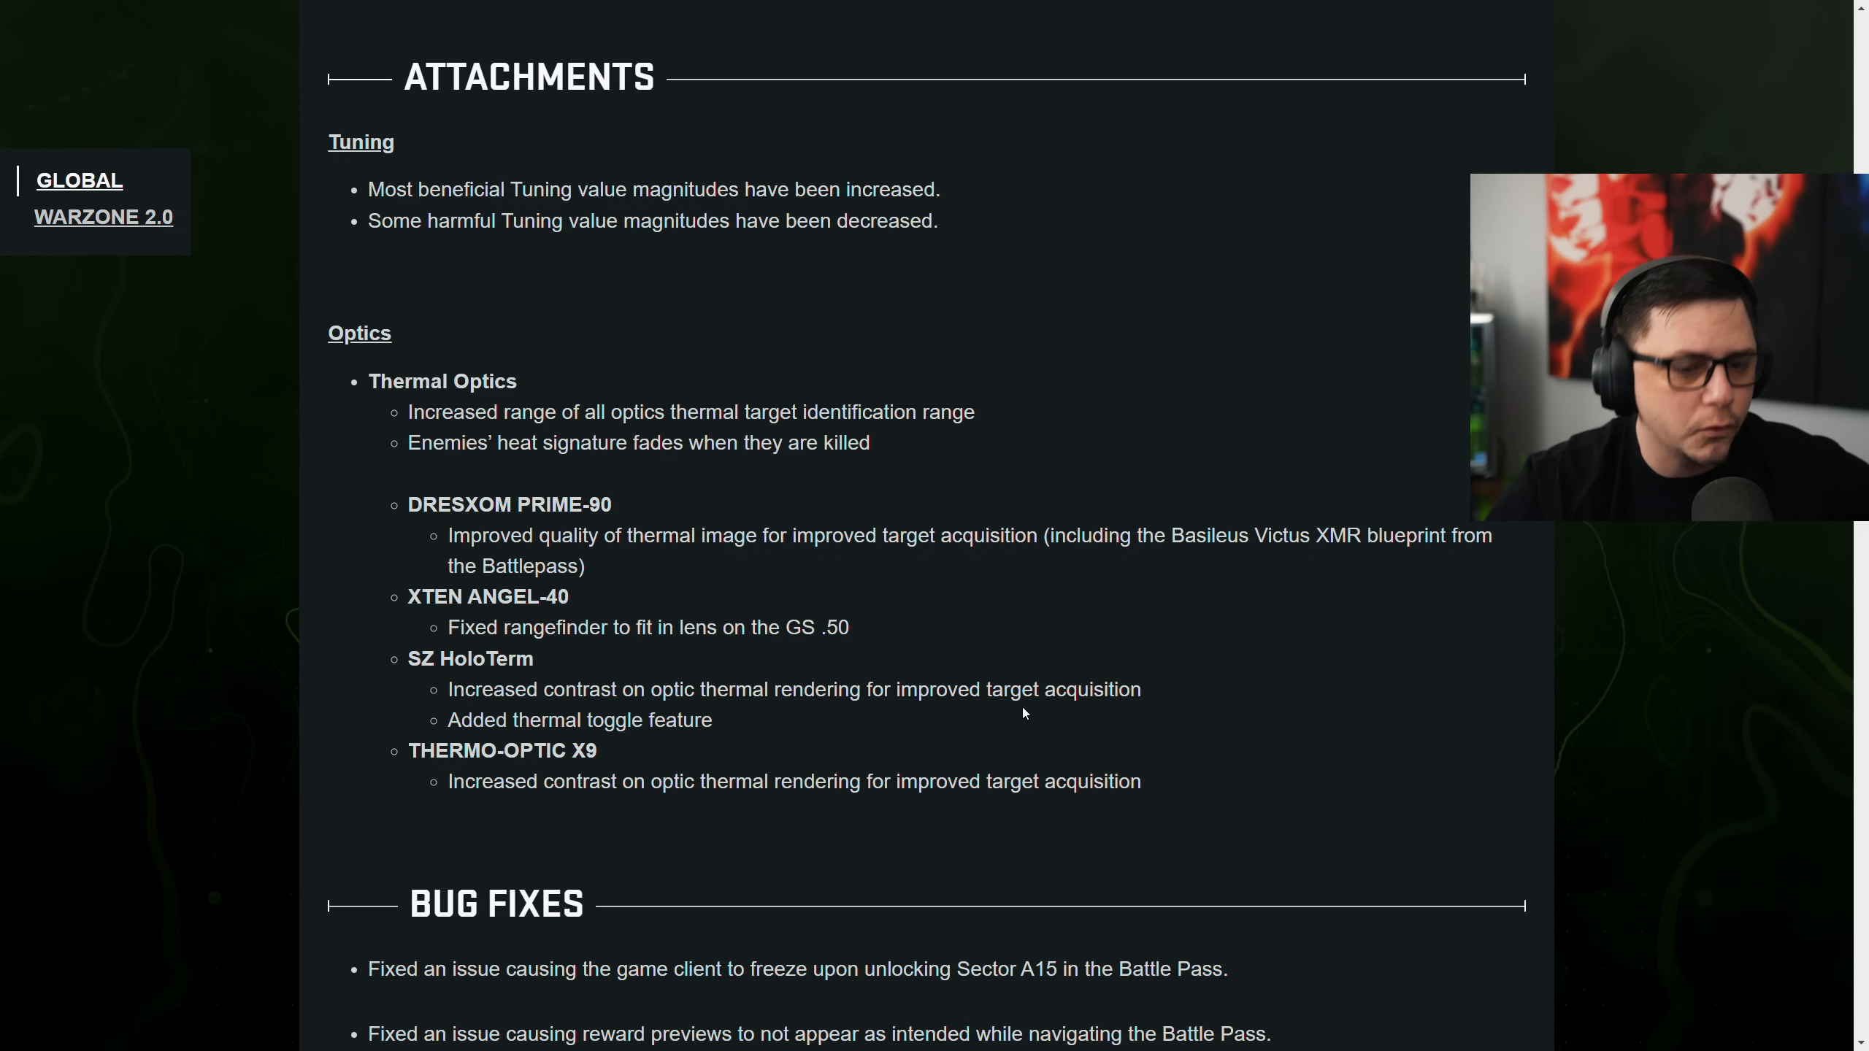
{"action": "mouse_move", "coordinate": [690, 739]}
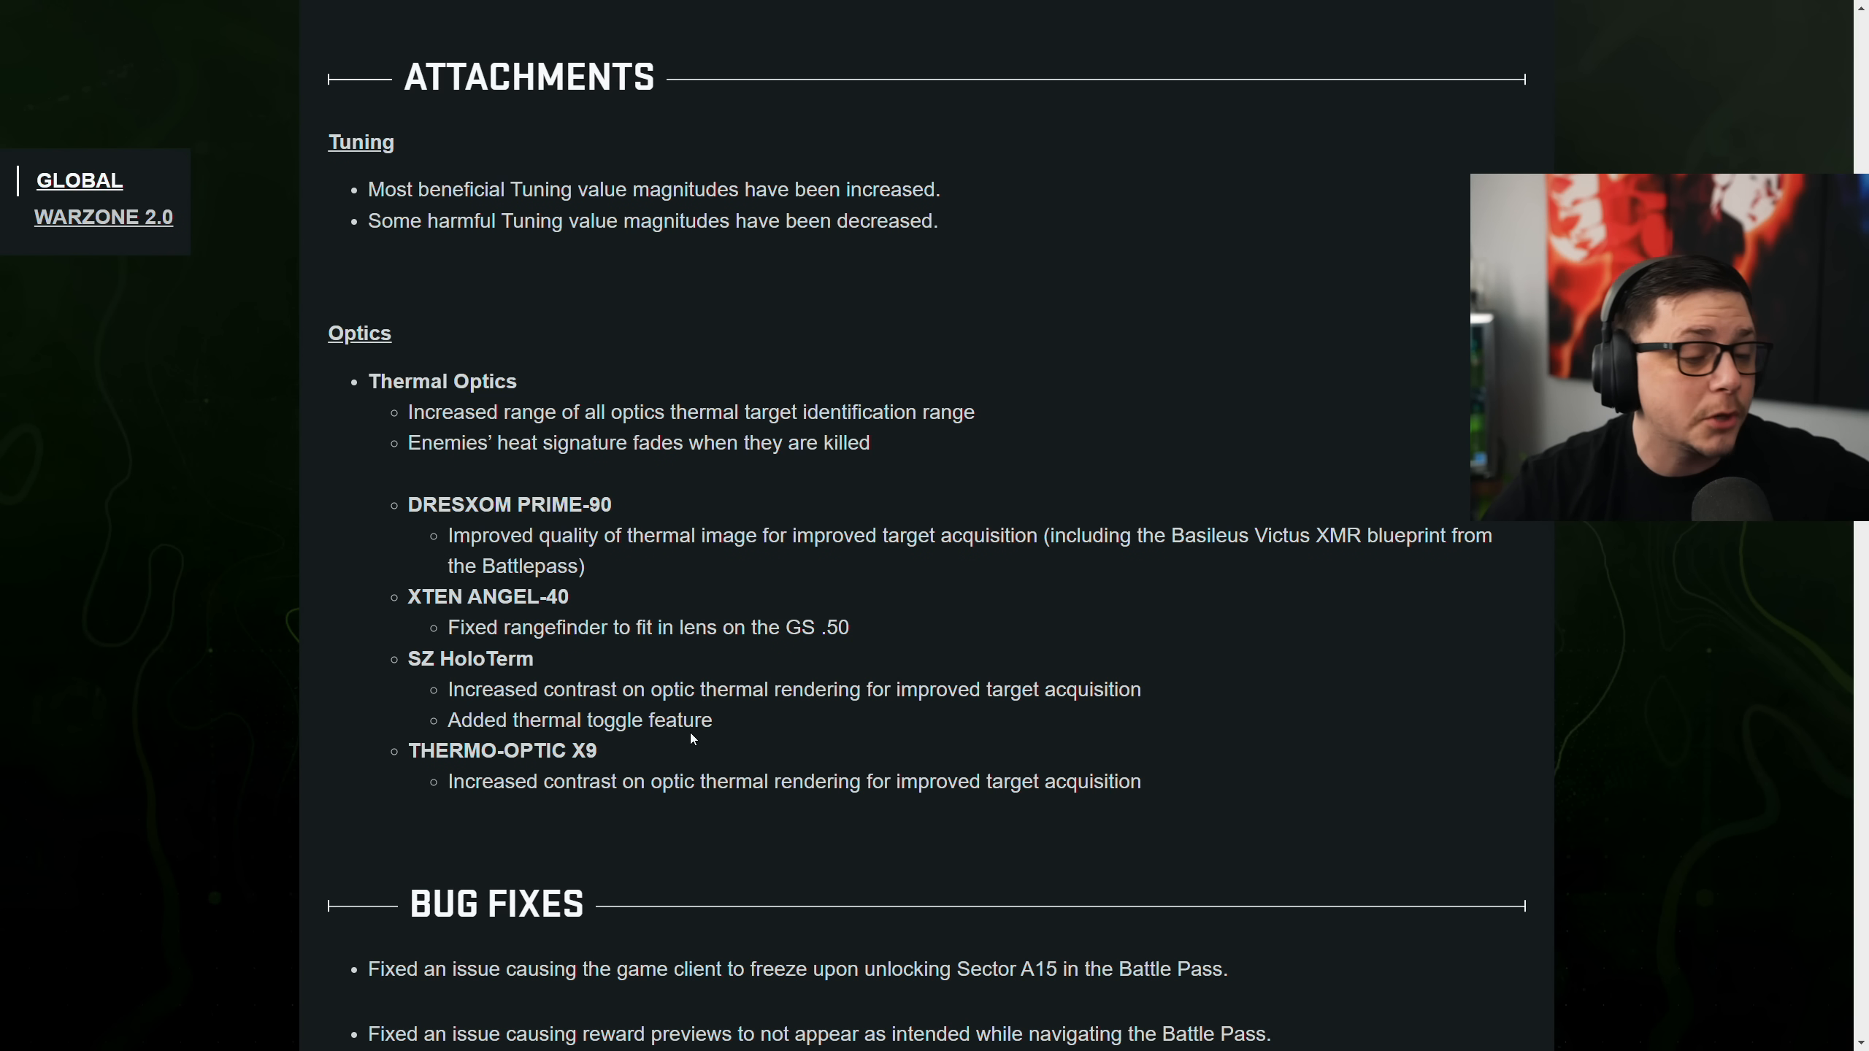
{"action": "mouse_move", "coordinate": [498, 807]}
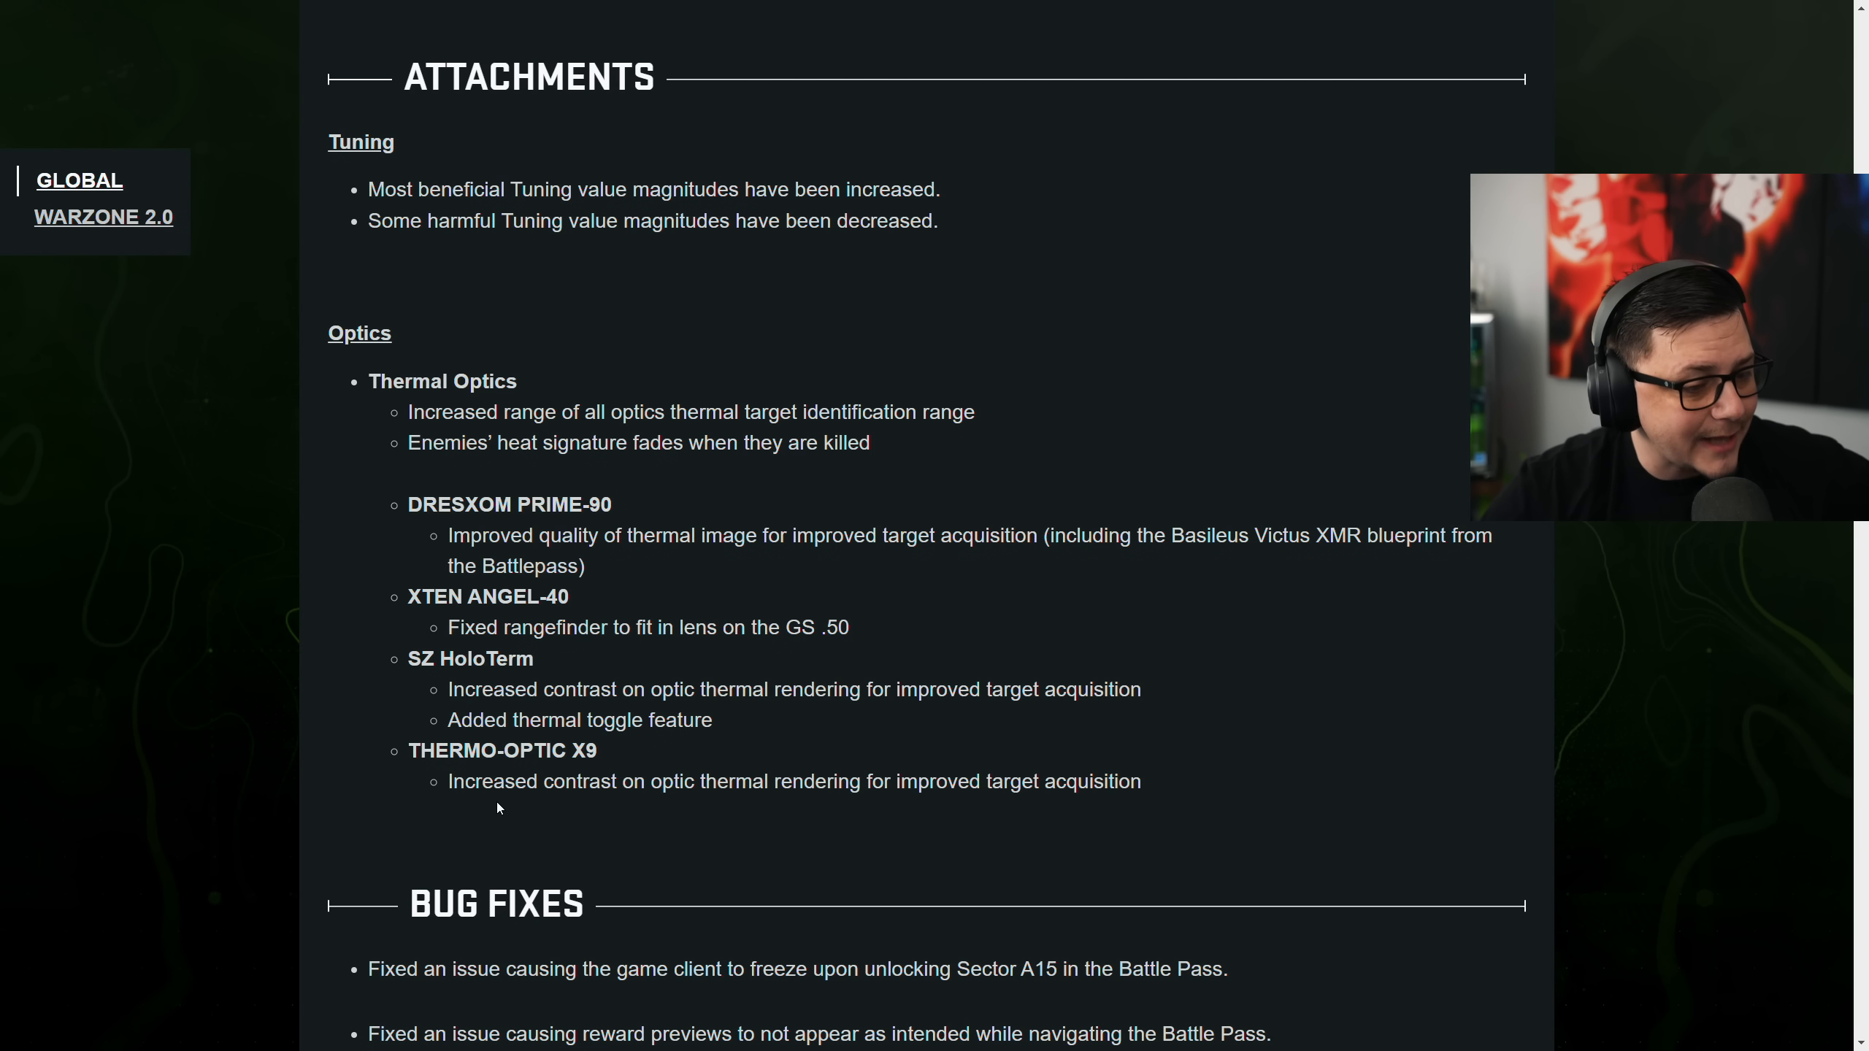
Read the Duos, Quads, Mini Royale, Warzone Cup and DMZ playlist settings down to the Map heading
{"action": "scroll", "scroll_direction": "down", "scroll_amount": 3}
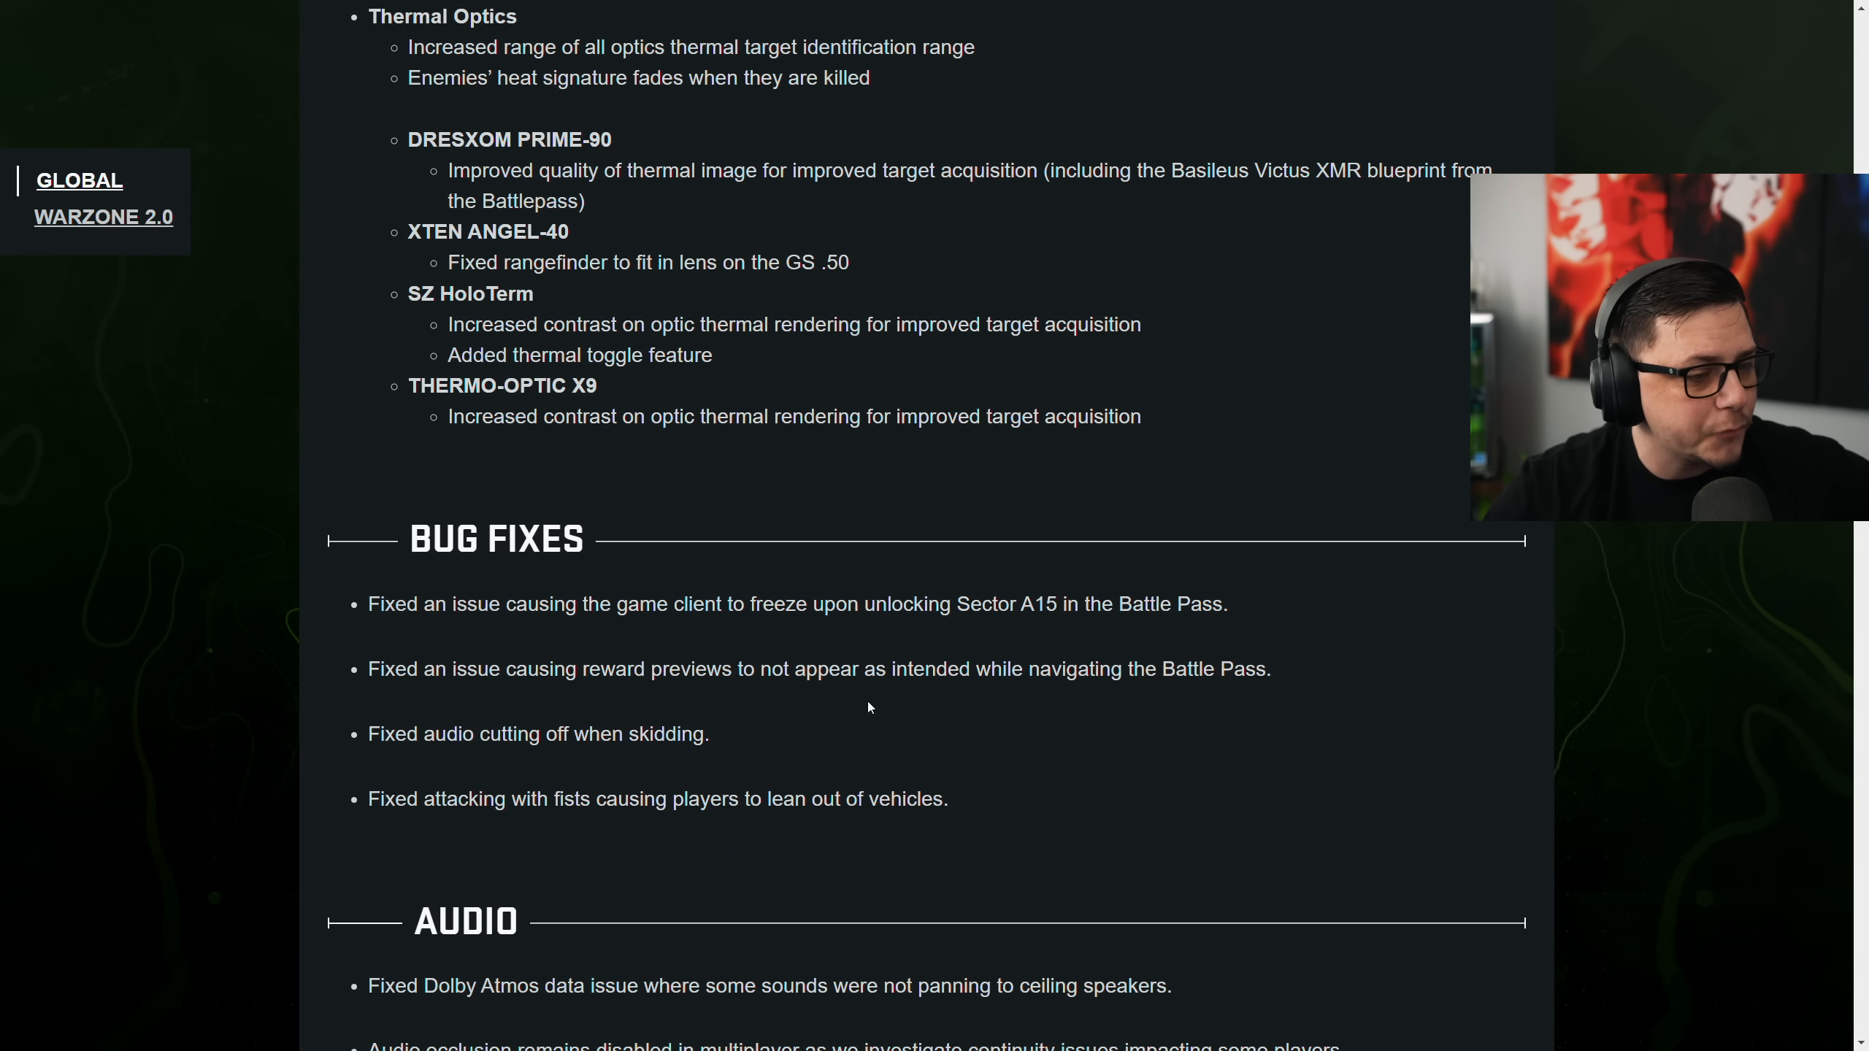
{"action": "scroll", "scroll_direction": "down", "scroll_amount": 3}
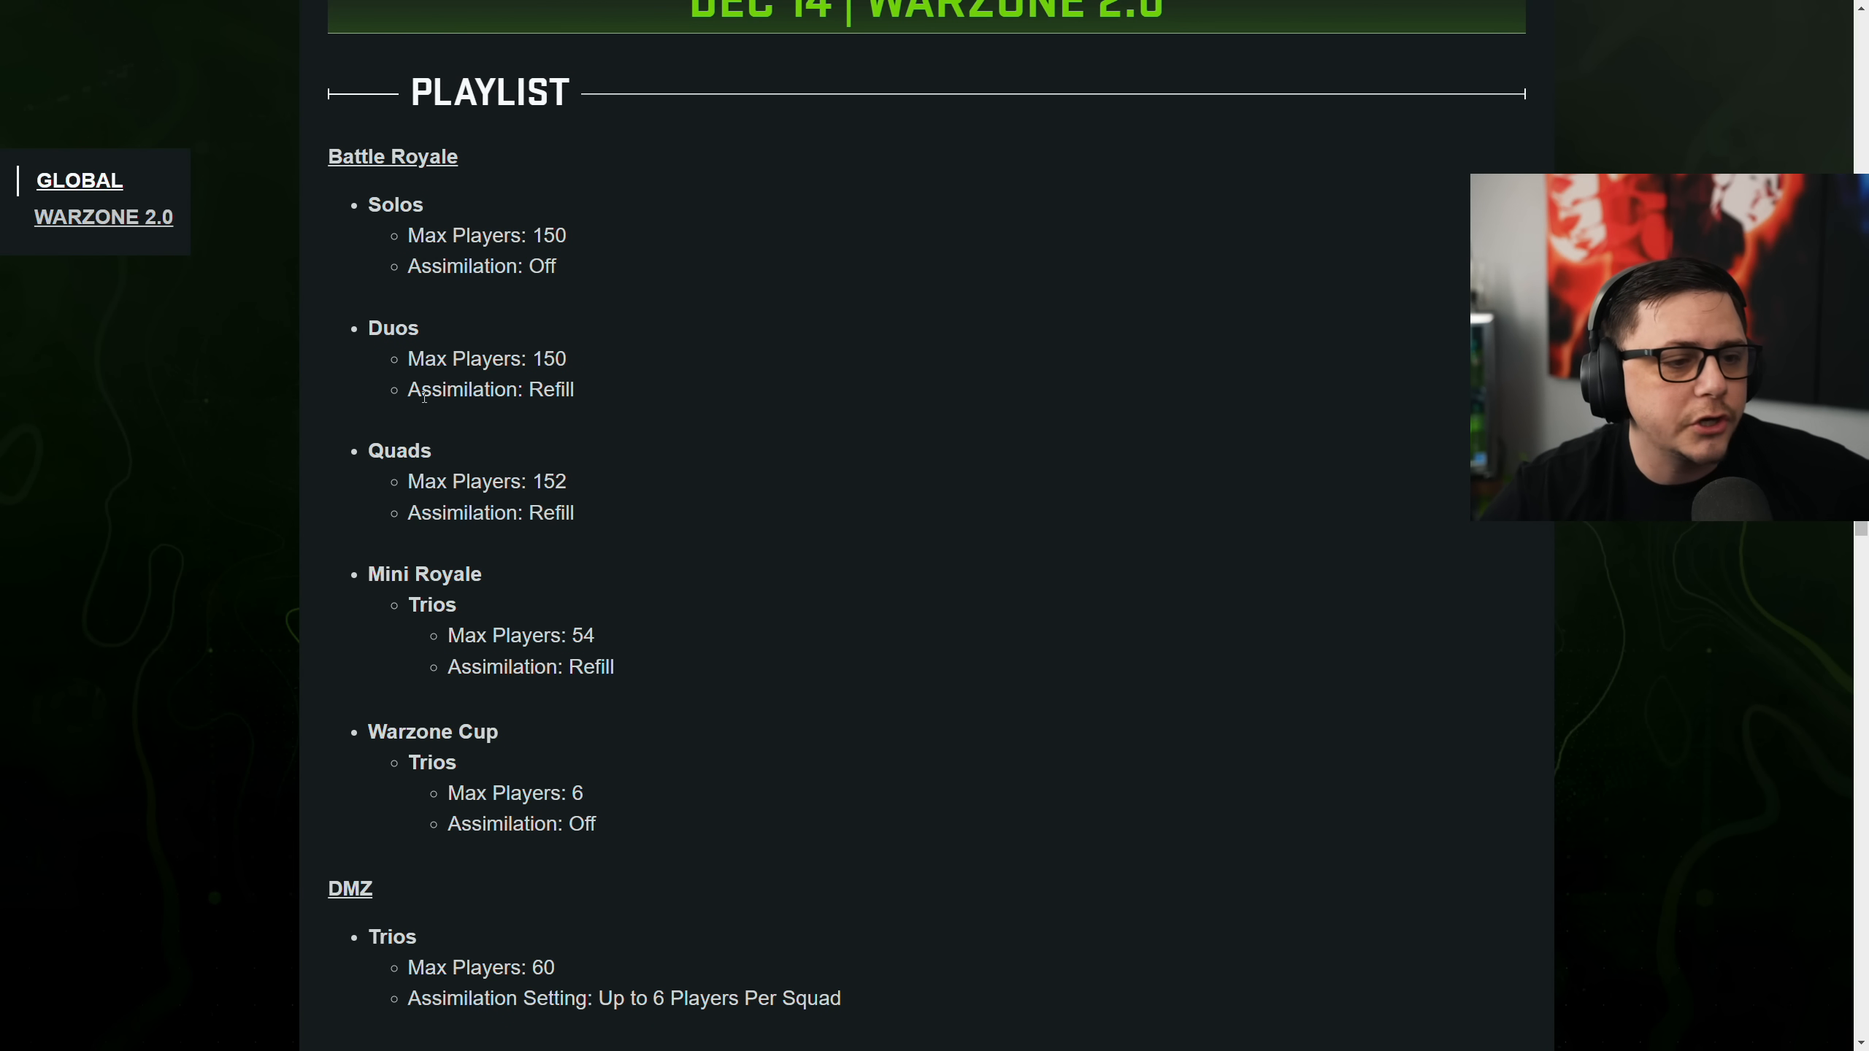
{"action": "left_click_drag", "start_coordinate": [432, 390], "coordinate": [574, 390]}
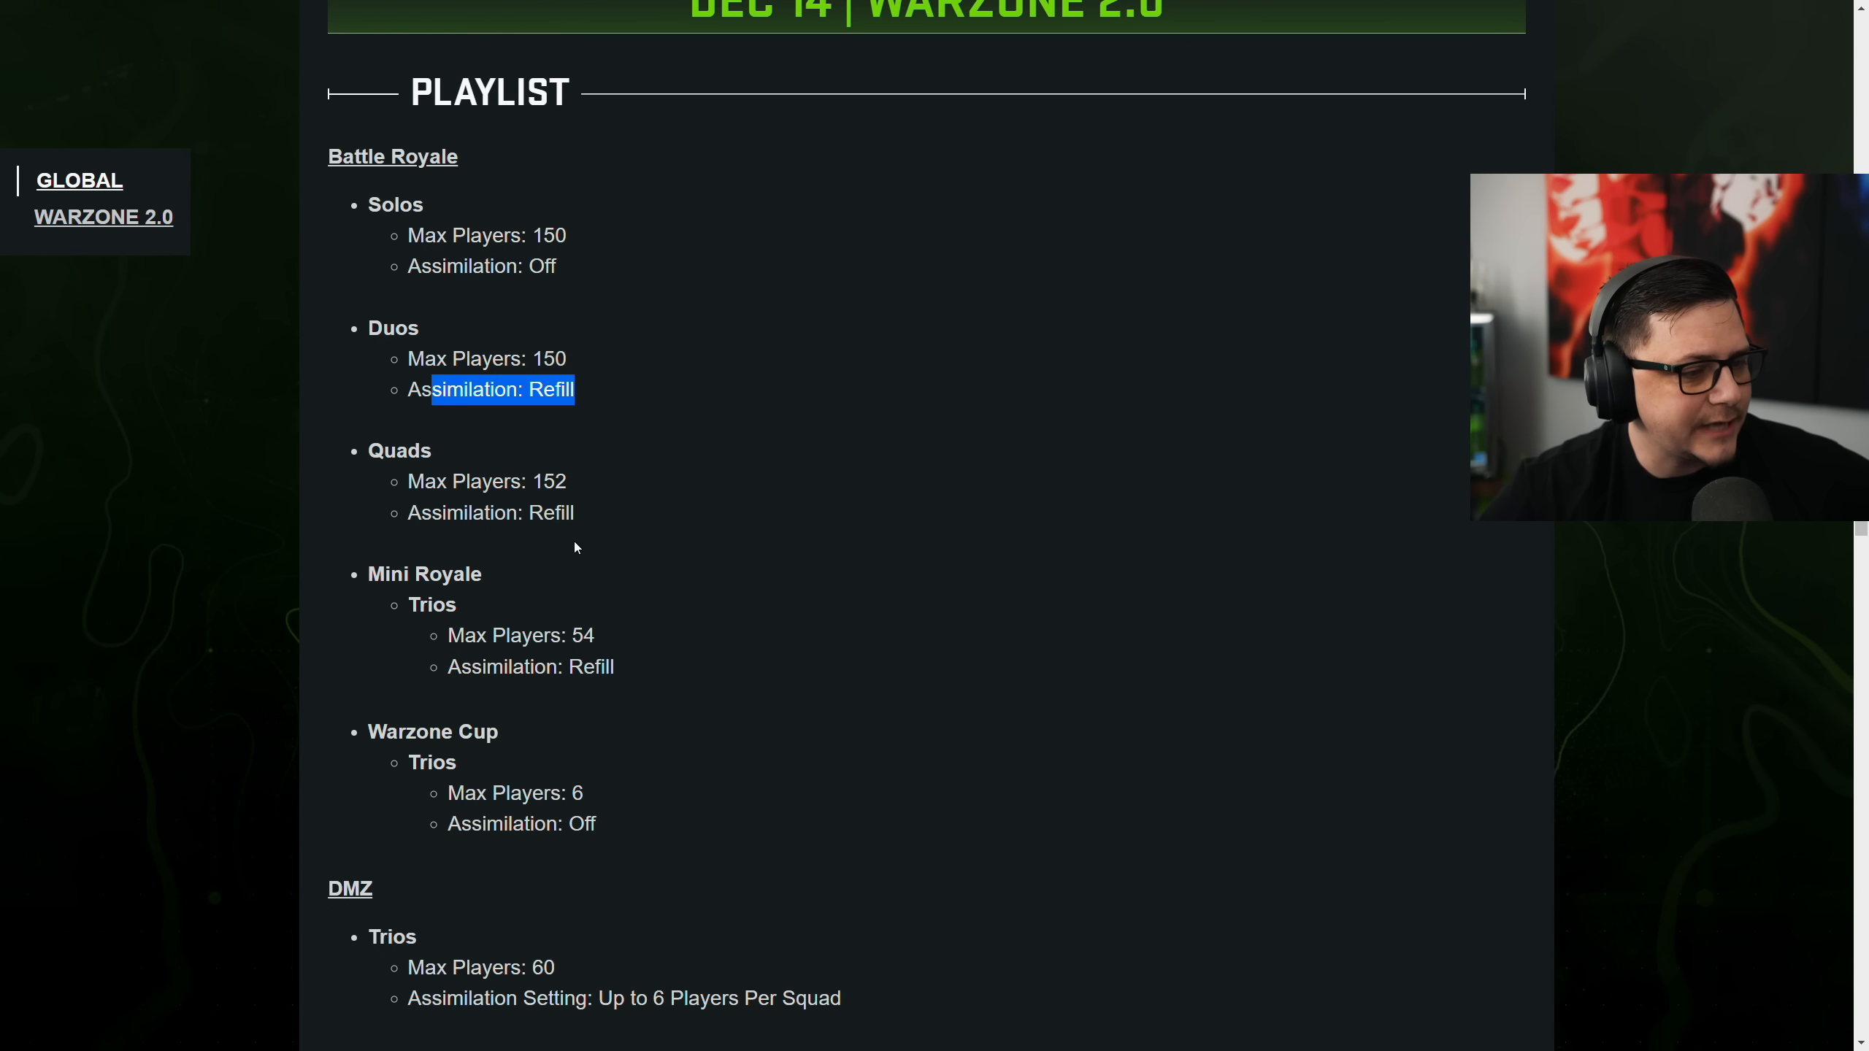
{"action": "scroll", "scroll_direction": "down", "scroll_amount": 3}
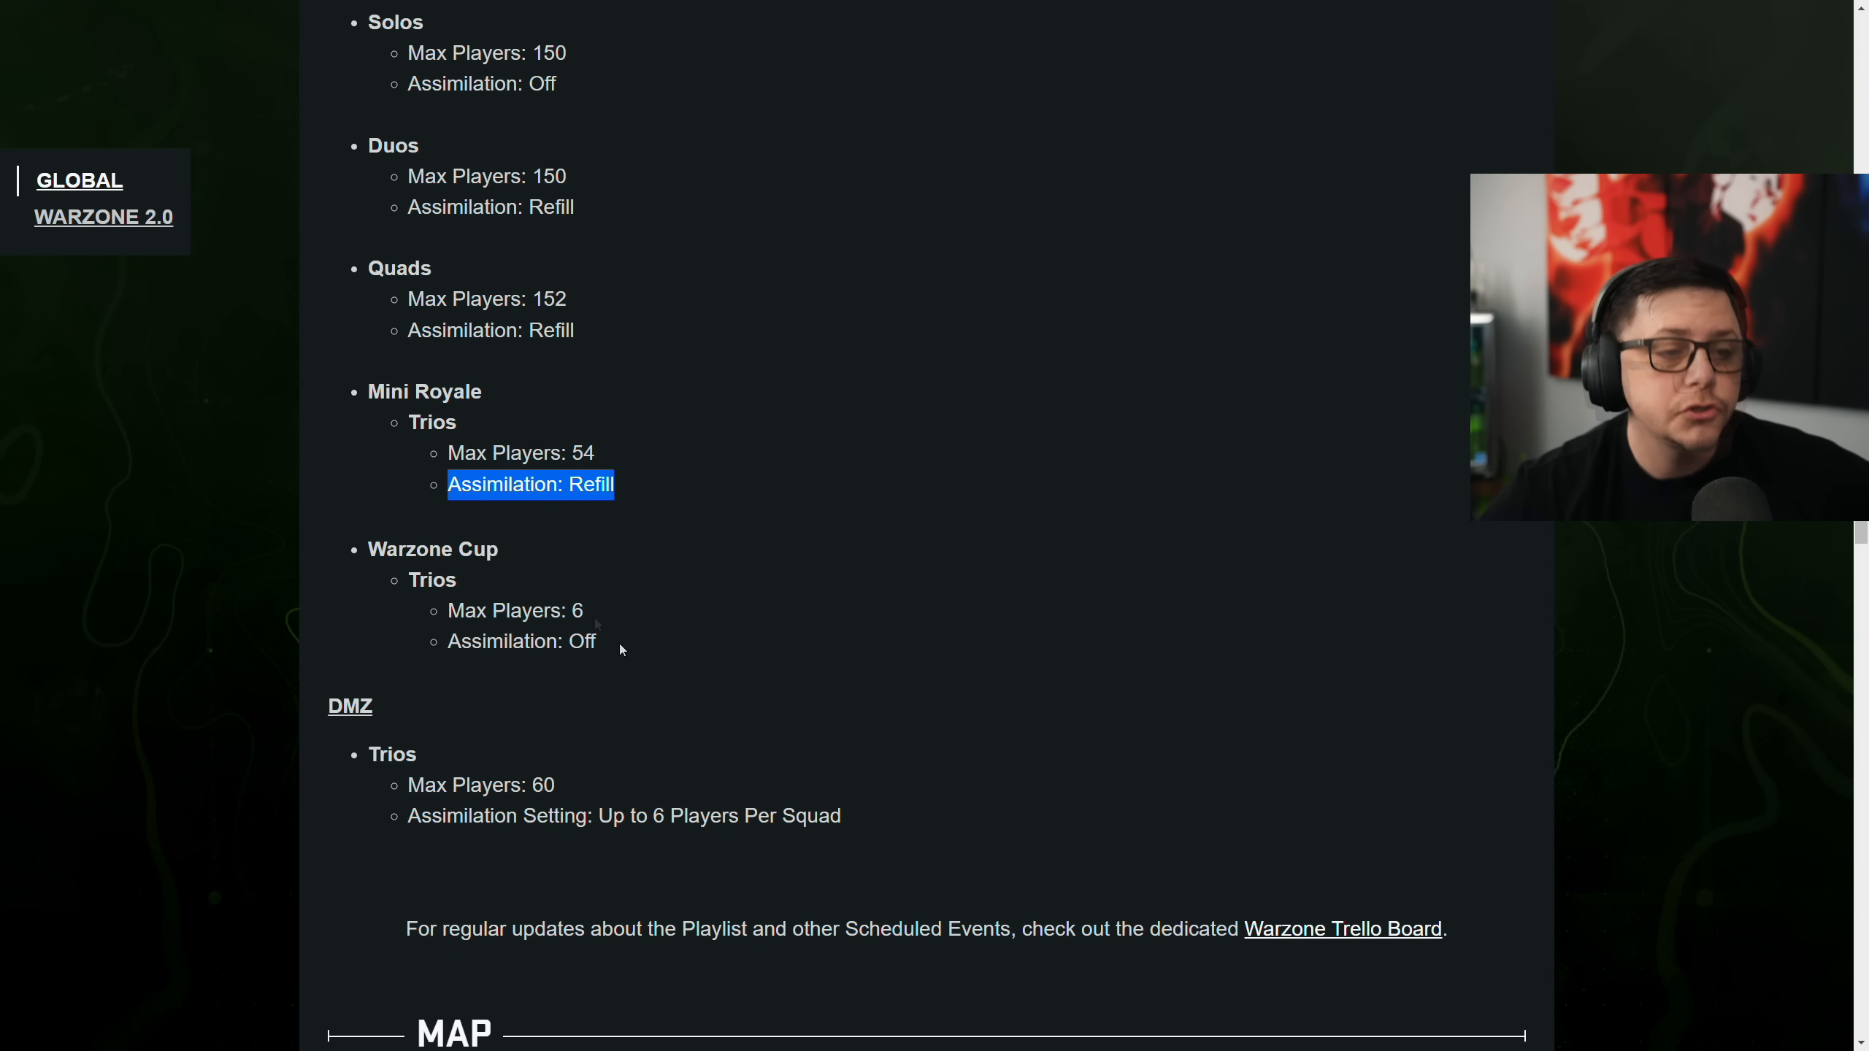
{"action": "scroll", "scroll_direction": "down", "scroll_amount": 3}
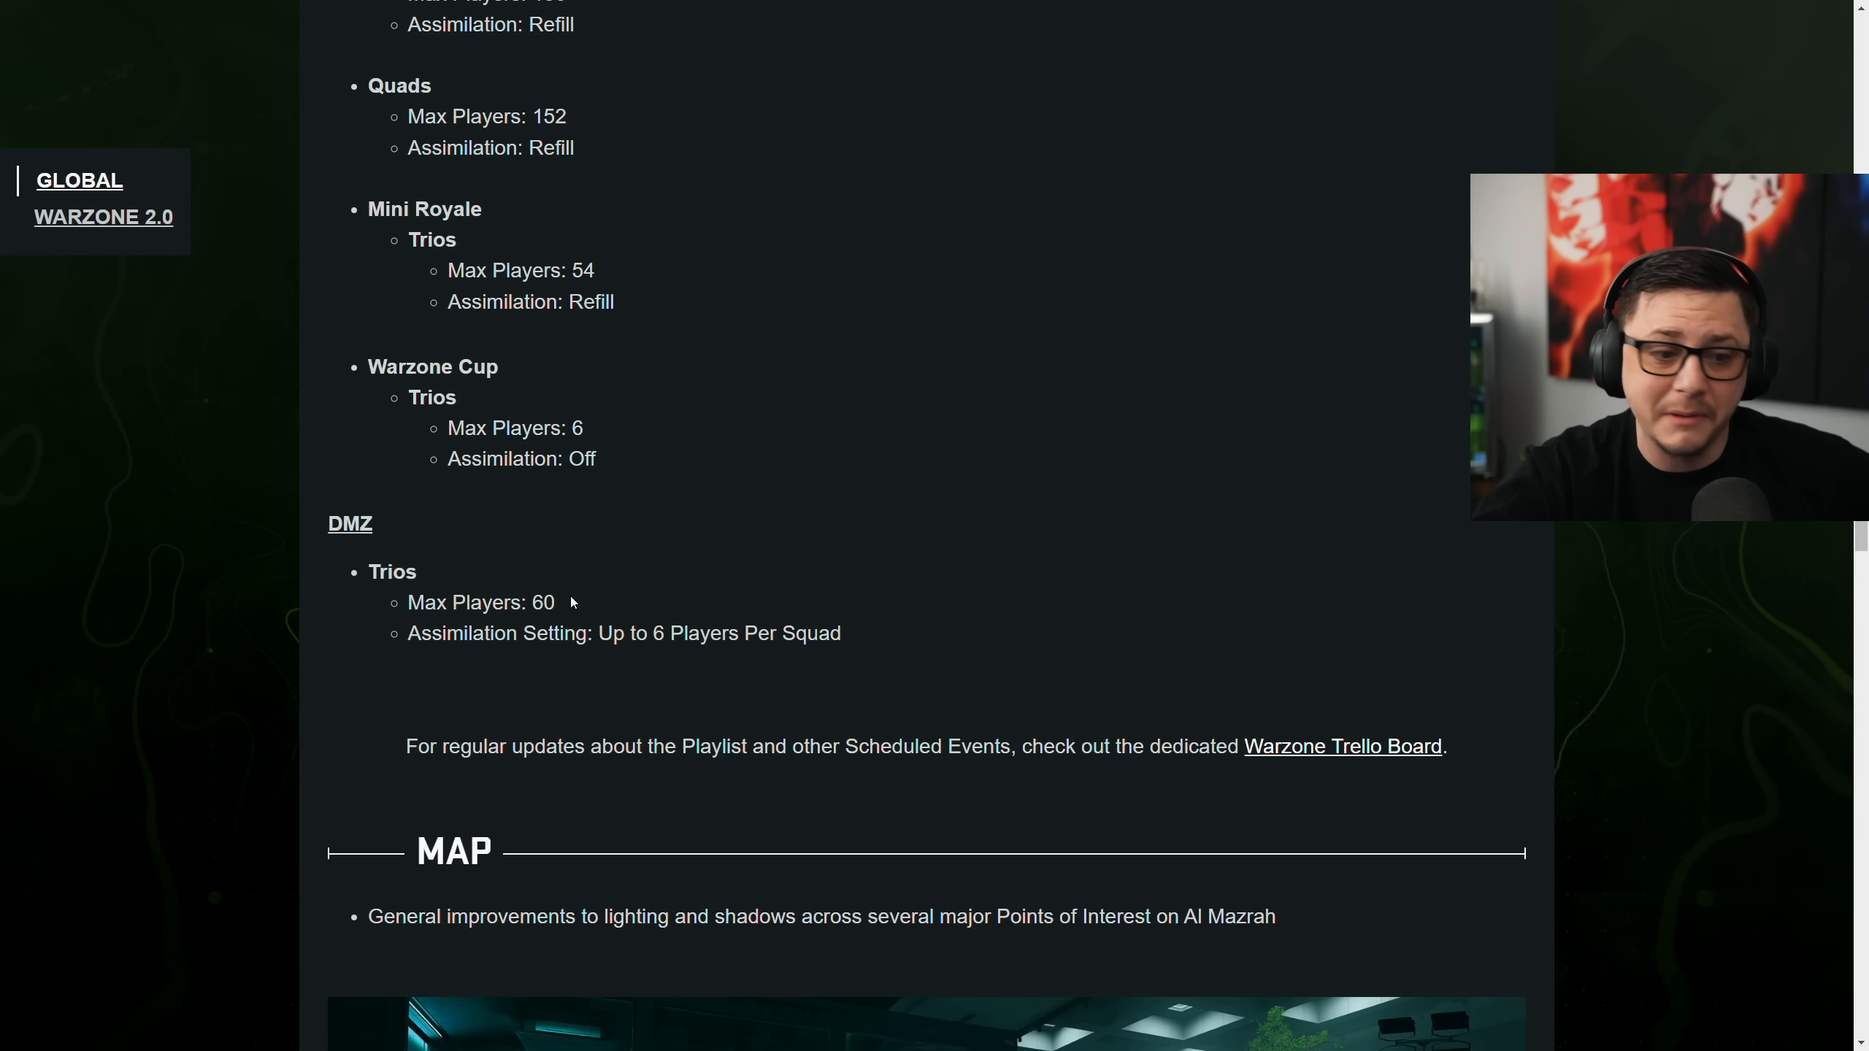
Scroll past the map screenshot to the DMZ Building 21 notes and the Gameplay heading
{"action": "scroll", "scroll_direction": "down", "scroll_amount": 3}
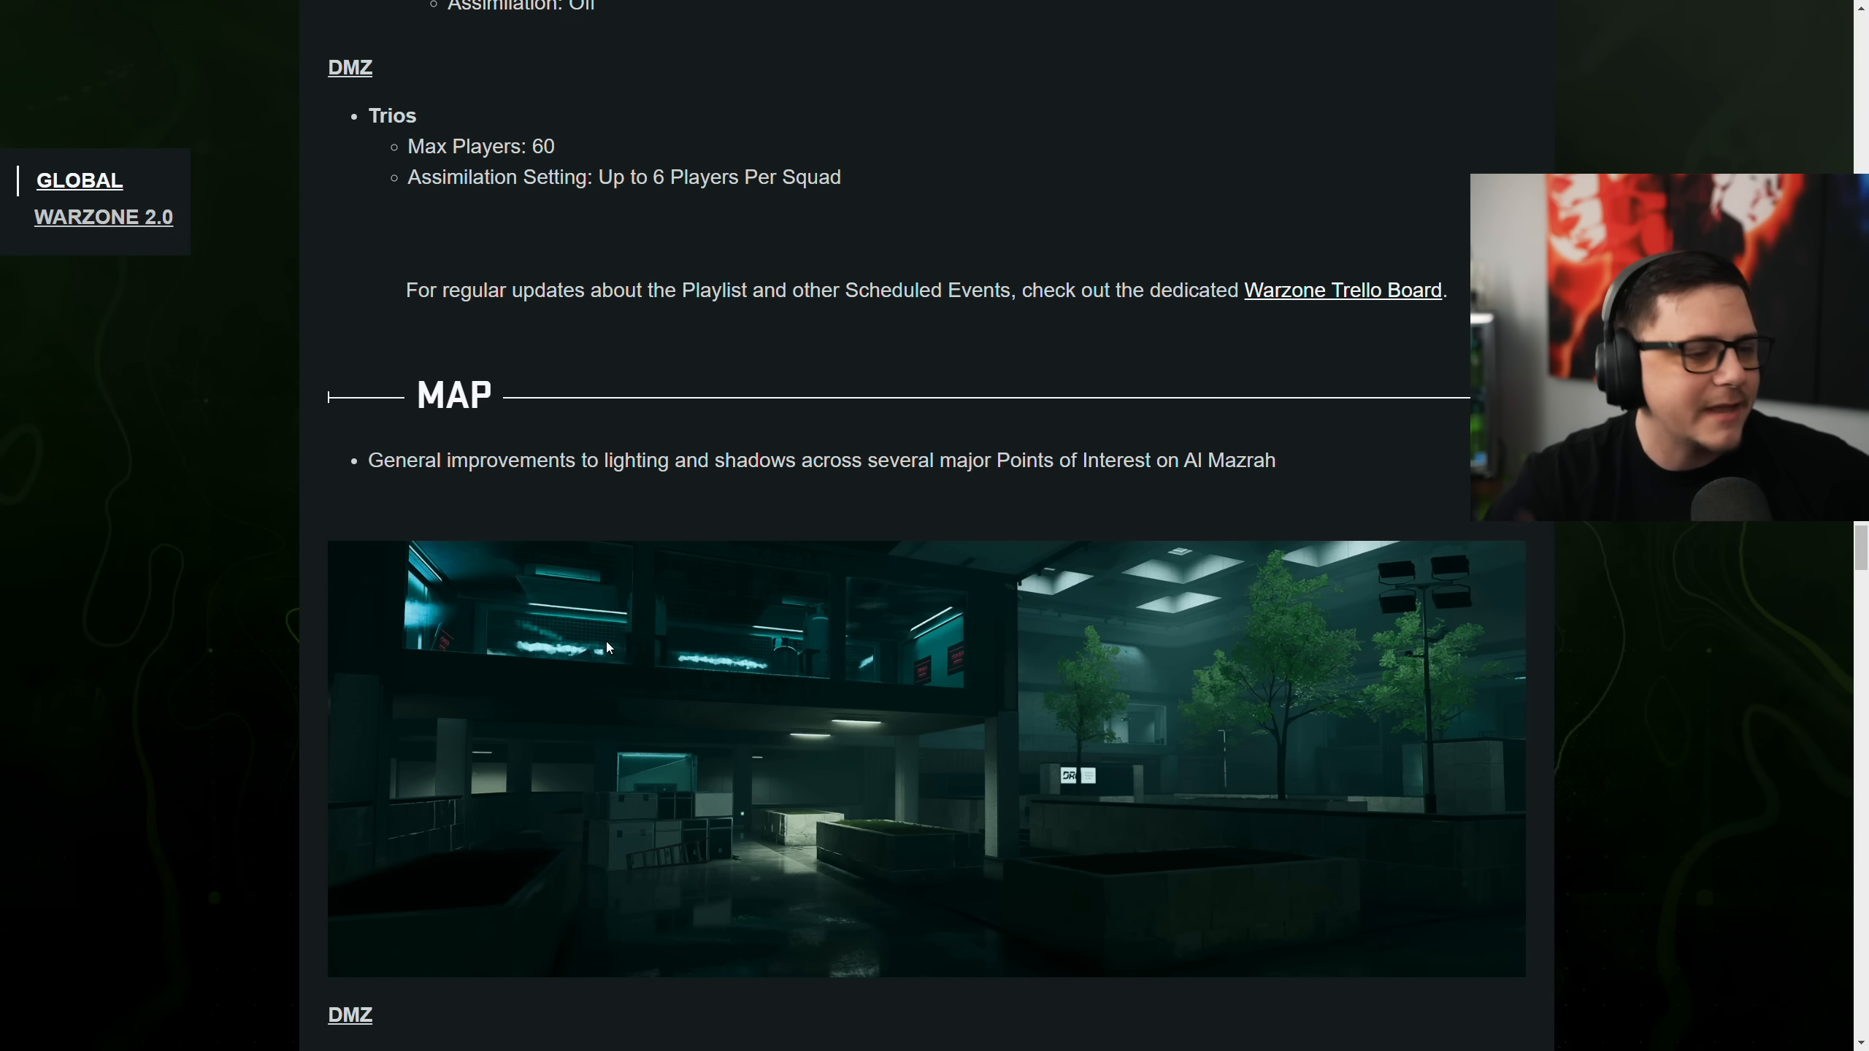
{"action": "scroll", "scroll_direction": "down", "scroll_amount": 3}
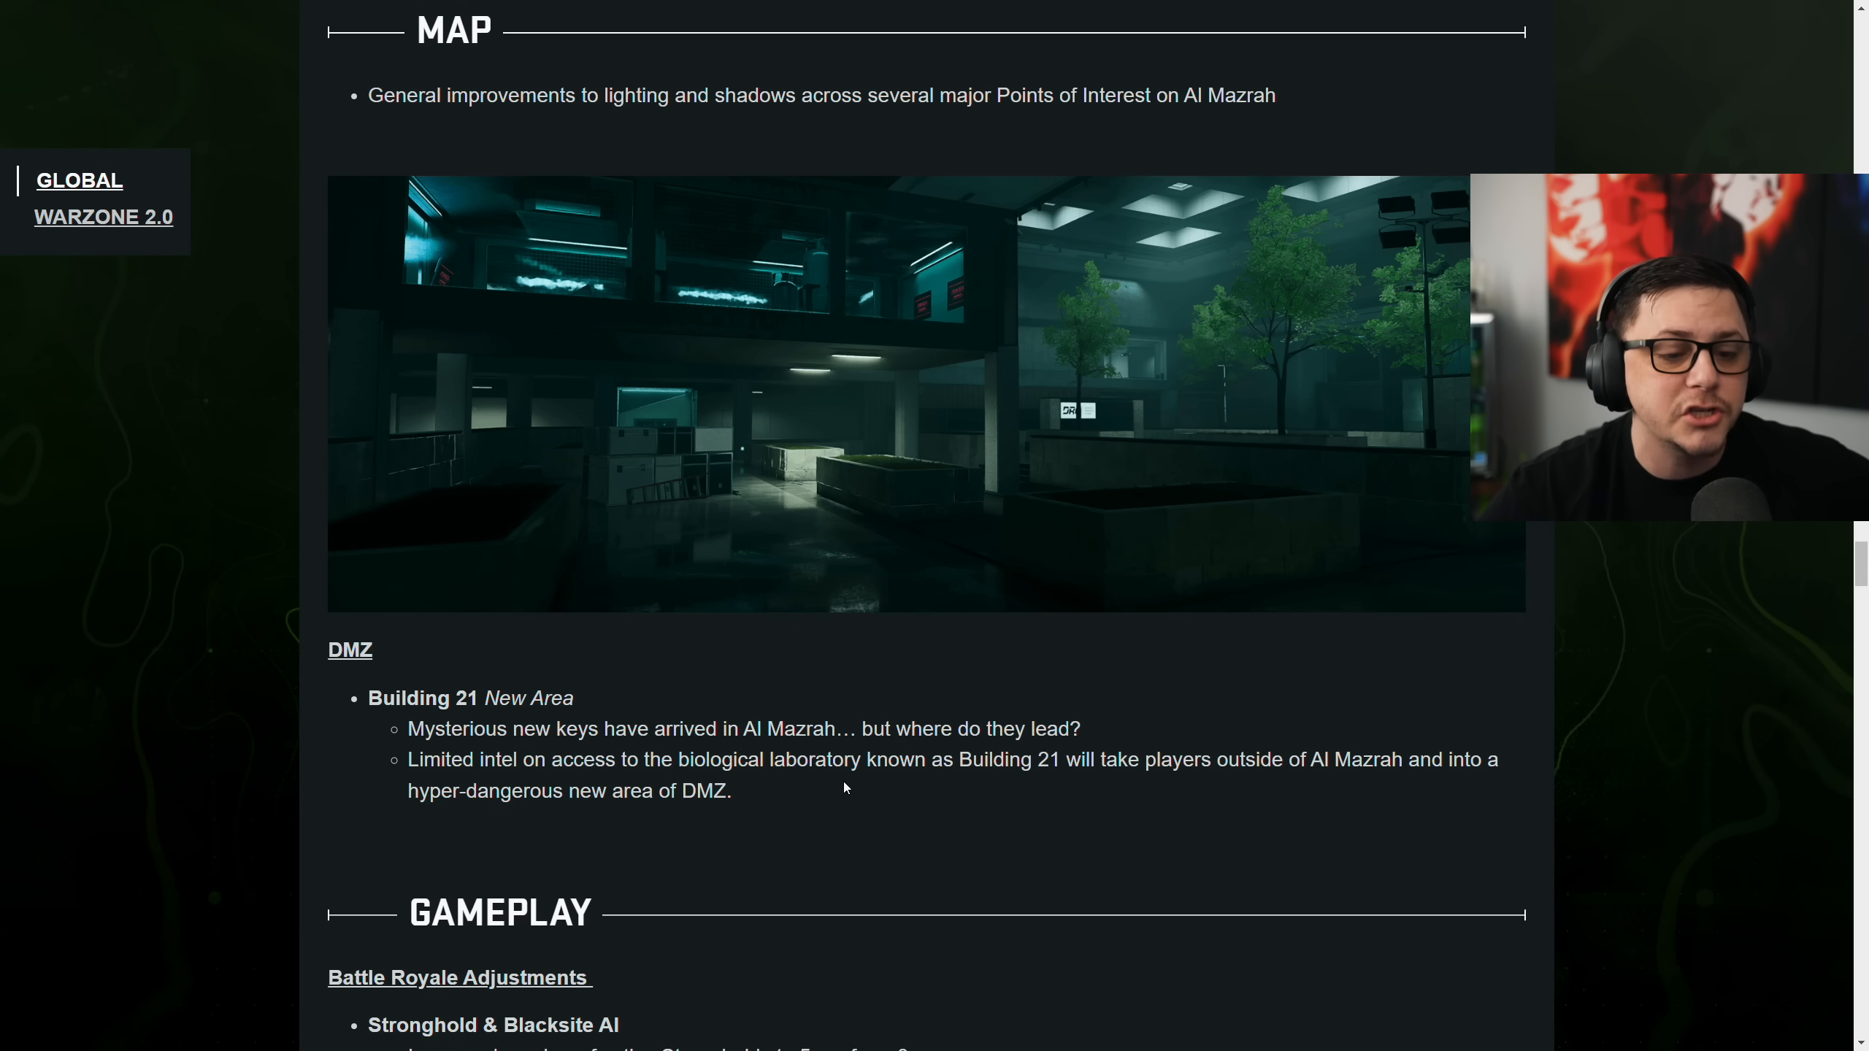
{"action": "mouse_move", "coordinate": [1049, 790]}
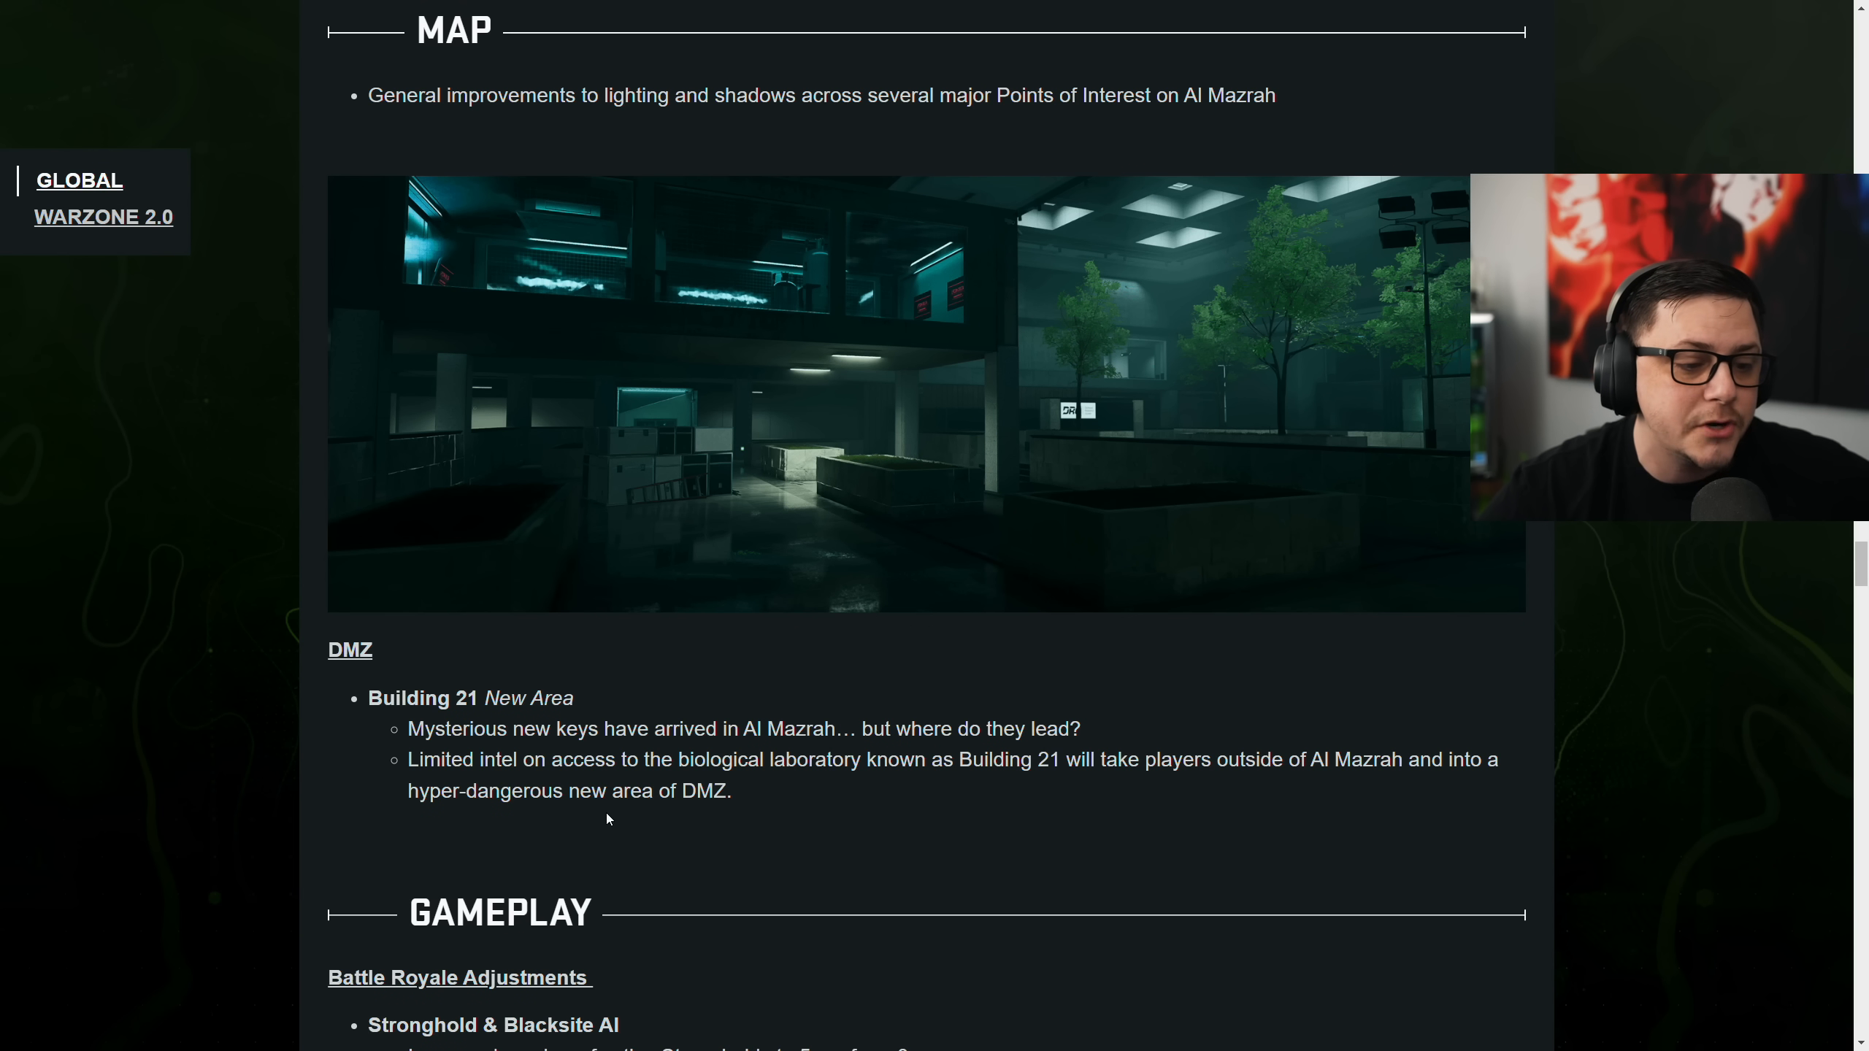
Highlight the active Strongholds and AI combatants notes, ending on the upgraded Stronghold UAV reward line
{"action": "scroll", "scroll_direction": "down", "scroll_amount": 3}
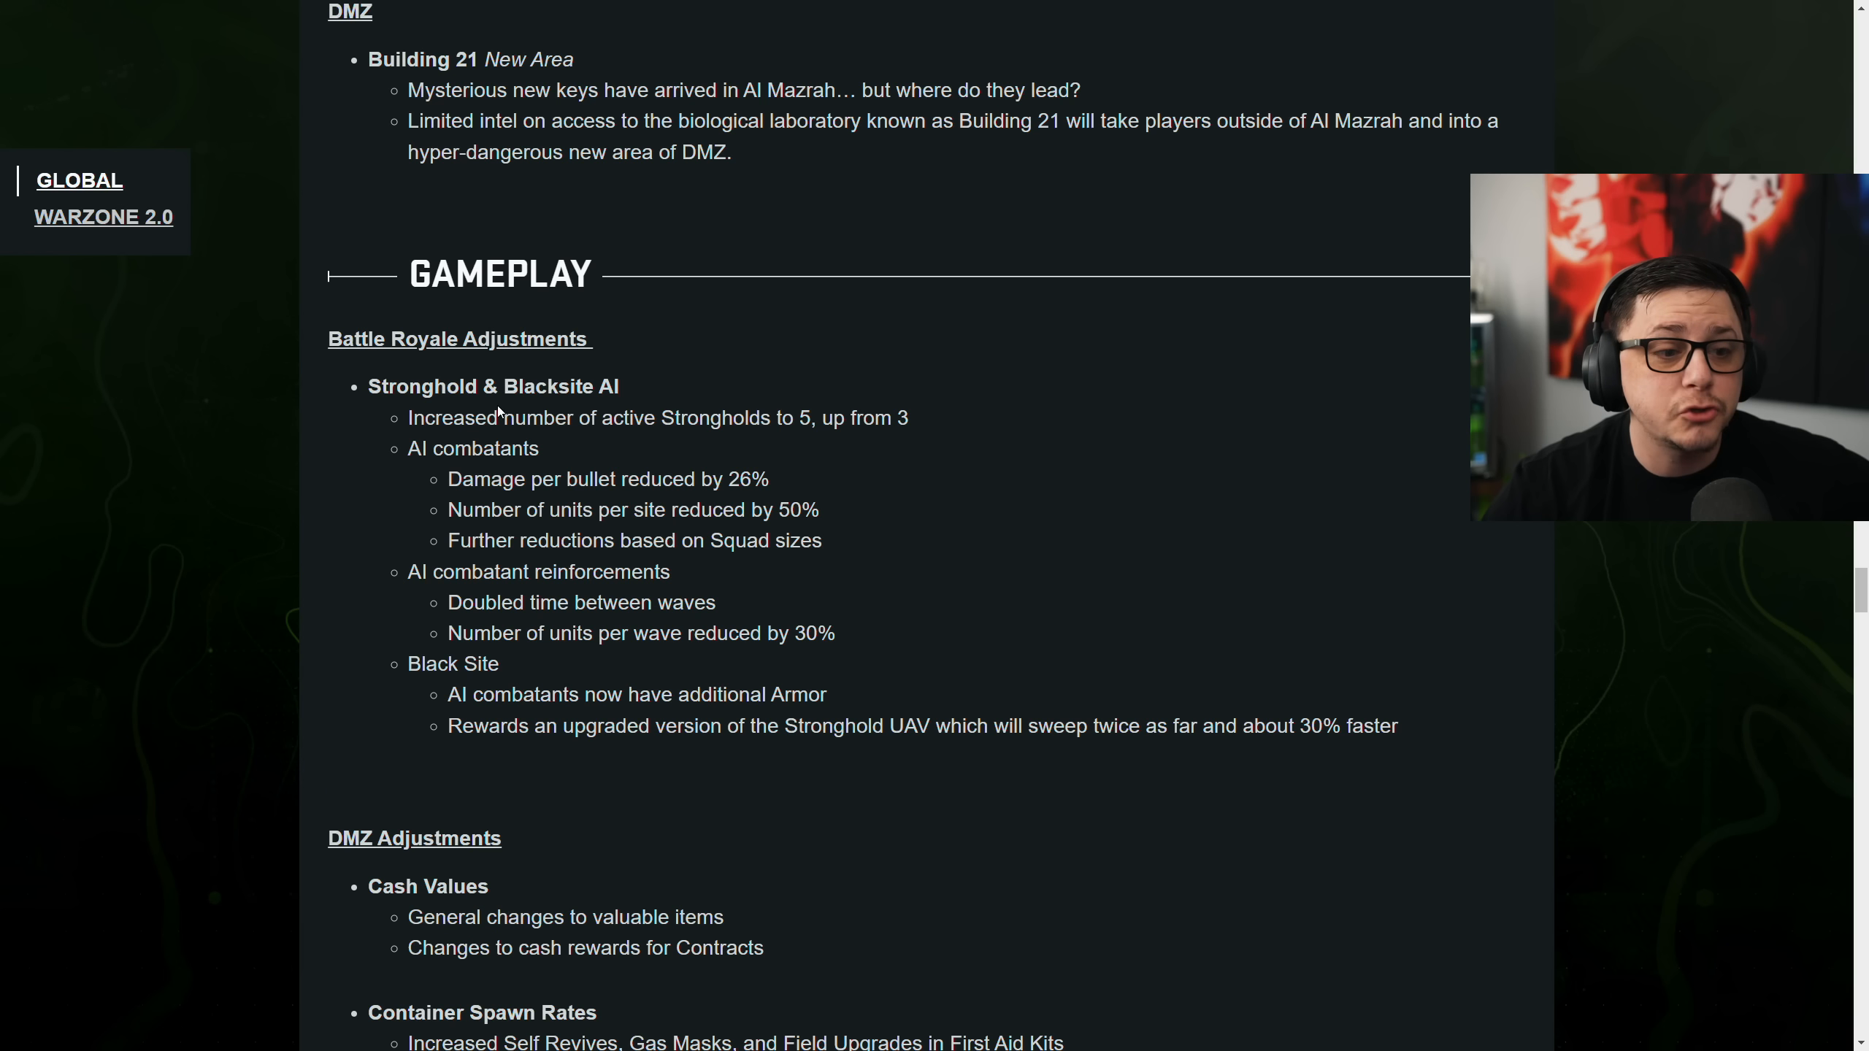
{"action": "left_click_drag", "start_coordinate": [407, 417], "coordinate": [610, 417]}
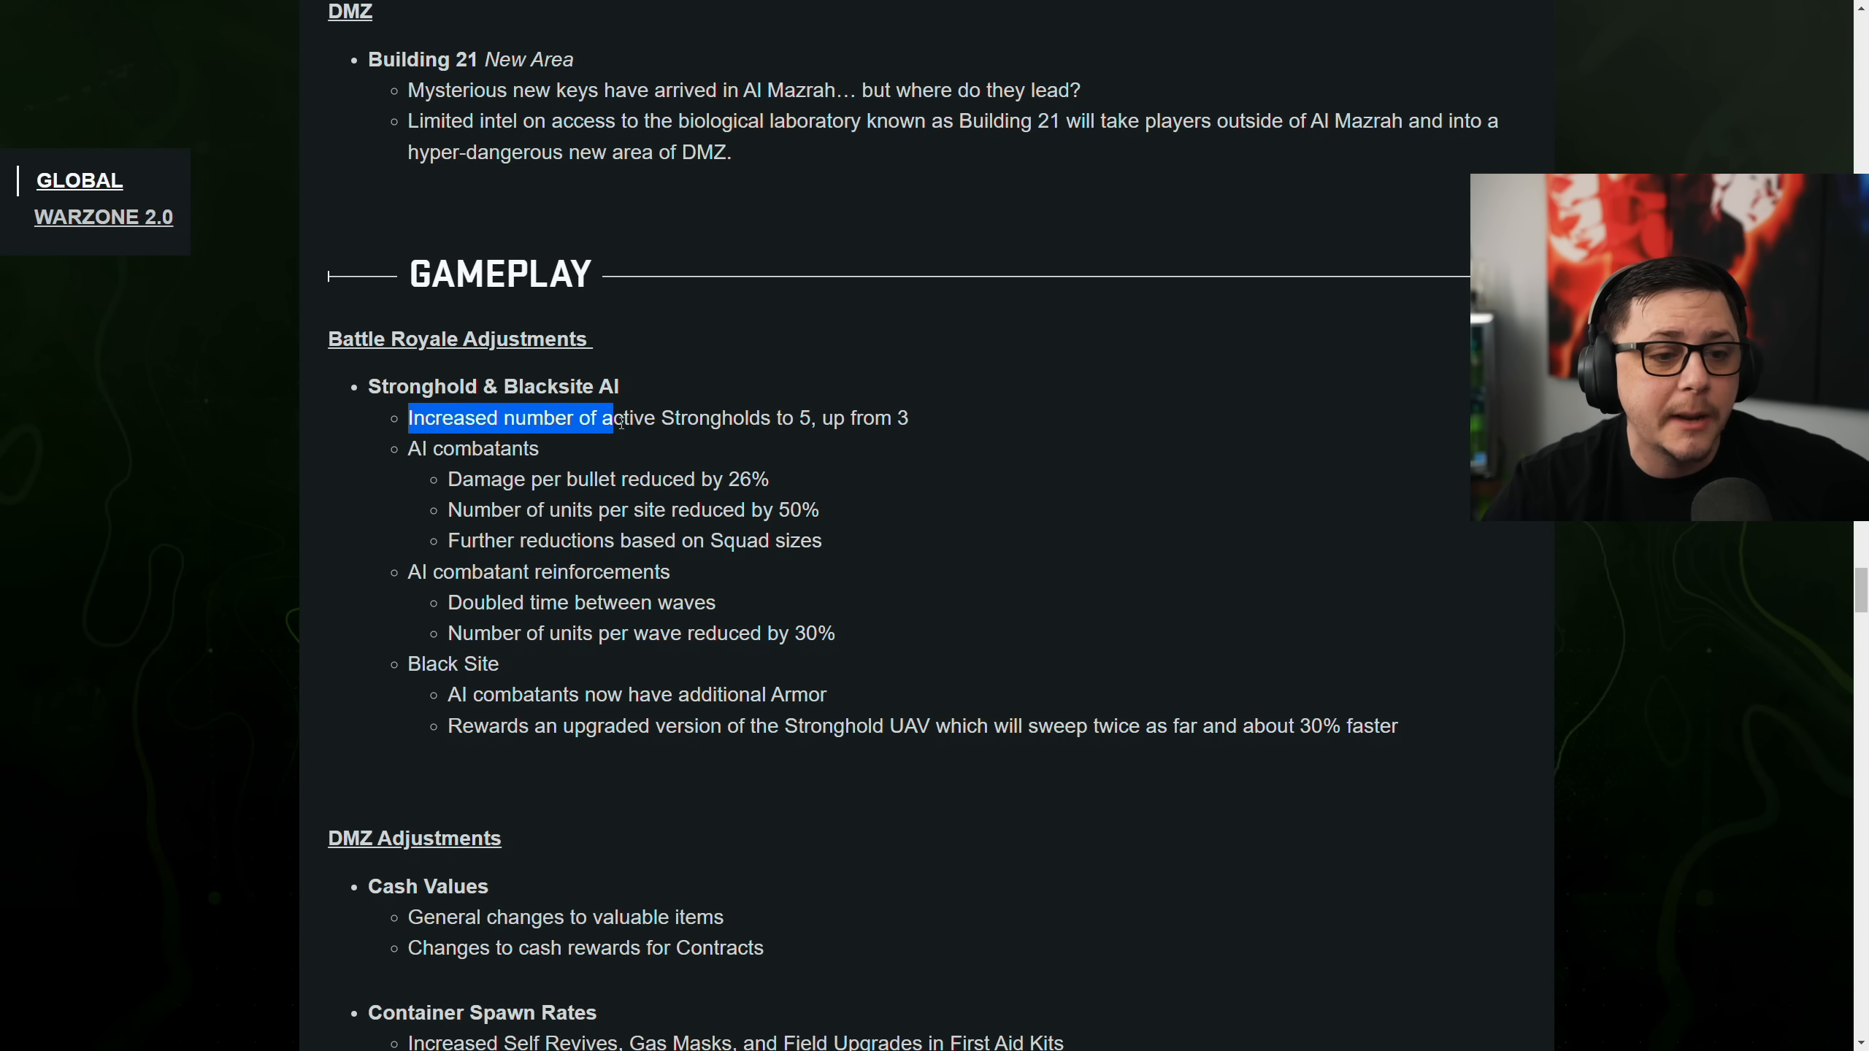
{"action": "left_click_drag", "start_coordinate": [607, 417], "coordinate": [907, 417]}
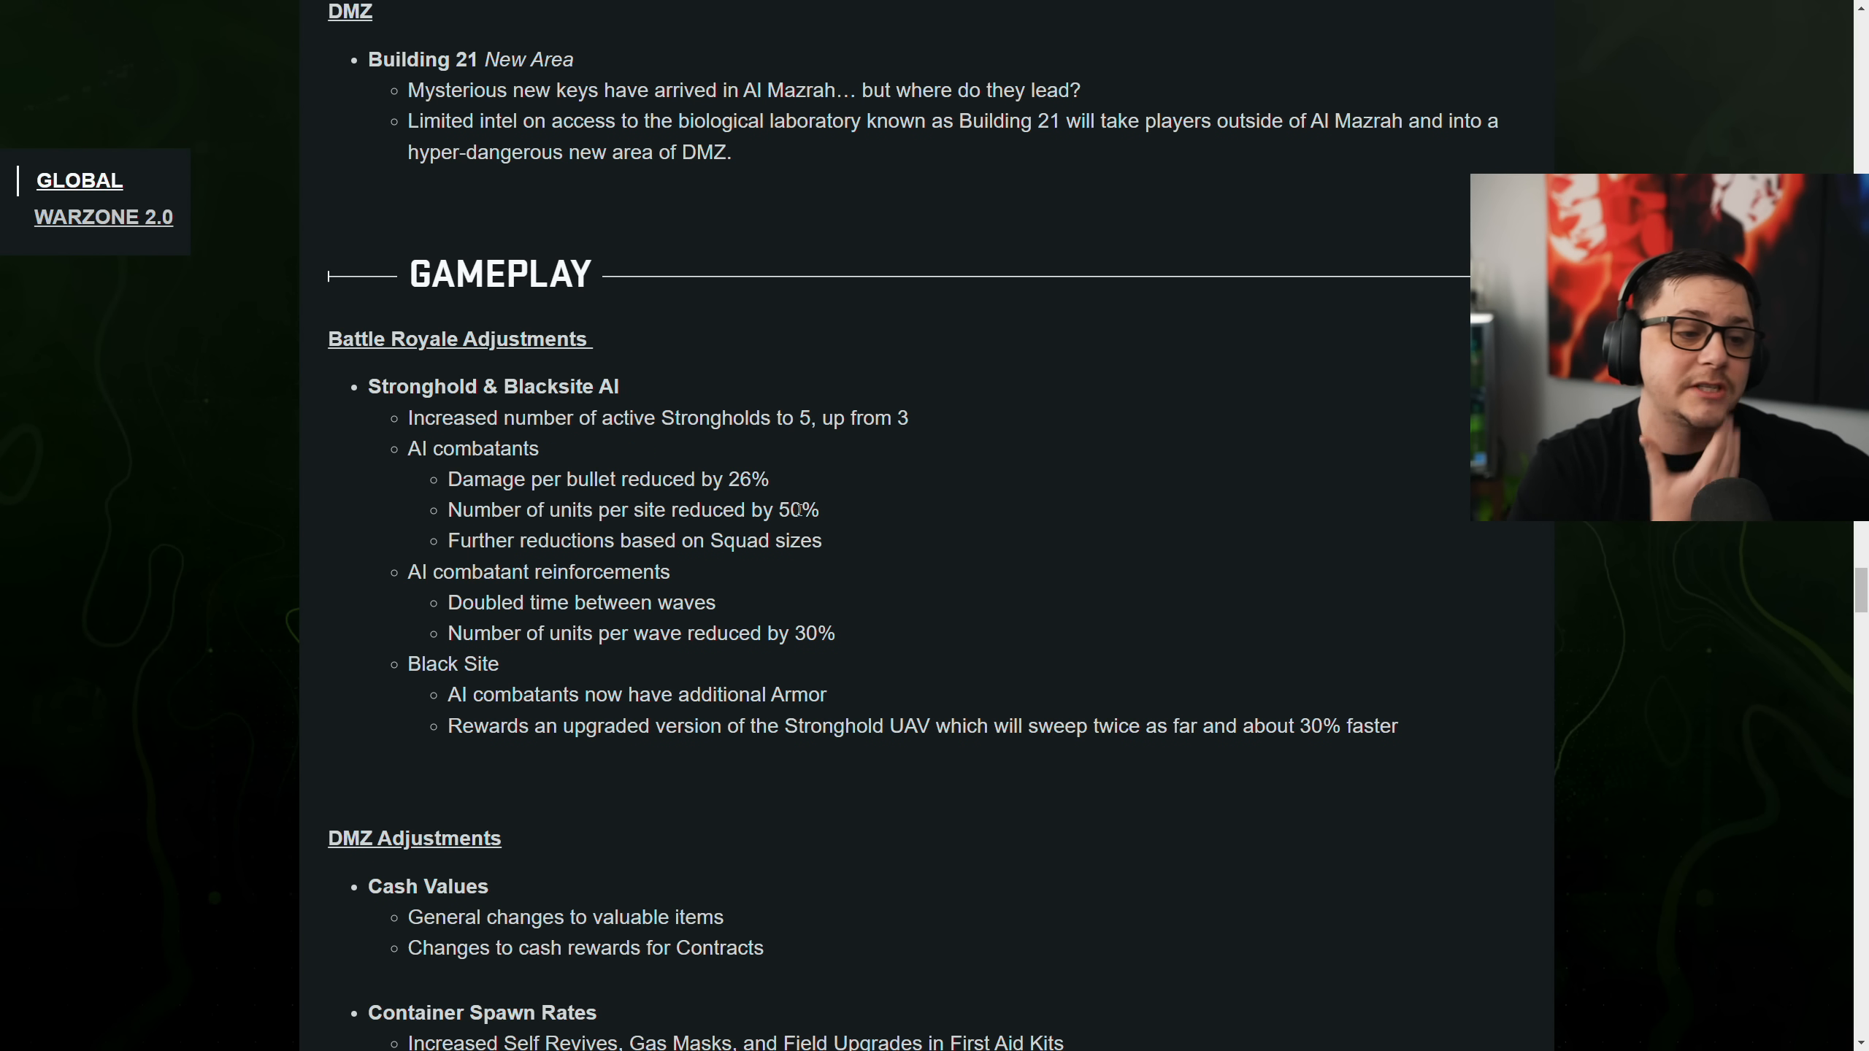
{"action": "mouse_move", "coordinate": [777, 564]}
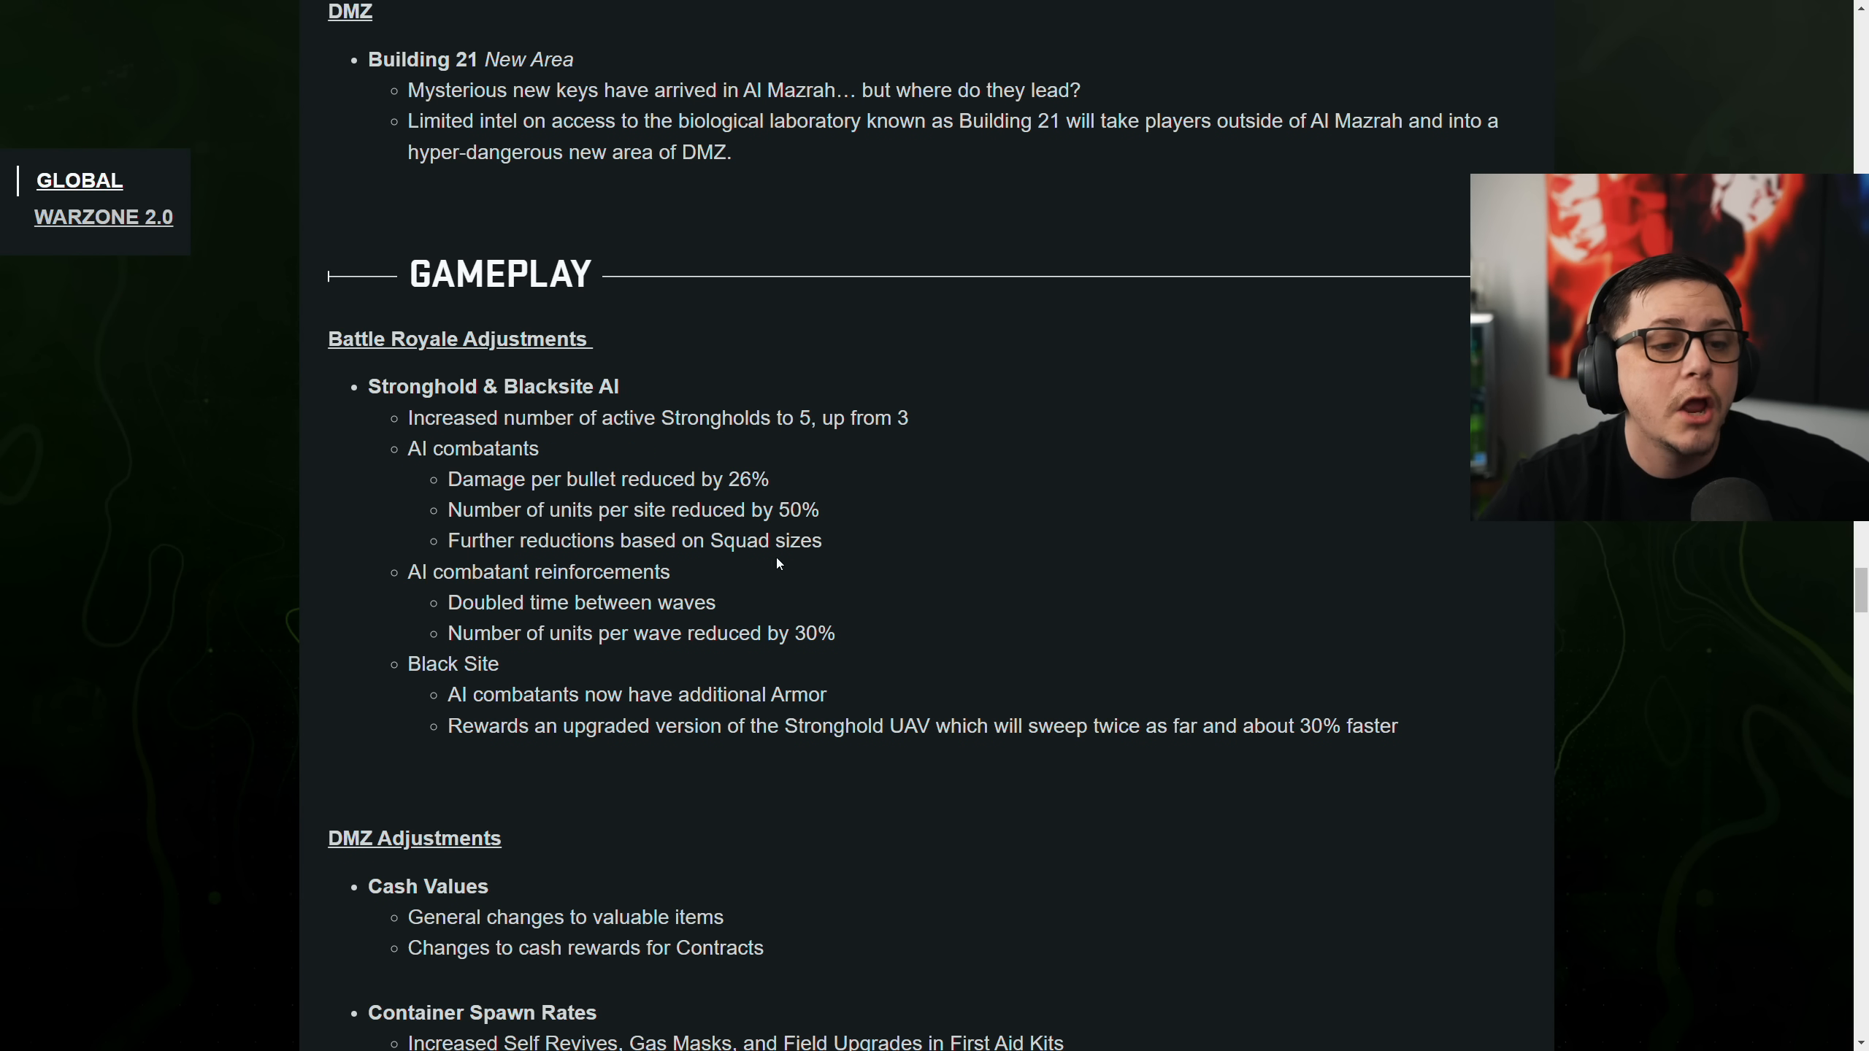
{"action": "left_click_drag", "start_coordinate": [451, 479], "coordinate": [821, 510]}
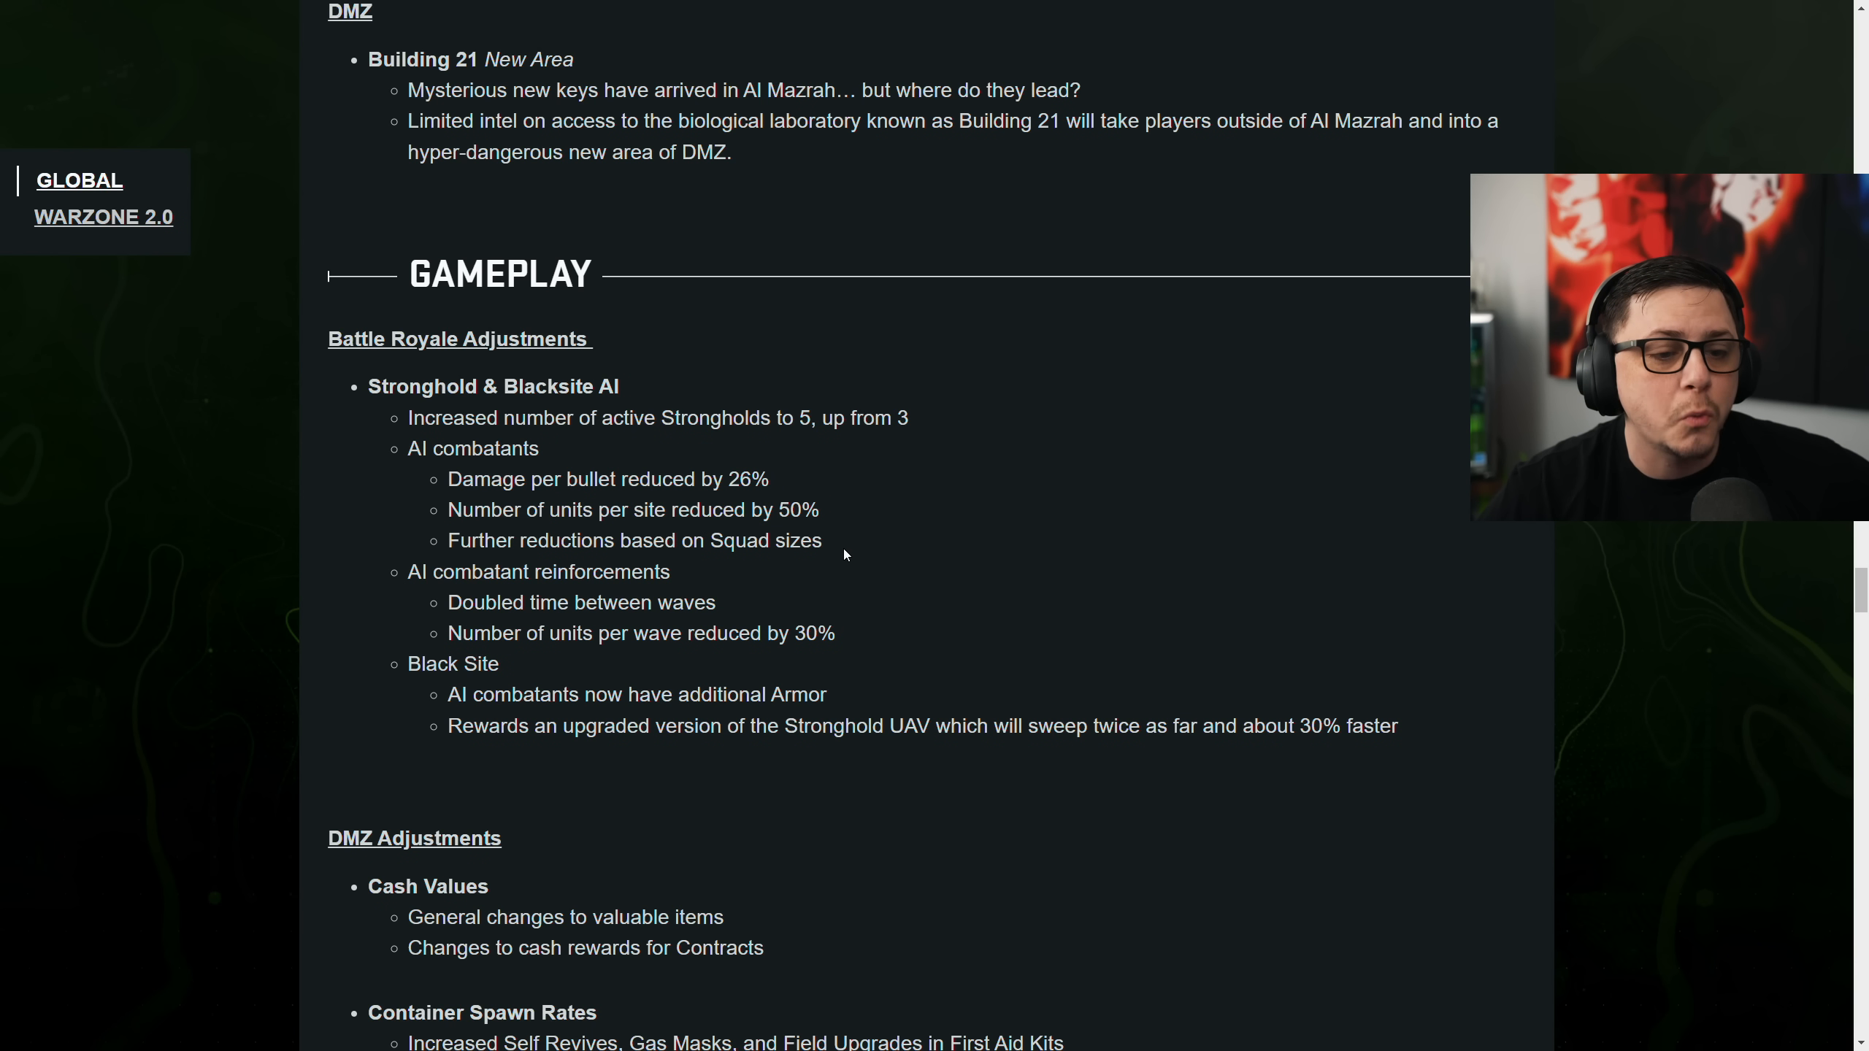
{"action": "left_click_drag", "start_coordinate": [442, 449], "coordinate": [821, 540]}
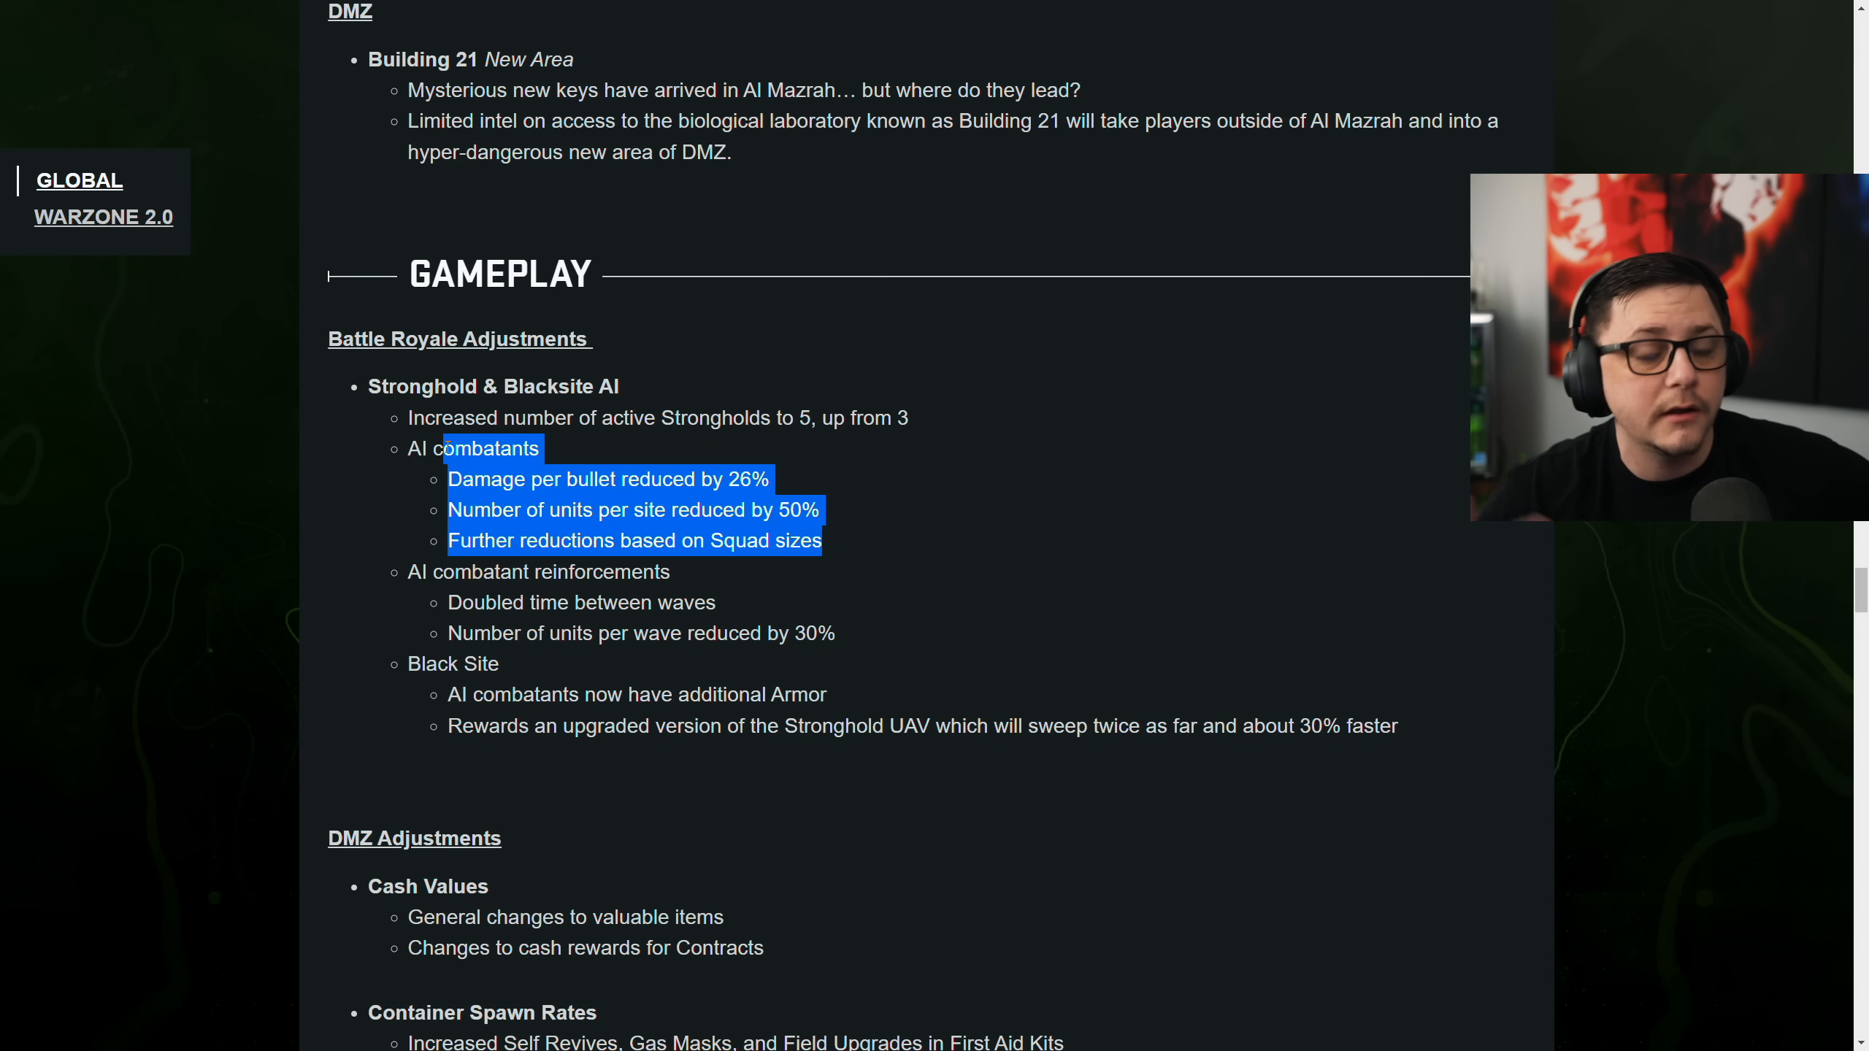
{"action": "scroll", "scroll_direction": "down", "scroll_amount": 3}
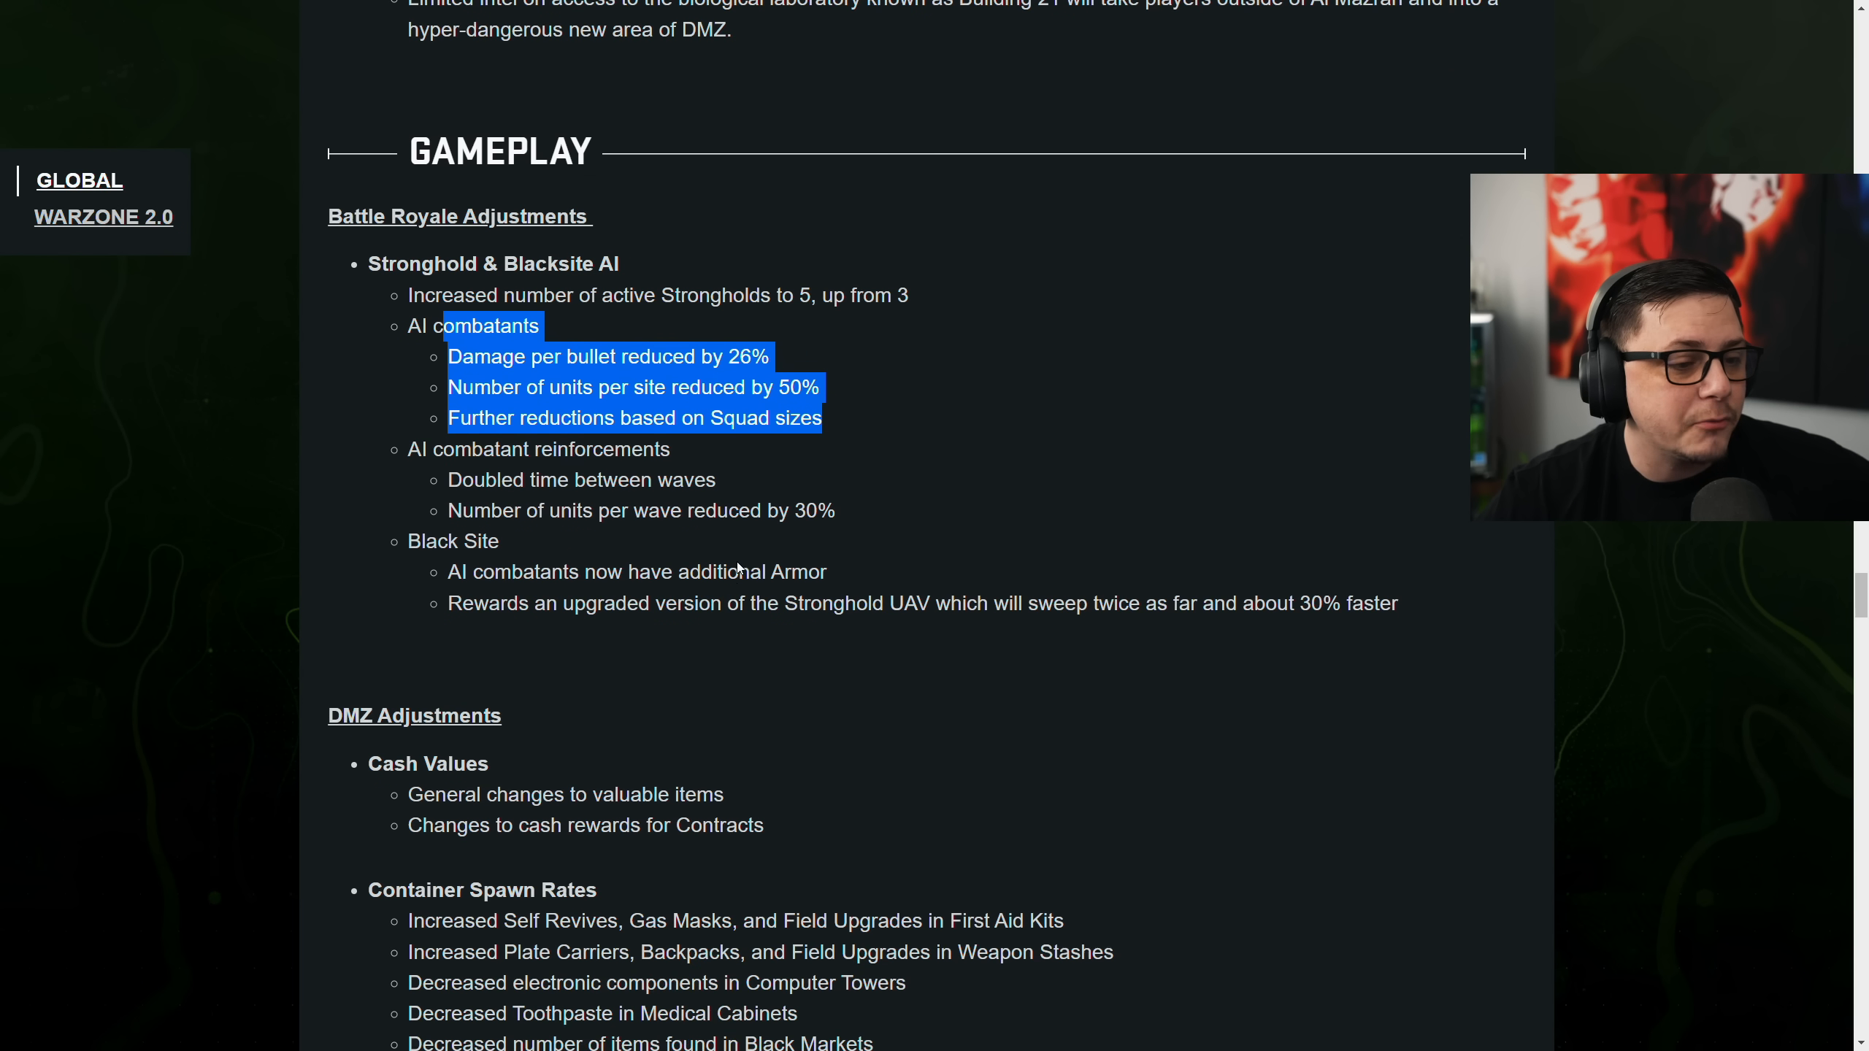
{"action": "scroll", "scroll_direction": "down", "scroll_amount": 3}
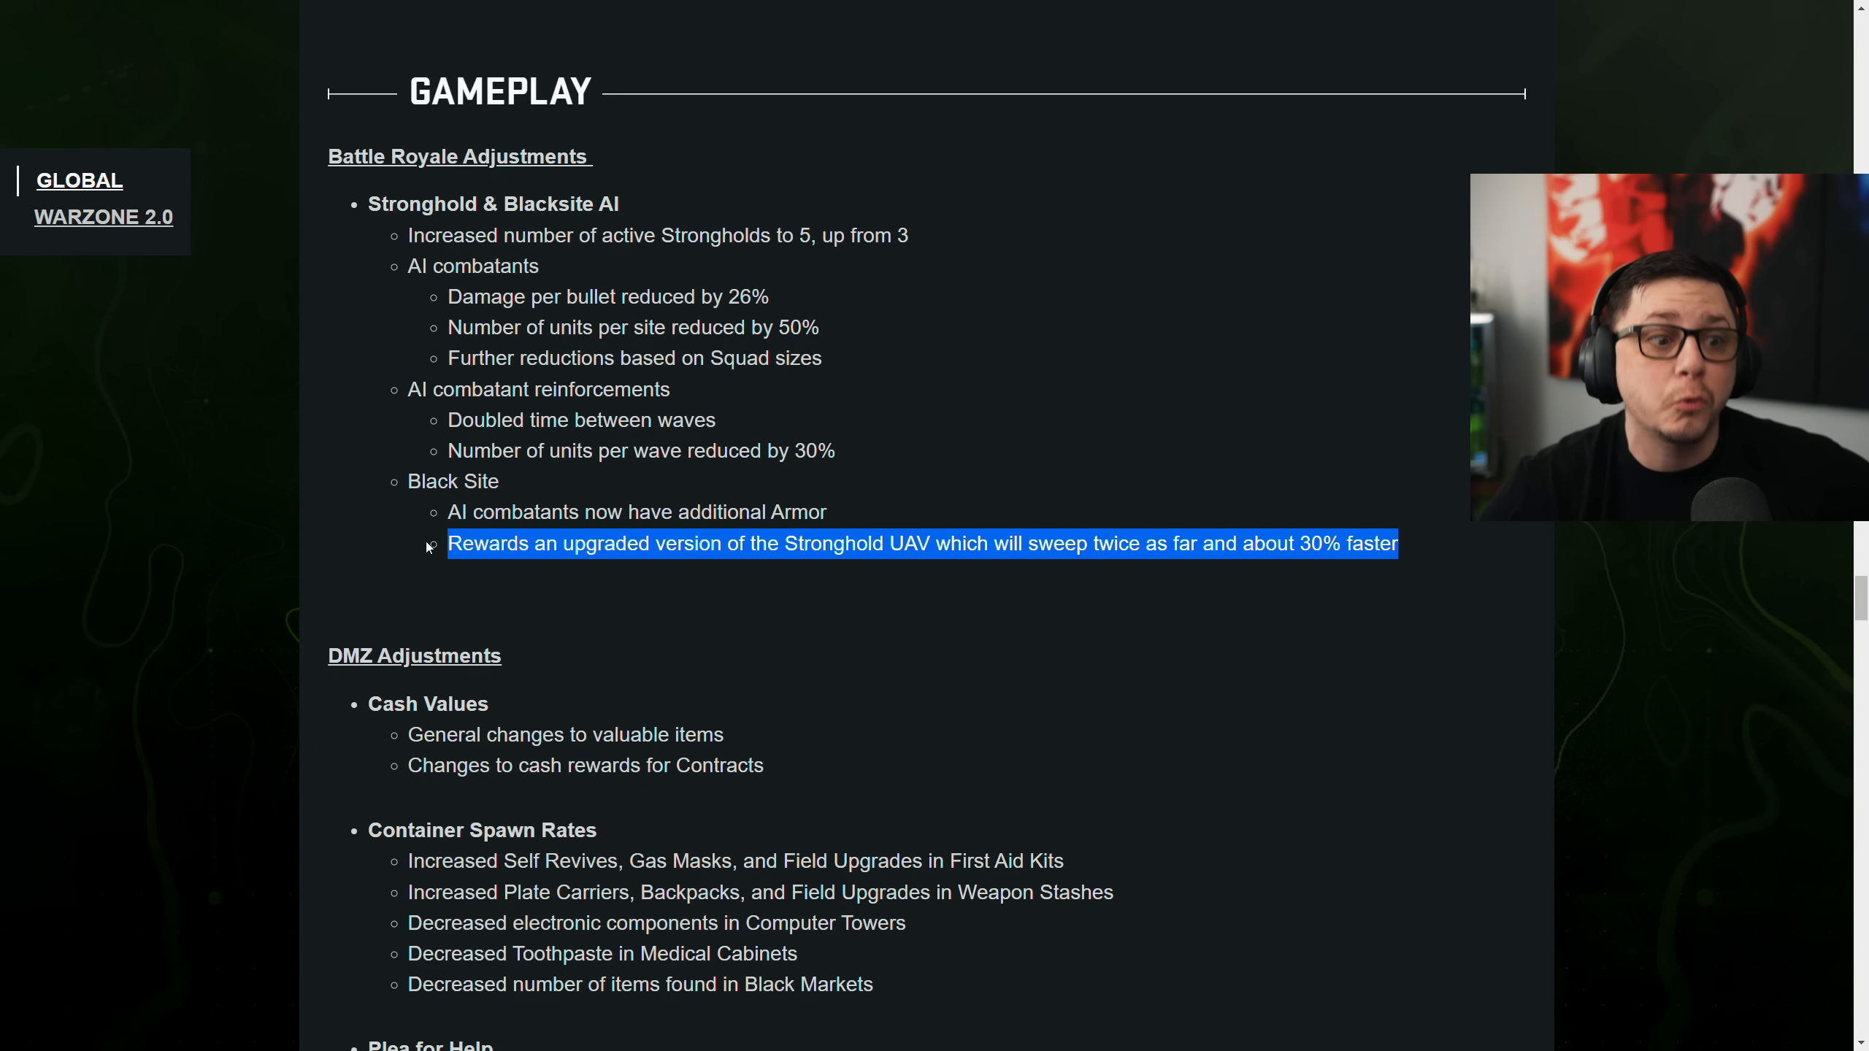
Highlight the Cash Values changes in DMZ Adjustments, clear it, and read on through Faction Missions
{"action": "scroll", "scroll_direction": "down", "scroll_amount": 3}
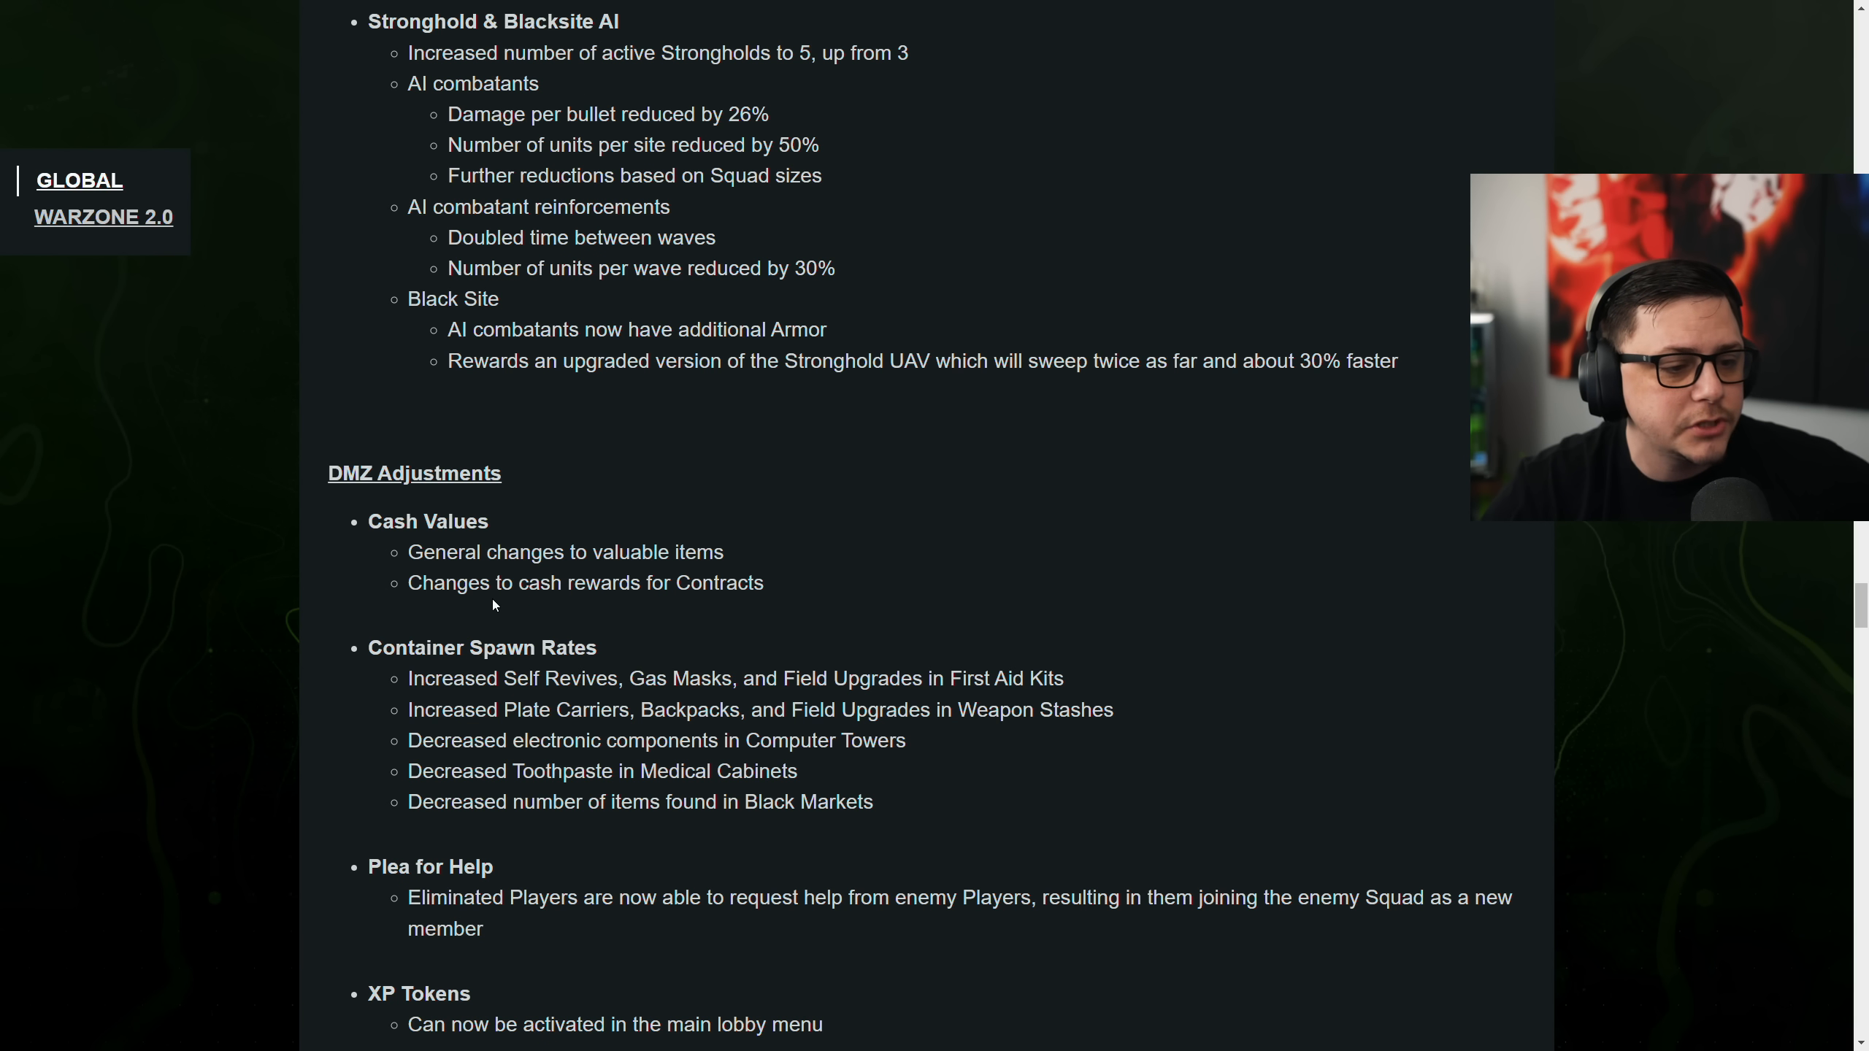
{"action": "scroll", "scroll_direction": "down", "scroll_amount": 3}
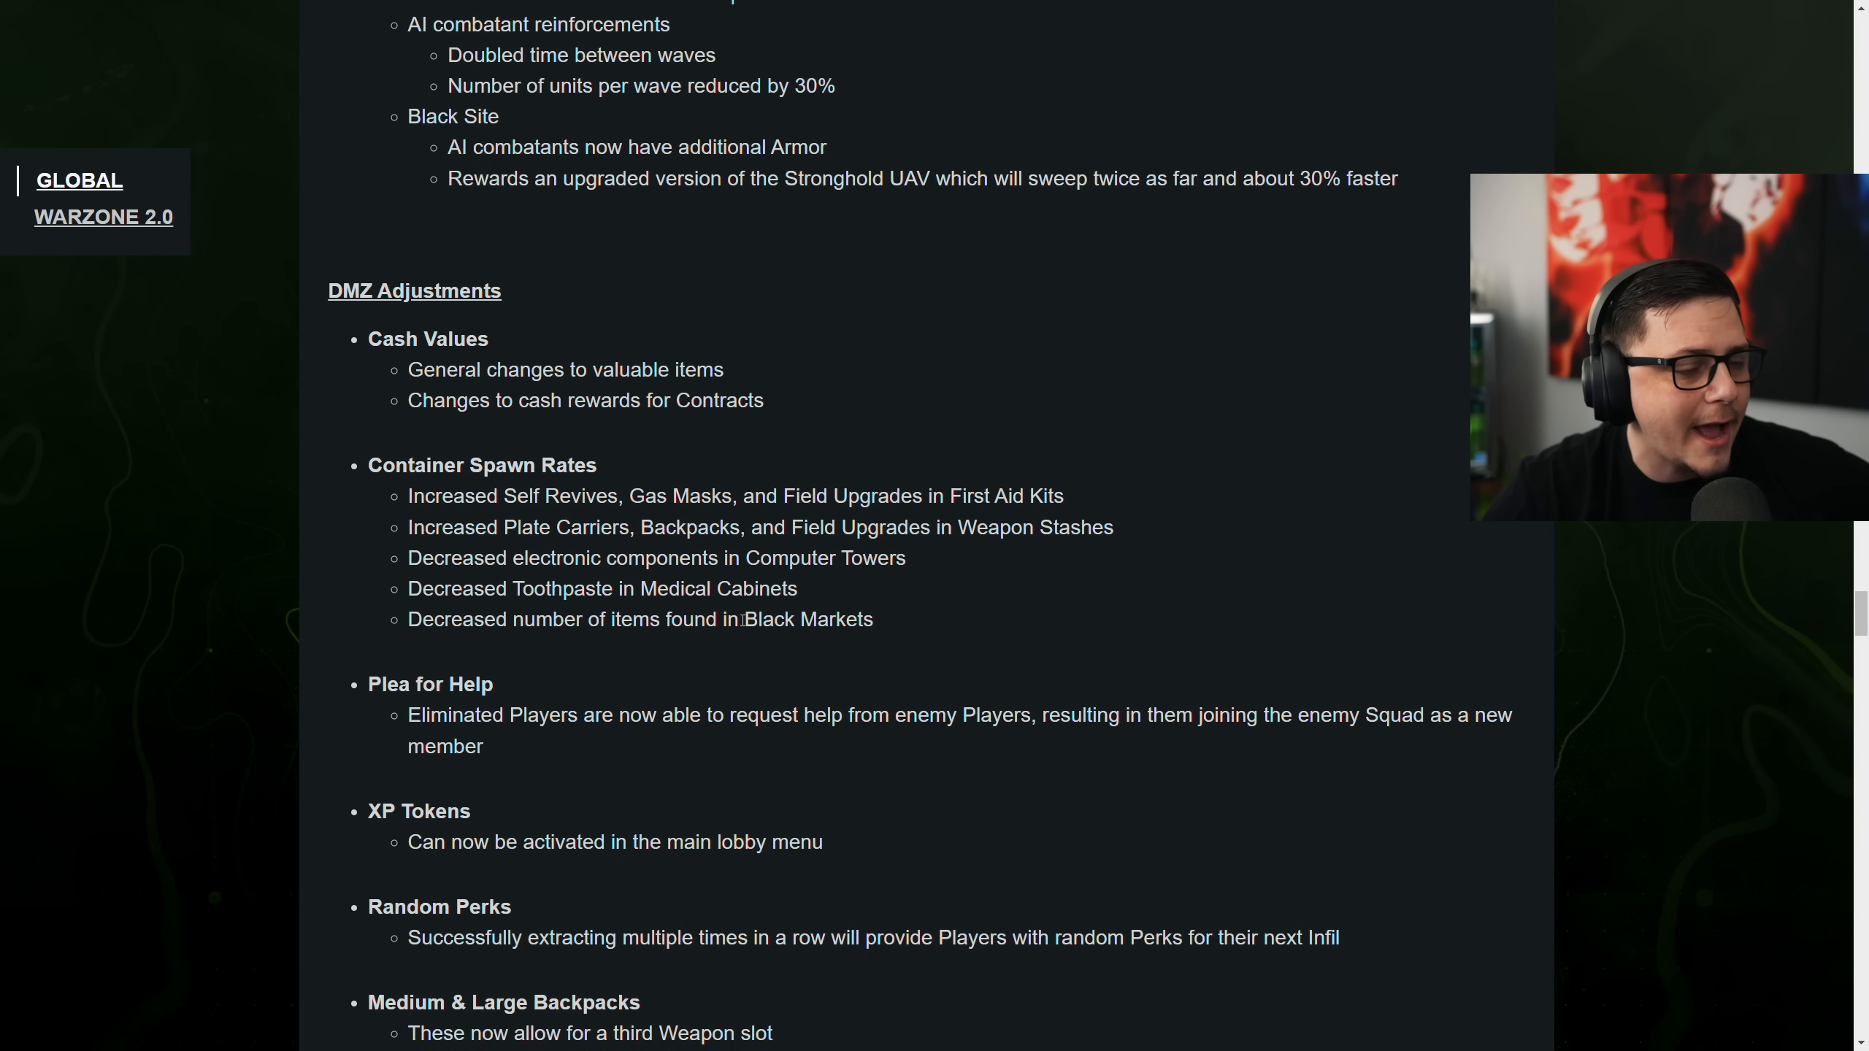
{"action": "left_click_drag", "start_coordinate": [368, 339], "coordinate": [764, 400]}
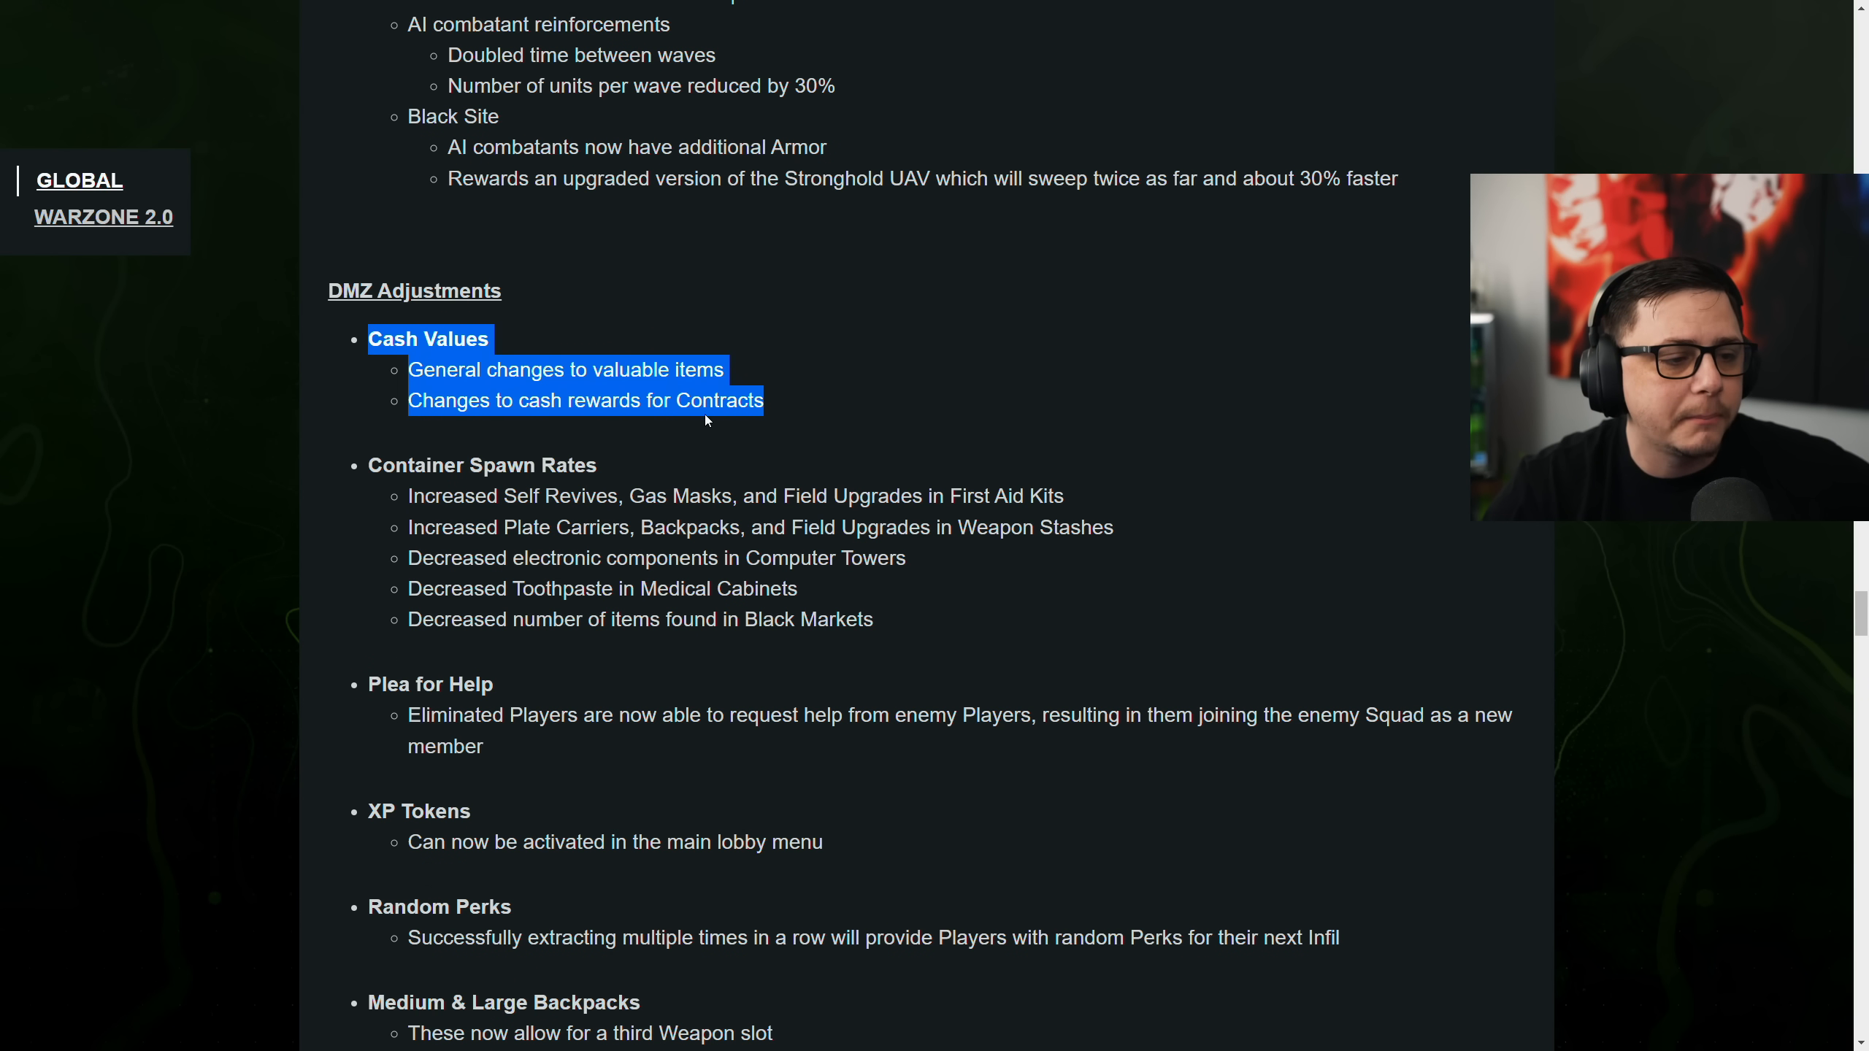
{"action": "left_click", "coordinate": [784, 409]}
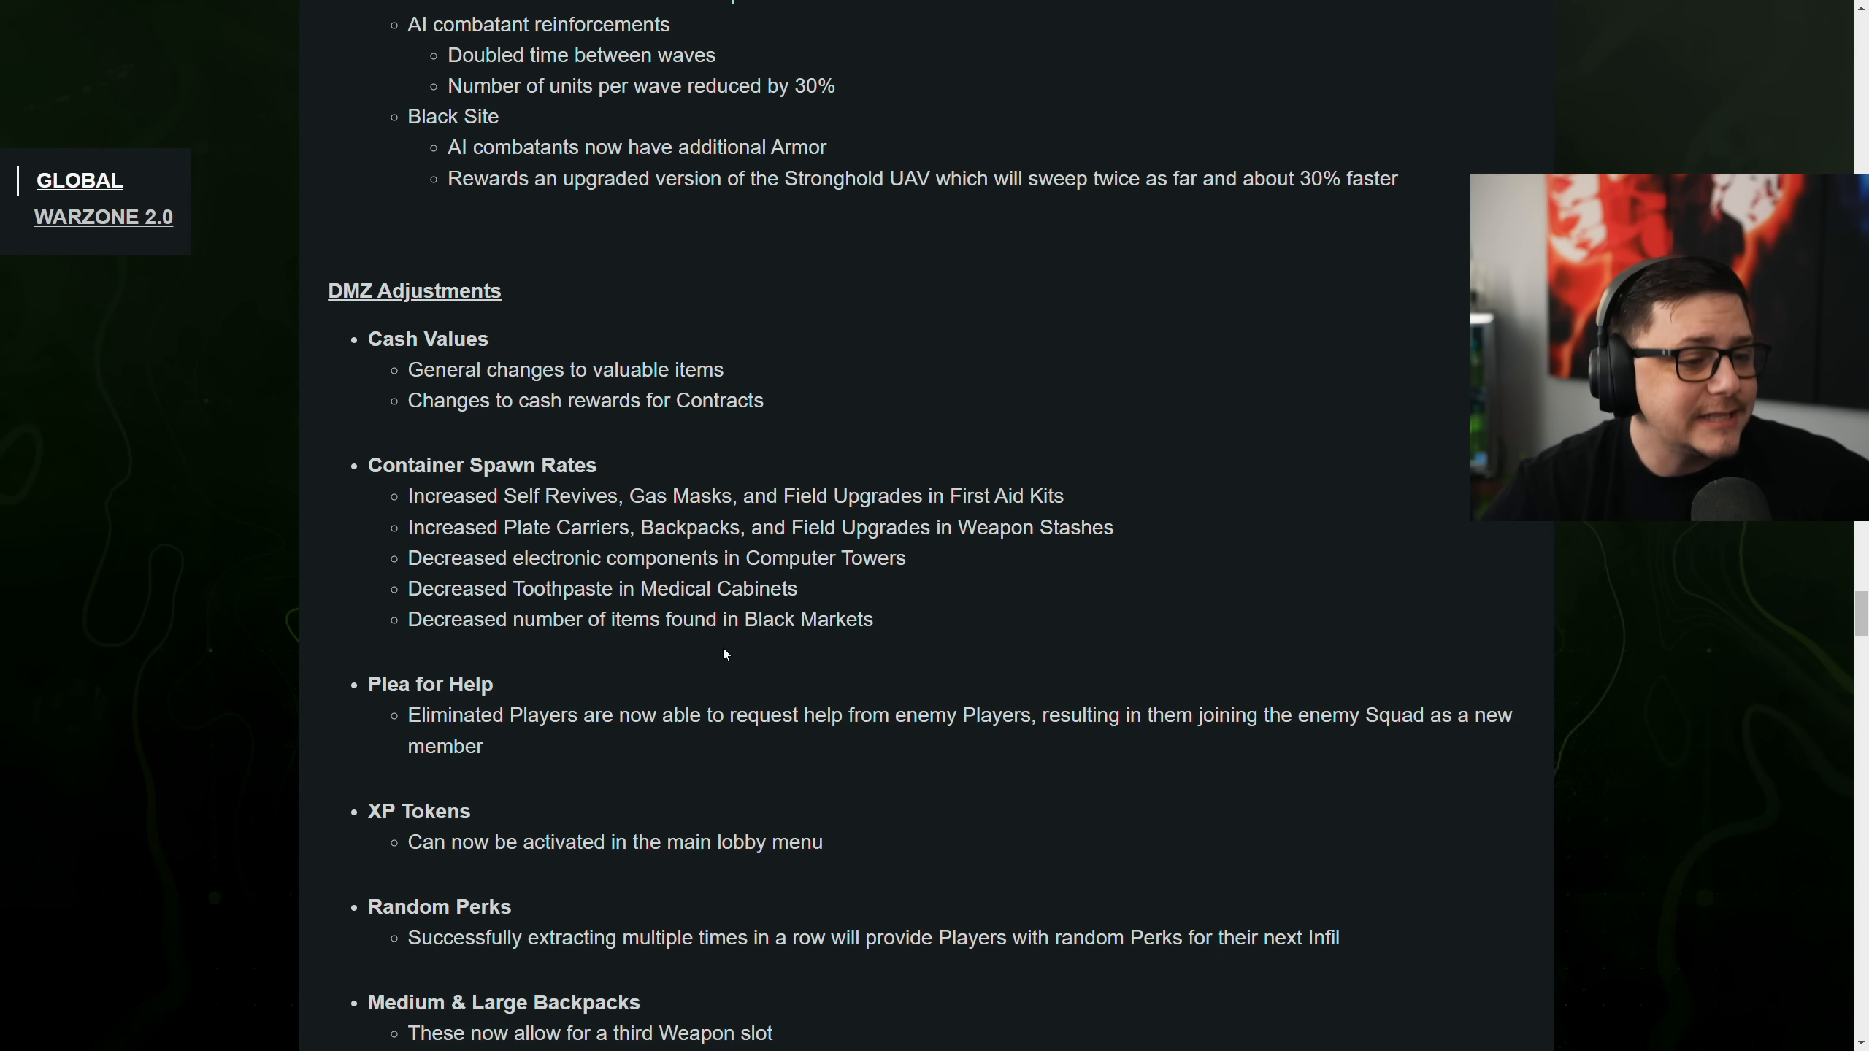
{"action": "scroll", "scroll_direction": "down", "scroll_amount": 3}
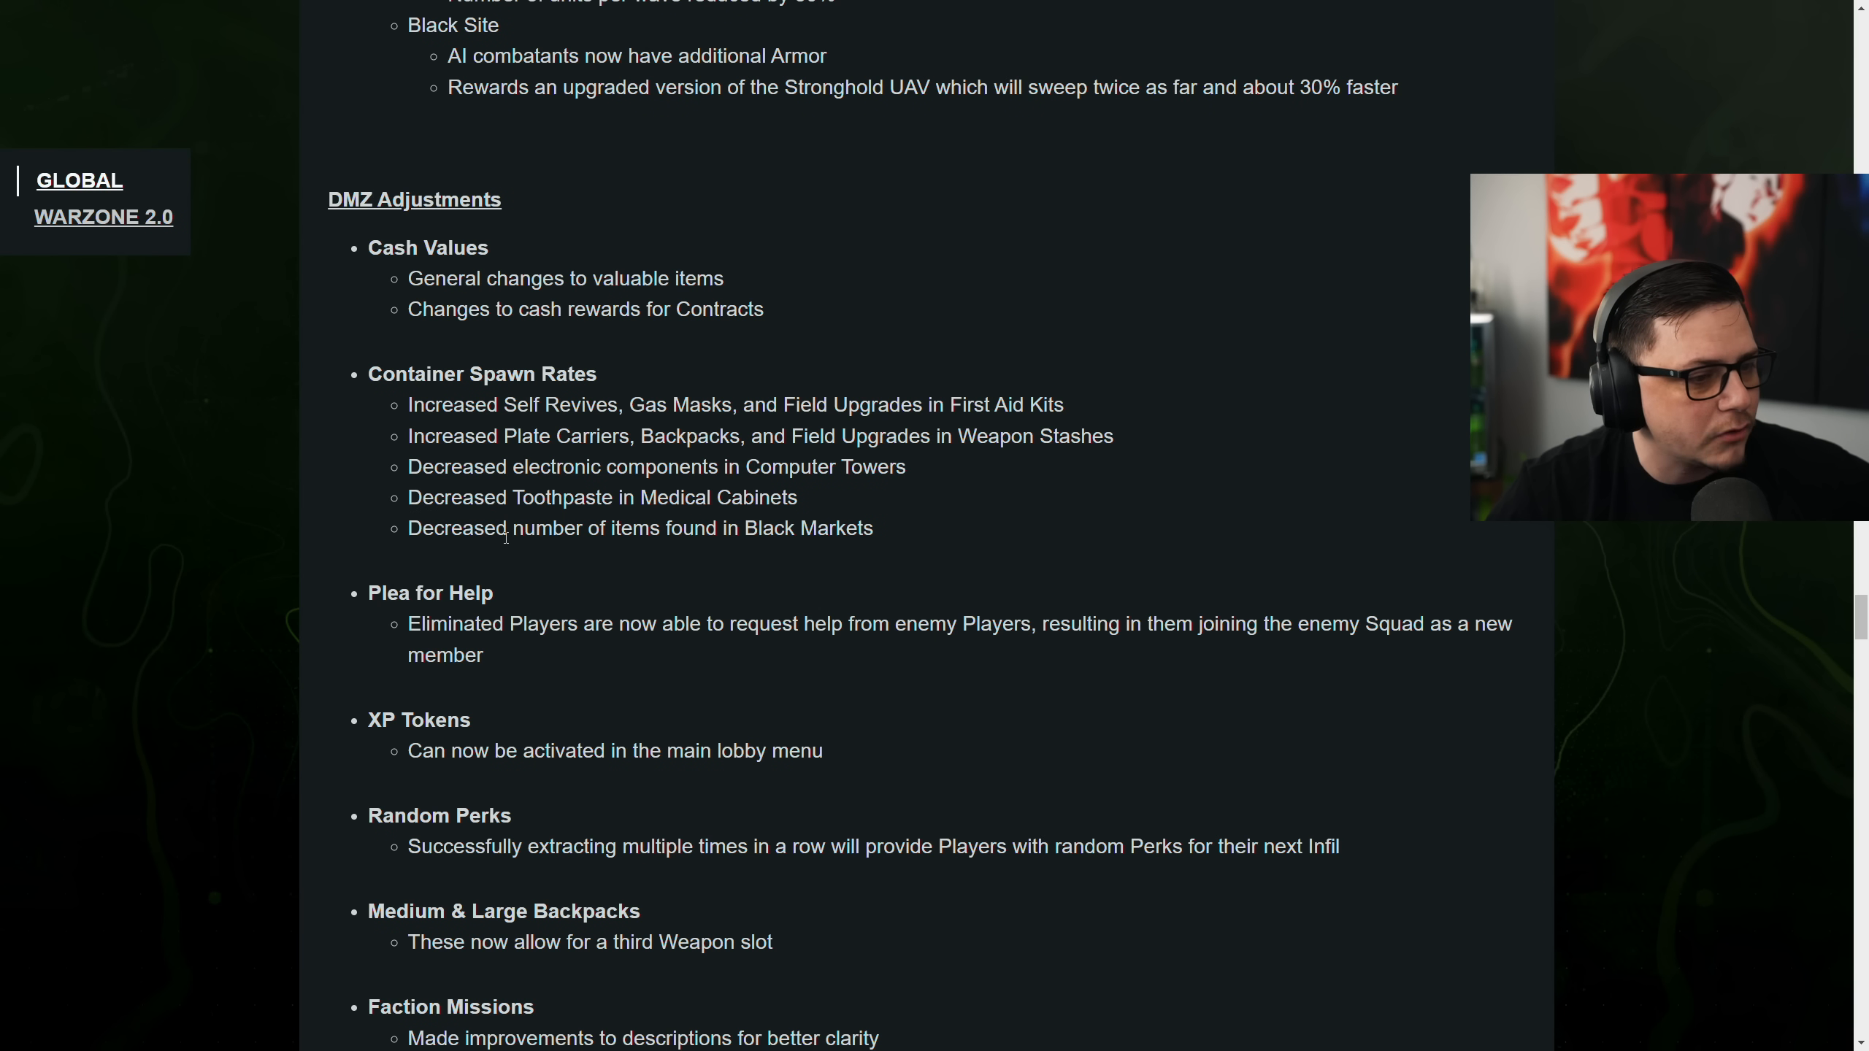
{"action": "scroll", "scroll_direction": "down", "scroll_amount": 3}
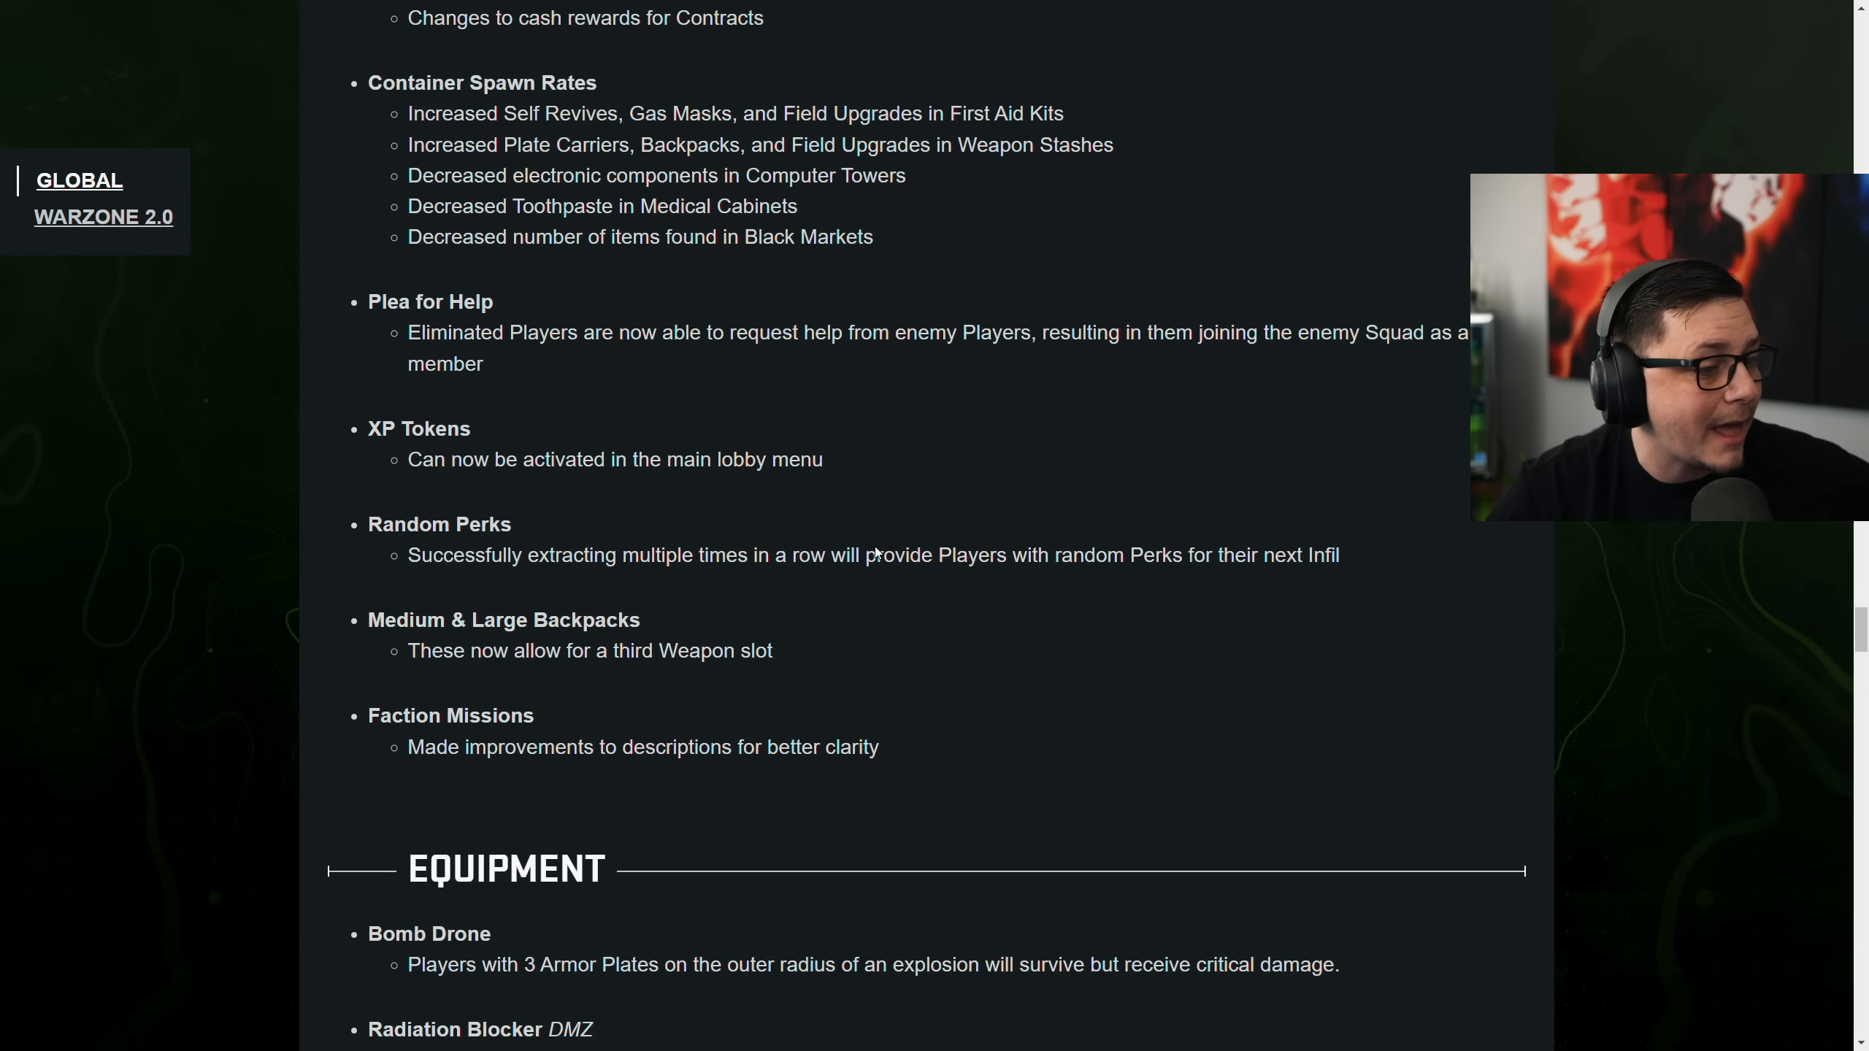
Highlight the Plea for Help description in the Equipment notes and clear it
{"action": "scroll", "scroll_direction": "down", "scroll_amount": 3}
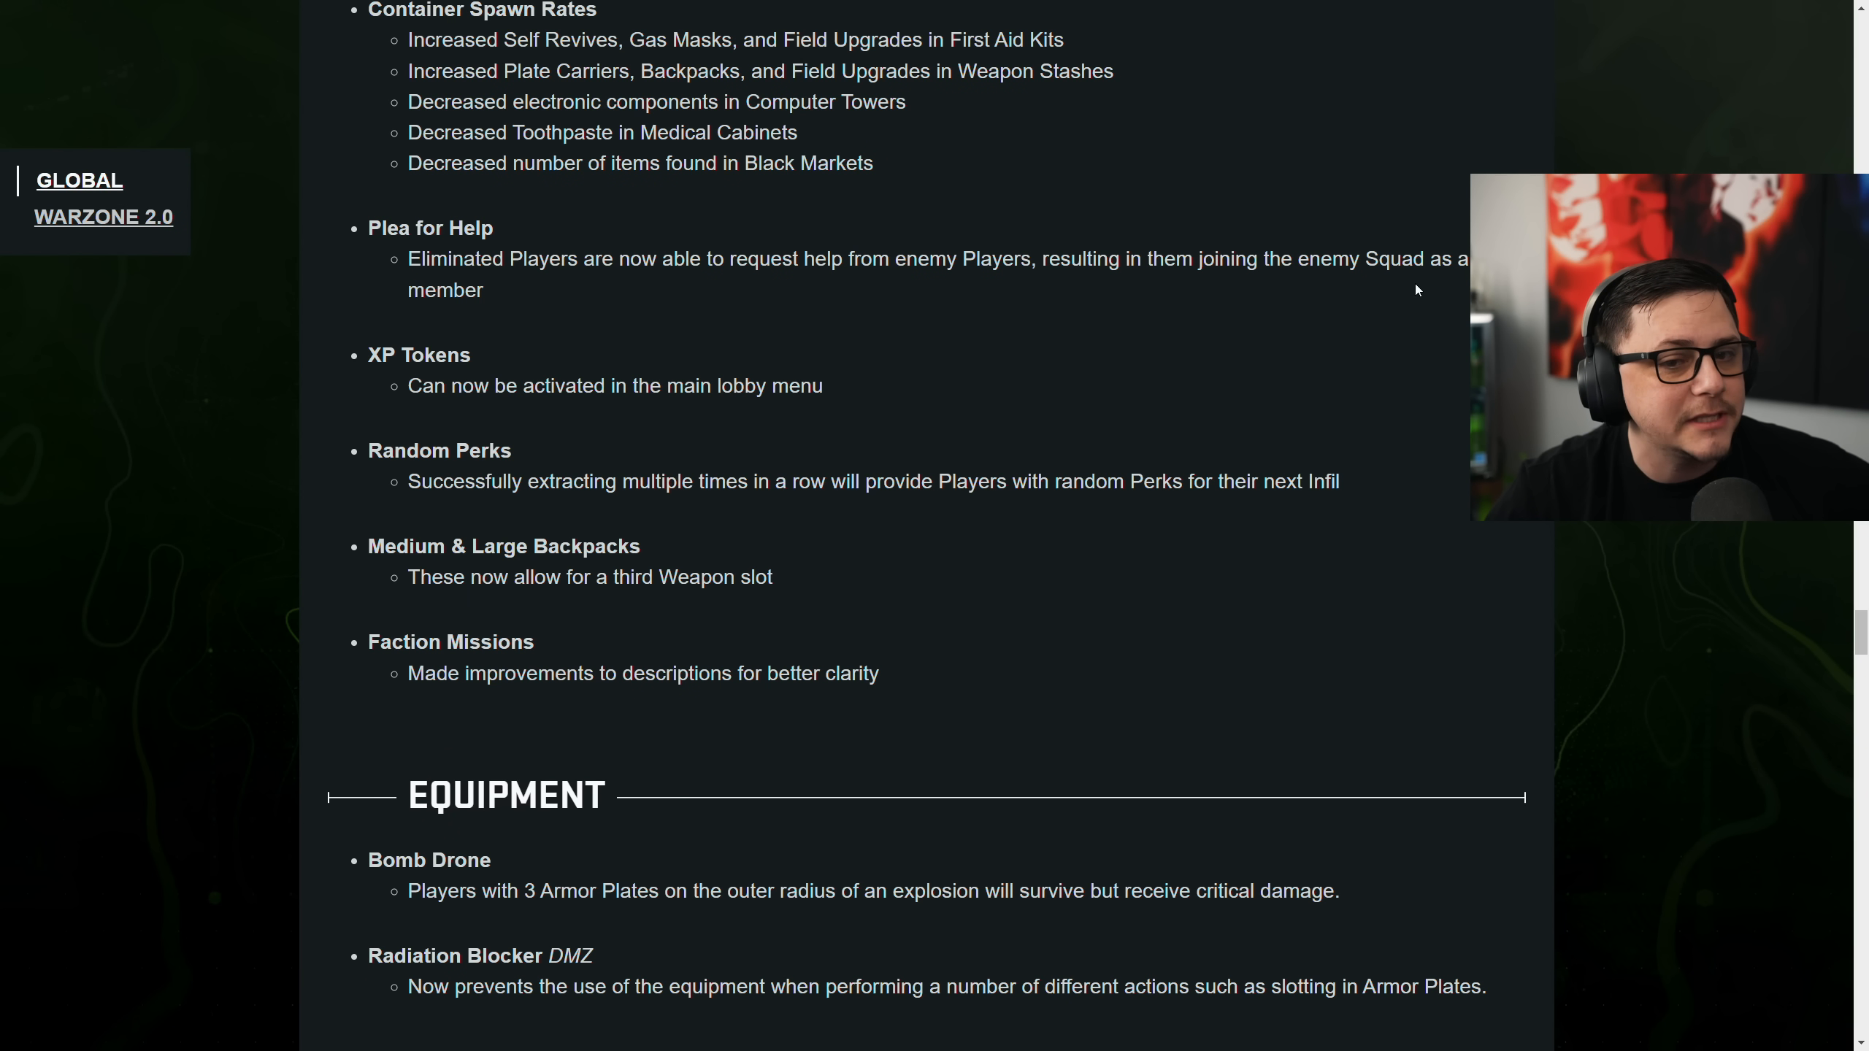
{"action": "left_click_drag", "start_coordinate": [406, 259], "coordinate": [483, 289]}
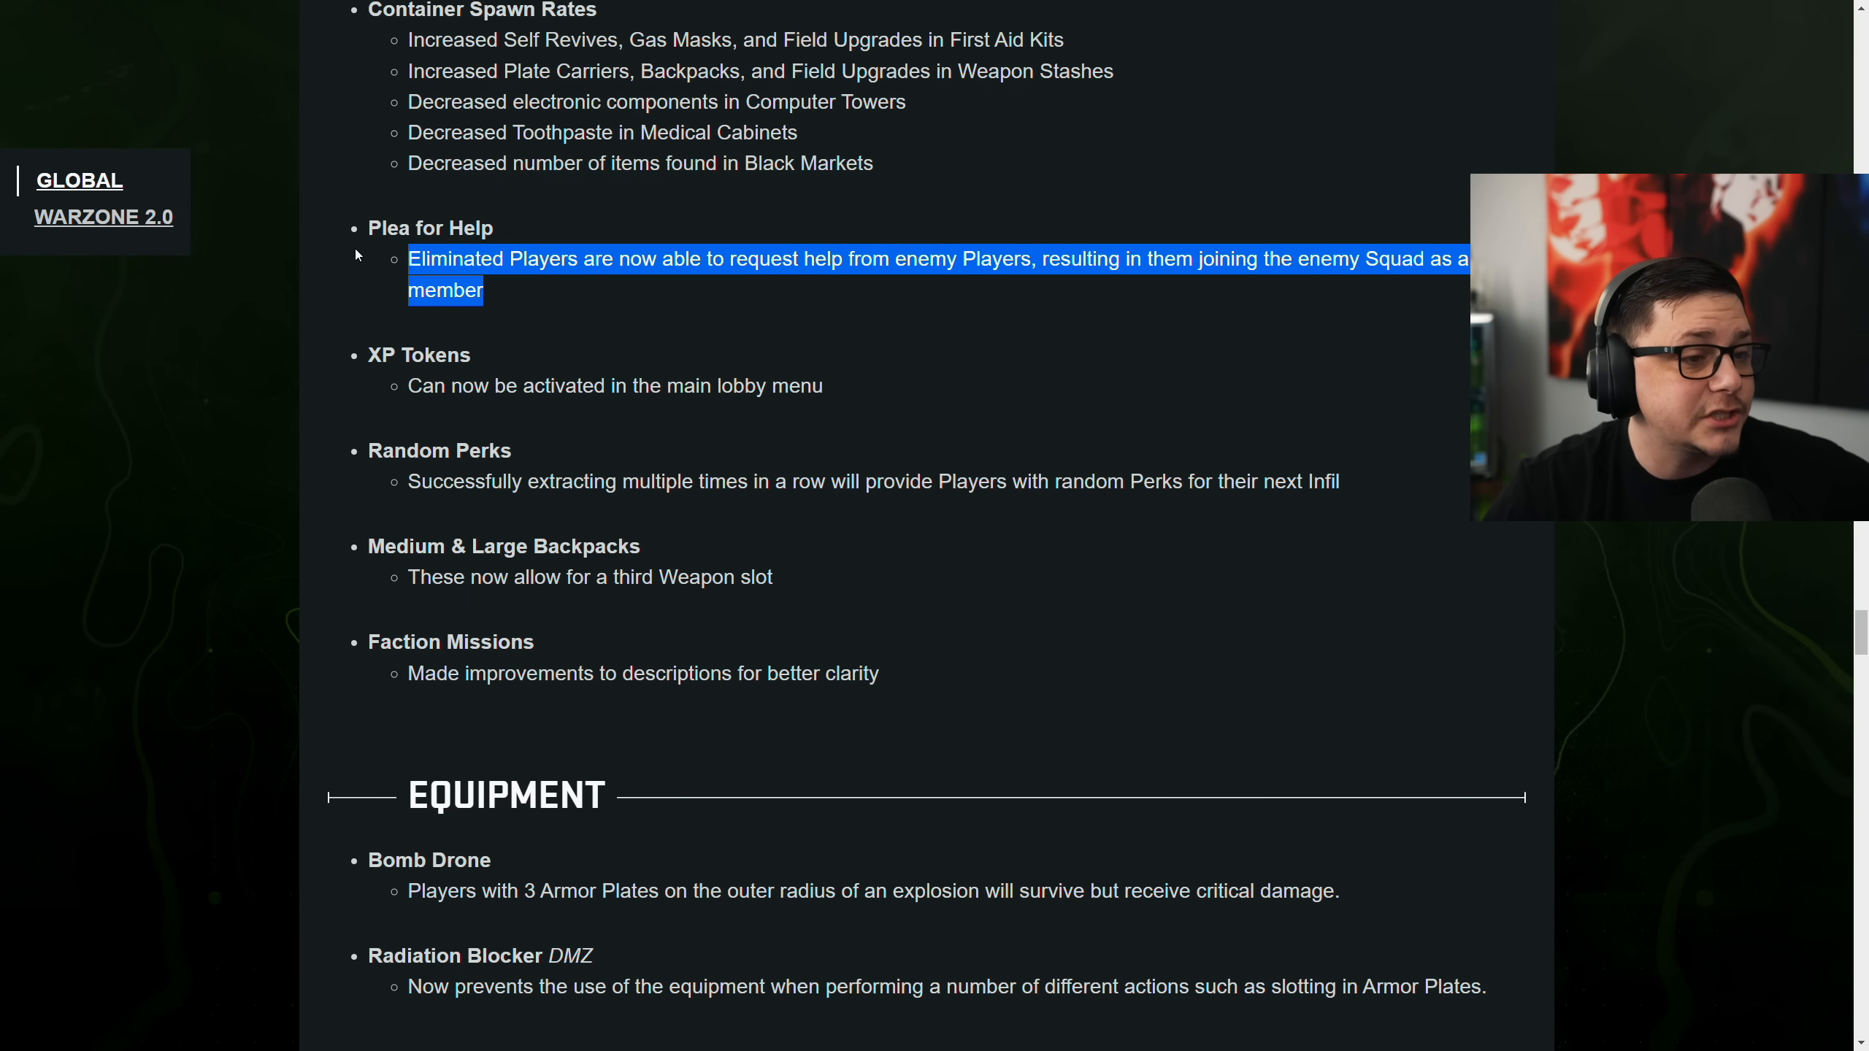
{"action": "left_click", "coordinate": [581, 320]}
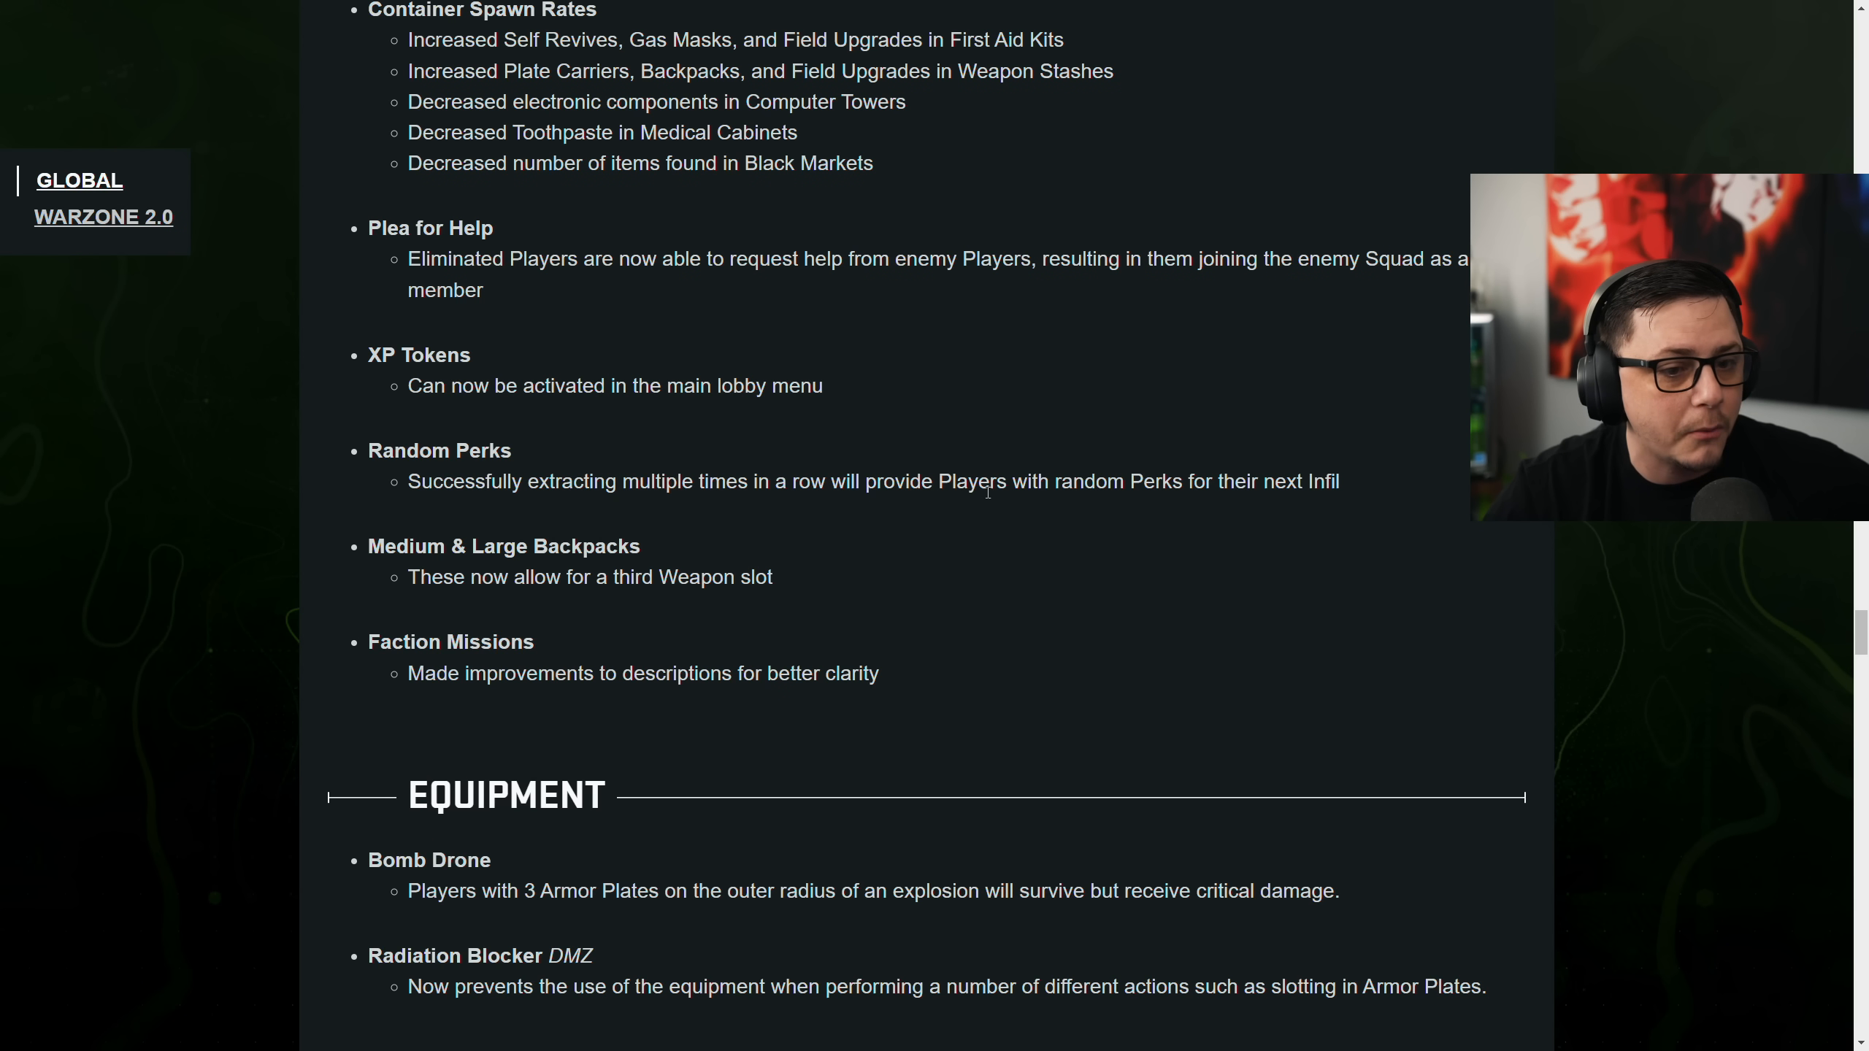
Highlight the Random Perks description, clear it, and continue toward Quality of Life
{"action": "left_click_drag", "start_coordinate": [724, 481], "coordinate": [1339, 482]}
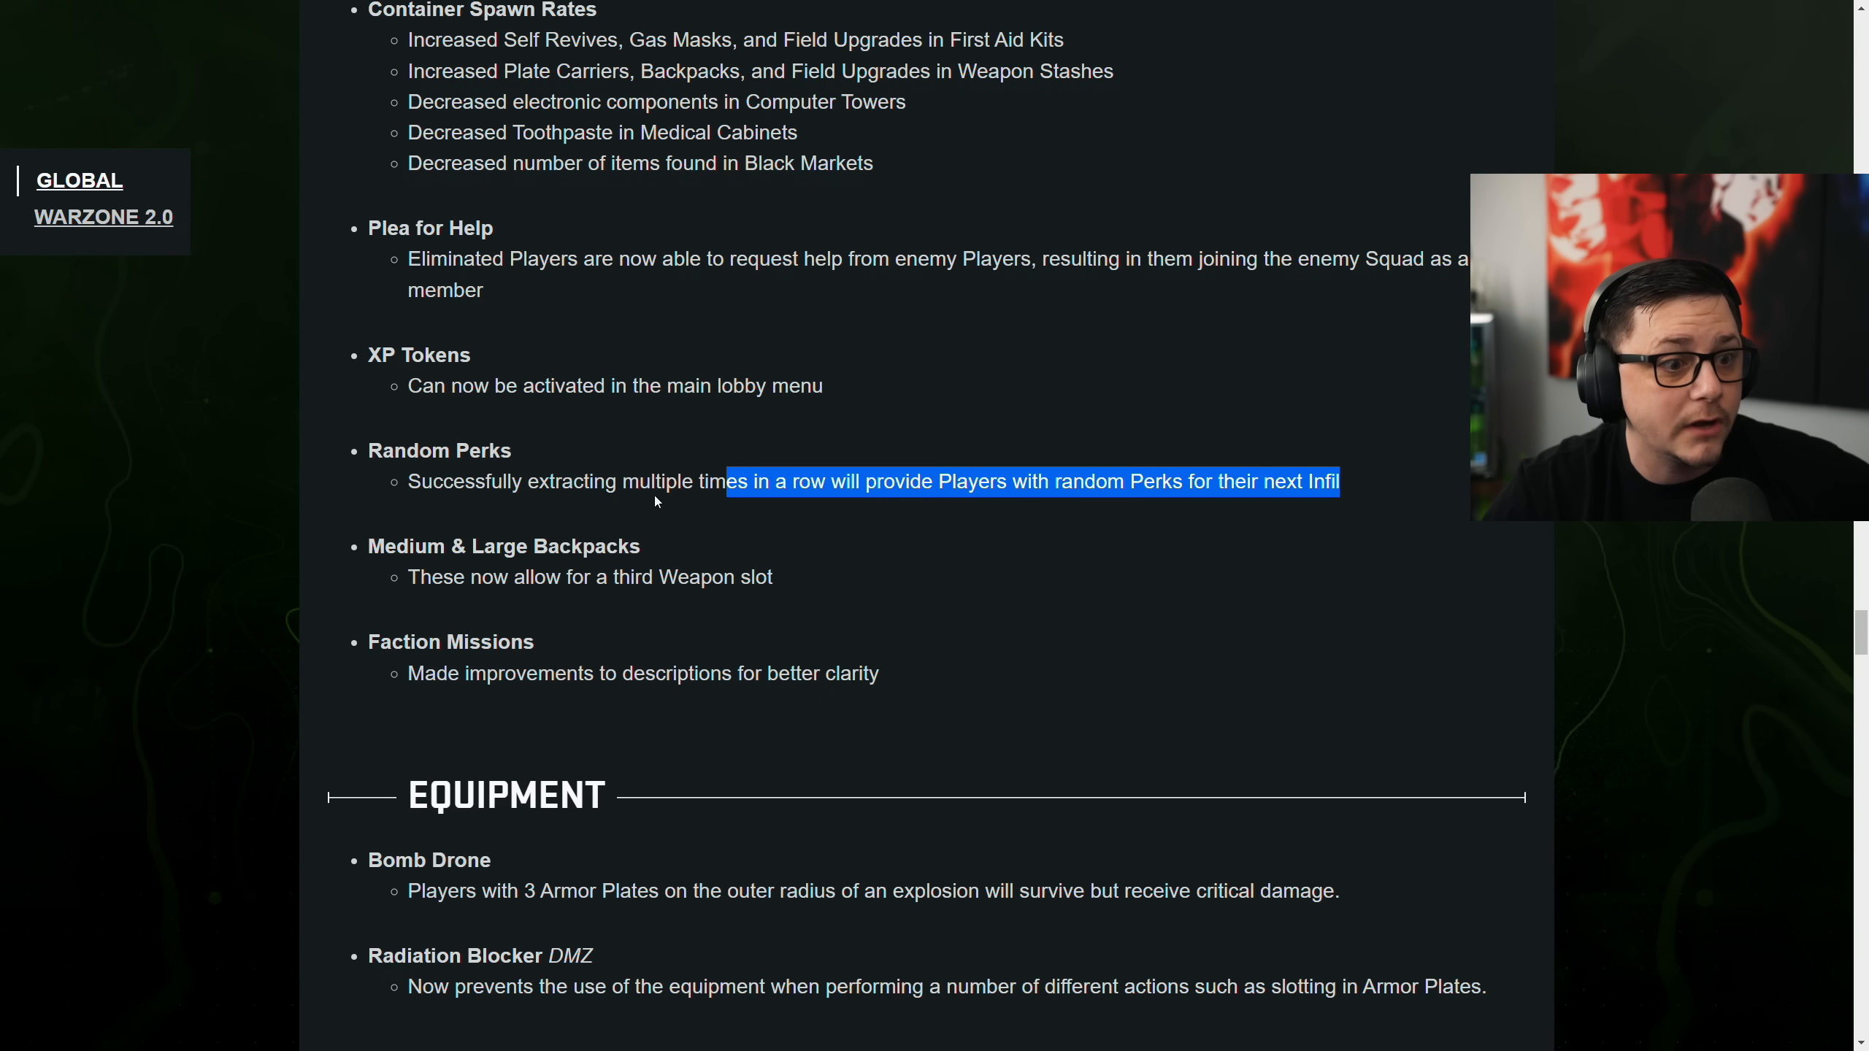
{"action": "left_click", "coordinate": [653, 501]}
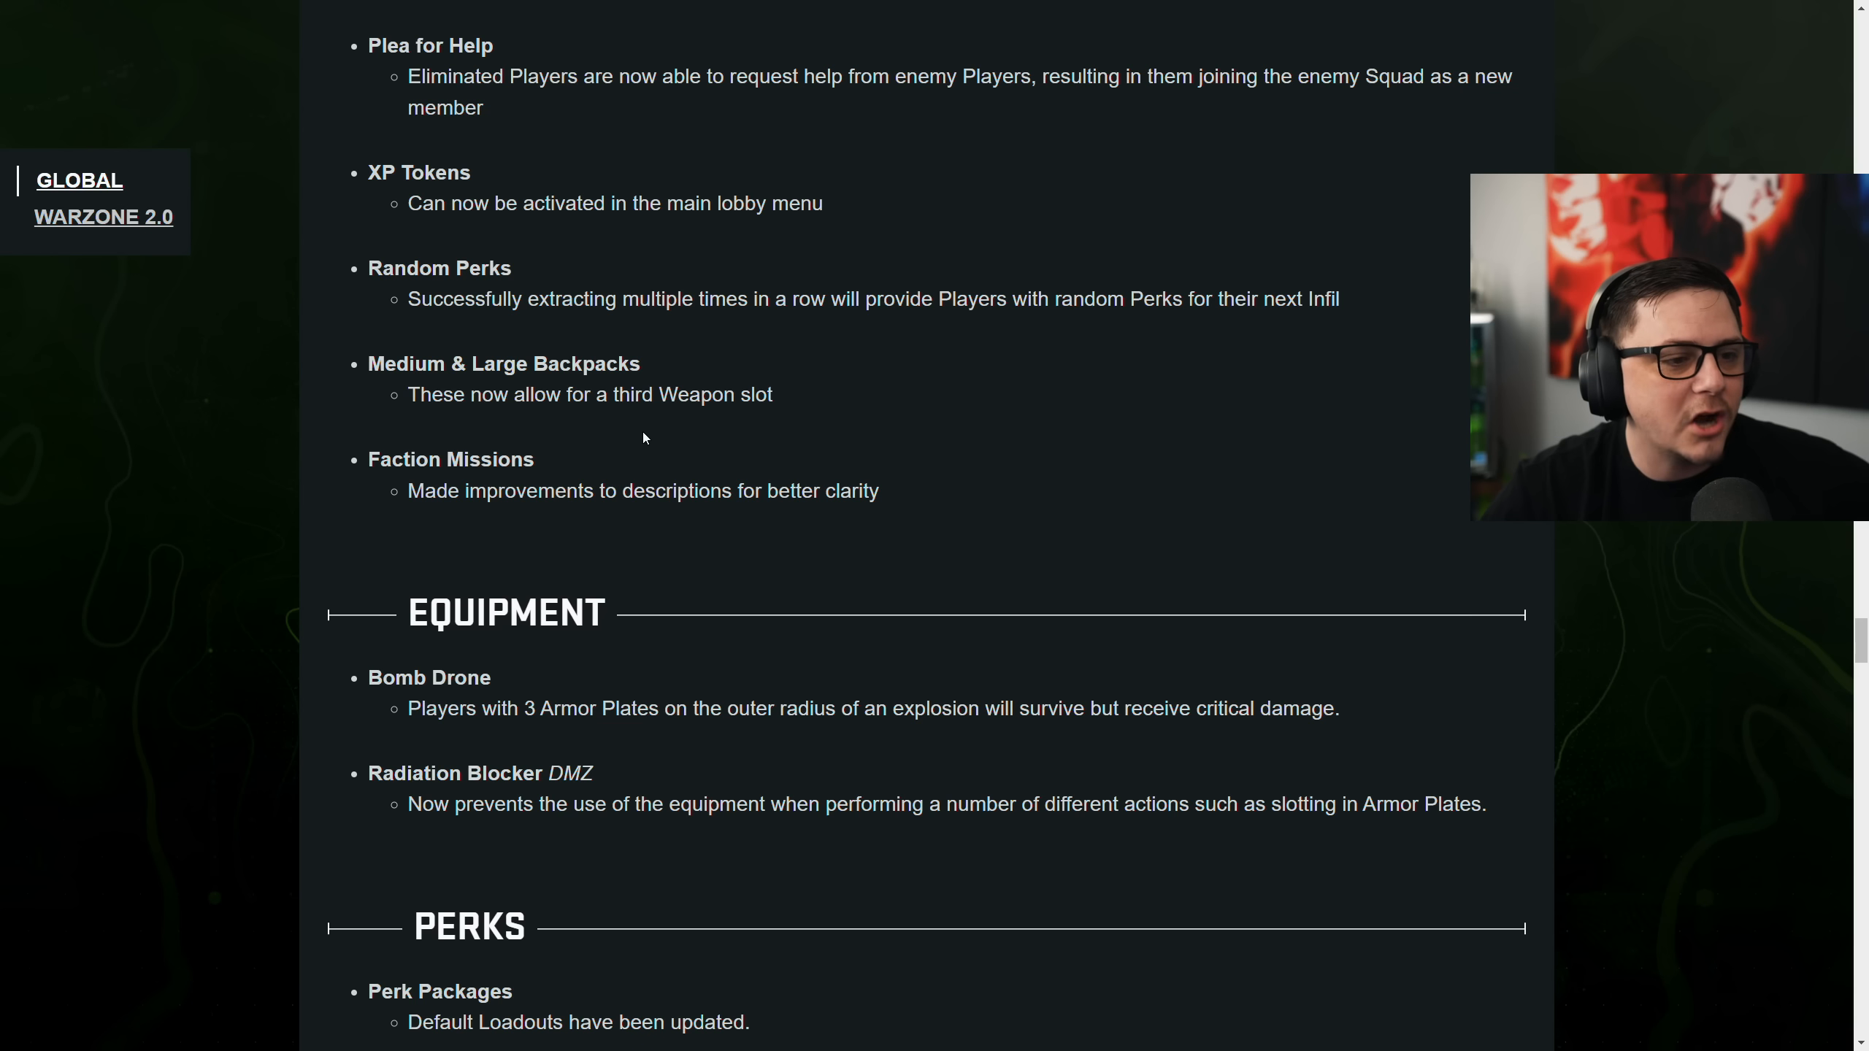
{"action": "mouse_move", "coordinate": [713, 416]}
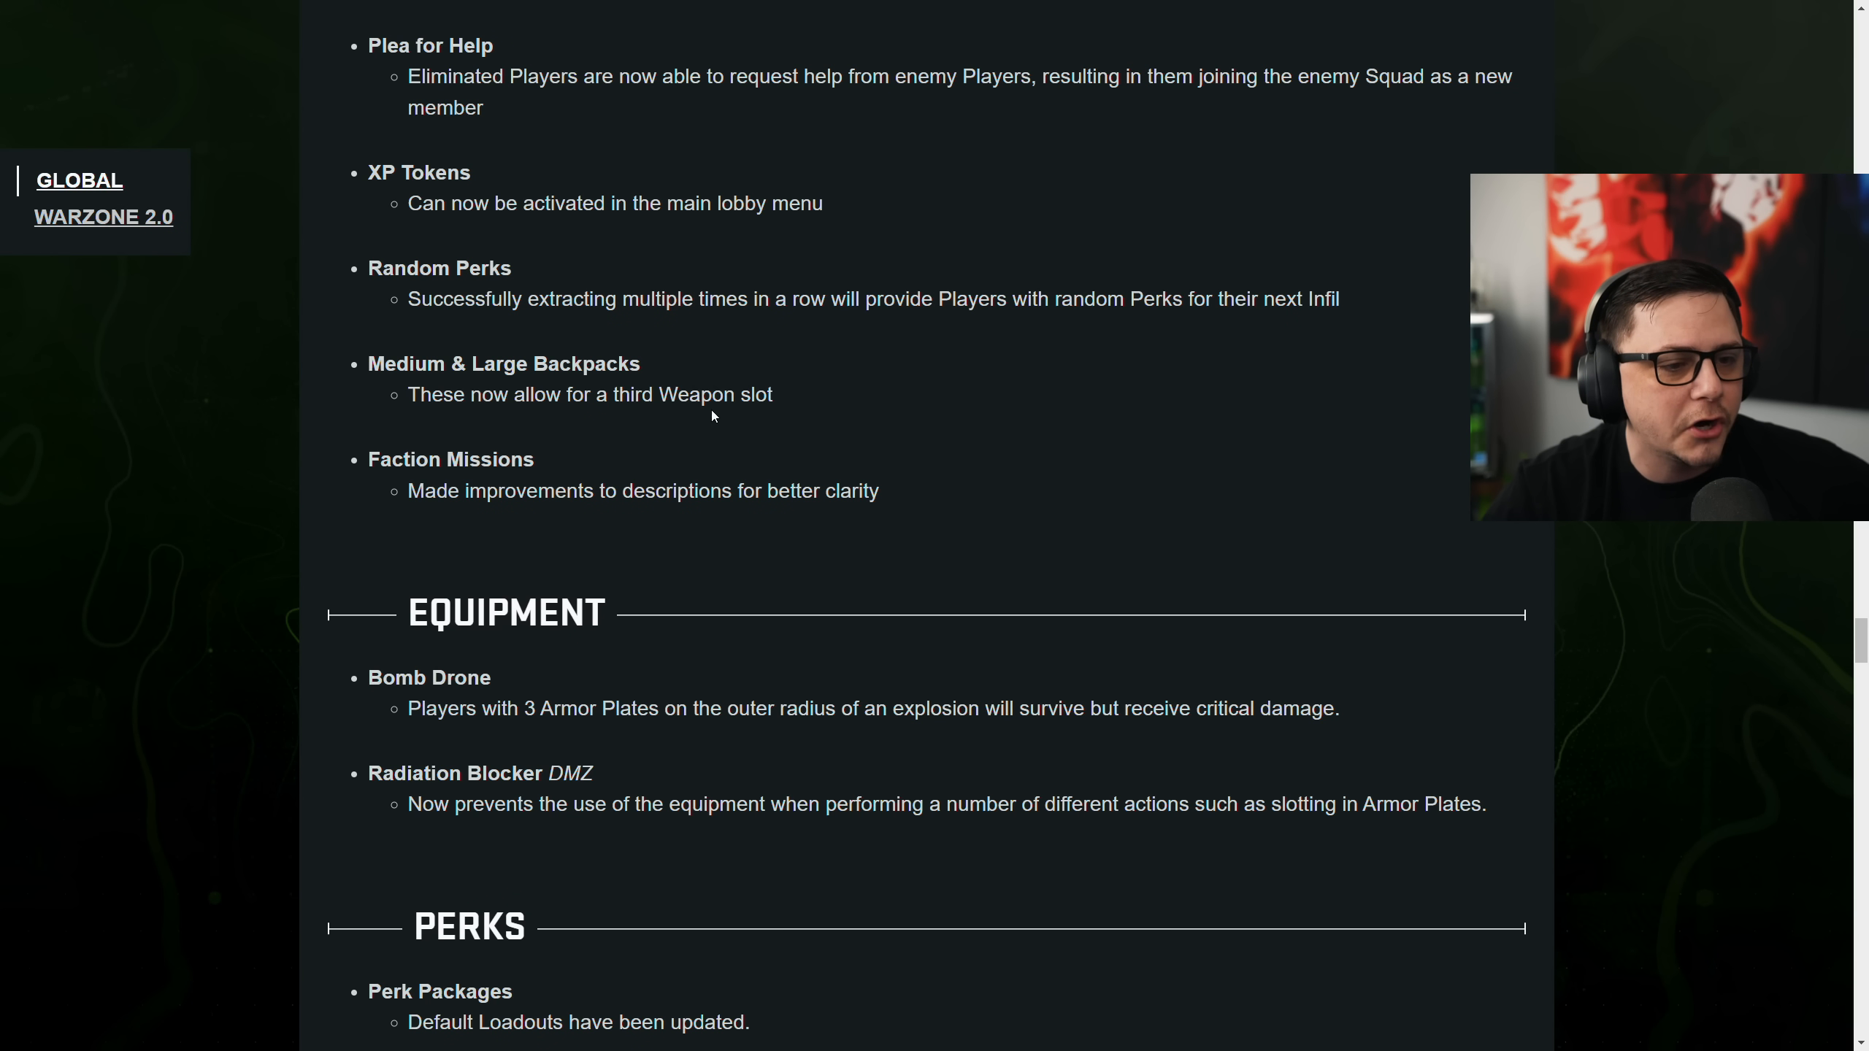
{"action": "mouse_move", "coordinate": [788, 413]}
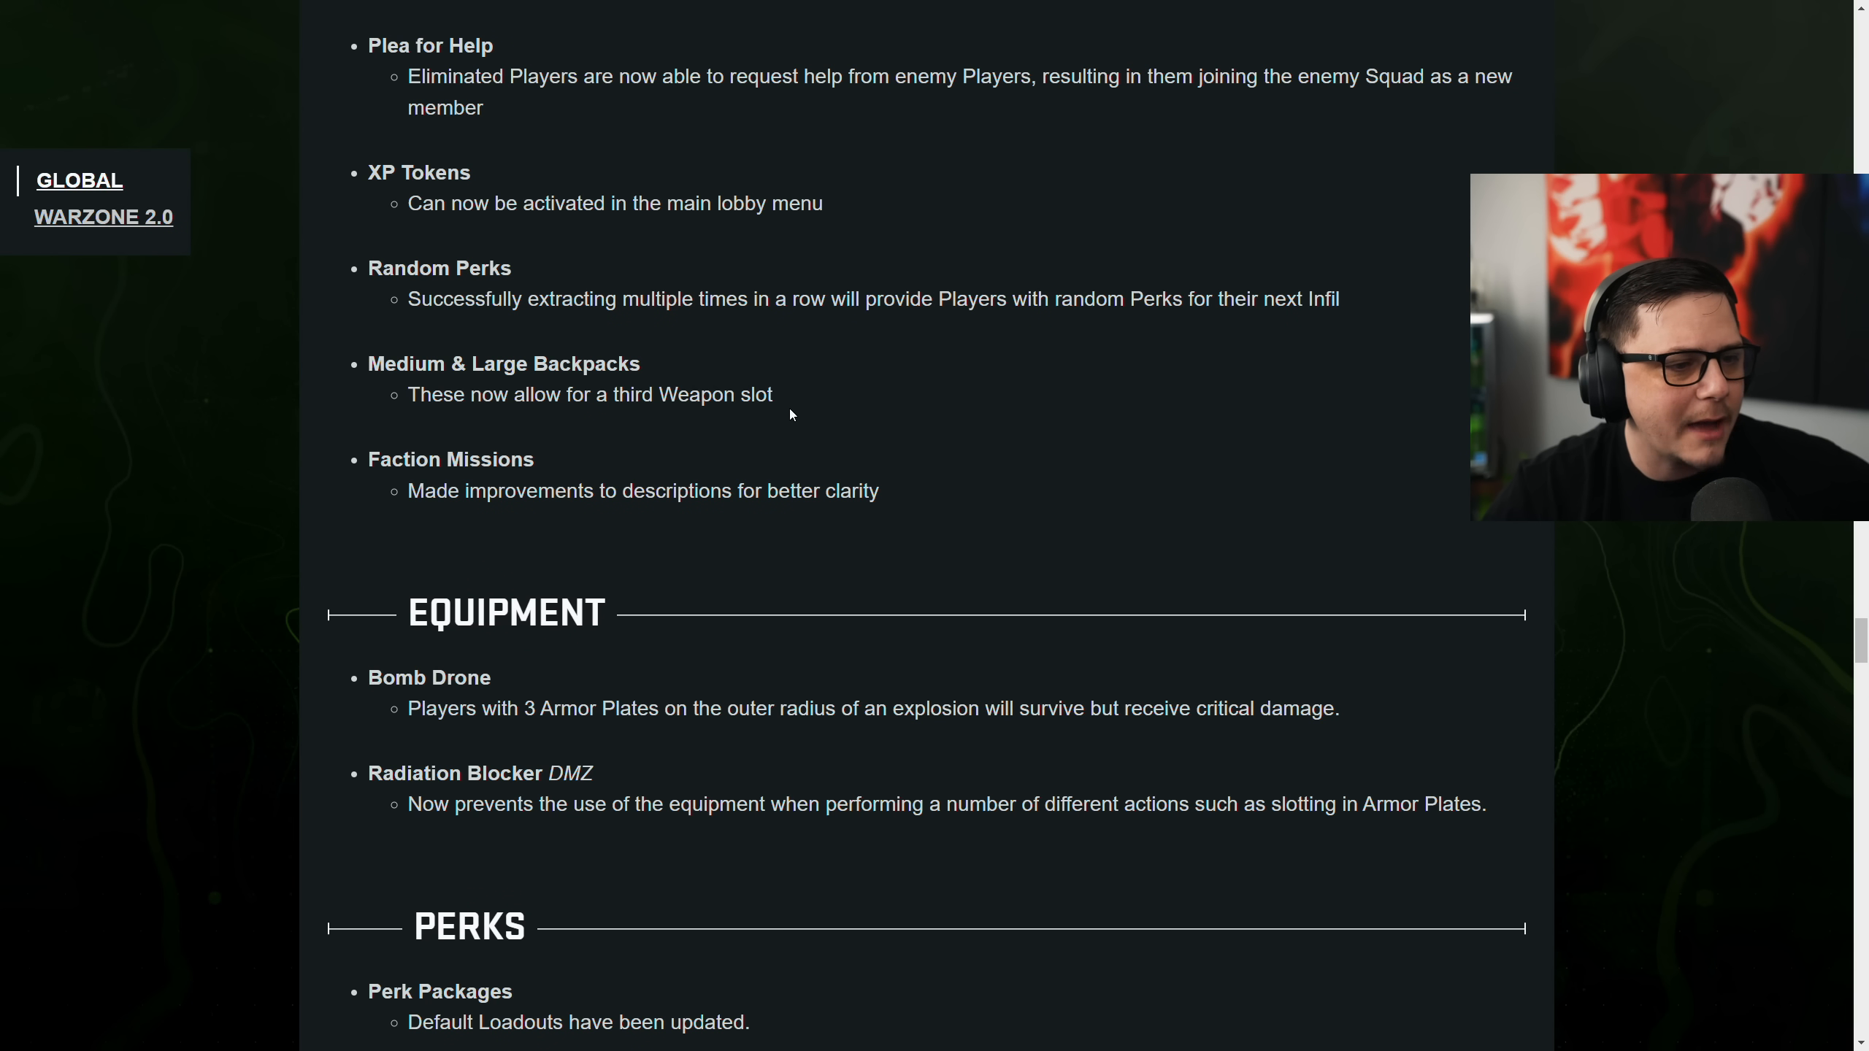
{"action": "scroll", "scroll_direction": "down", "scroll_amount": 3}
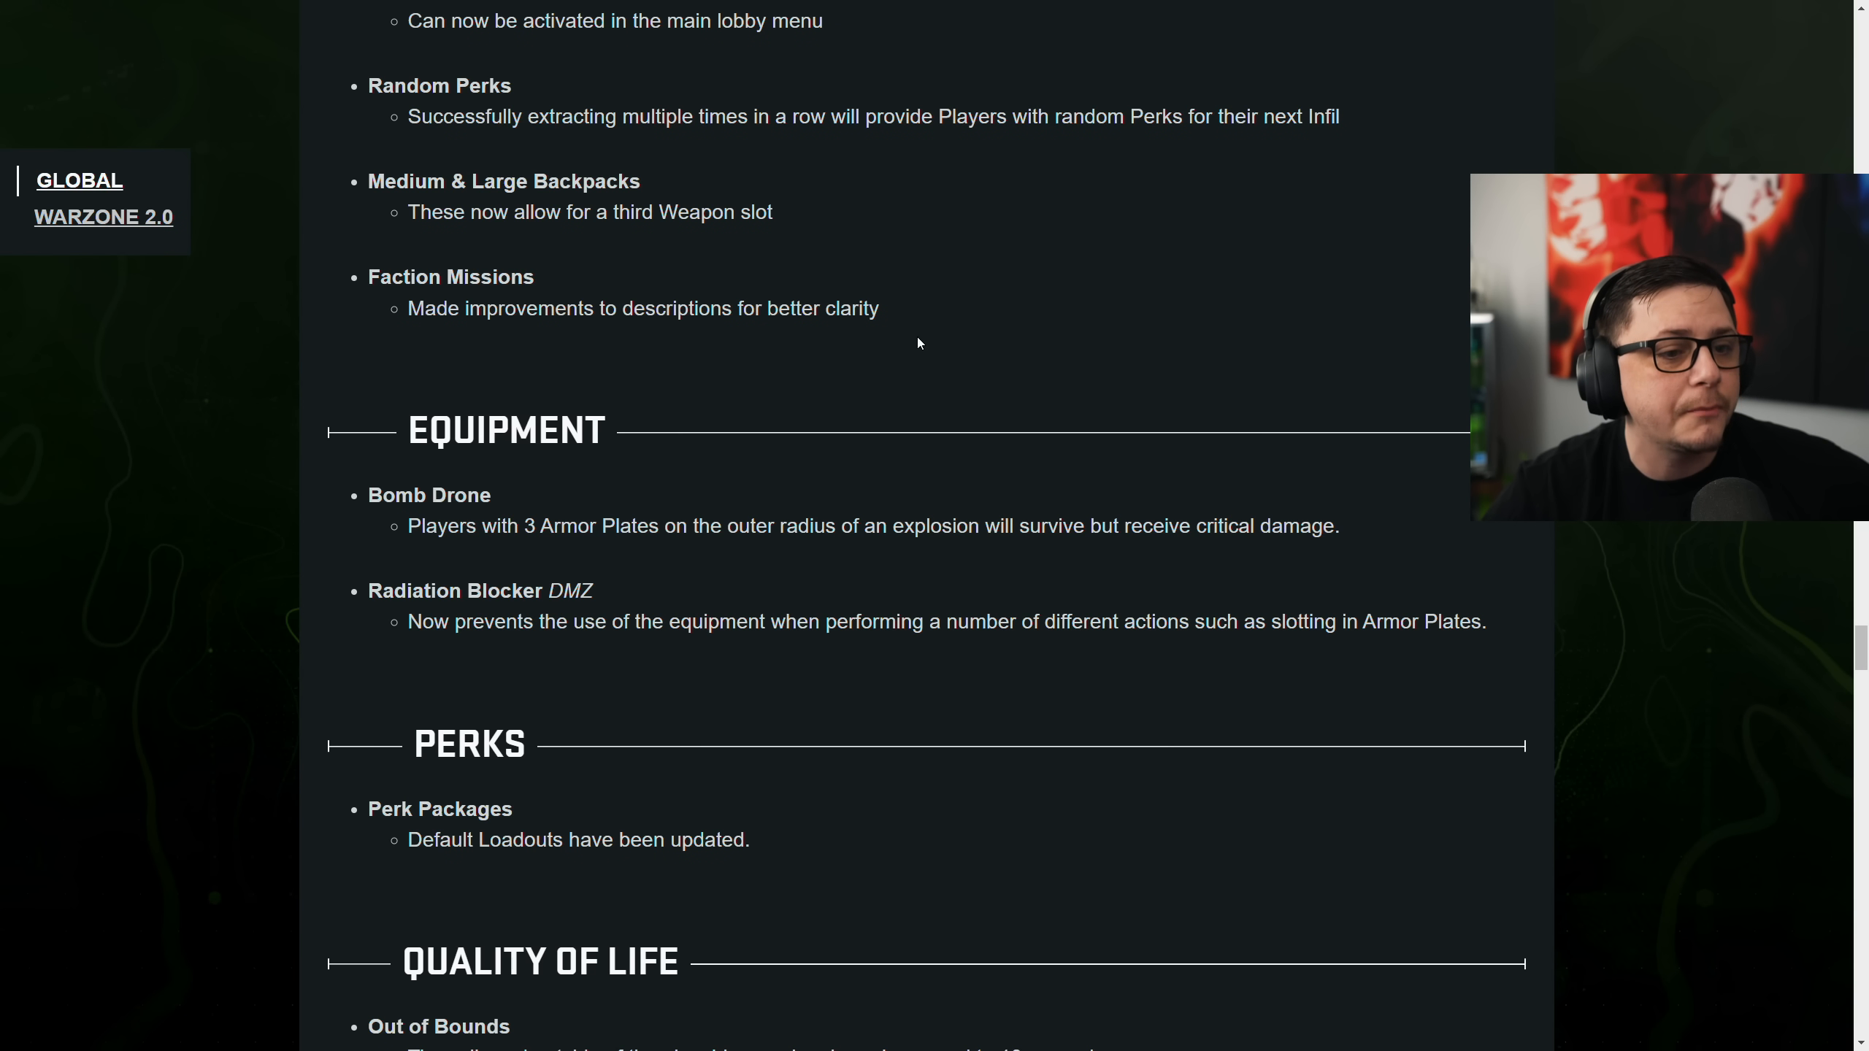
Highlight the Radiation Blocker note and read the Quality of Life changes down to UI/UX
{"action": "scroll", "scroll_direction": "down", "scroll_amount": 3}
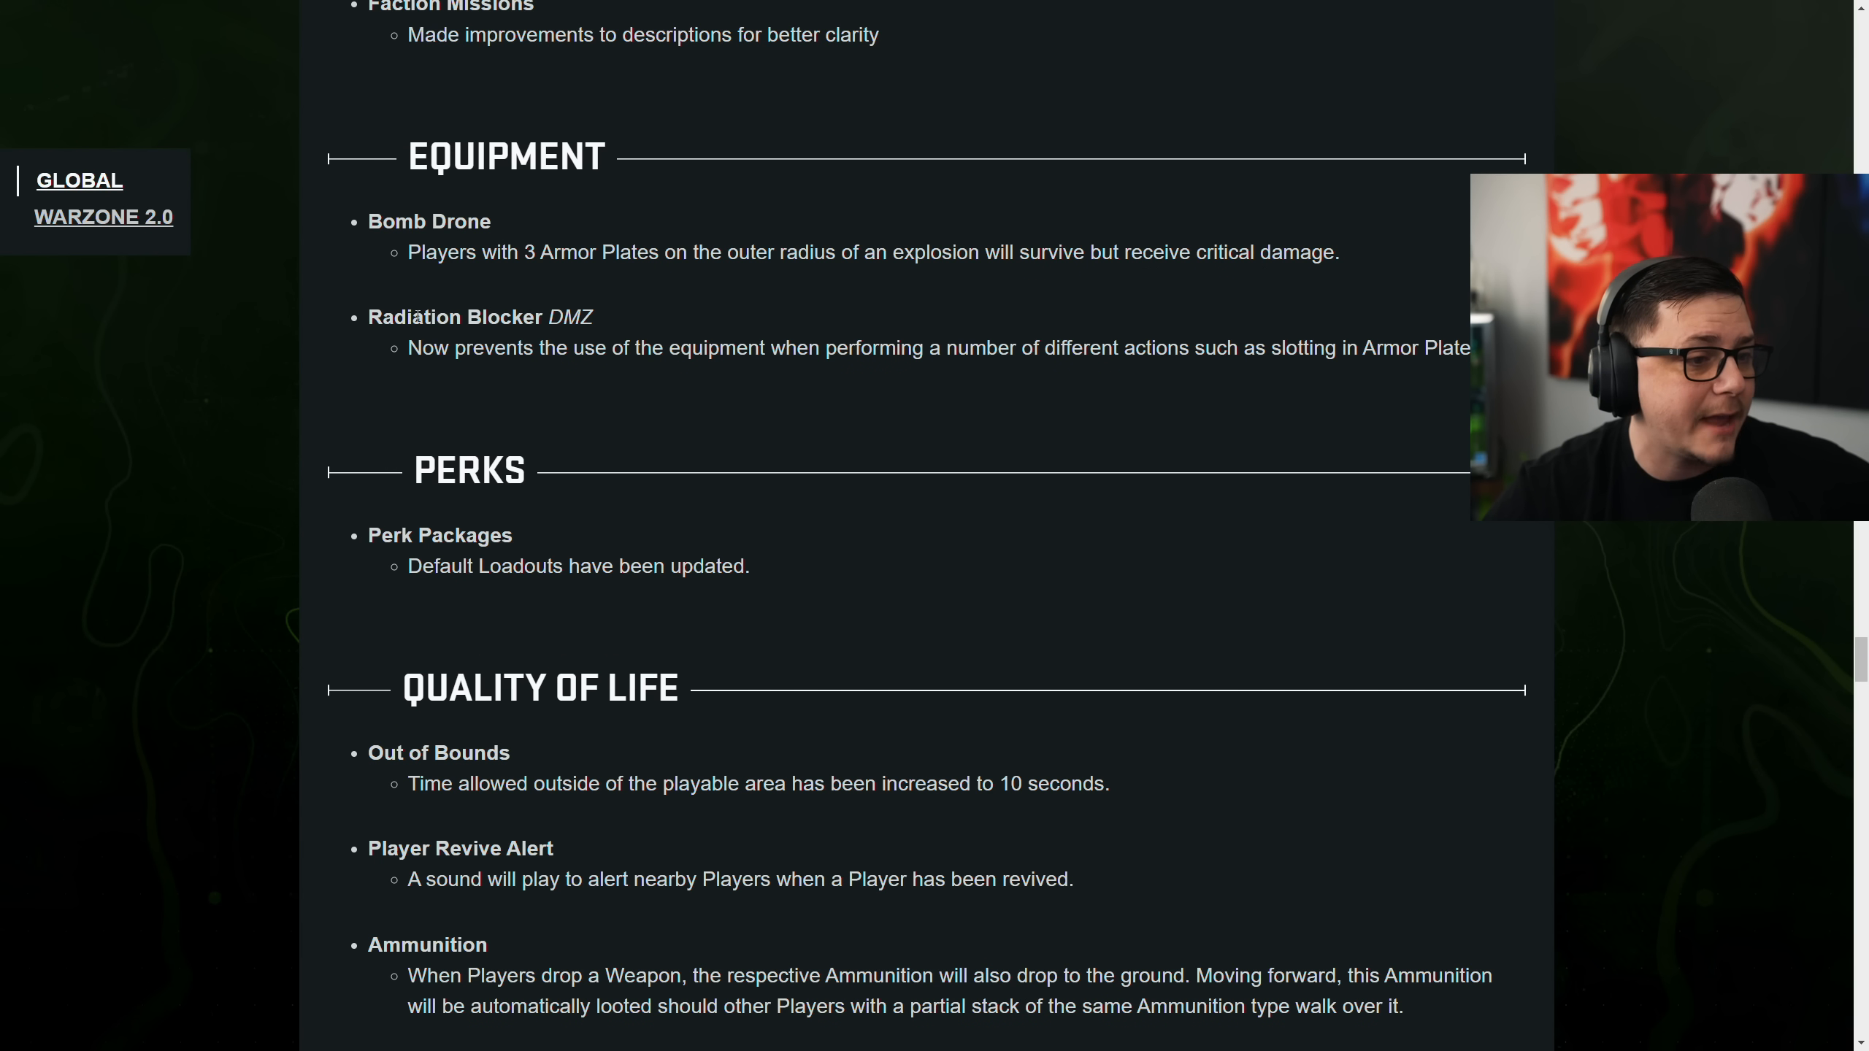
{"action": "double_click", "coordinate": [426, 348]}
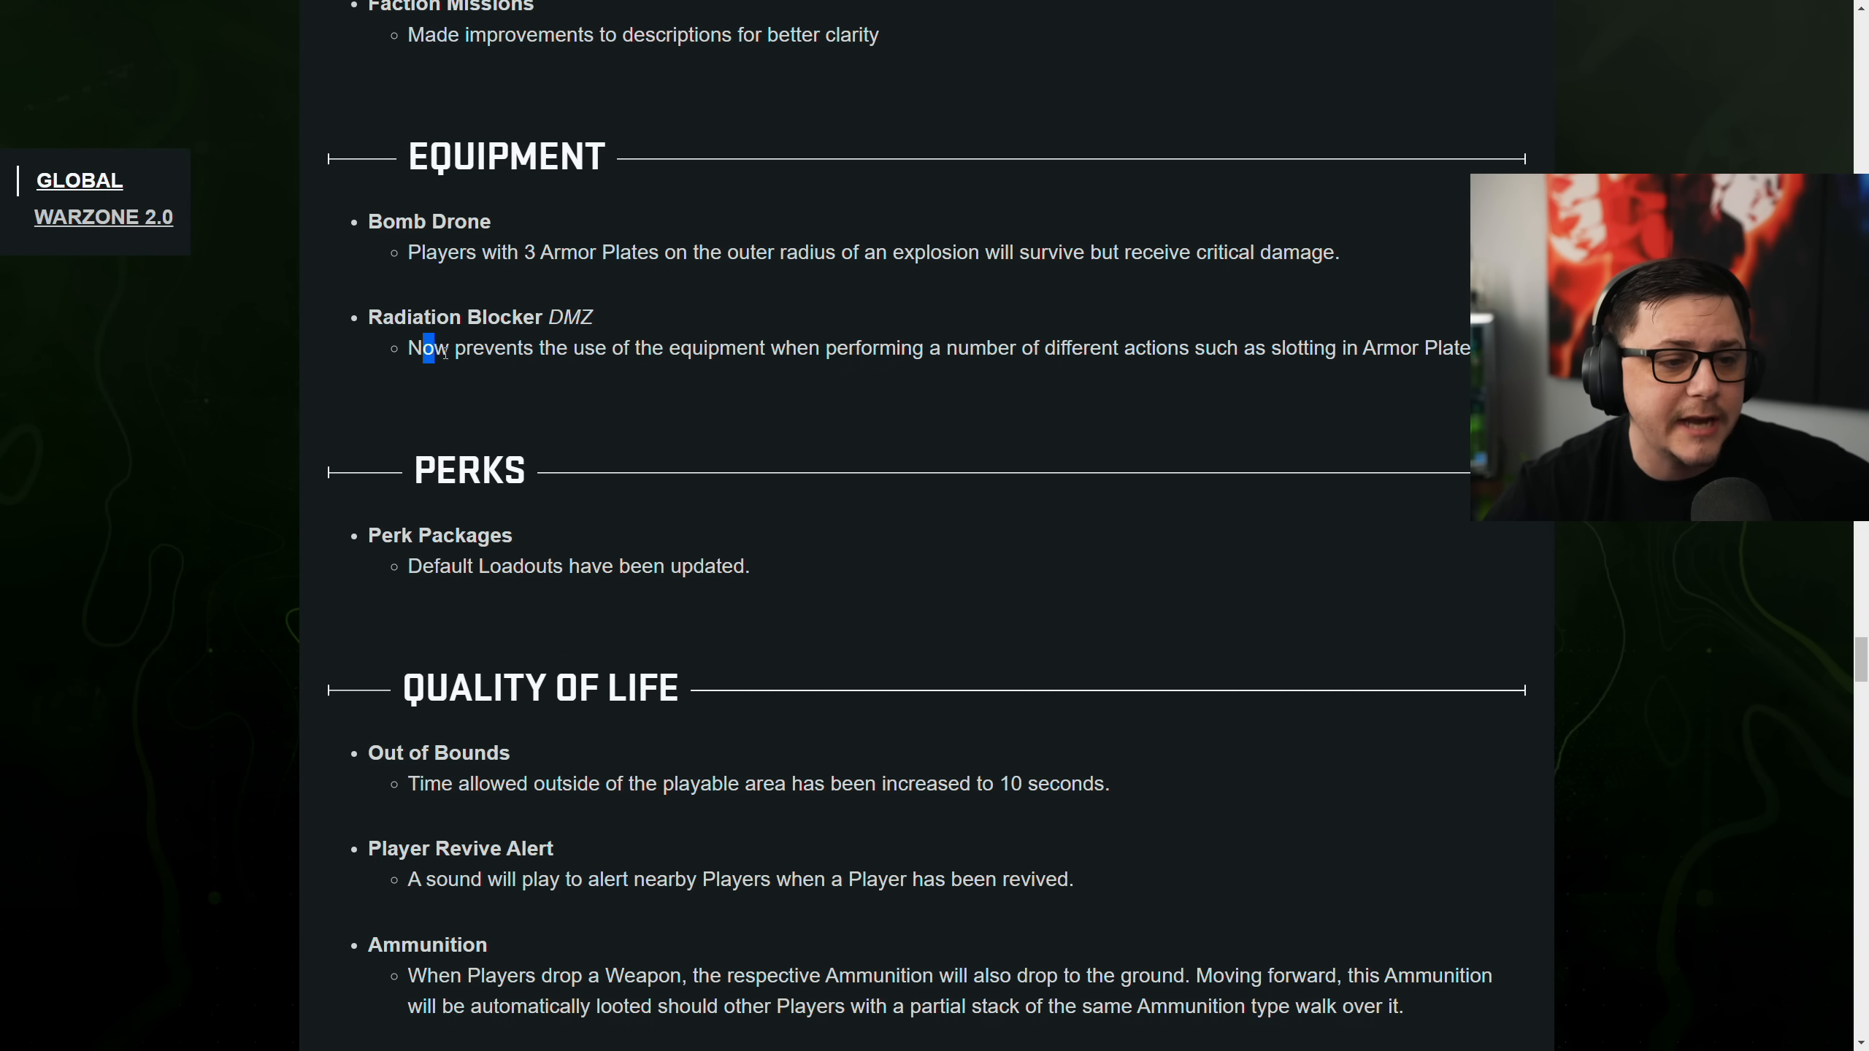
{"action": "scroll", "scroll_direction": "down", "scroll_amount": 3}
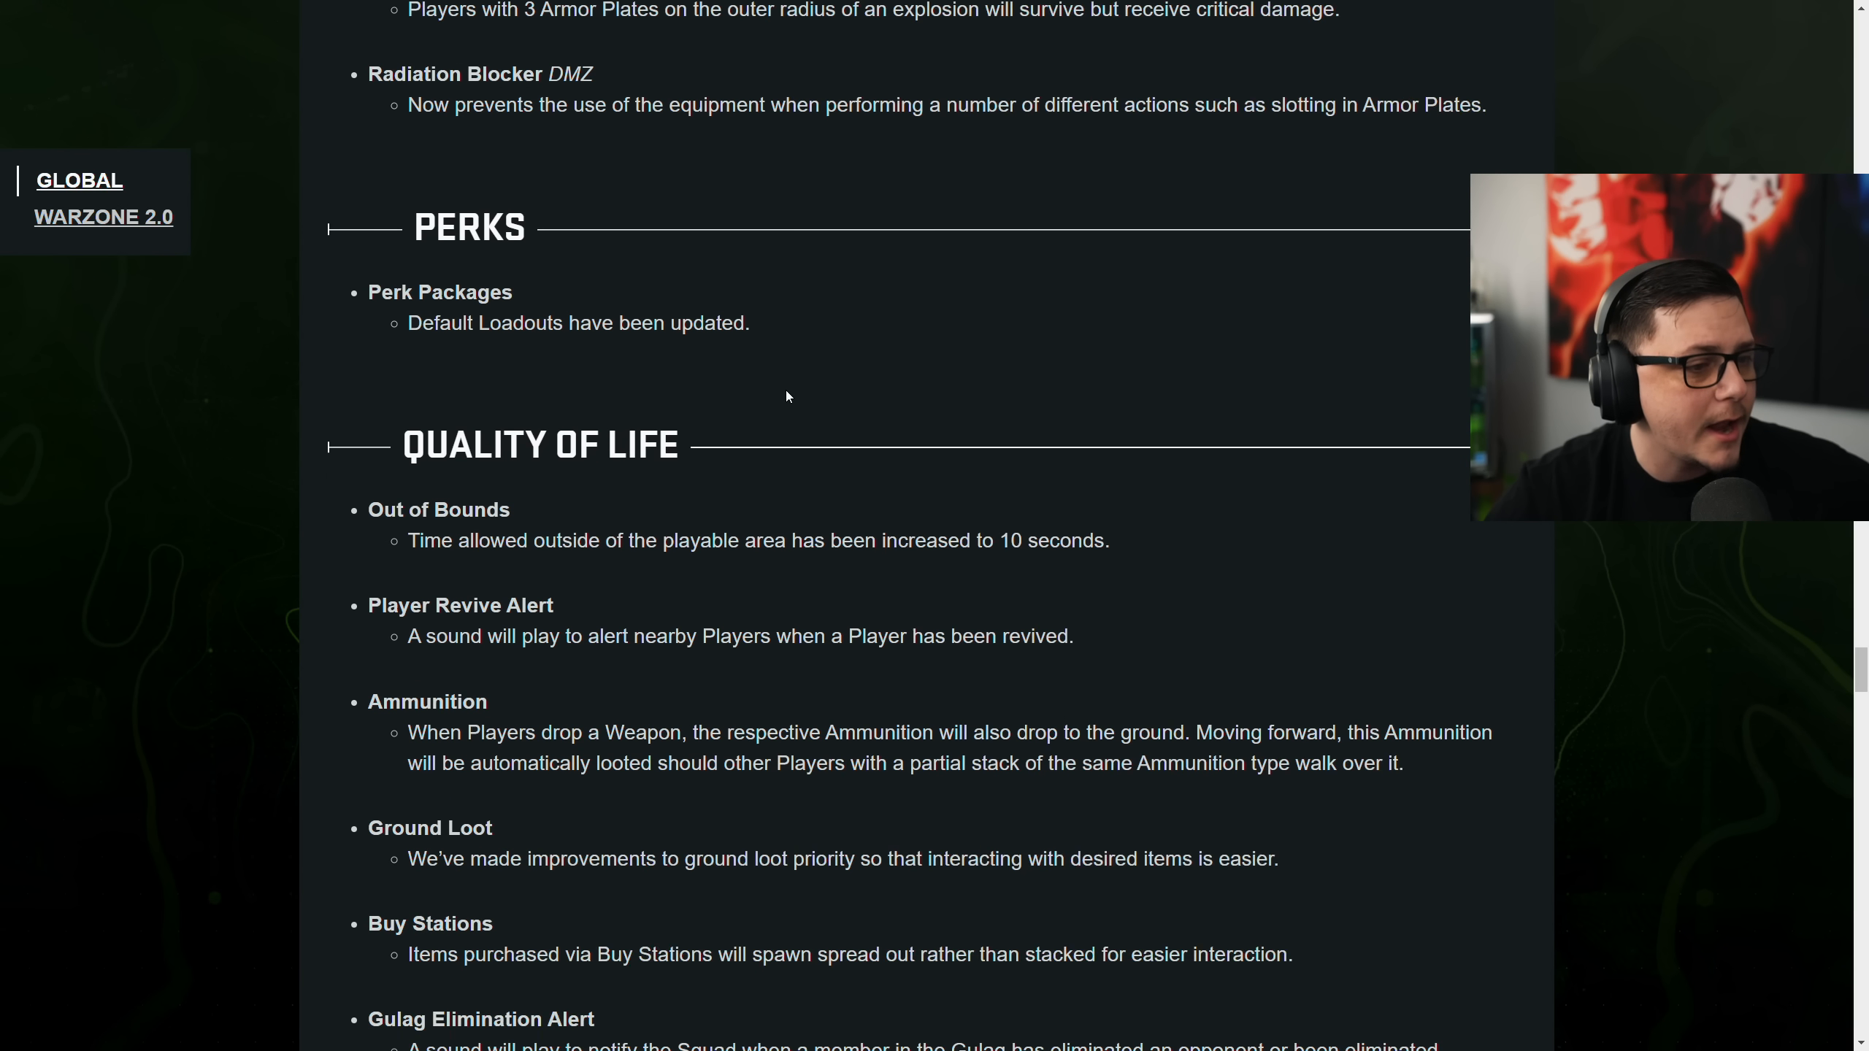
{"action": "scroll", "scroll_direction": "down", "scroll_amount": 3}
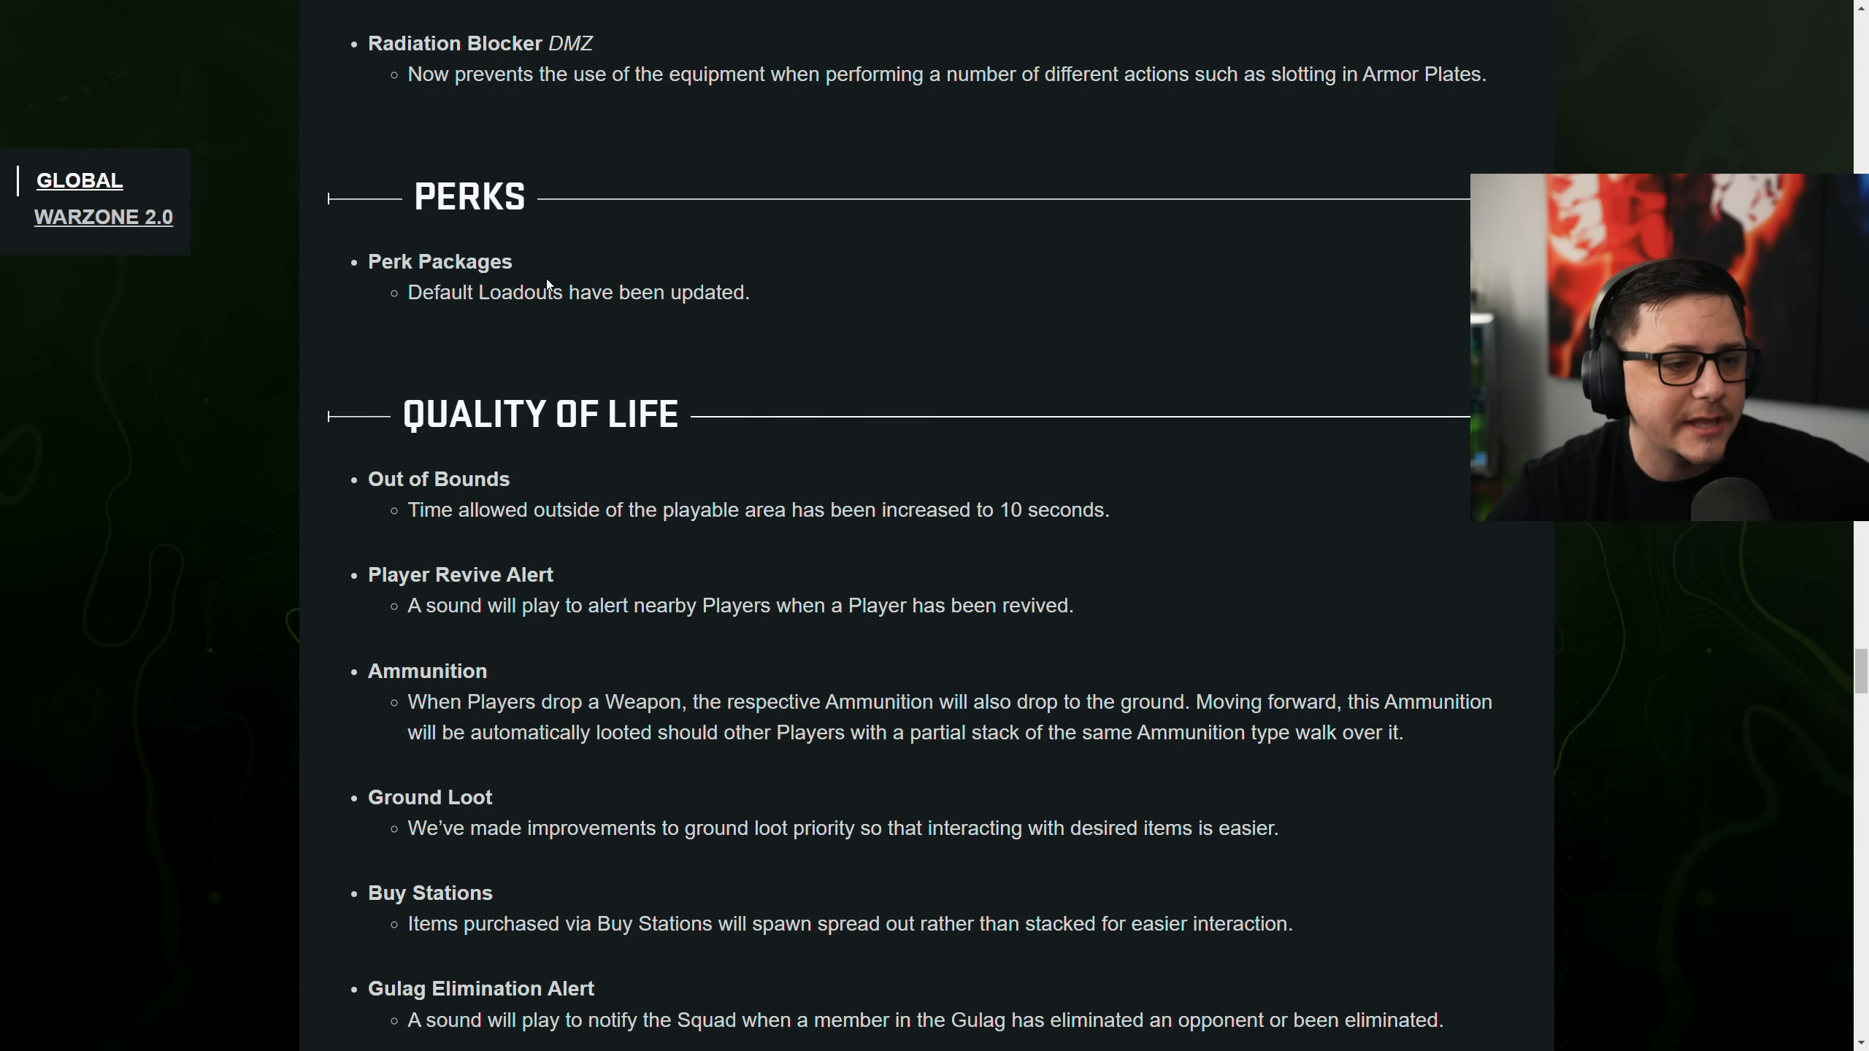
{"action": "scroll", "scroll_direction": "down", "scroll_amount": 3}
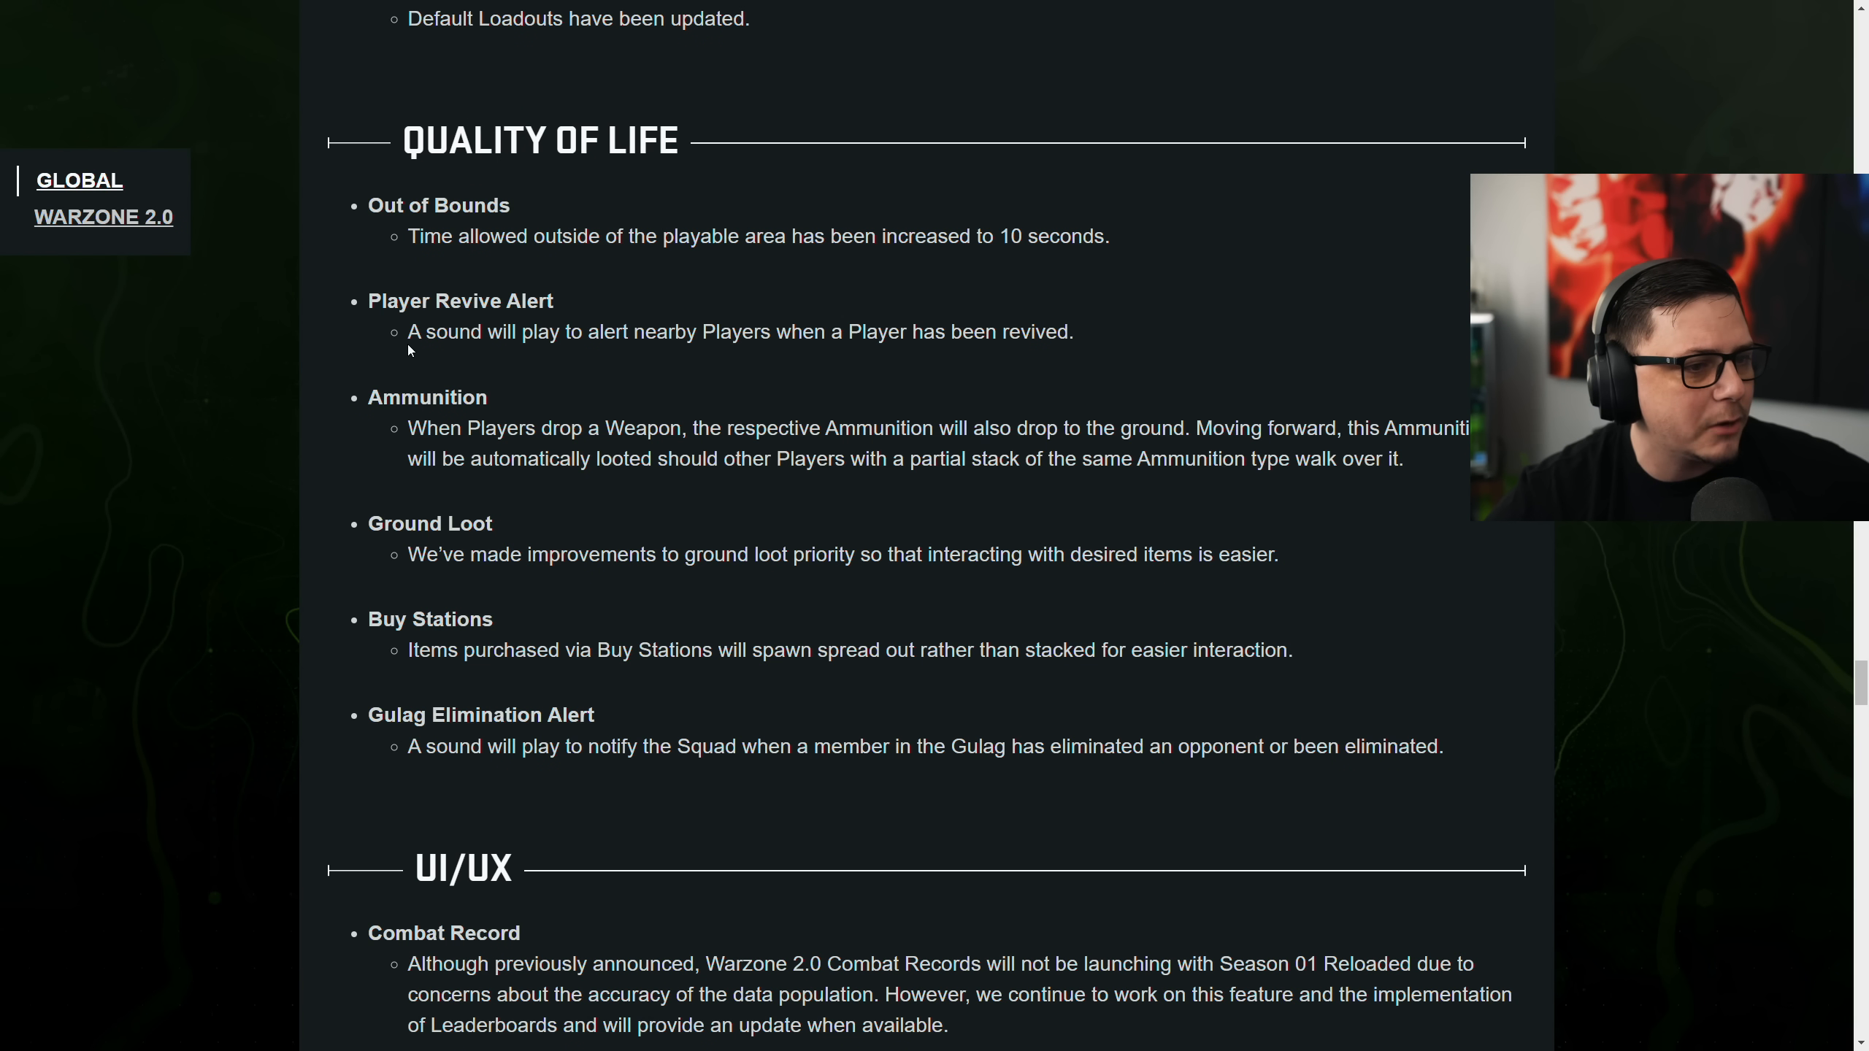
Highlight the Player Revive Alert sound note and continue past UI/UX to Bug Fixes
{"action": "left_click_drag", "start_coordinate": [407, 331], "coordinate": [844, 331]}
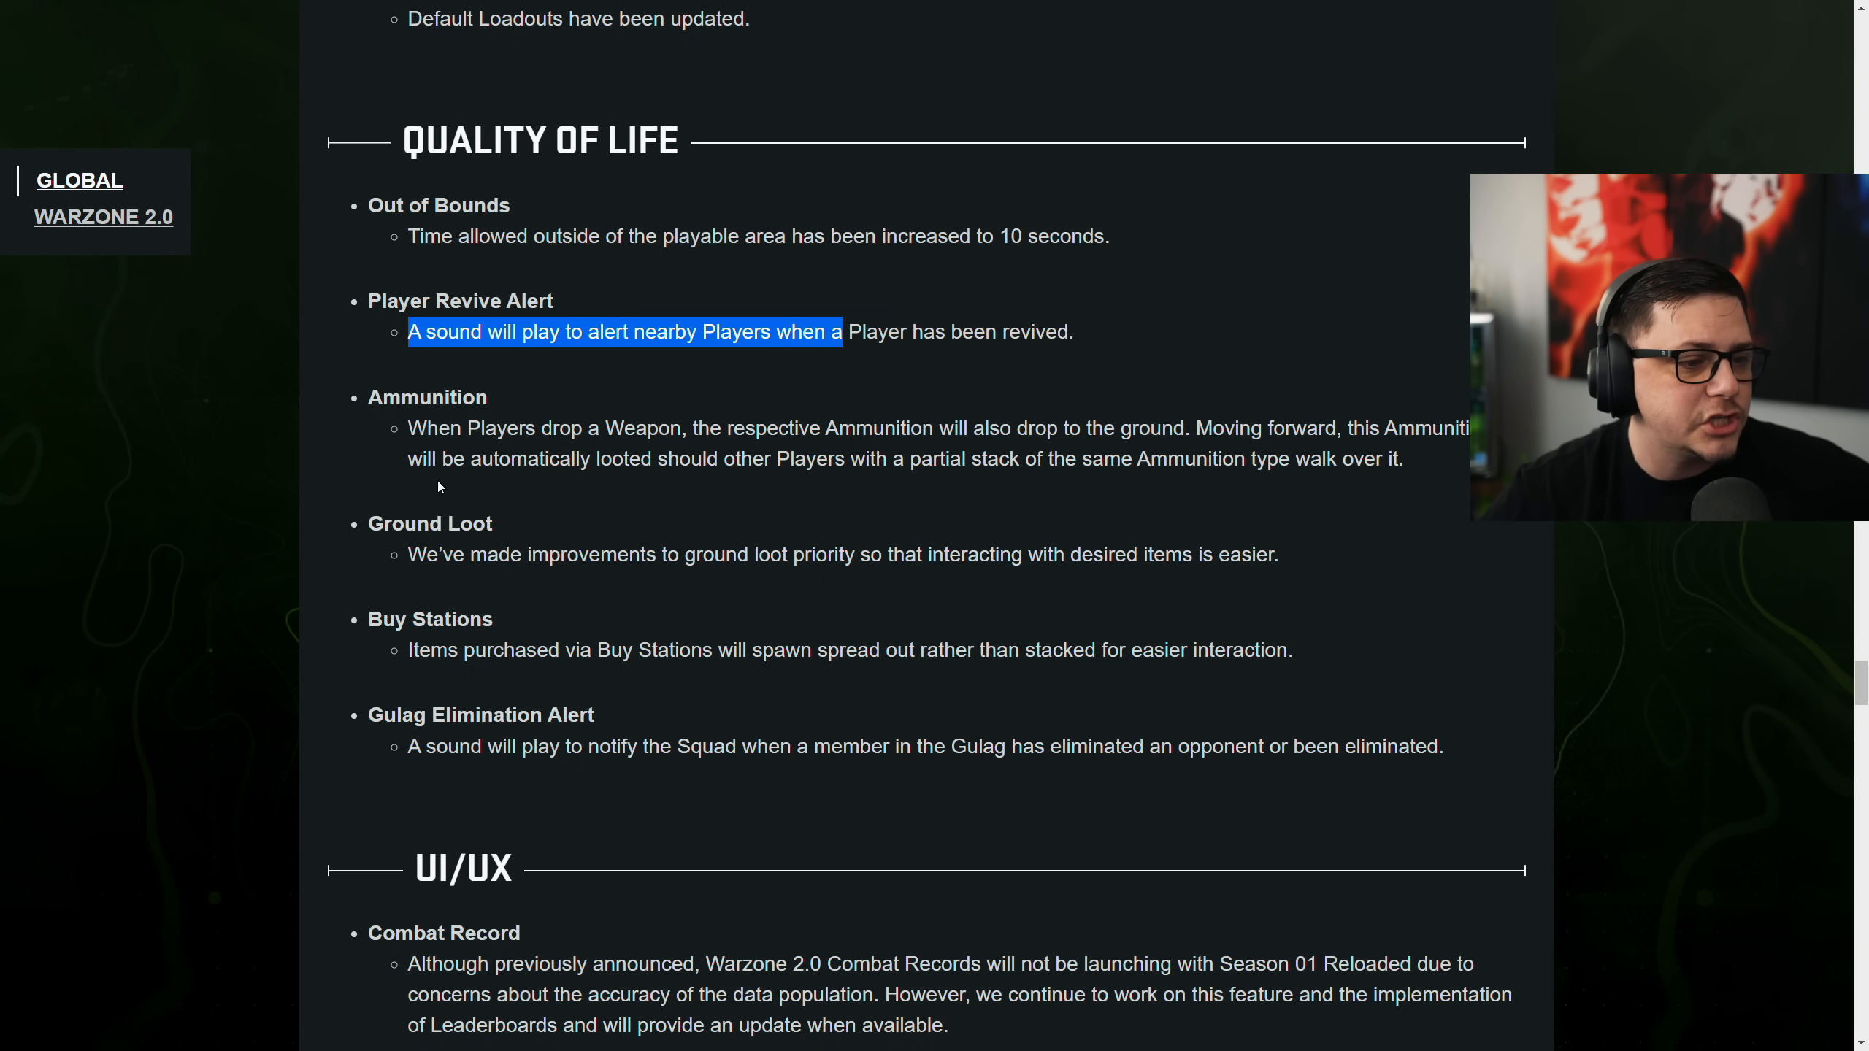
{"action": "mouse_move", "coordinate": [698, 476]}
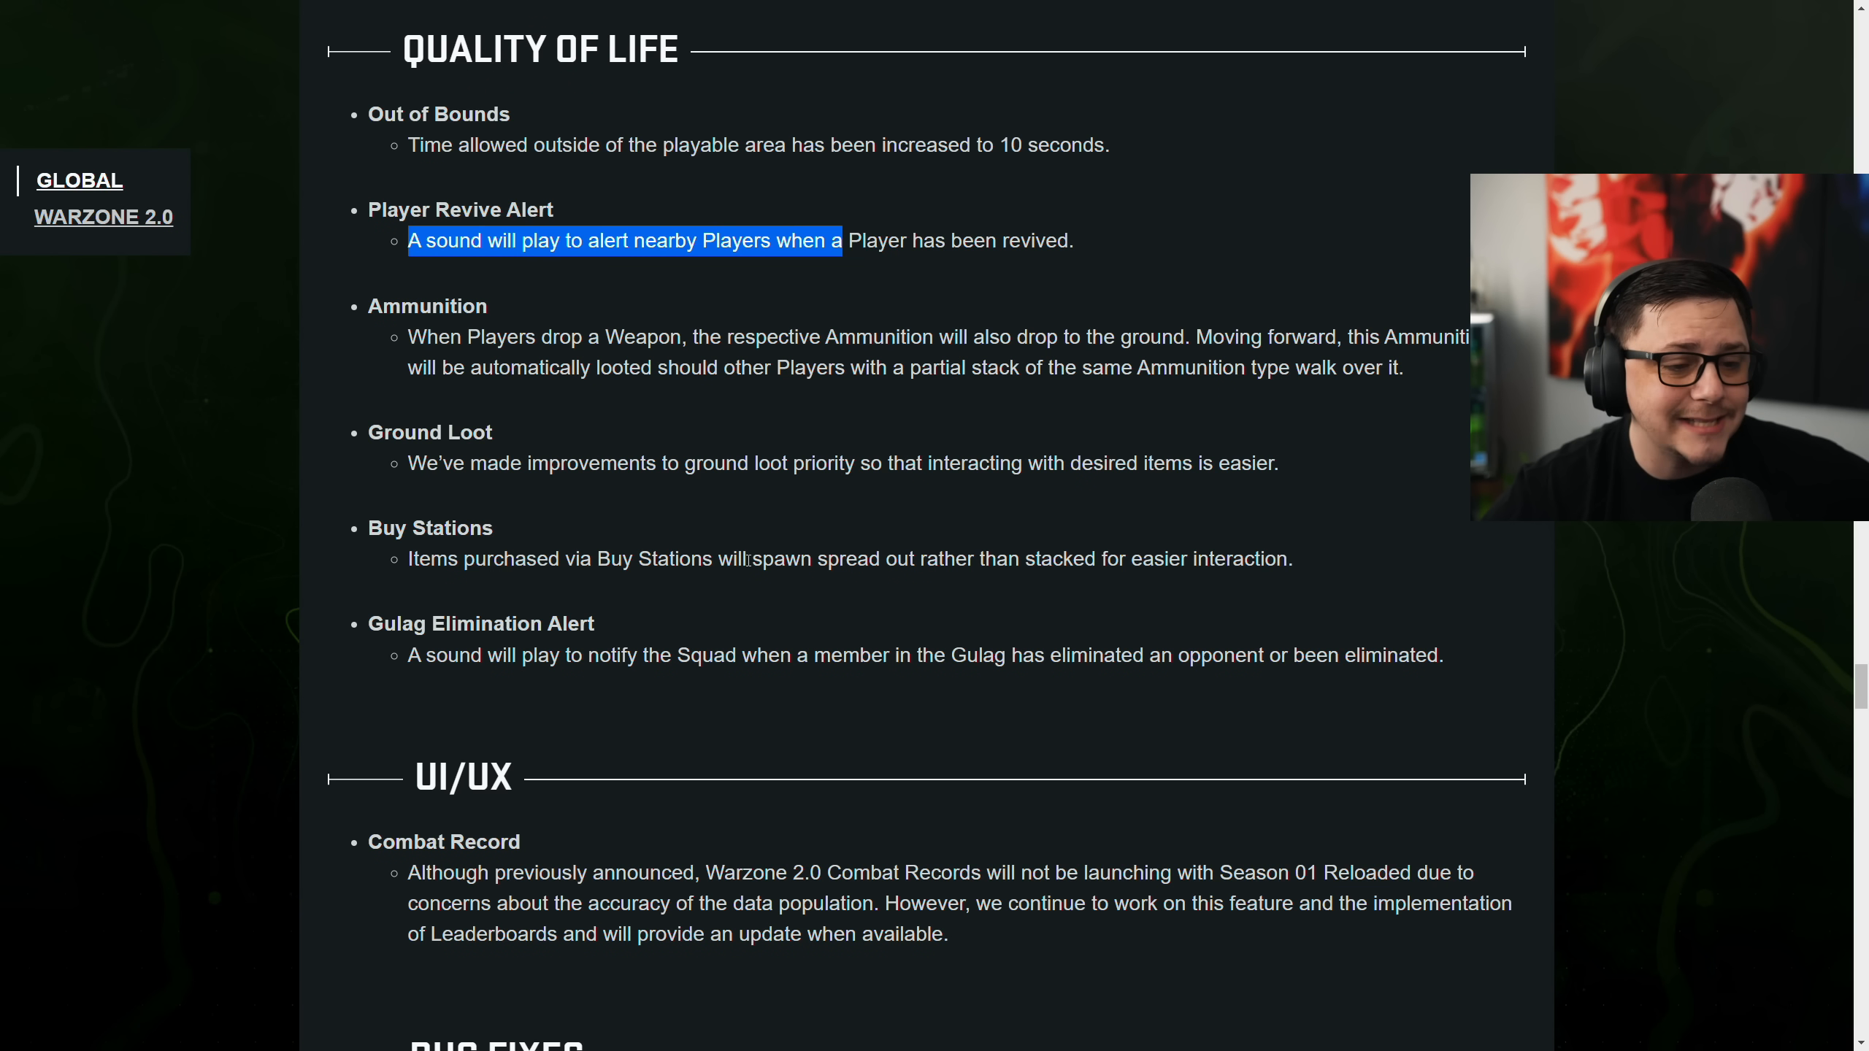
{"action": "mouse_move", "coordinate": [971, 580]}
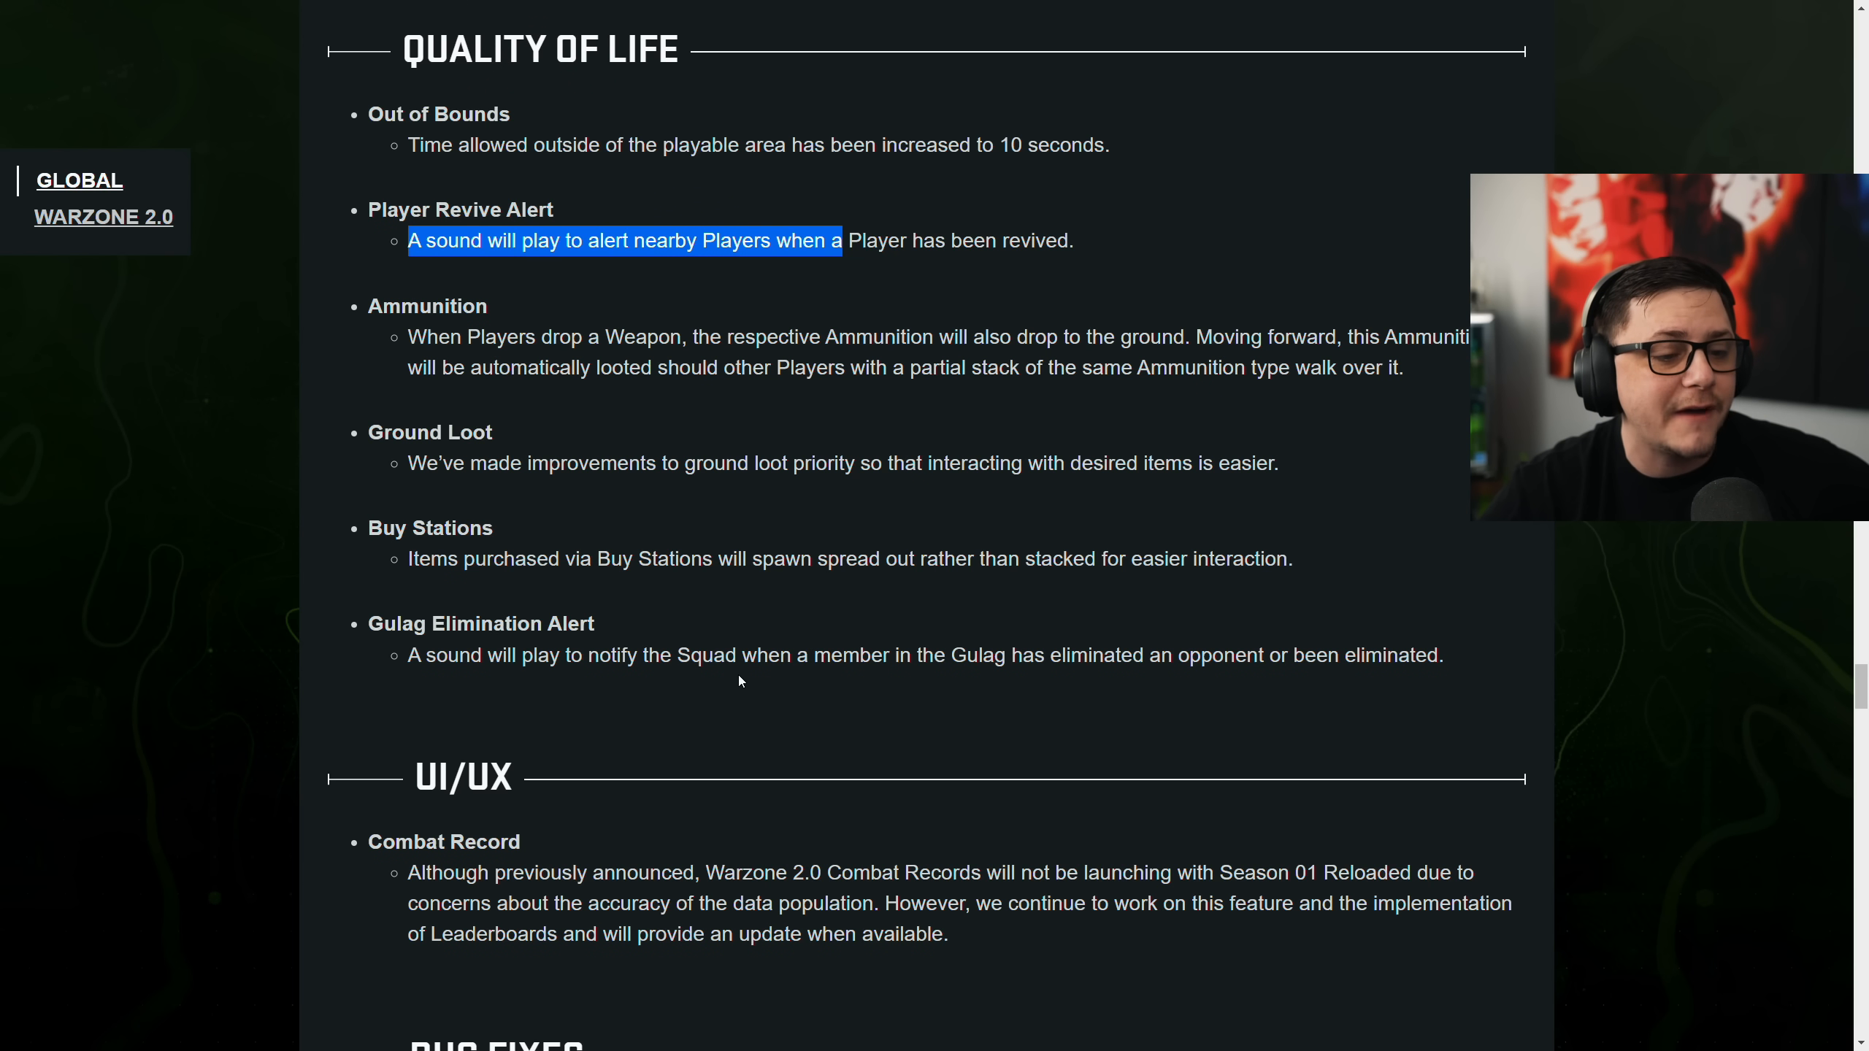
{"action": "mouse_move", "coordinate": [1145, 688]}
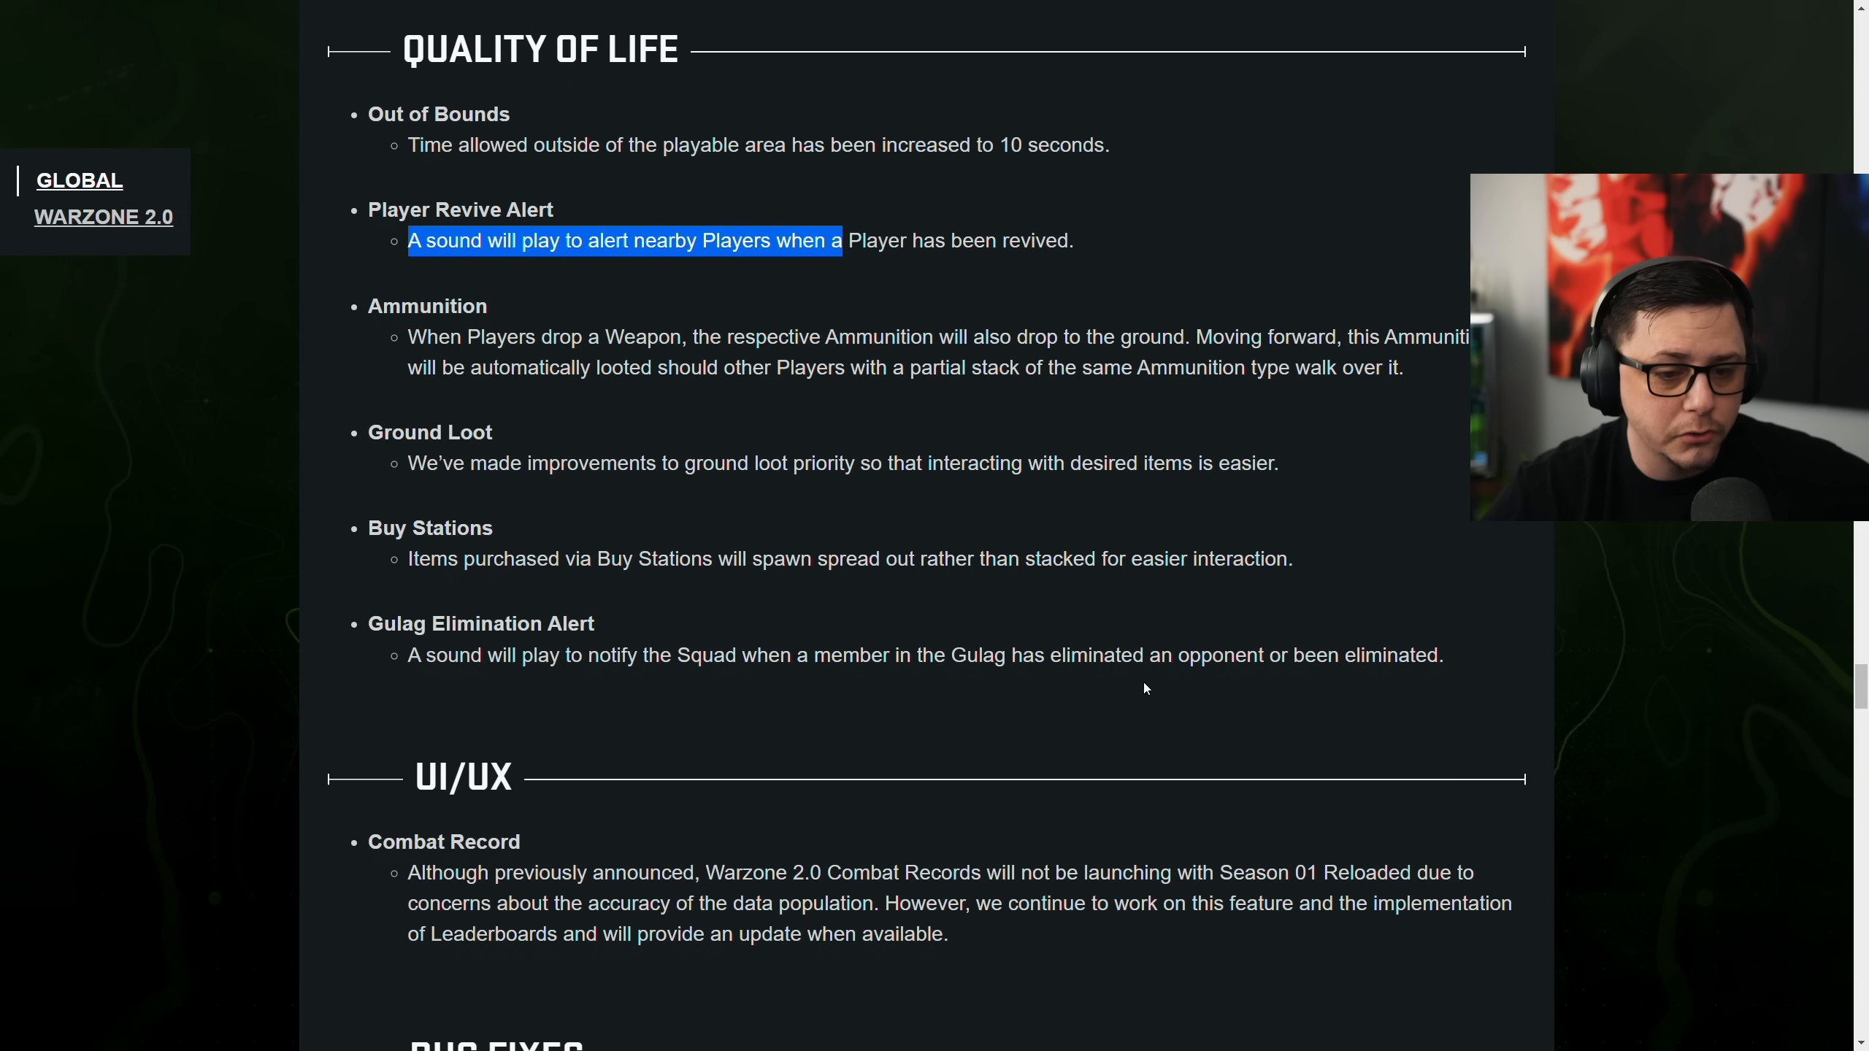
{"action": "scroll", "scroll_direction": "down", "scroll_amount": 3}
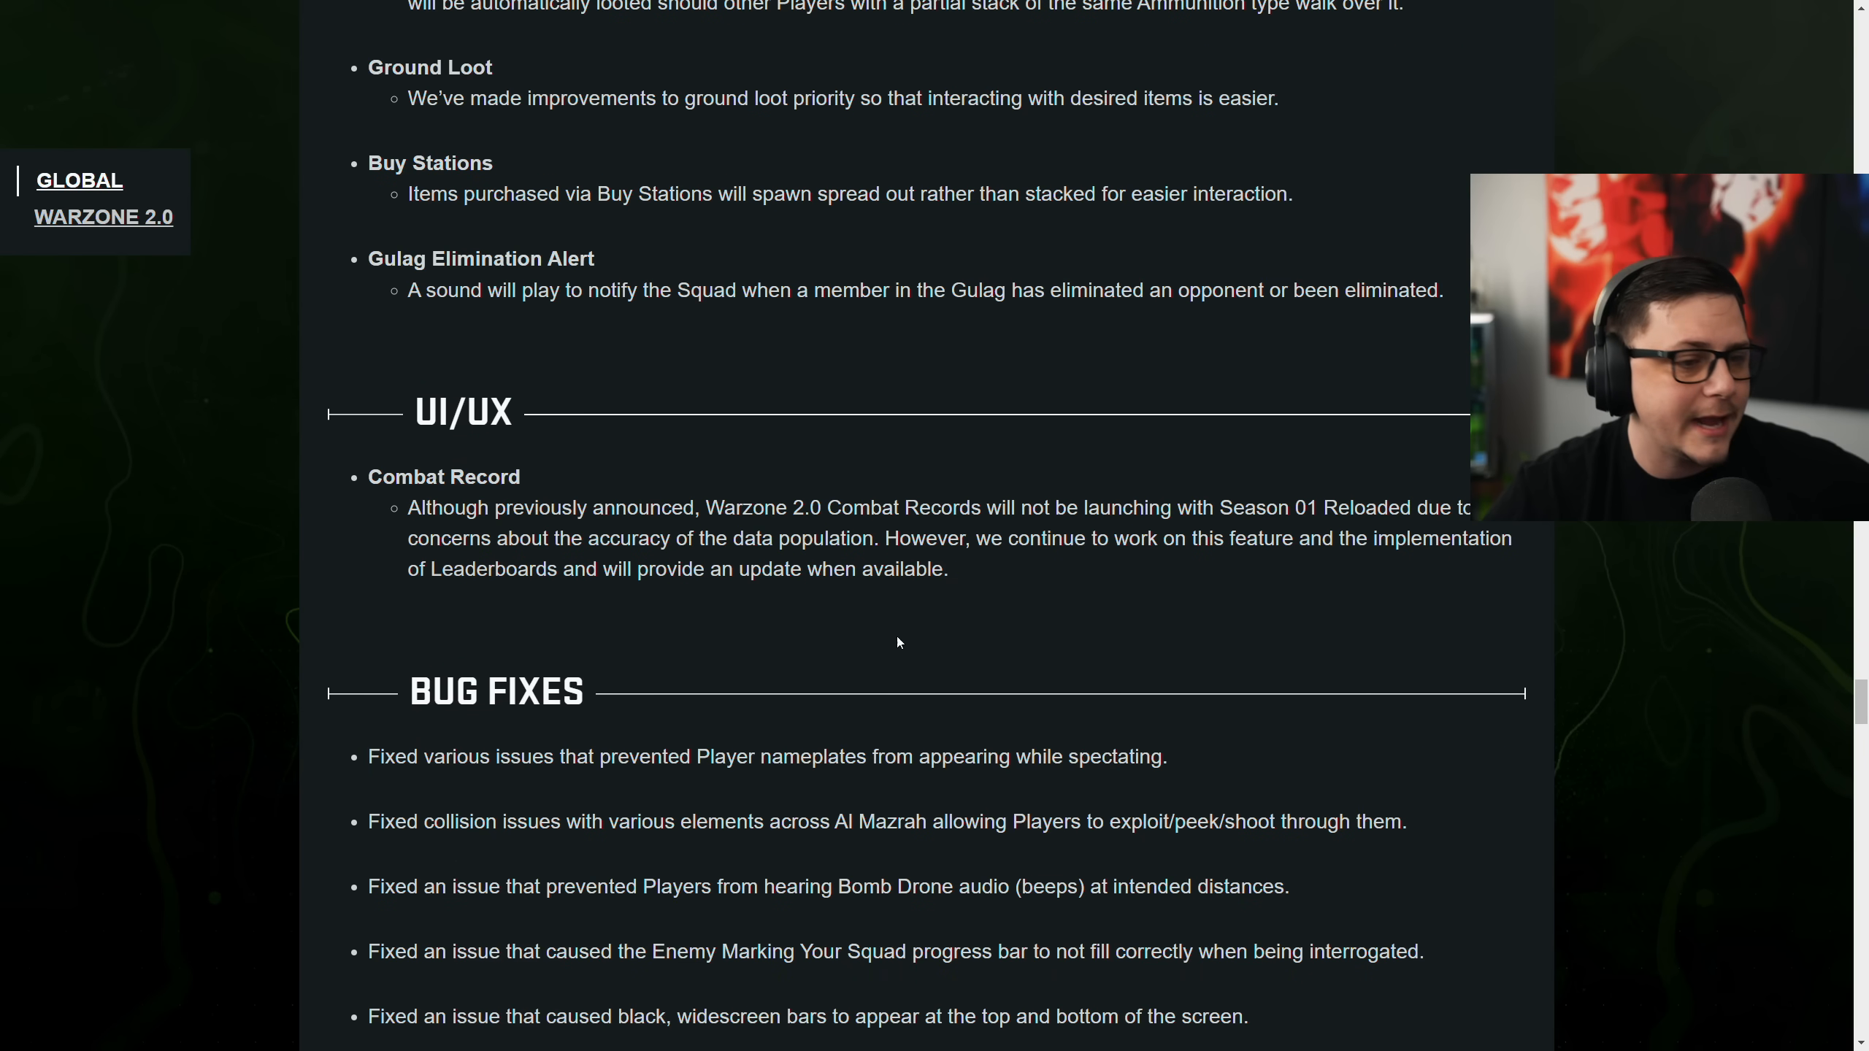
Highlight the Combat Record delay paragraph, clear it, and reach the Bug Fixes list
{"action": "scroll", "scroll_direction": "down", "scroll_amount": 3}
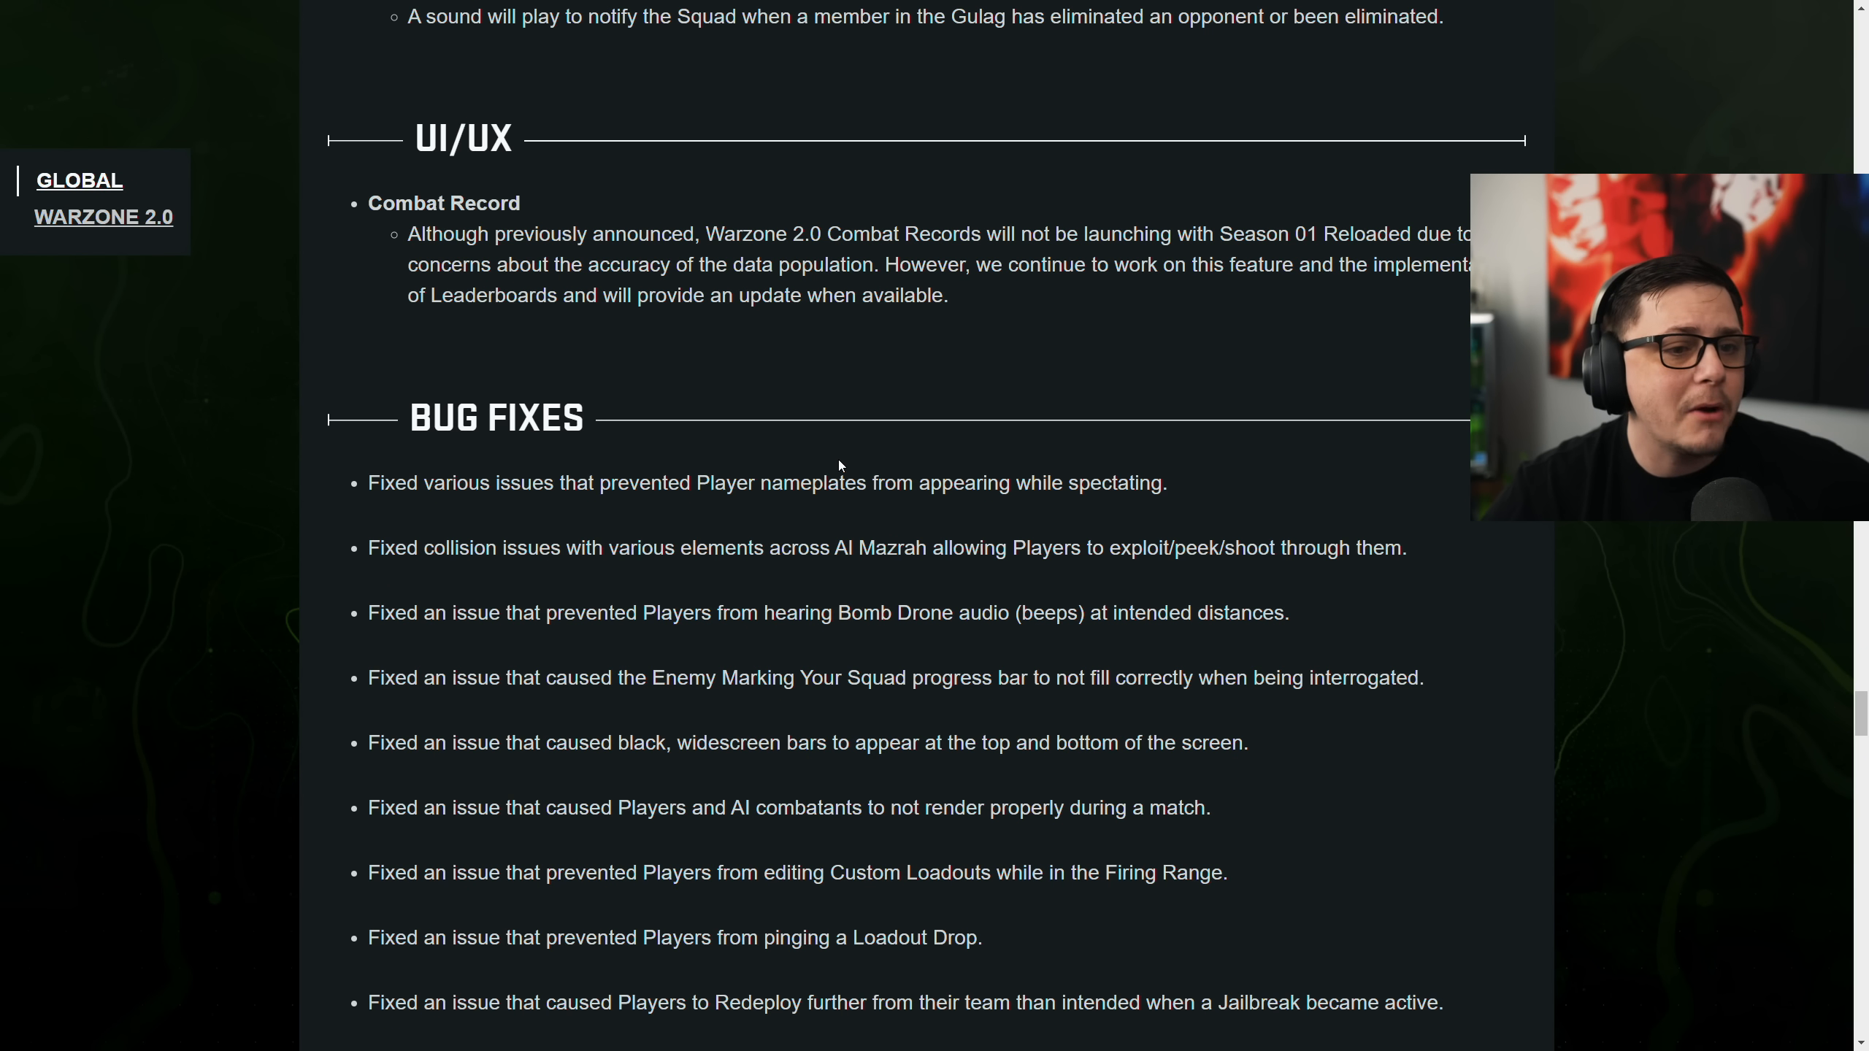
{"action": "left_click_drag", "start_coordinate": [409, 234], "coordinate": [949, 295]}
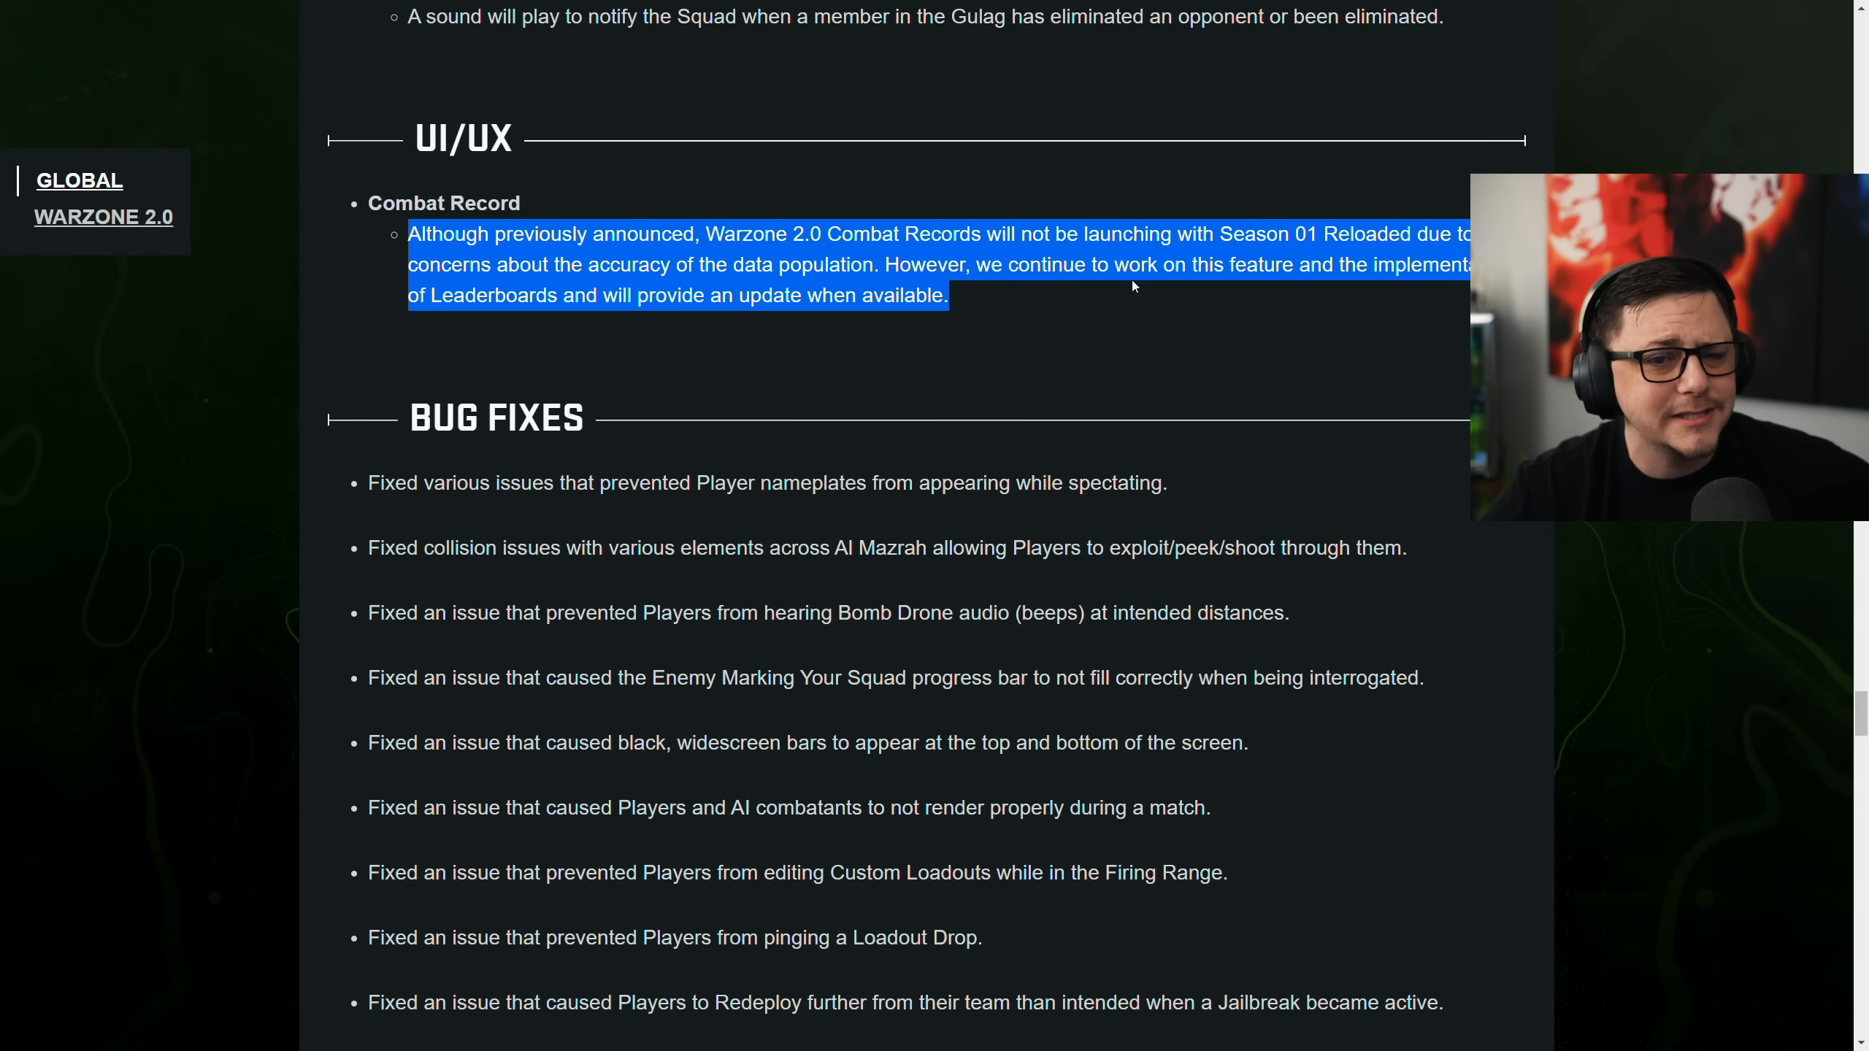
{"action": "left_click", "coordinate": [1133, 283]}
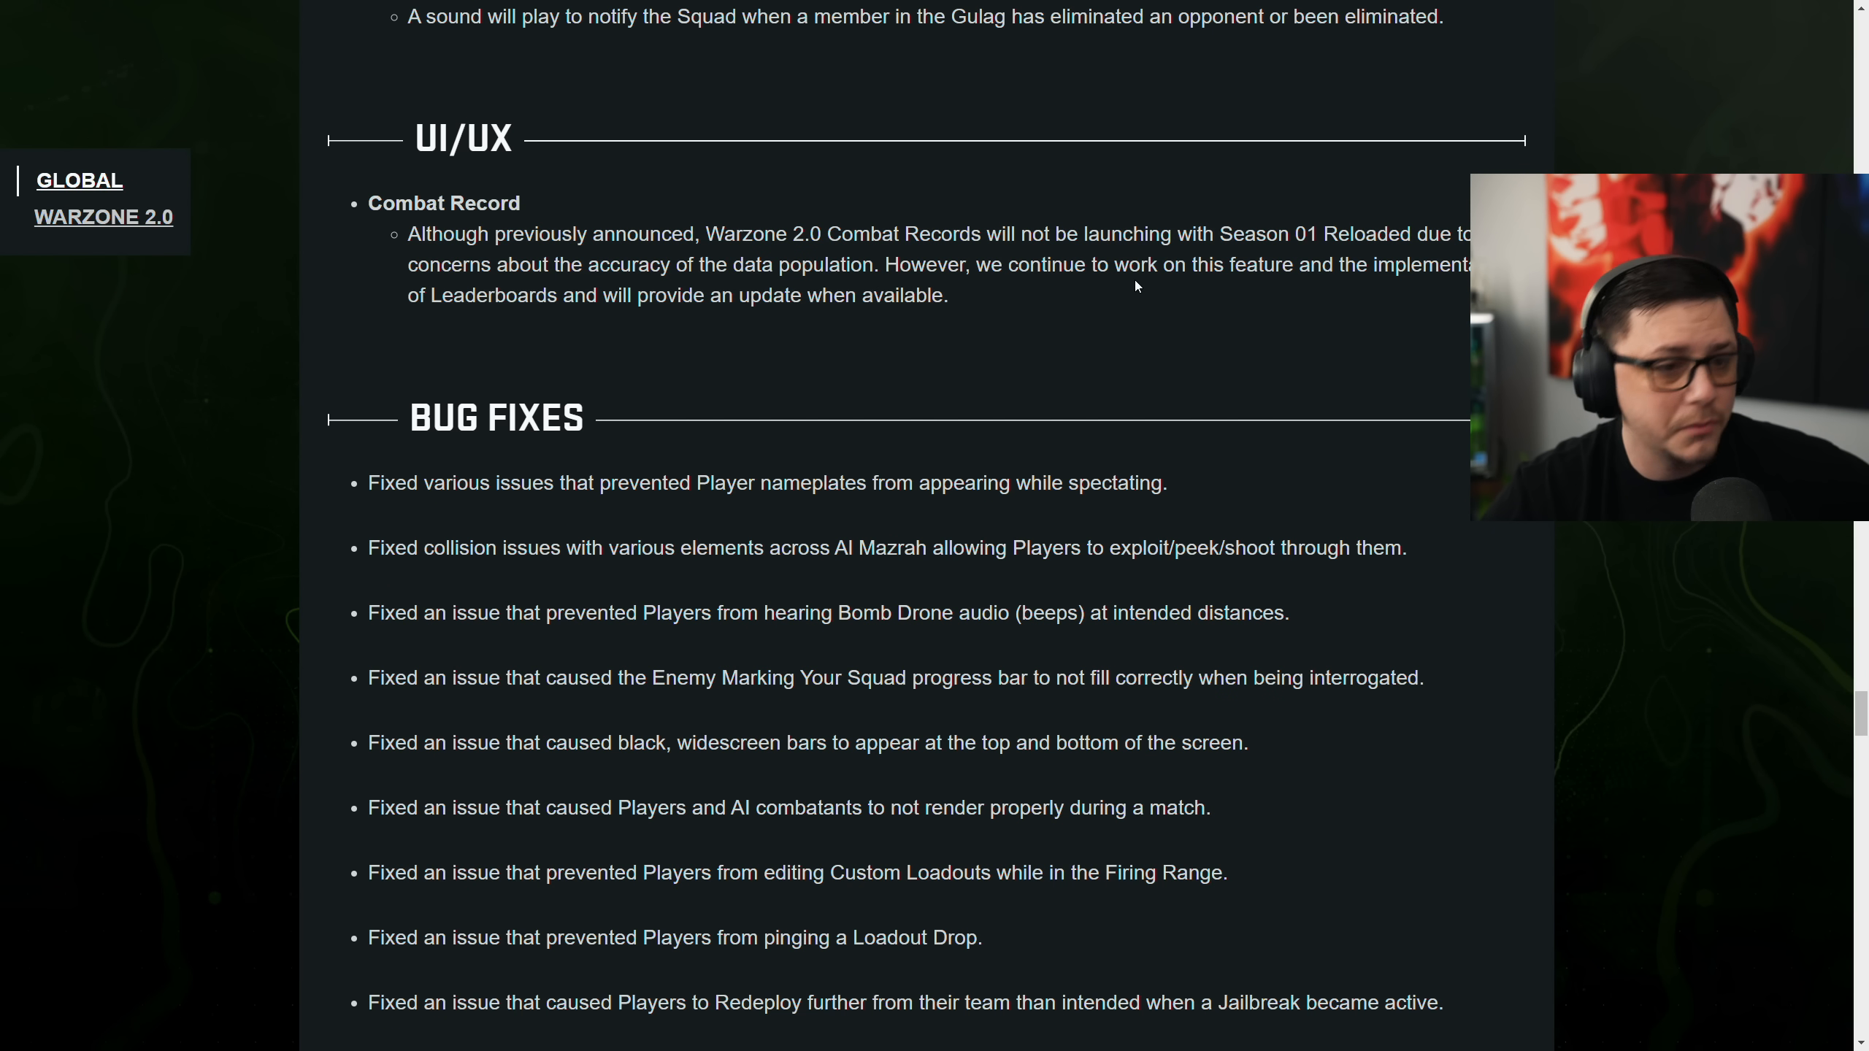
{"action": "scroll", "scroll_direction": "down", "scroll_amount": 3}
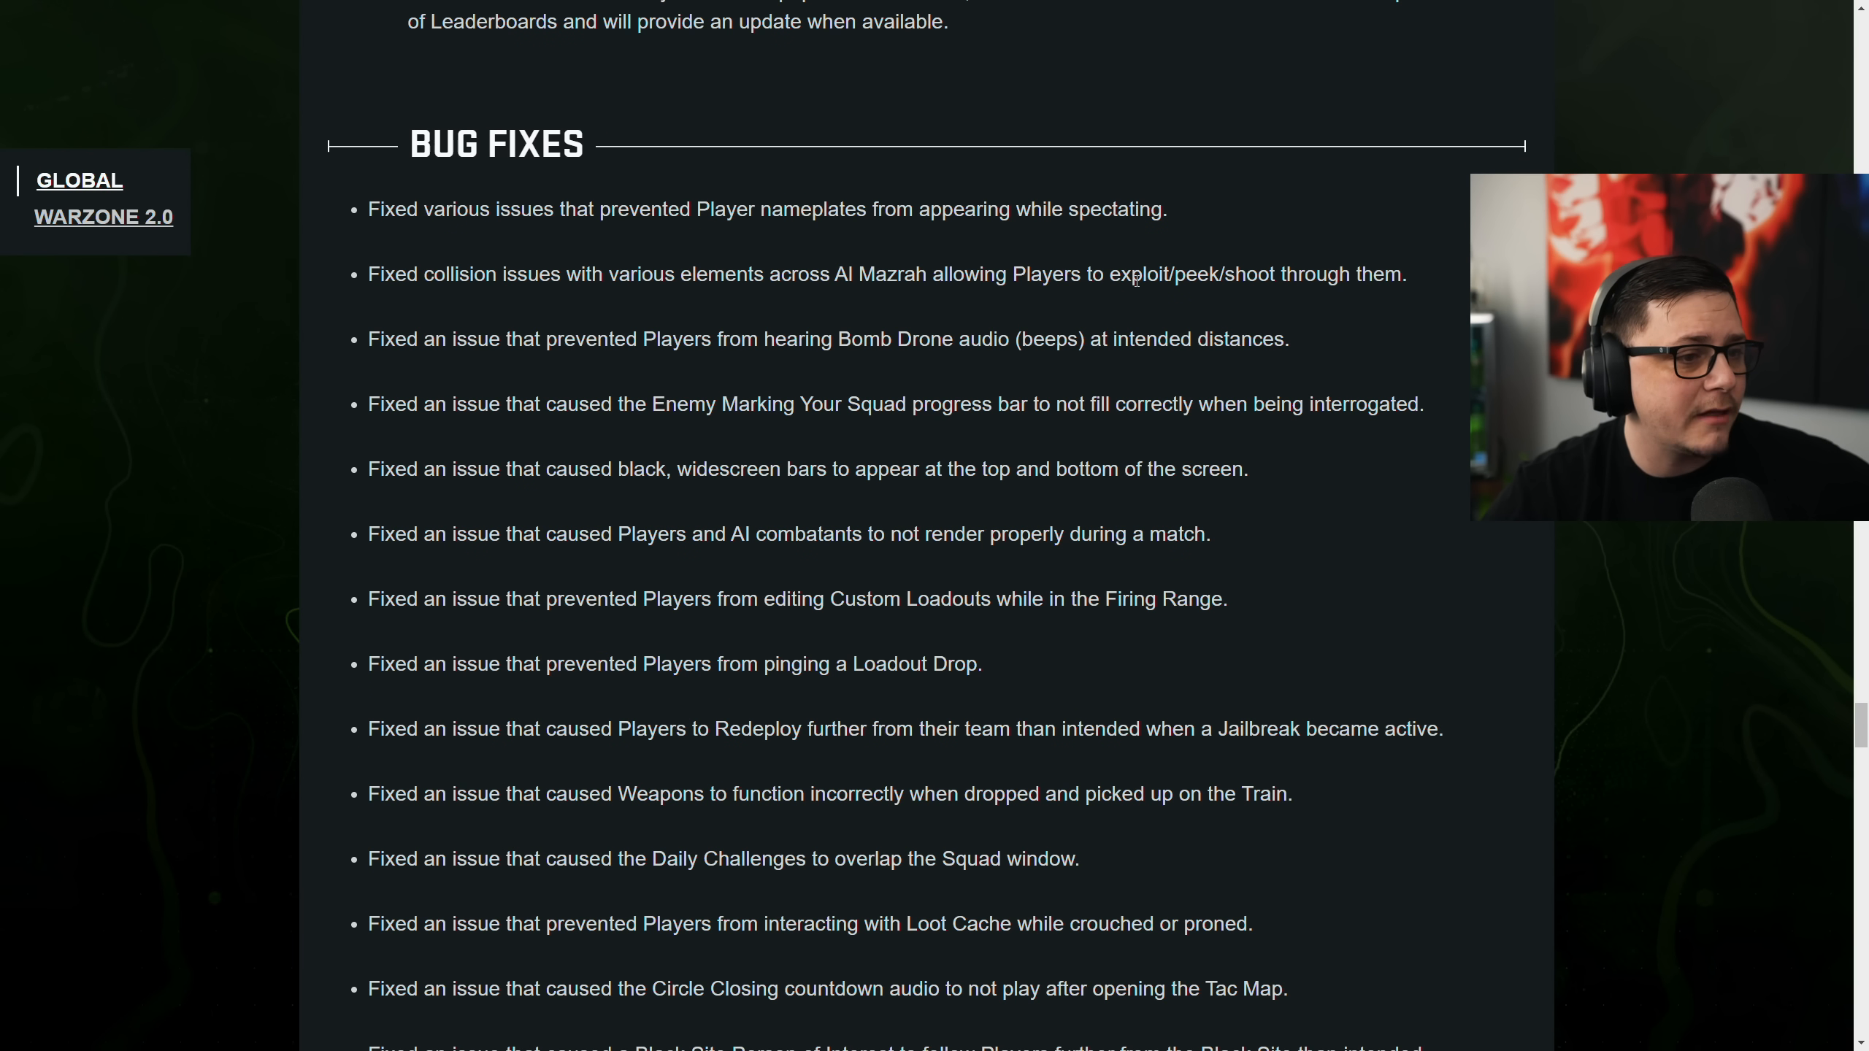
Highlight the bug fix list and read past Known Issues to the December 14 Playlist notes
{"action": "left_click_drag", "start_coordinate": [369, 209], "coordinate": [674, 442]}
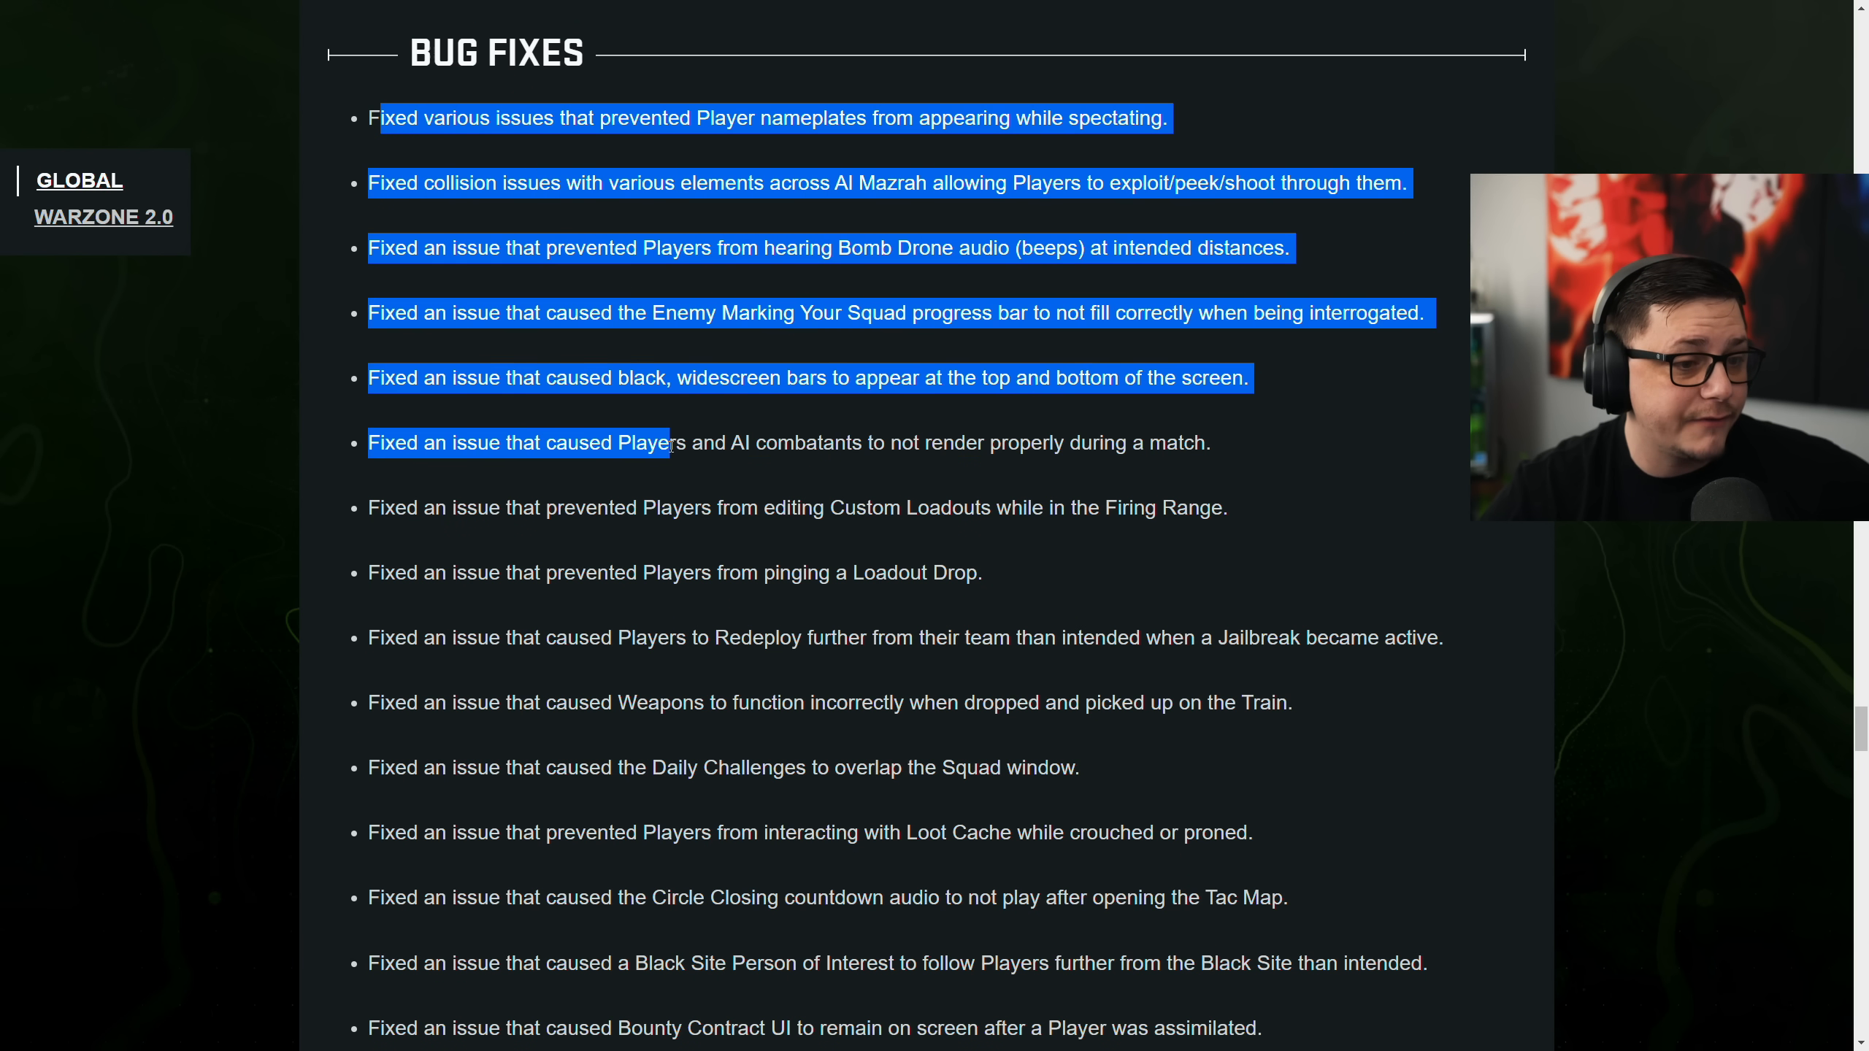
{"action": "scroll", "scroll_direction": "down", "scroll_amount": 3}
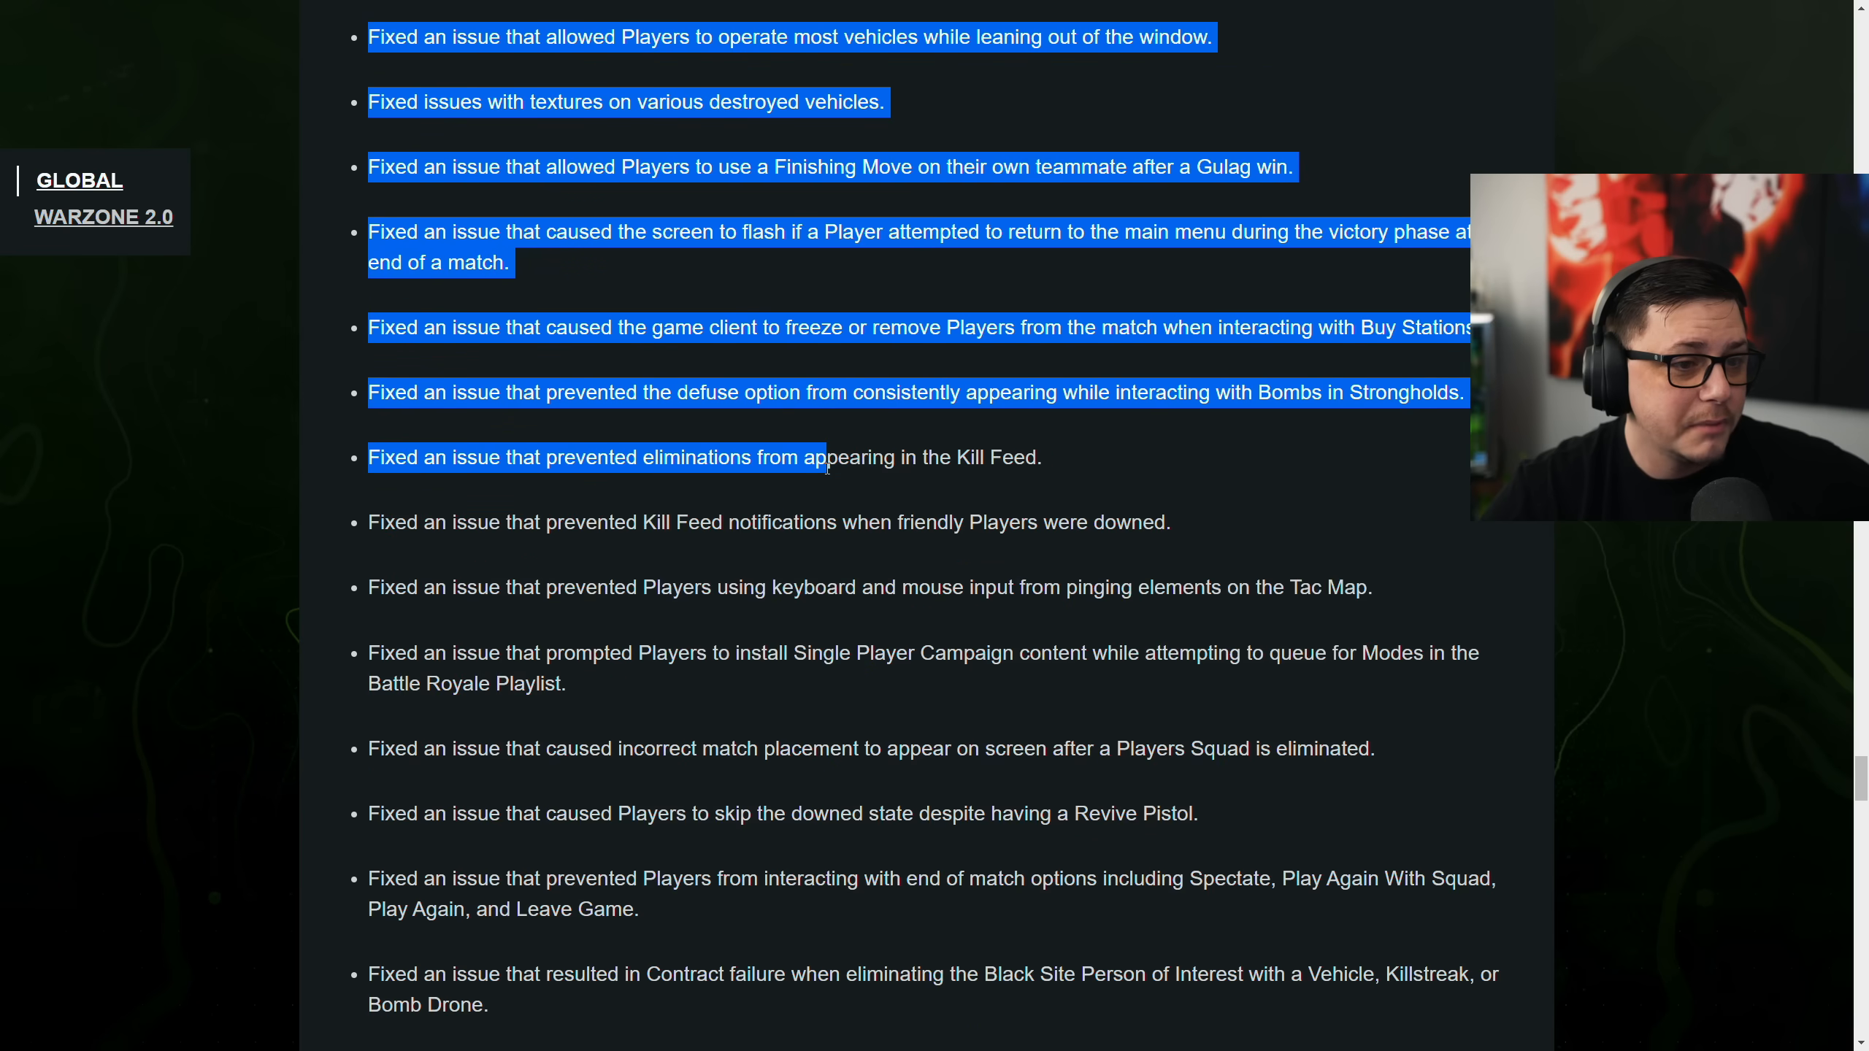
{"action": "scroll", "scroll_direction": "down", "scroll_amount": 3}
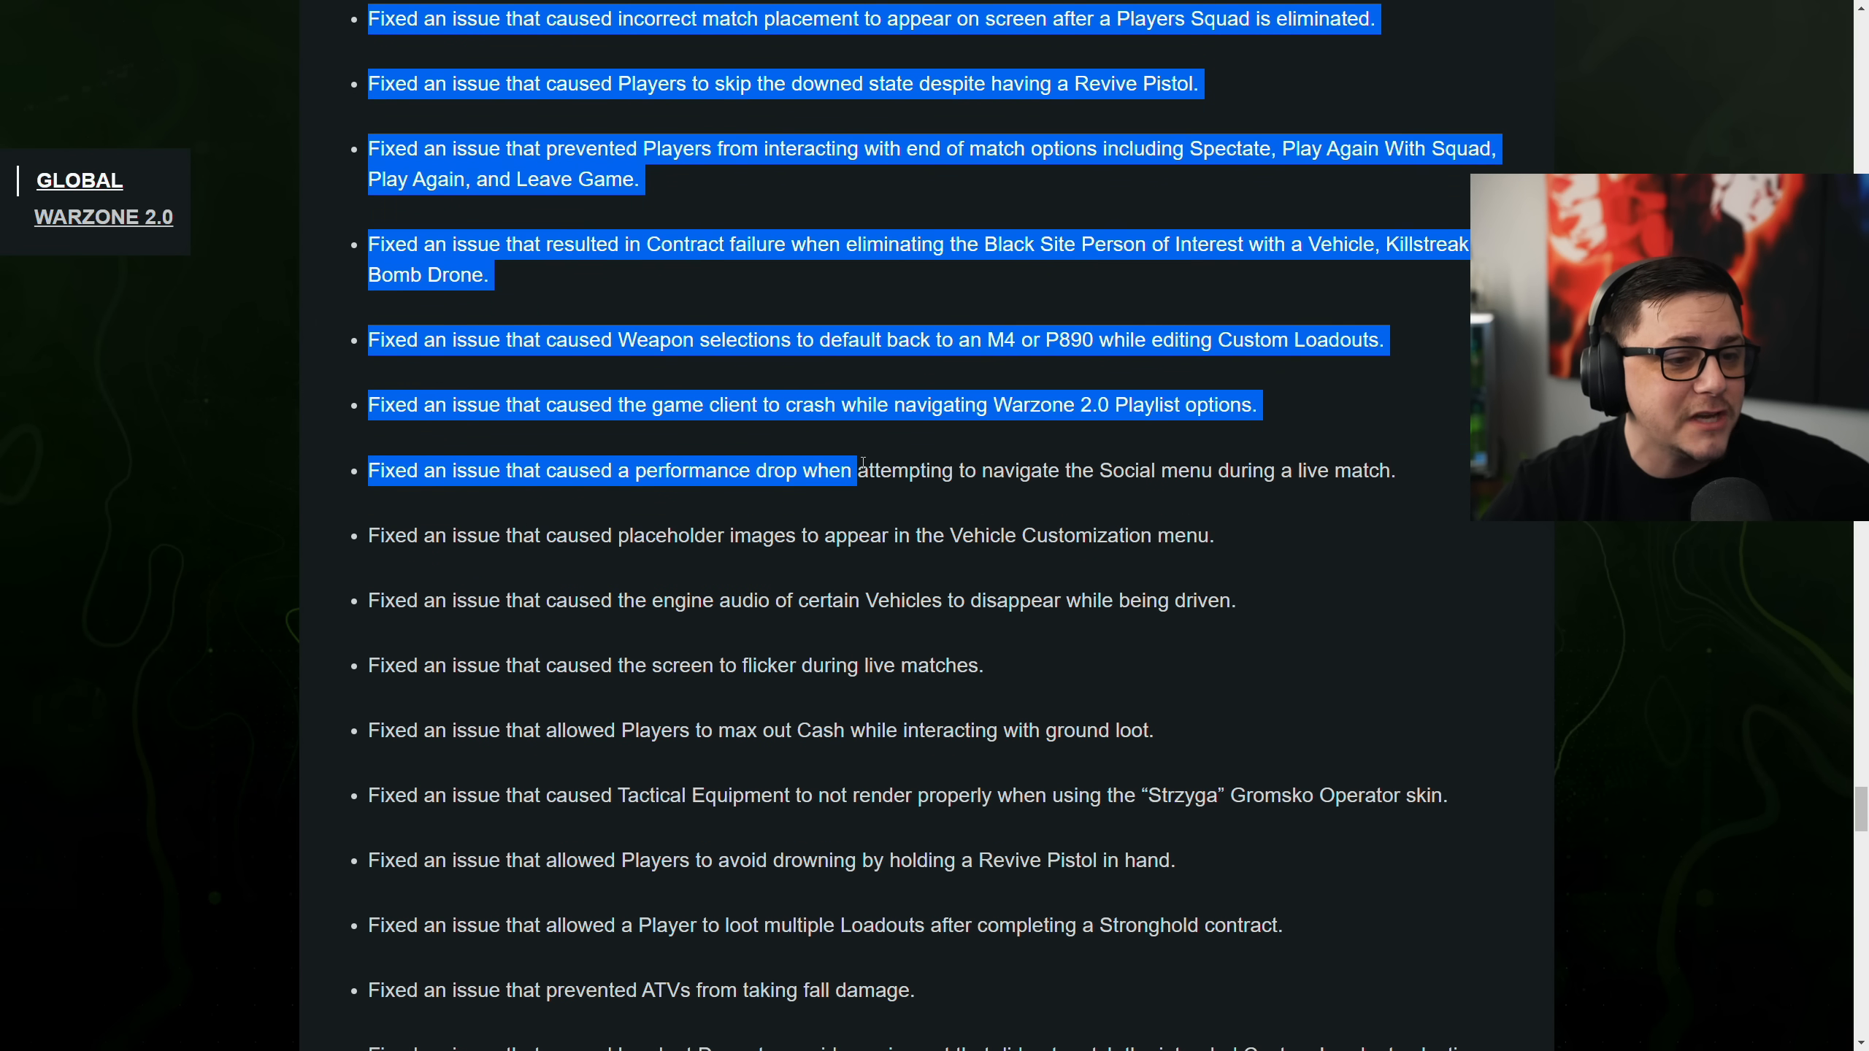
{"action": "scroll", "scroll_direction": "down", "scroll_amount": 3}
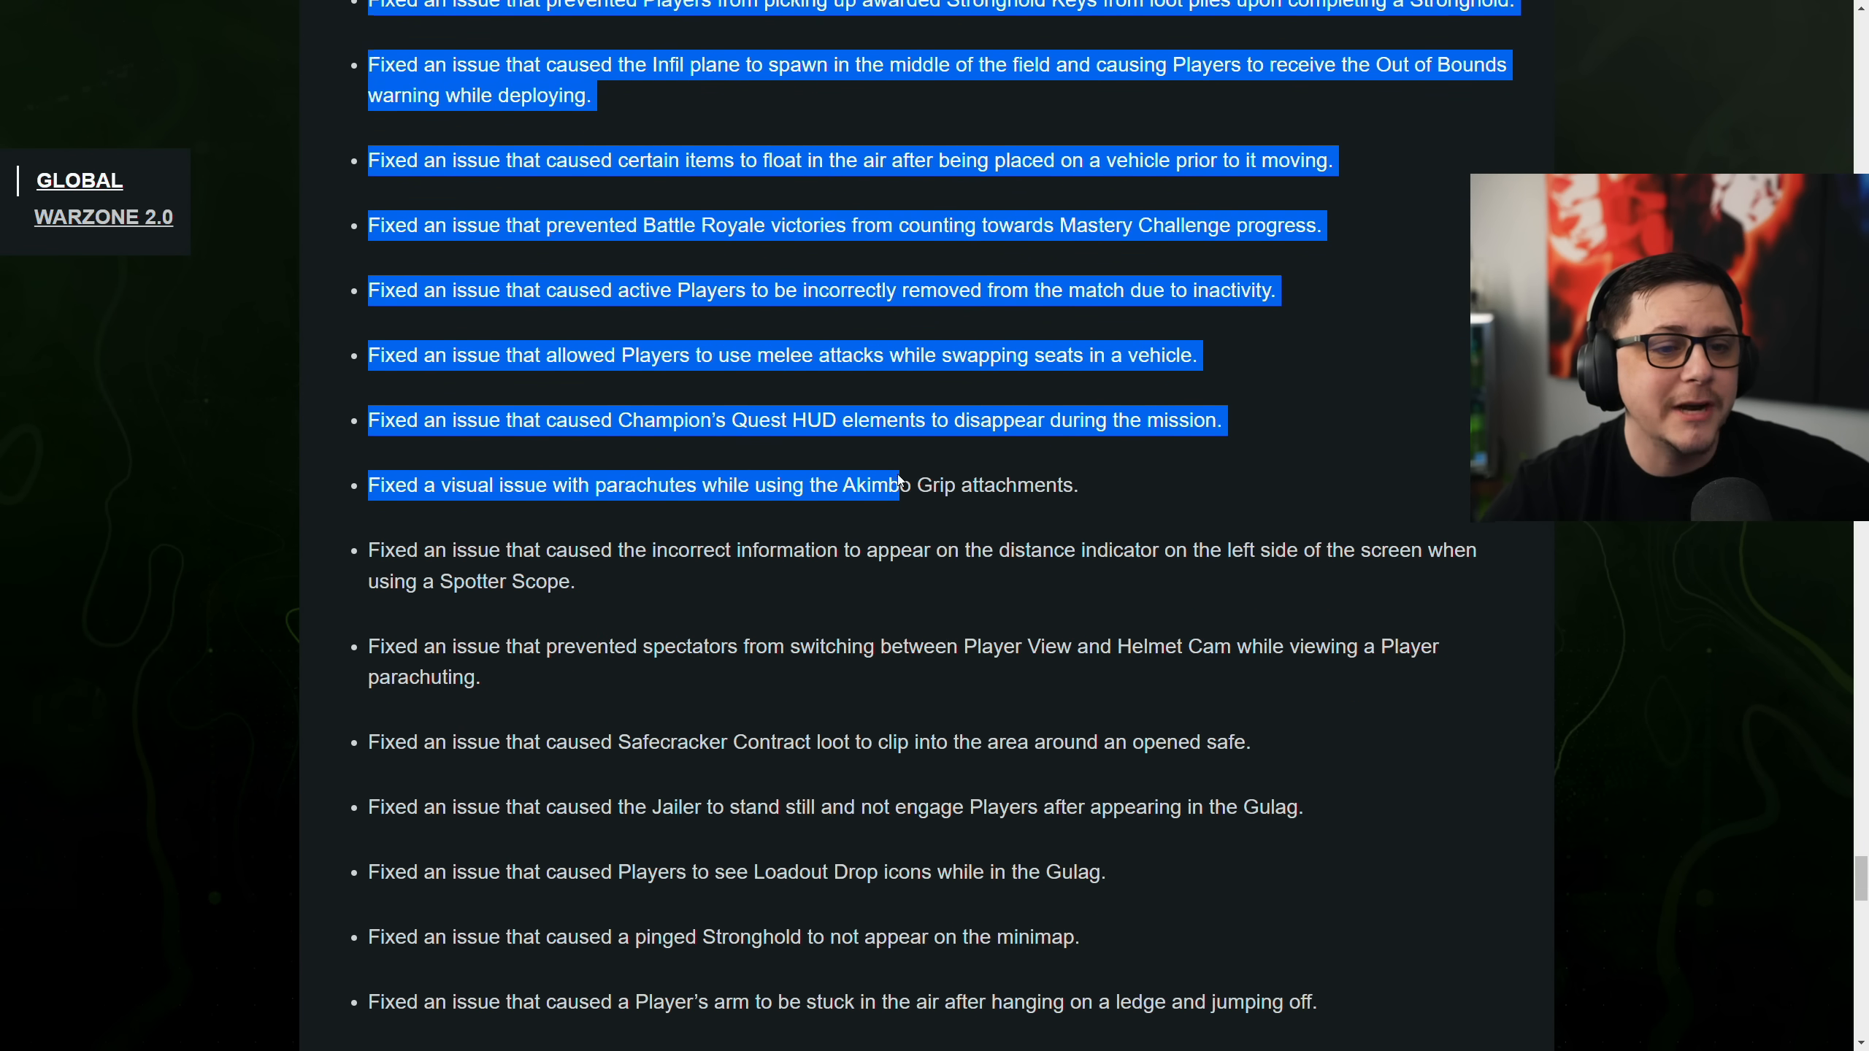
{"action": "scroll", "scroll_direction": "down", "scroll_amount": 3}
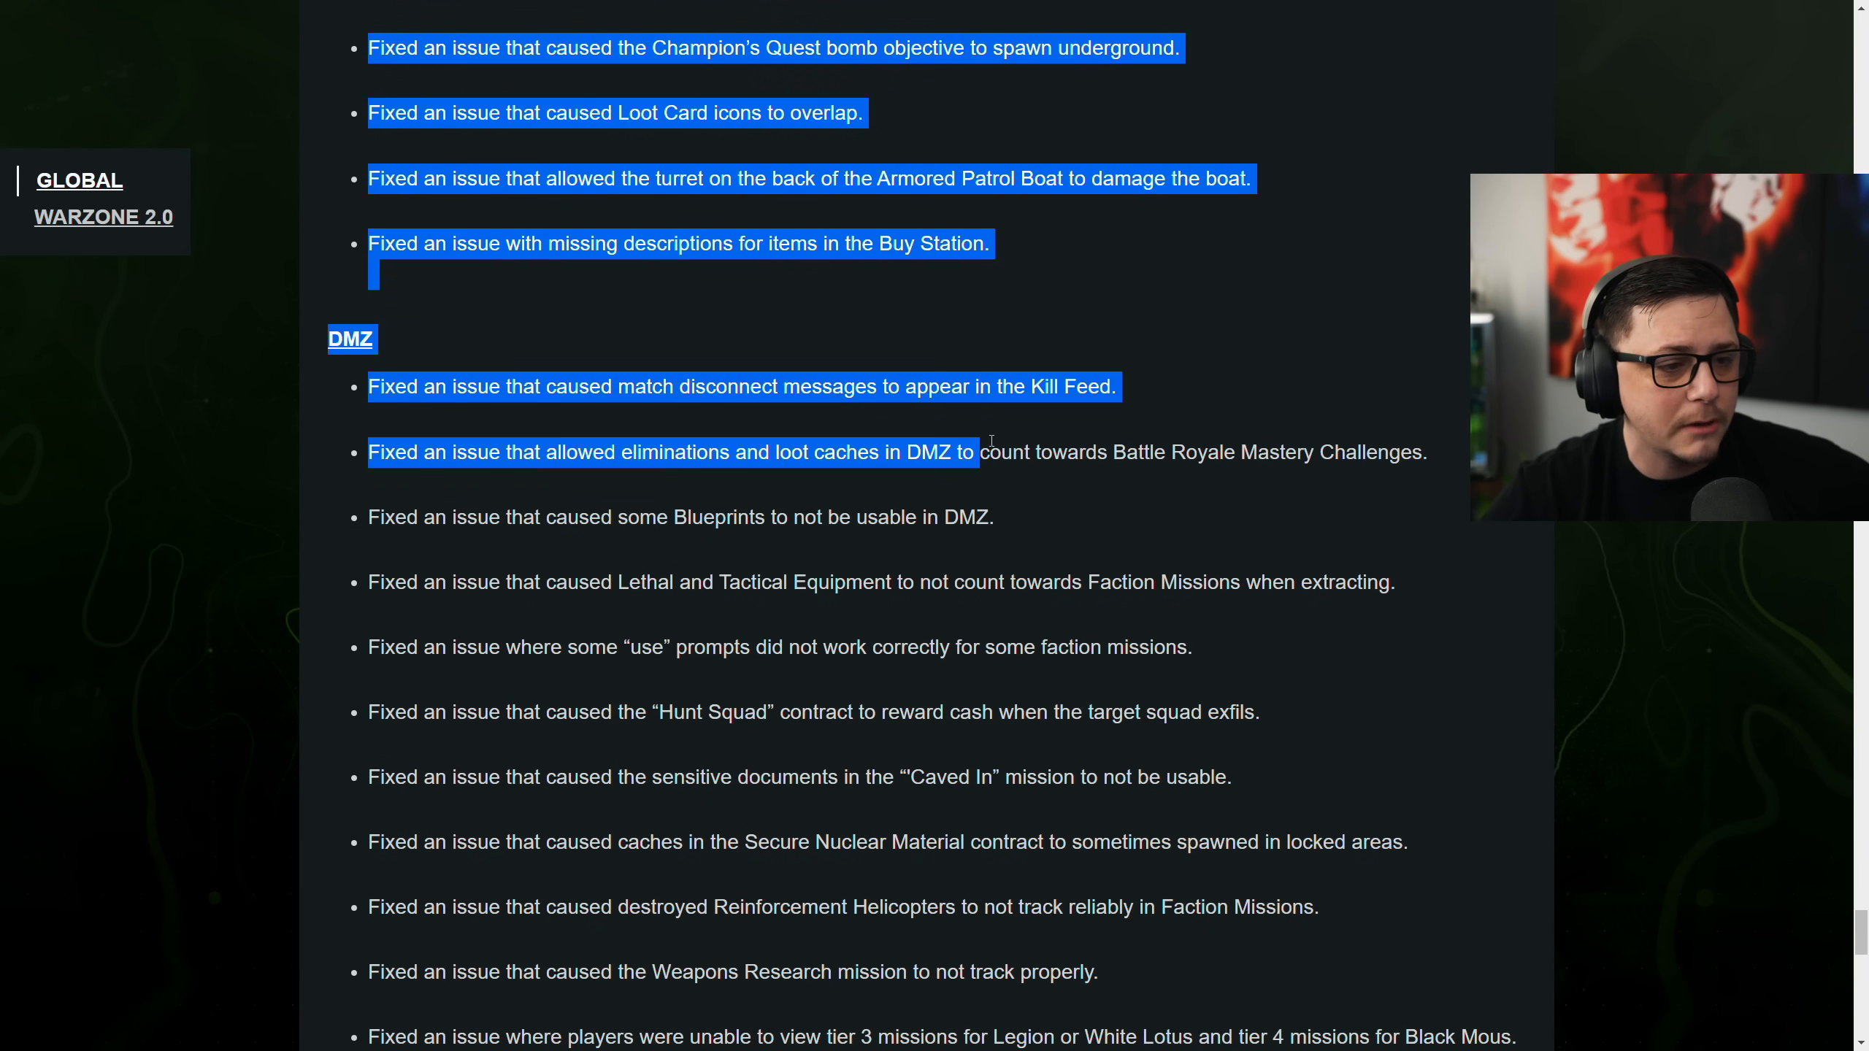
{"action": "scroll", "scroll_direction": "down", "scroll_amount": 3}
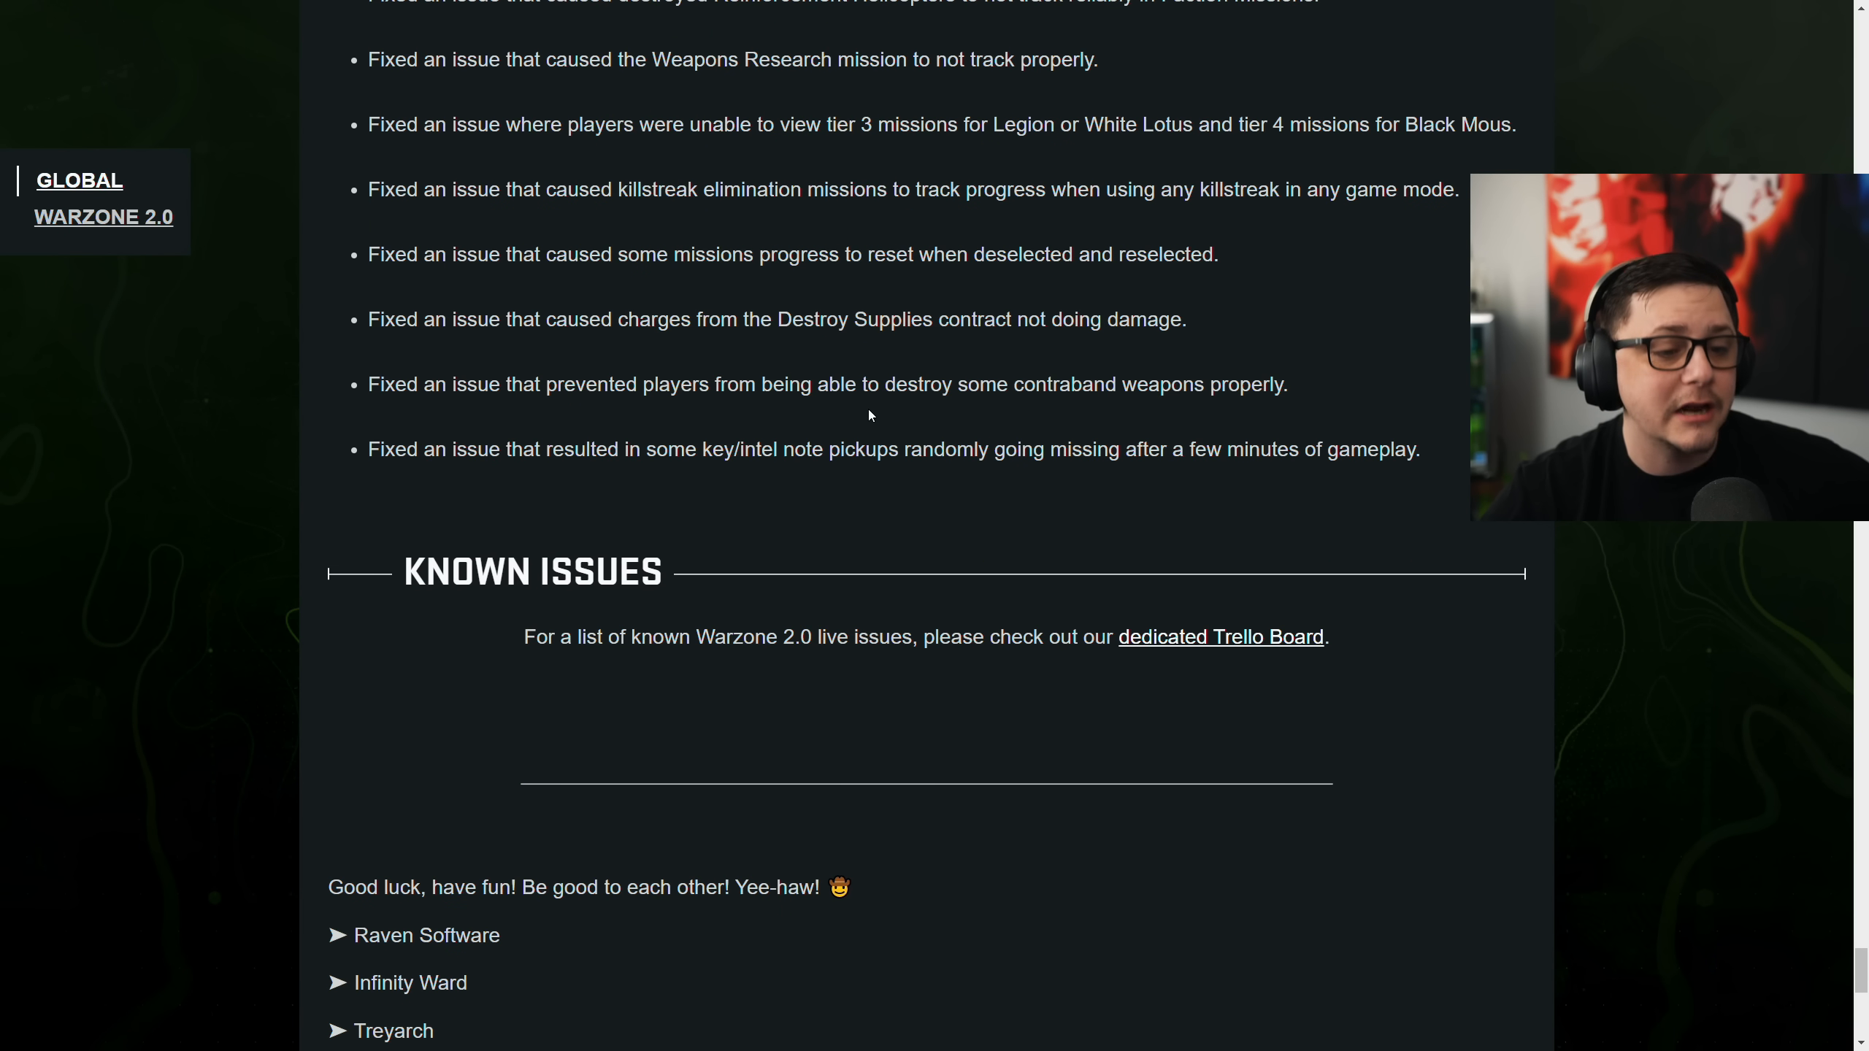
{"action": "scroll", "scroll_direction": "down", "scroll_amount": 3}
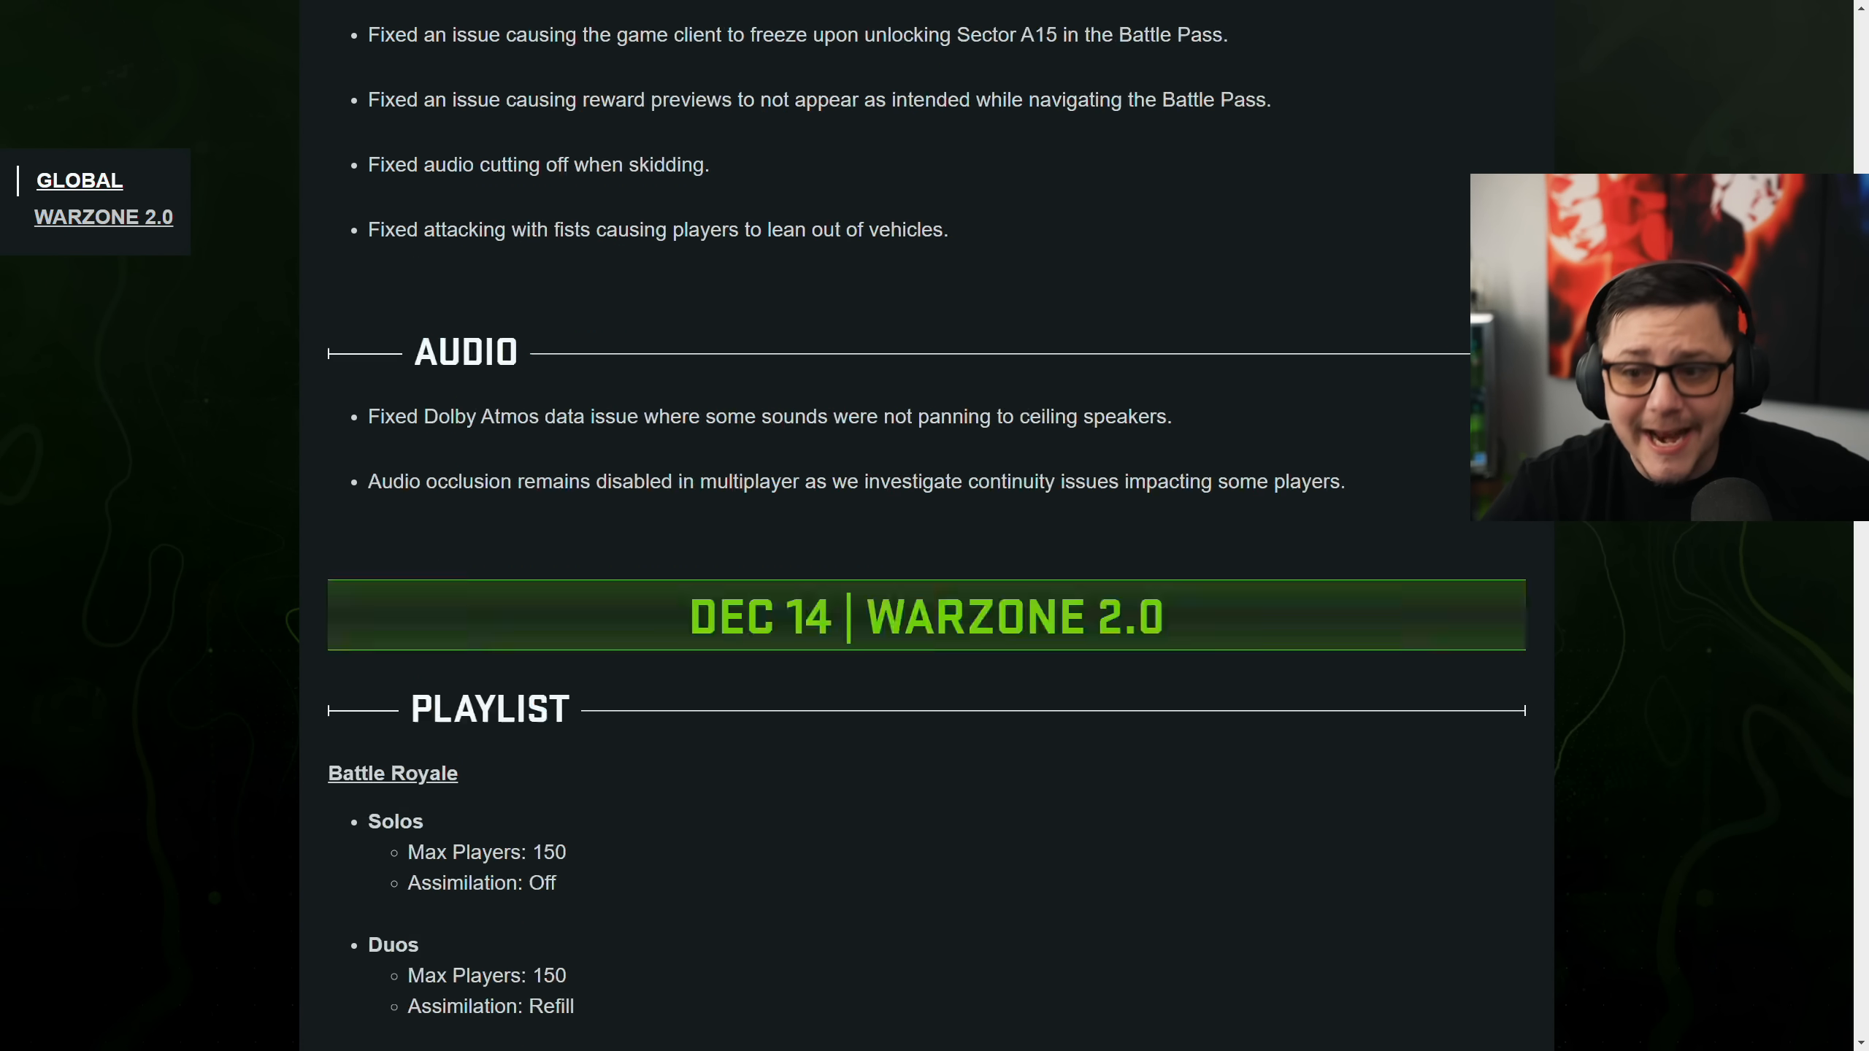